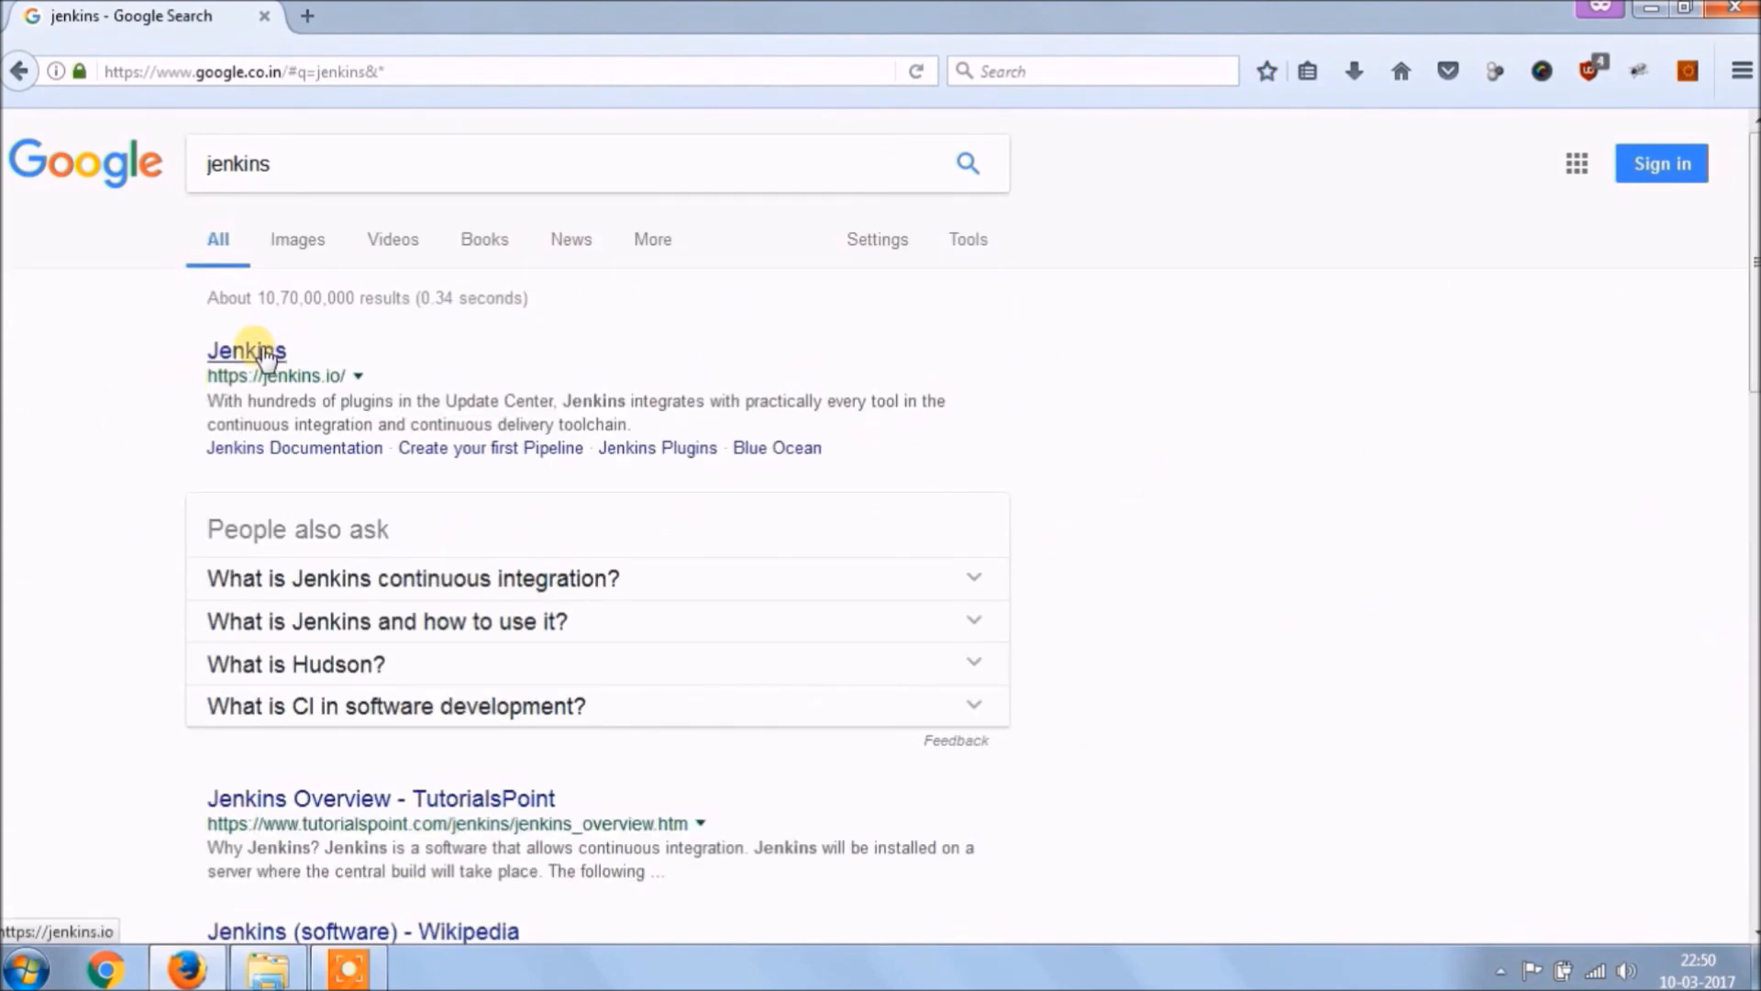
- From jenkins.io, start downloading the Jenkins 2.49 weekly release jenkins.war
{"action": "left_click", "coordinate": [244, 350]}
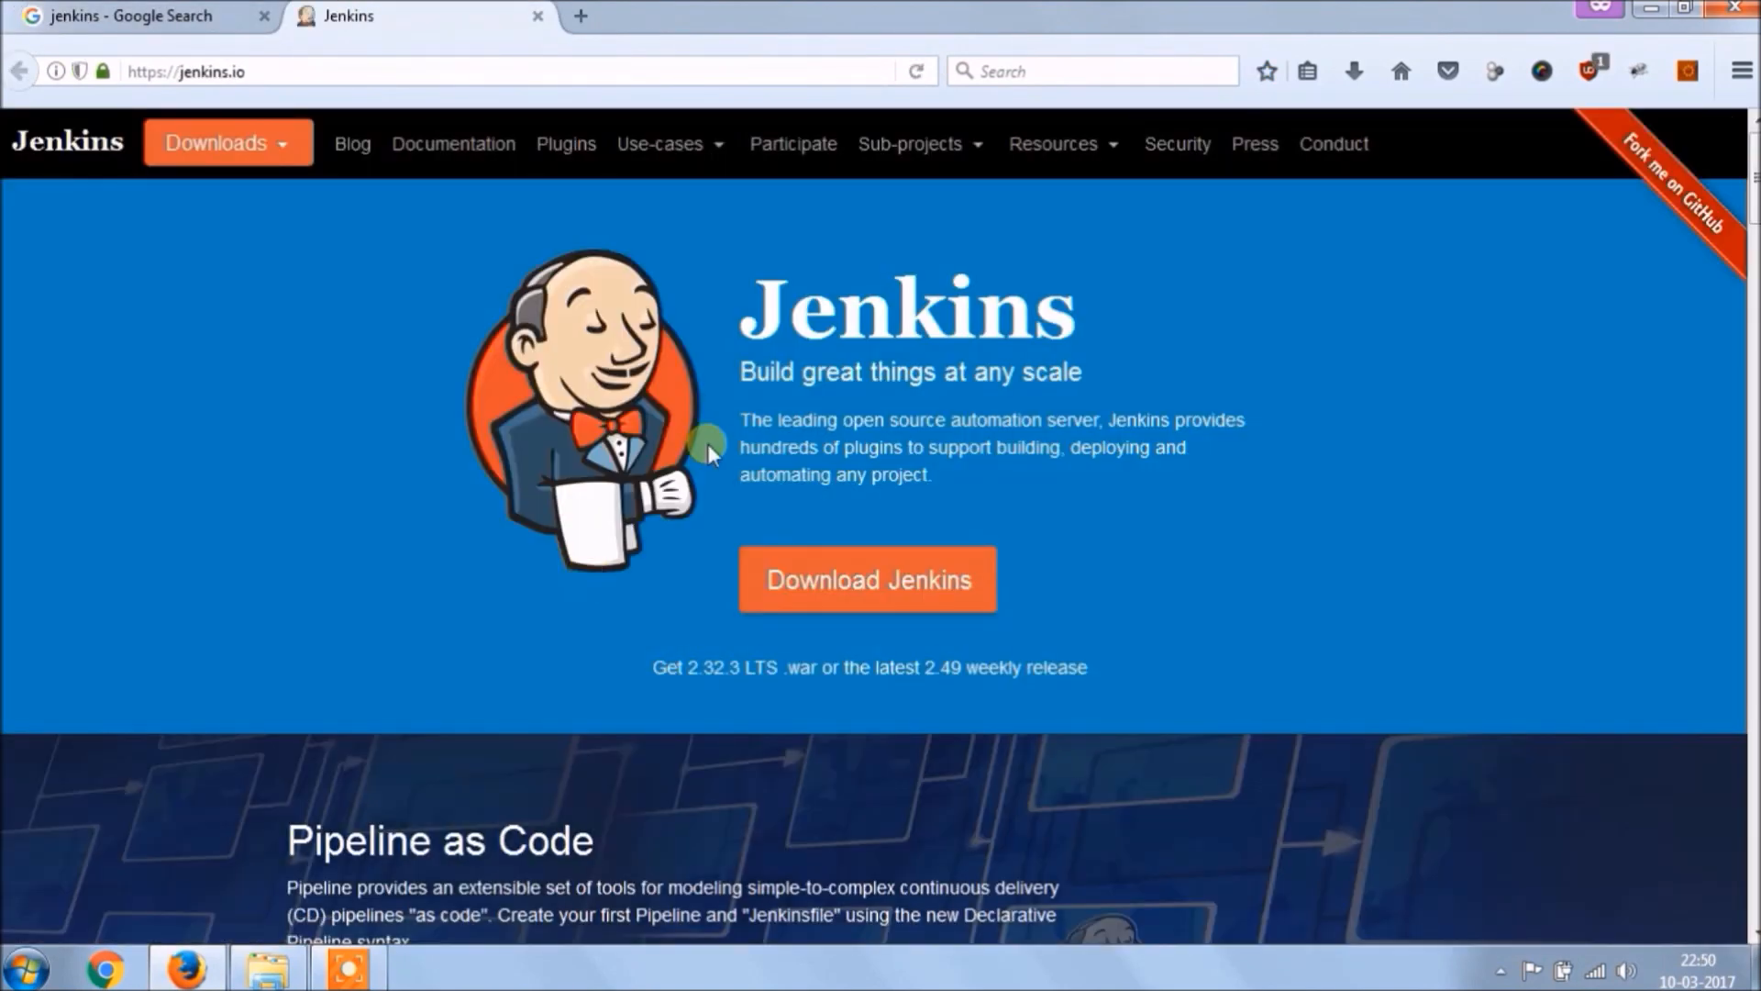
{"action": "left_click", "coordinate": [868, 578]}
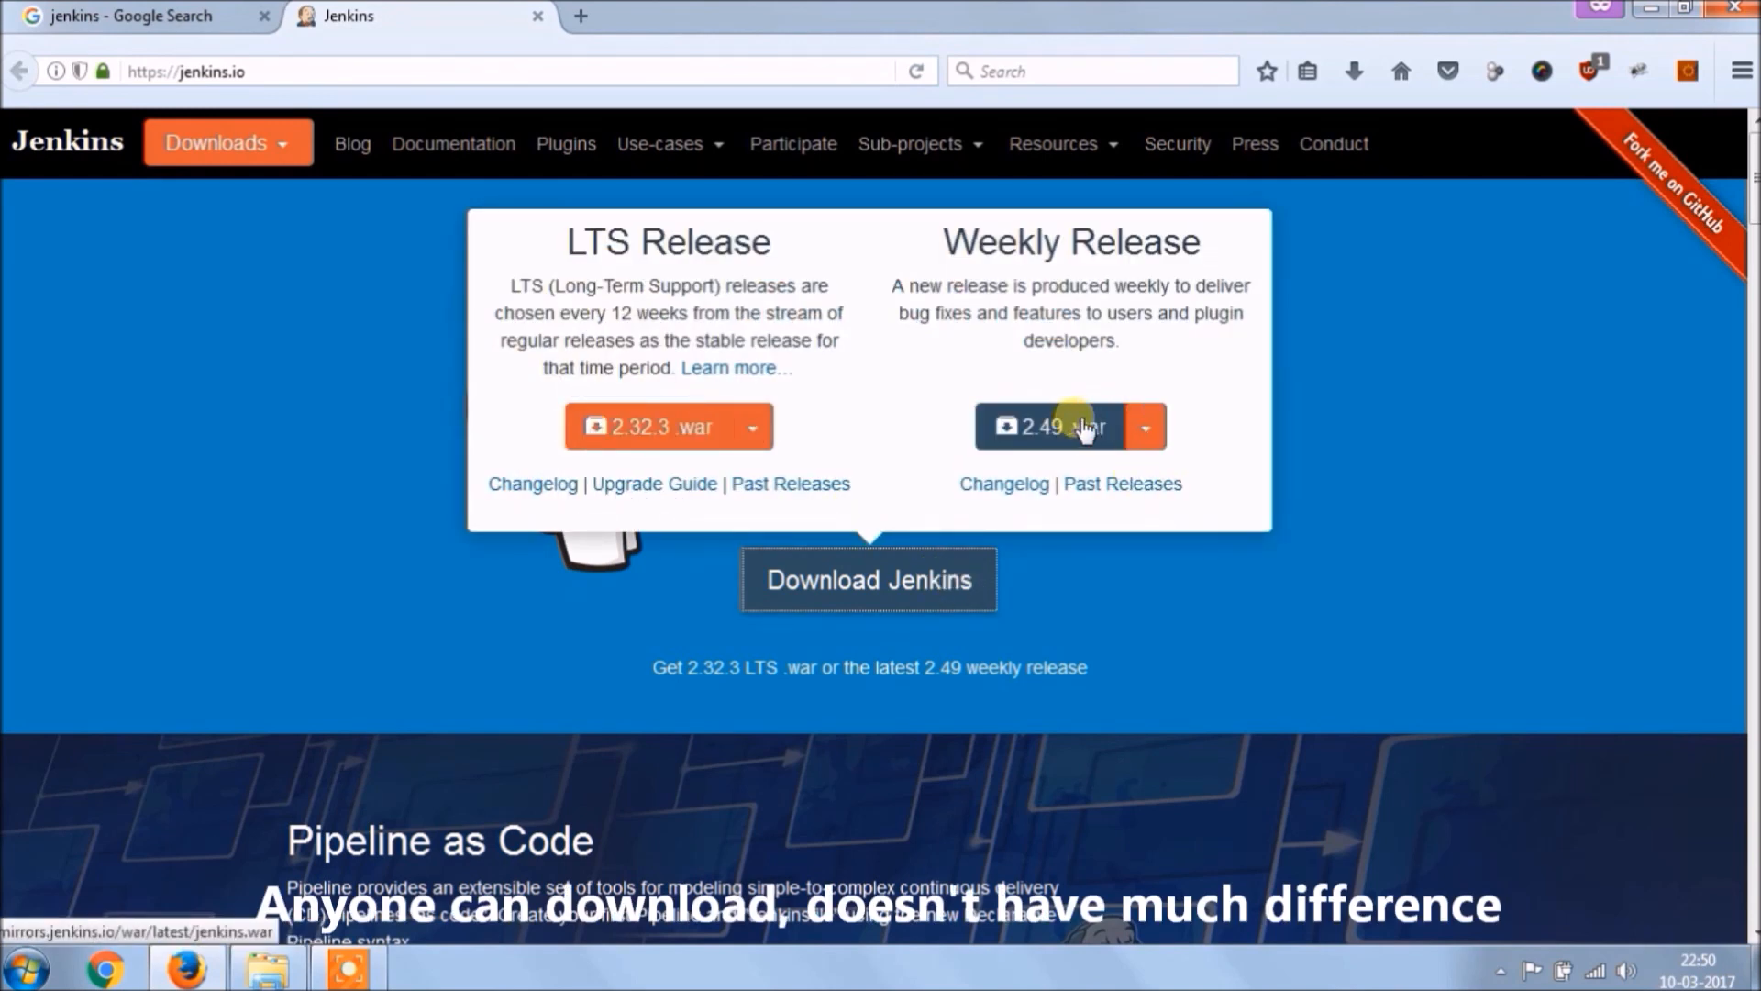
{"action": "left_click", "coordinate": [868, 580]}
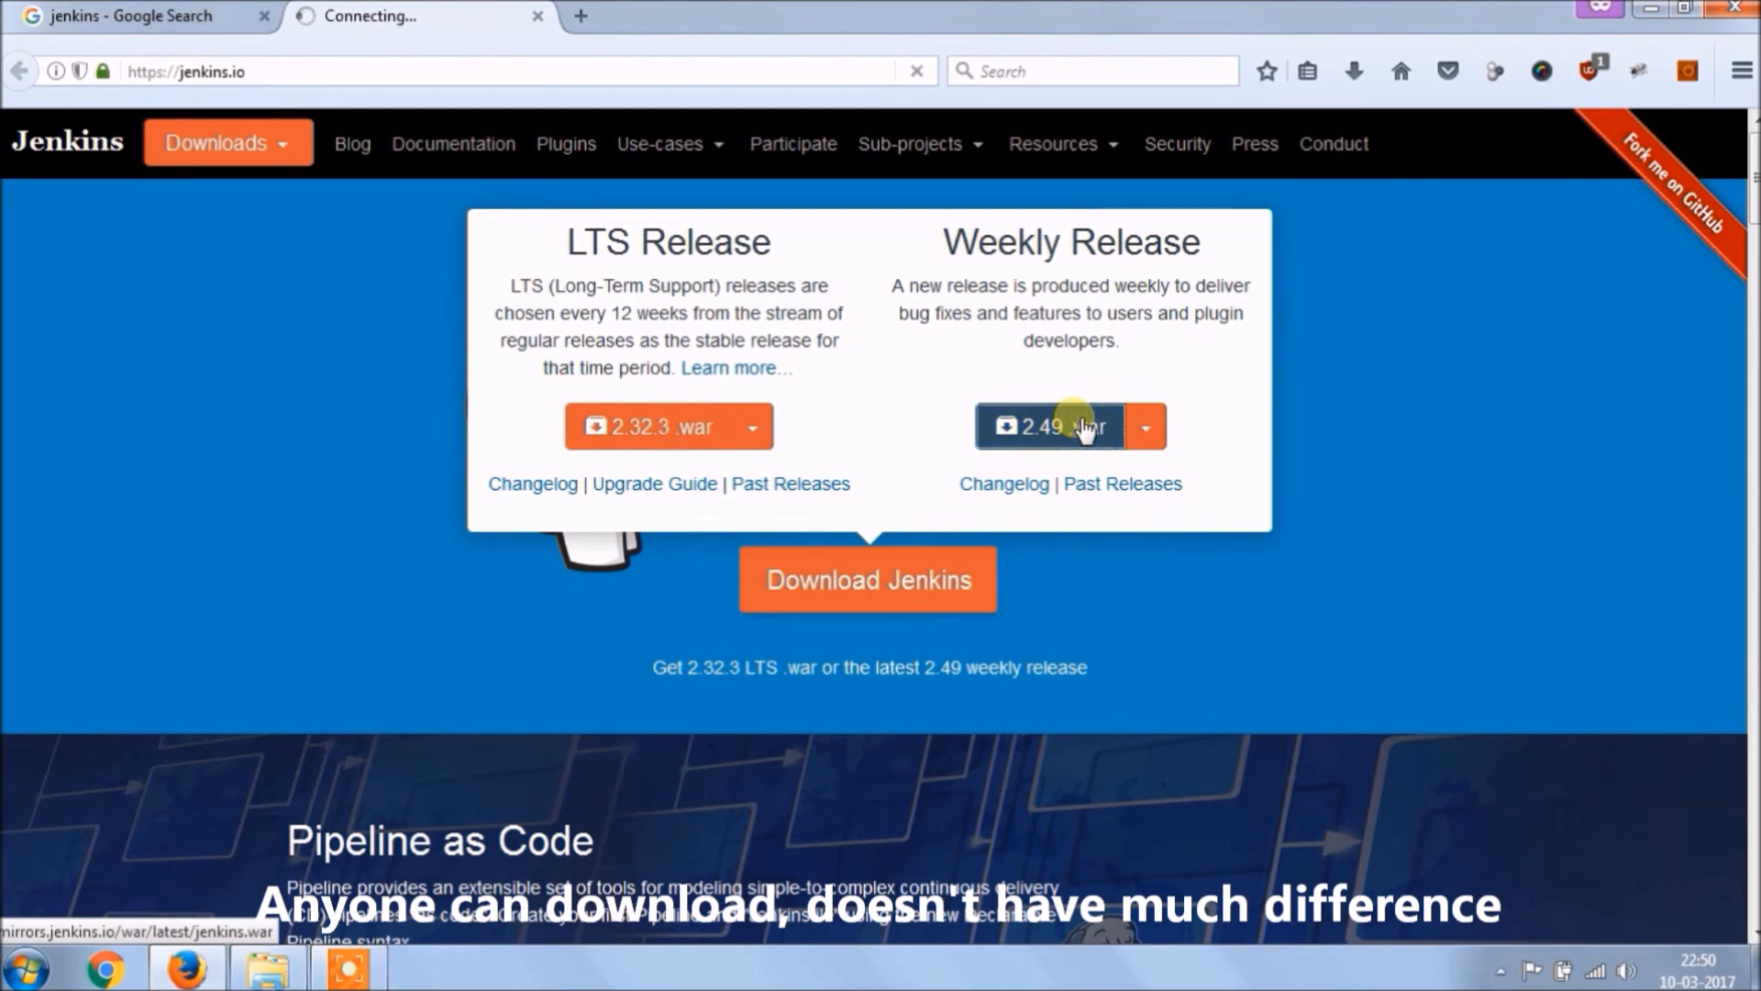
- Save jenkins.war into a folder in the Documents library
{"action": "left_click", "coordinate": [1049, 426]}
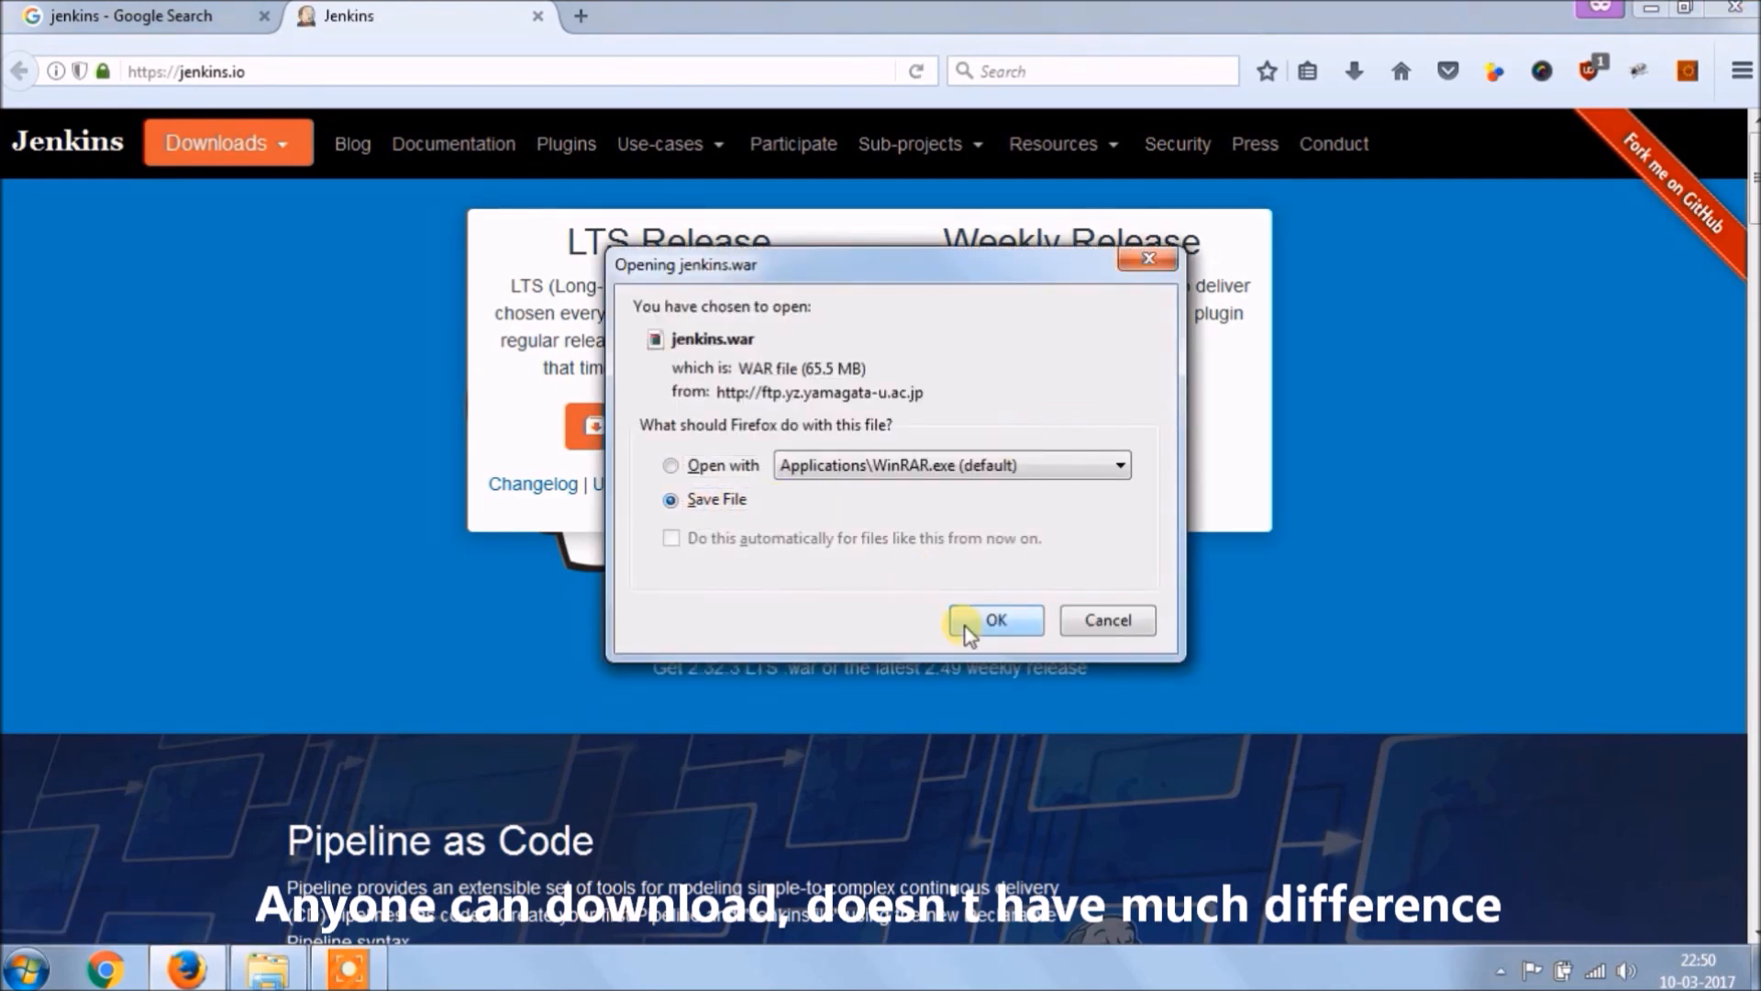
{"action": "left_click", "coordinate": [992, 620]}
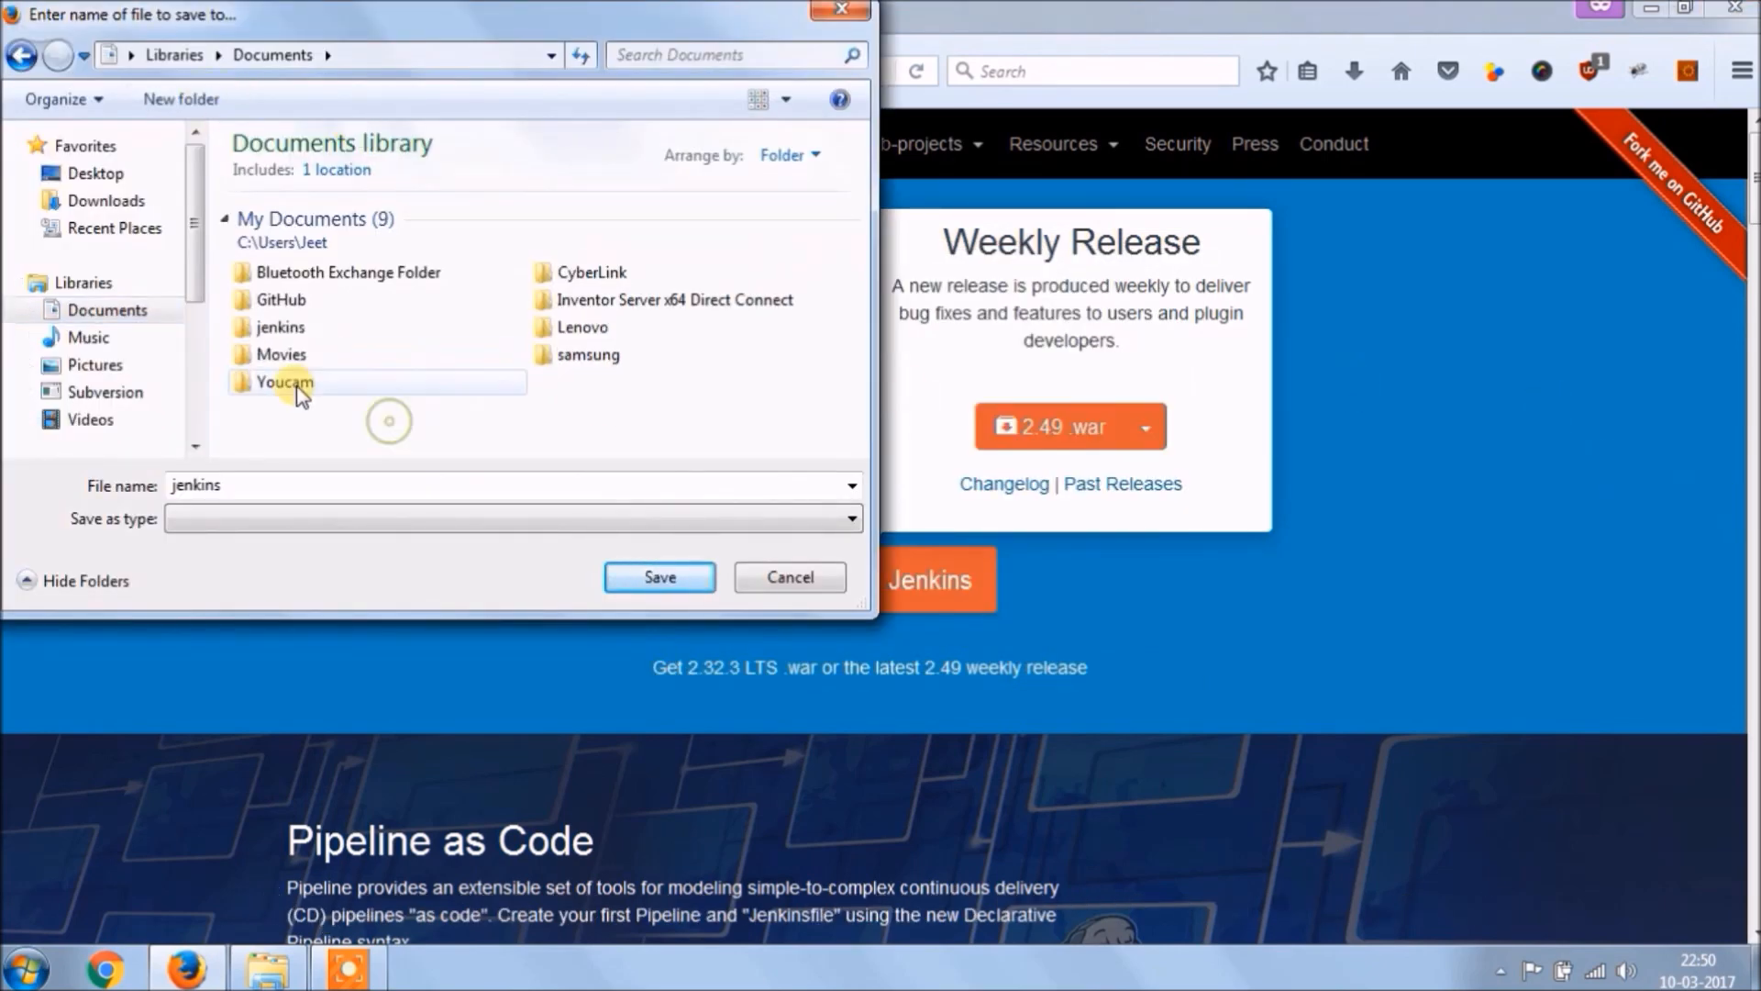
{"action": "left_click", "coordinate": [659, 576]}
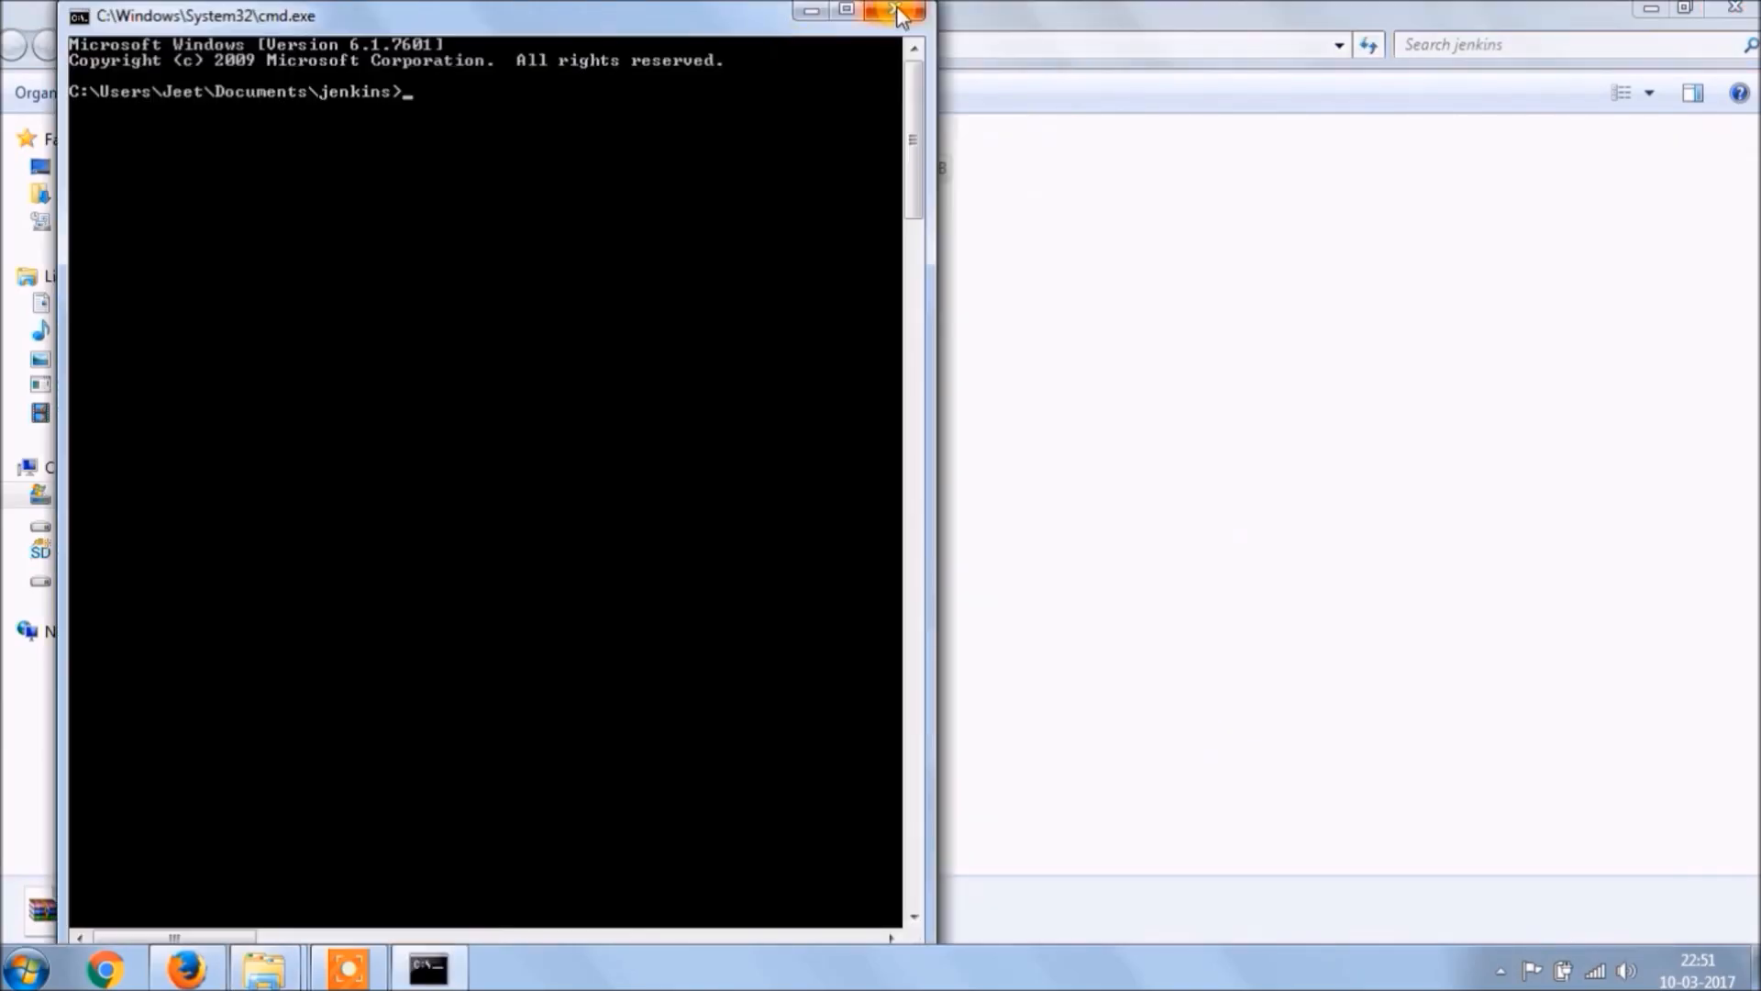
- Maximize the Command Prompt and confirm Java 1.8.0_121 with java -version
{"action": "left_click", "coordinate": [845, 13]}
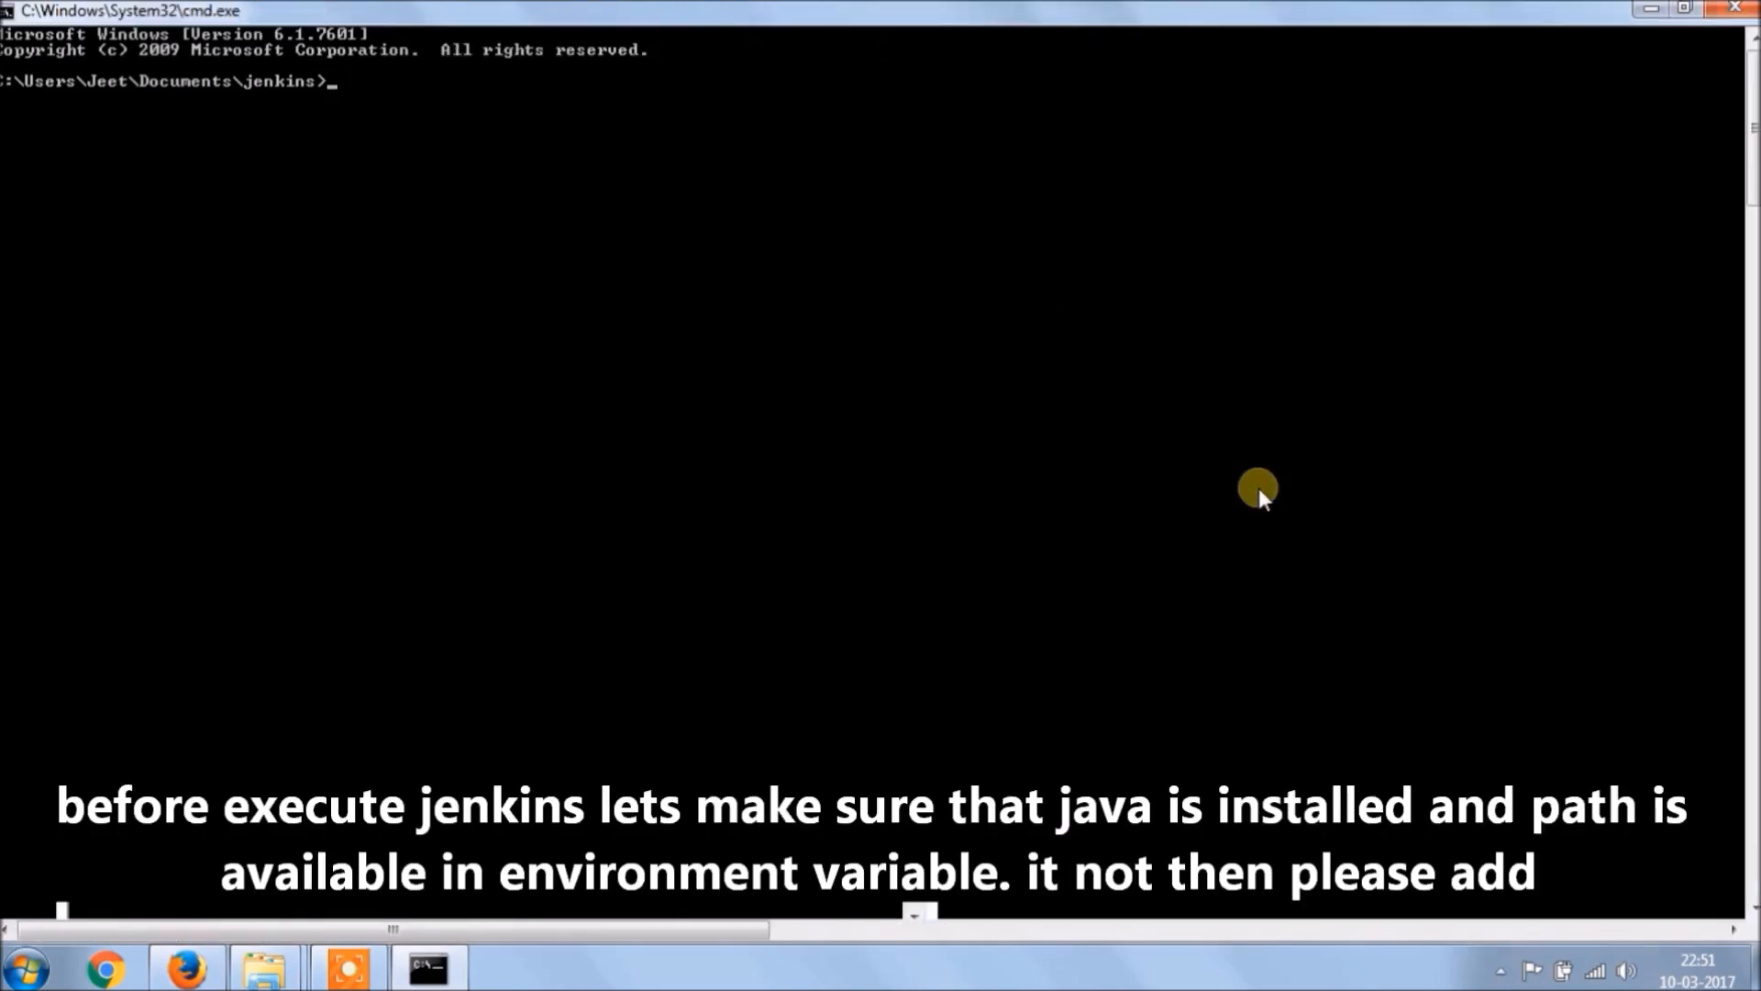
{"action": "type", "text": "java"}
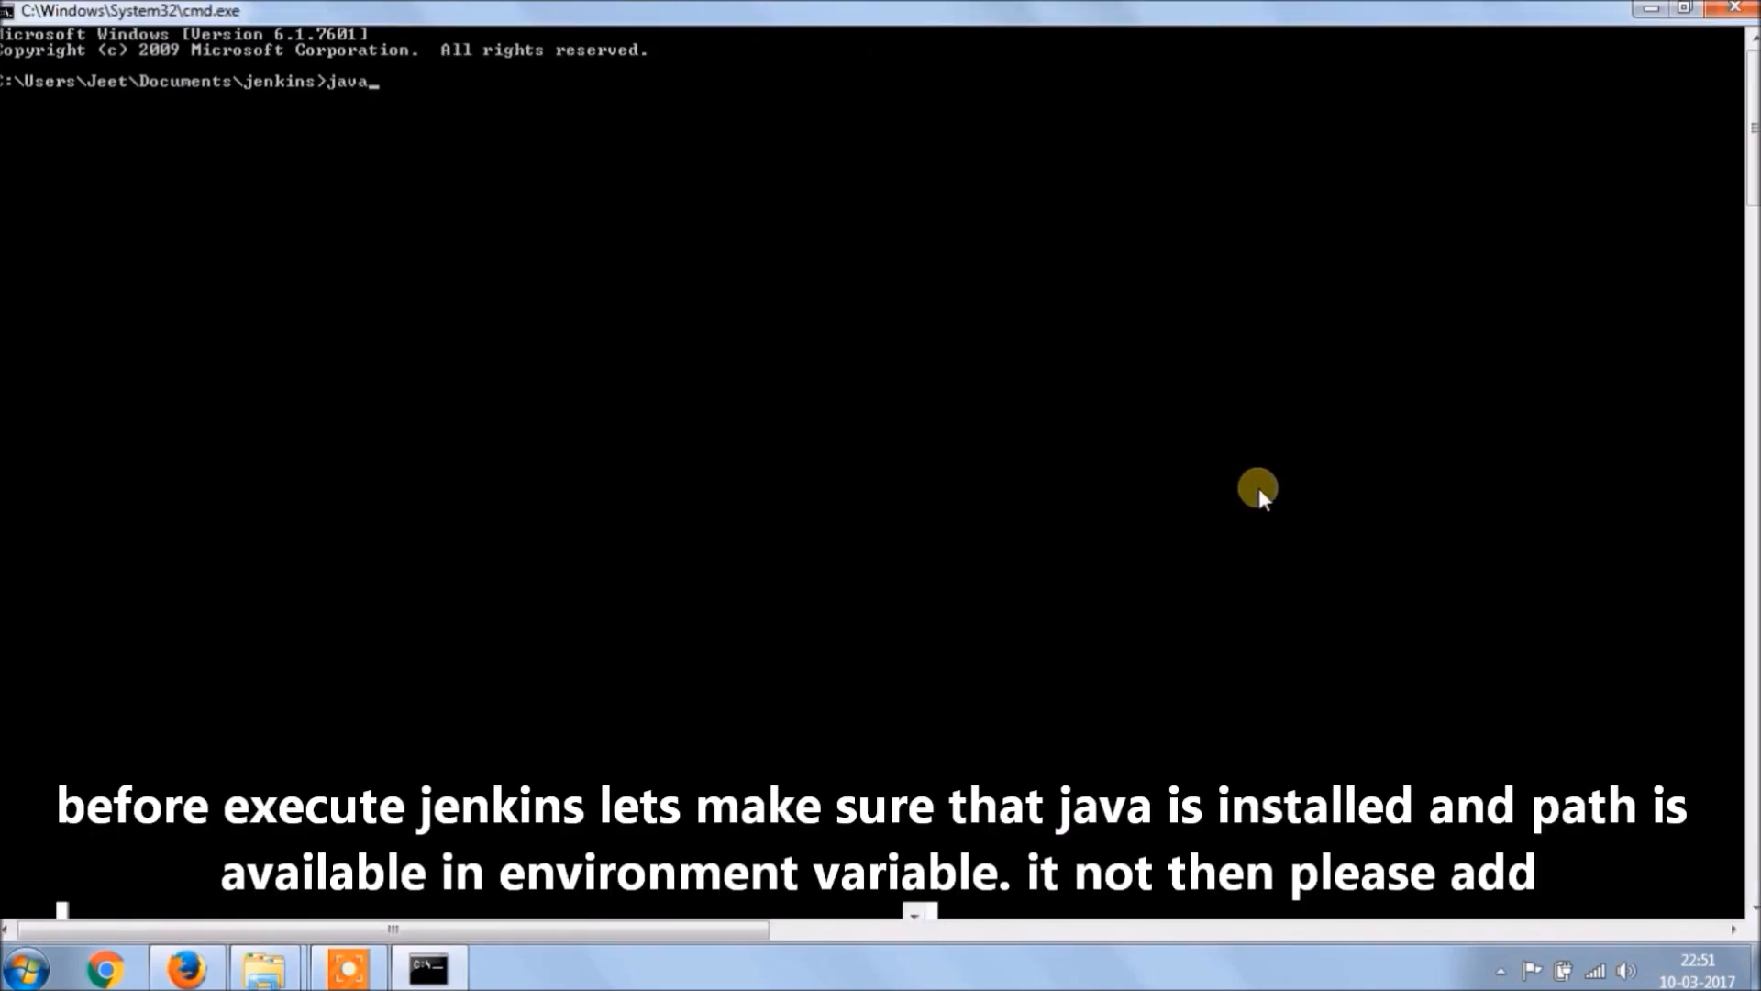
{"action": "type", "text": "-v"}
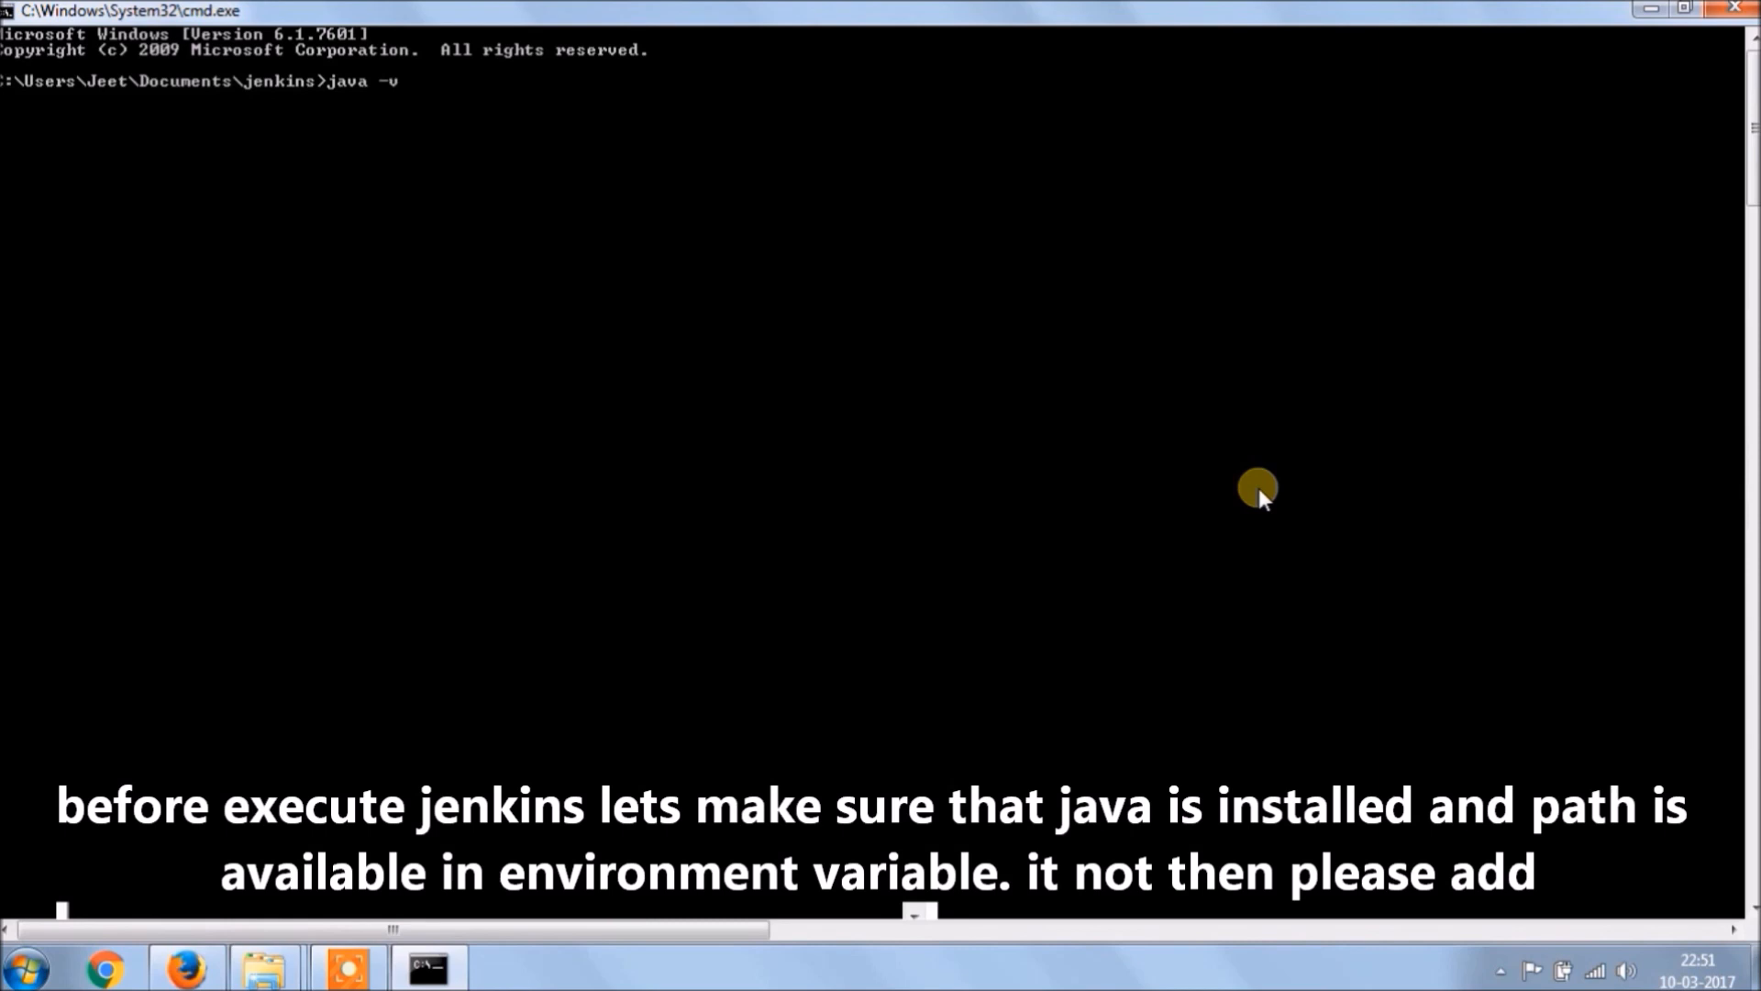
{"action": "type", "text": "ers"}
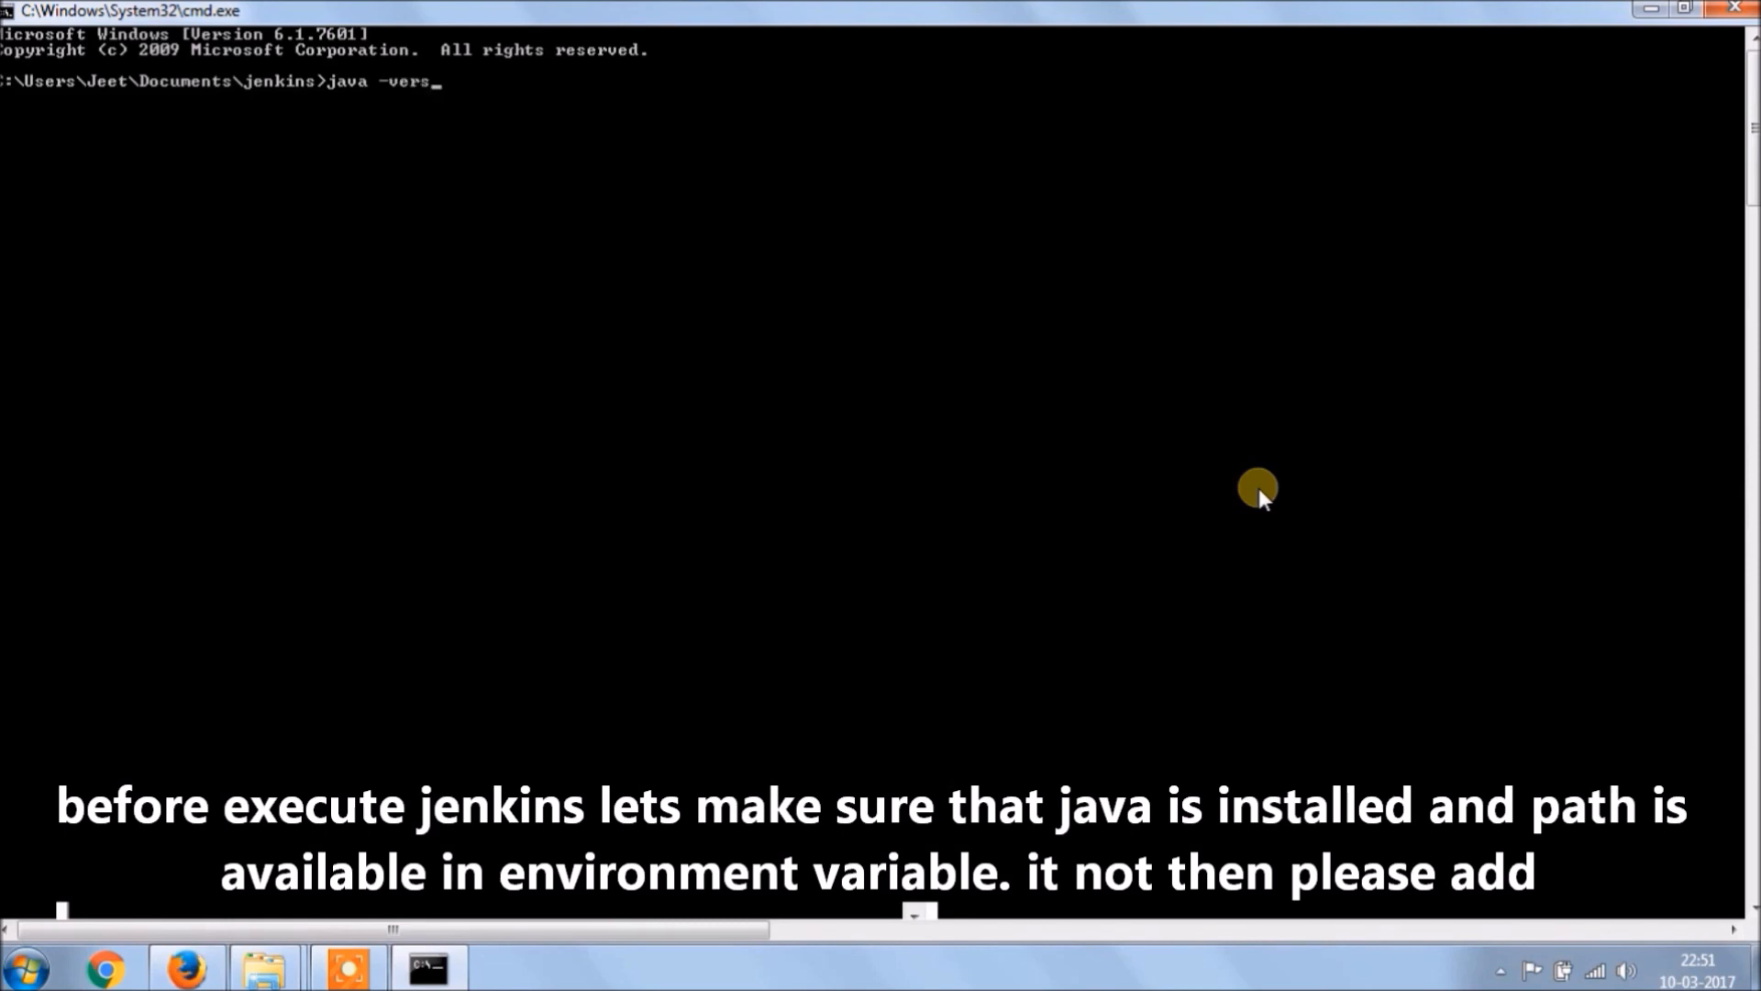
{"action": "type", "text": "ion"}
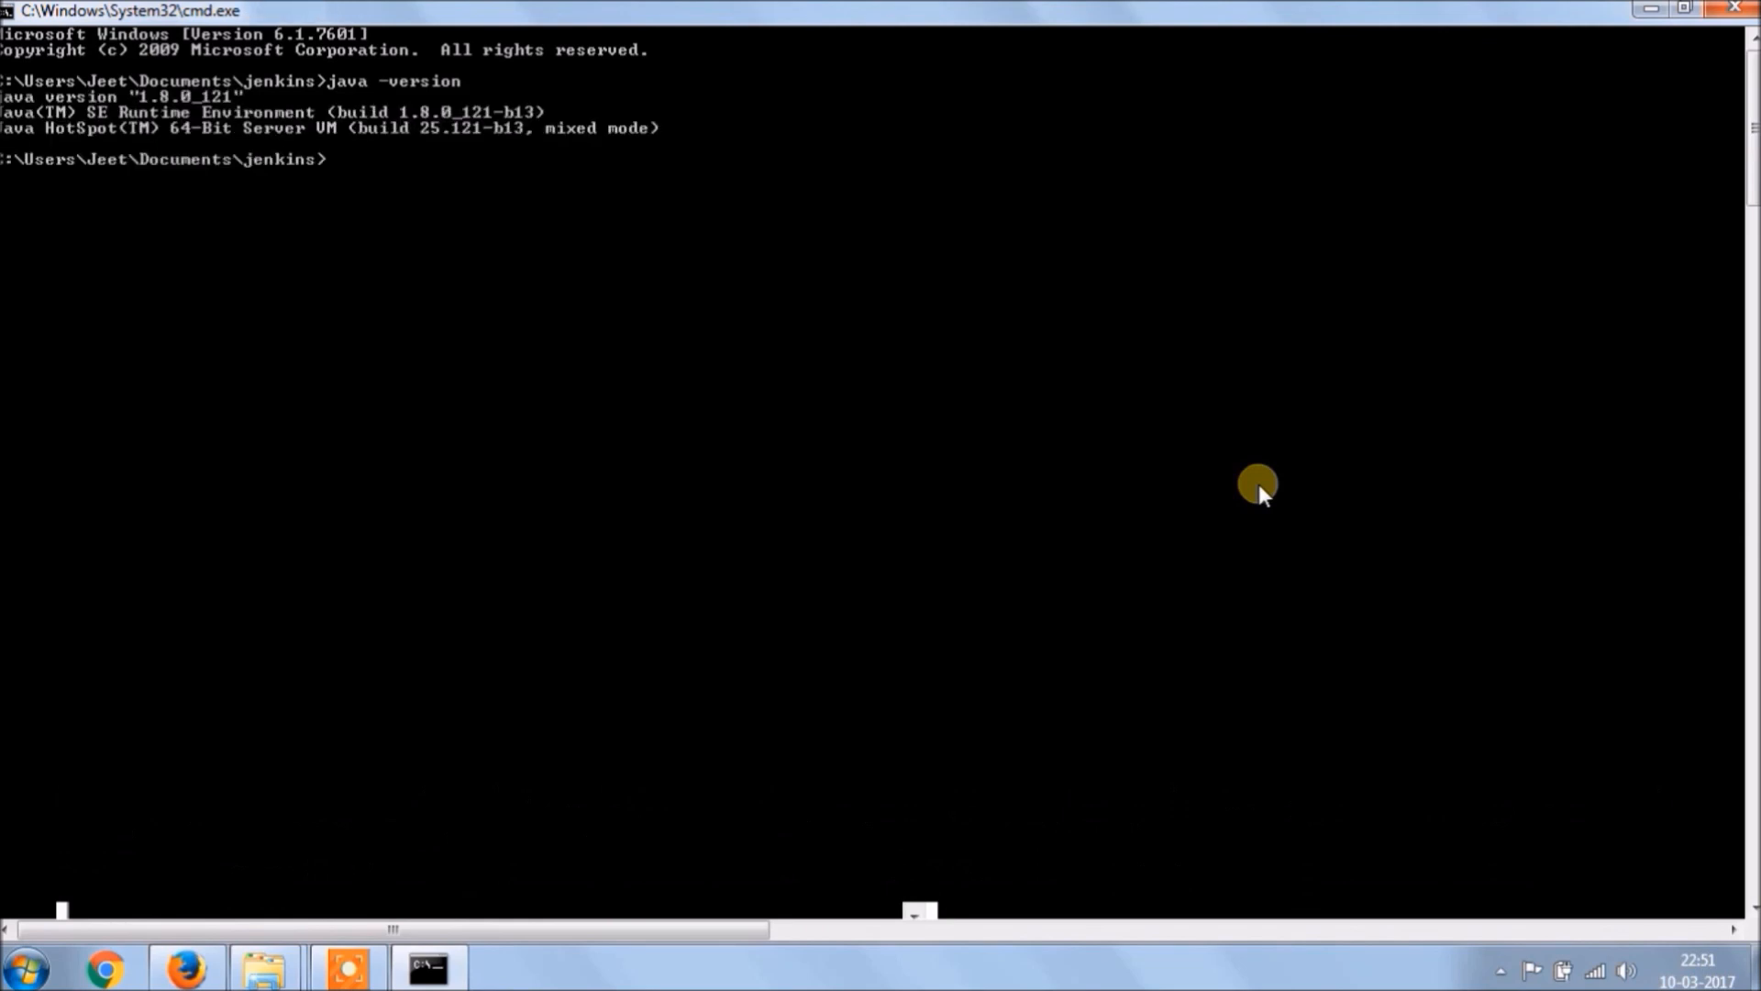
- Launch Jenkins with java -jar jenkins.war
{"action": "type", "text": "ja"}
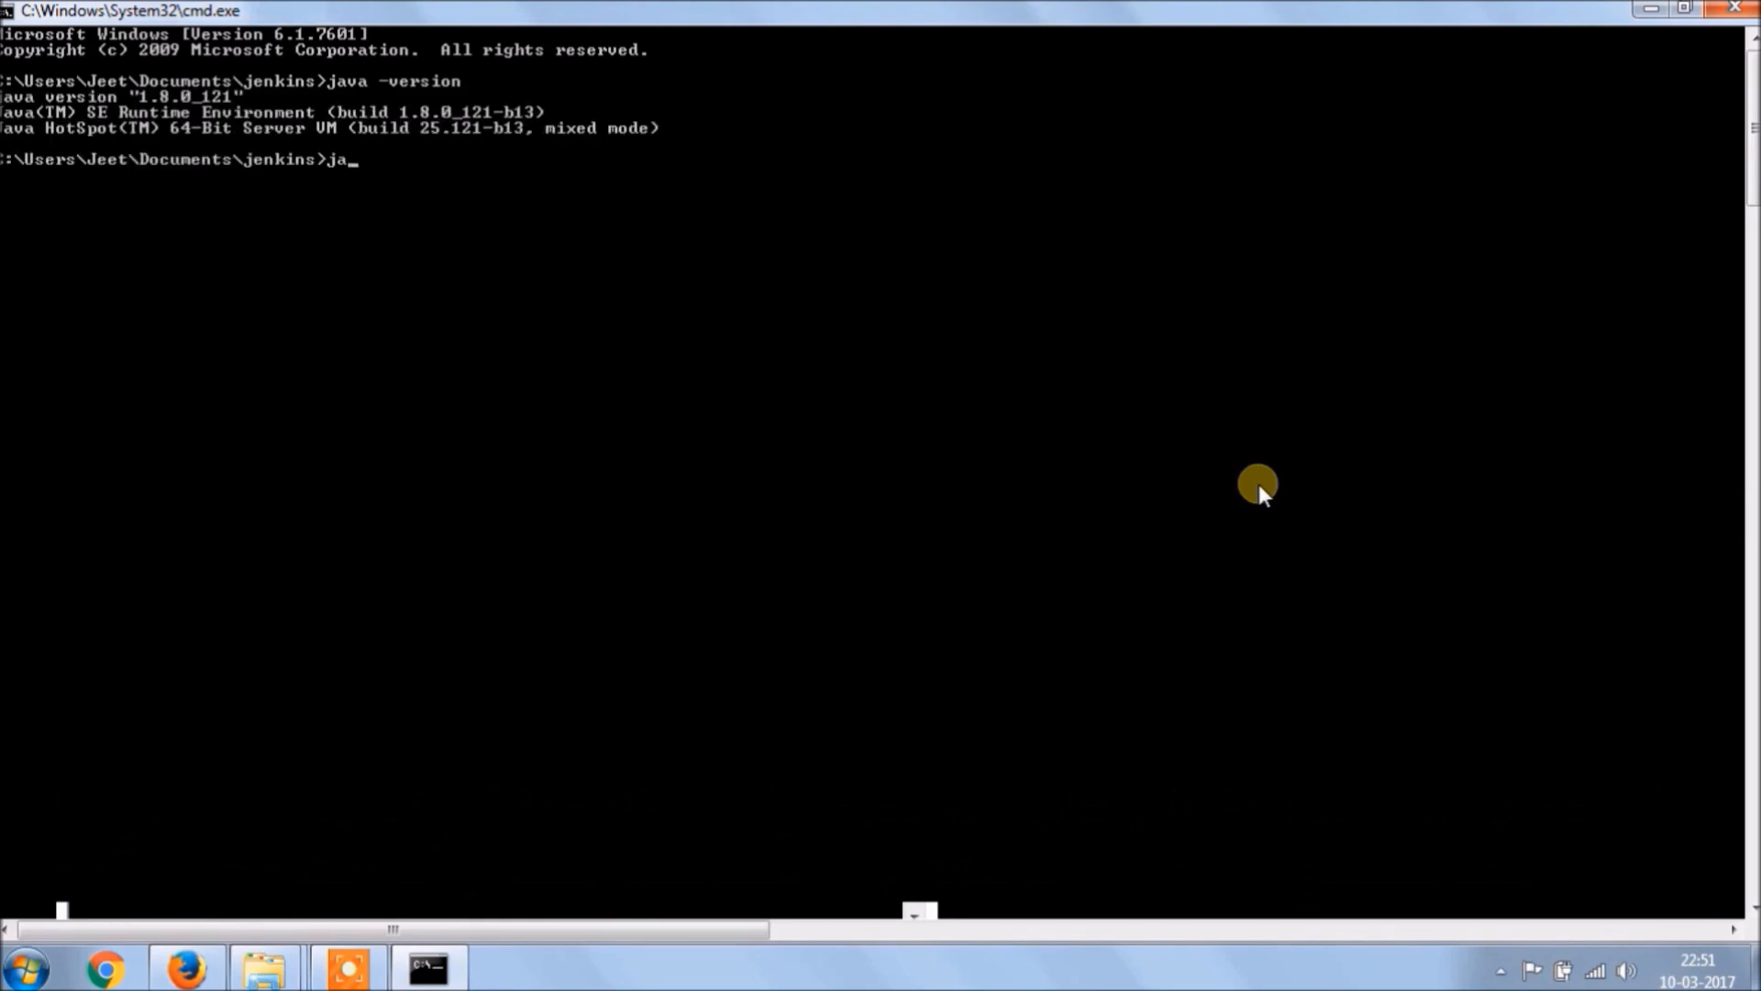
{"action": "type", "text": "va -ja"}
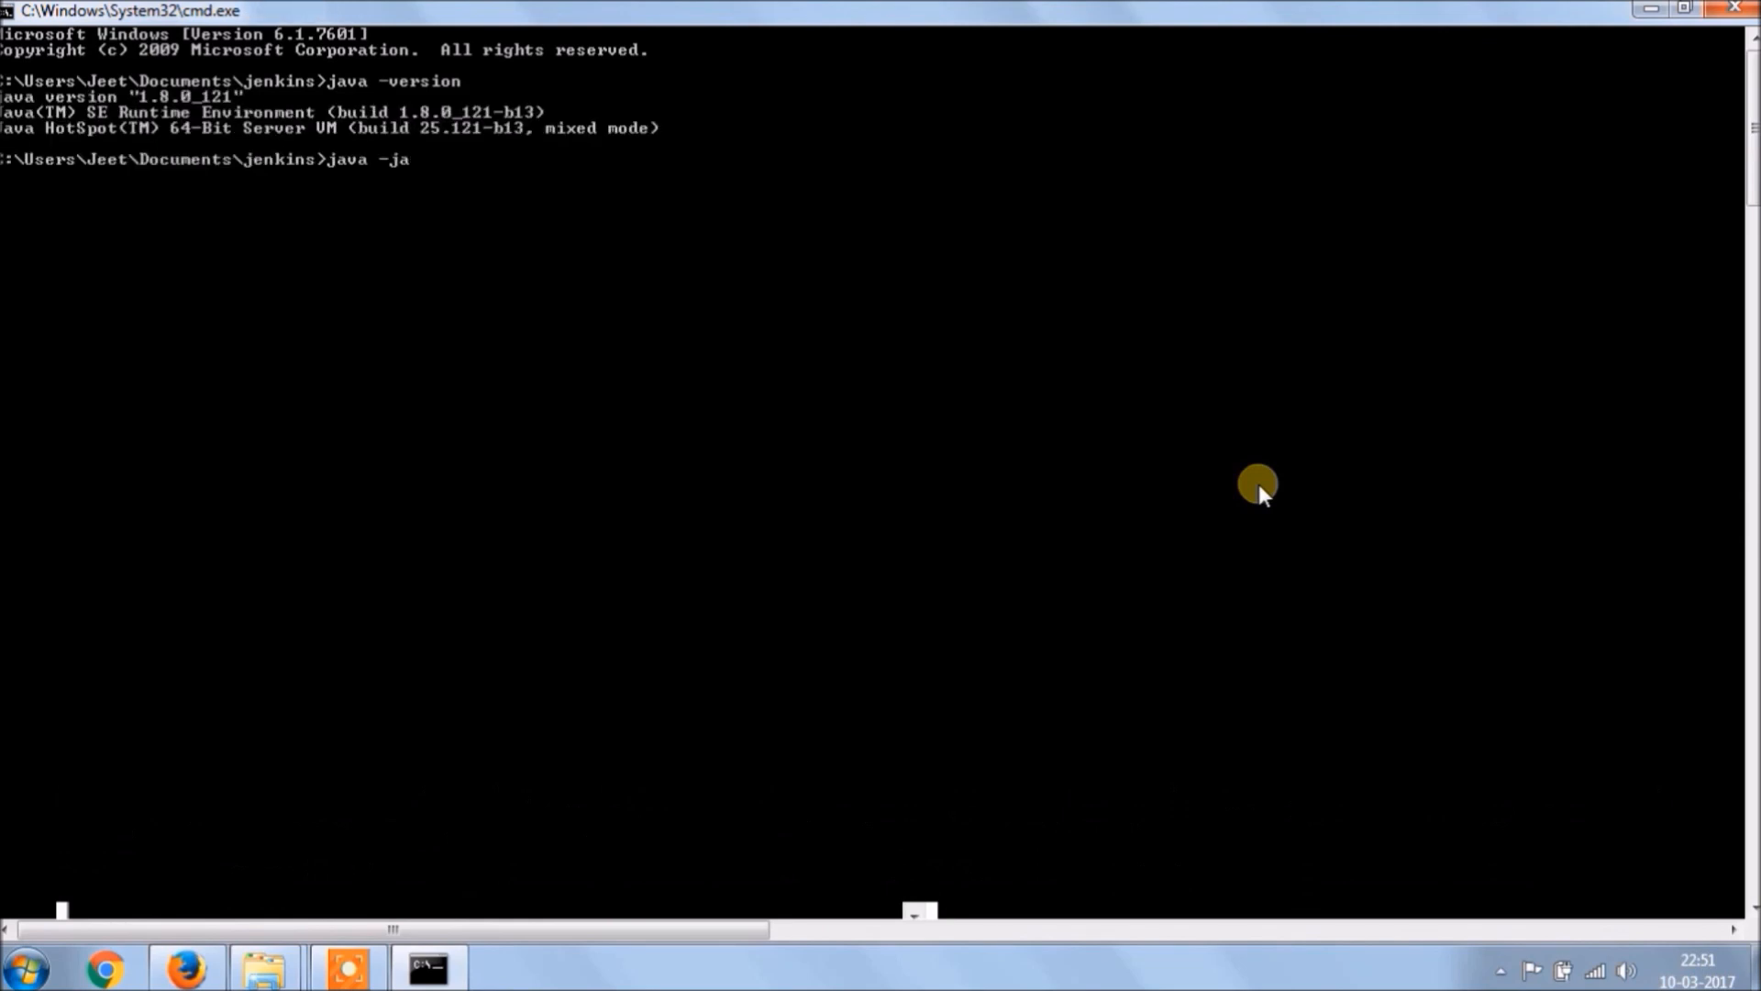
{"action": "type", "text": "r jenkins.war"}
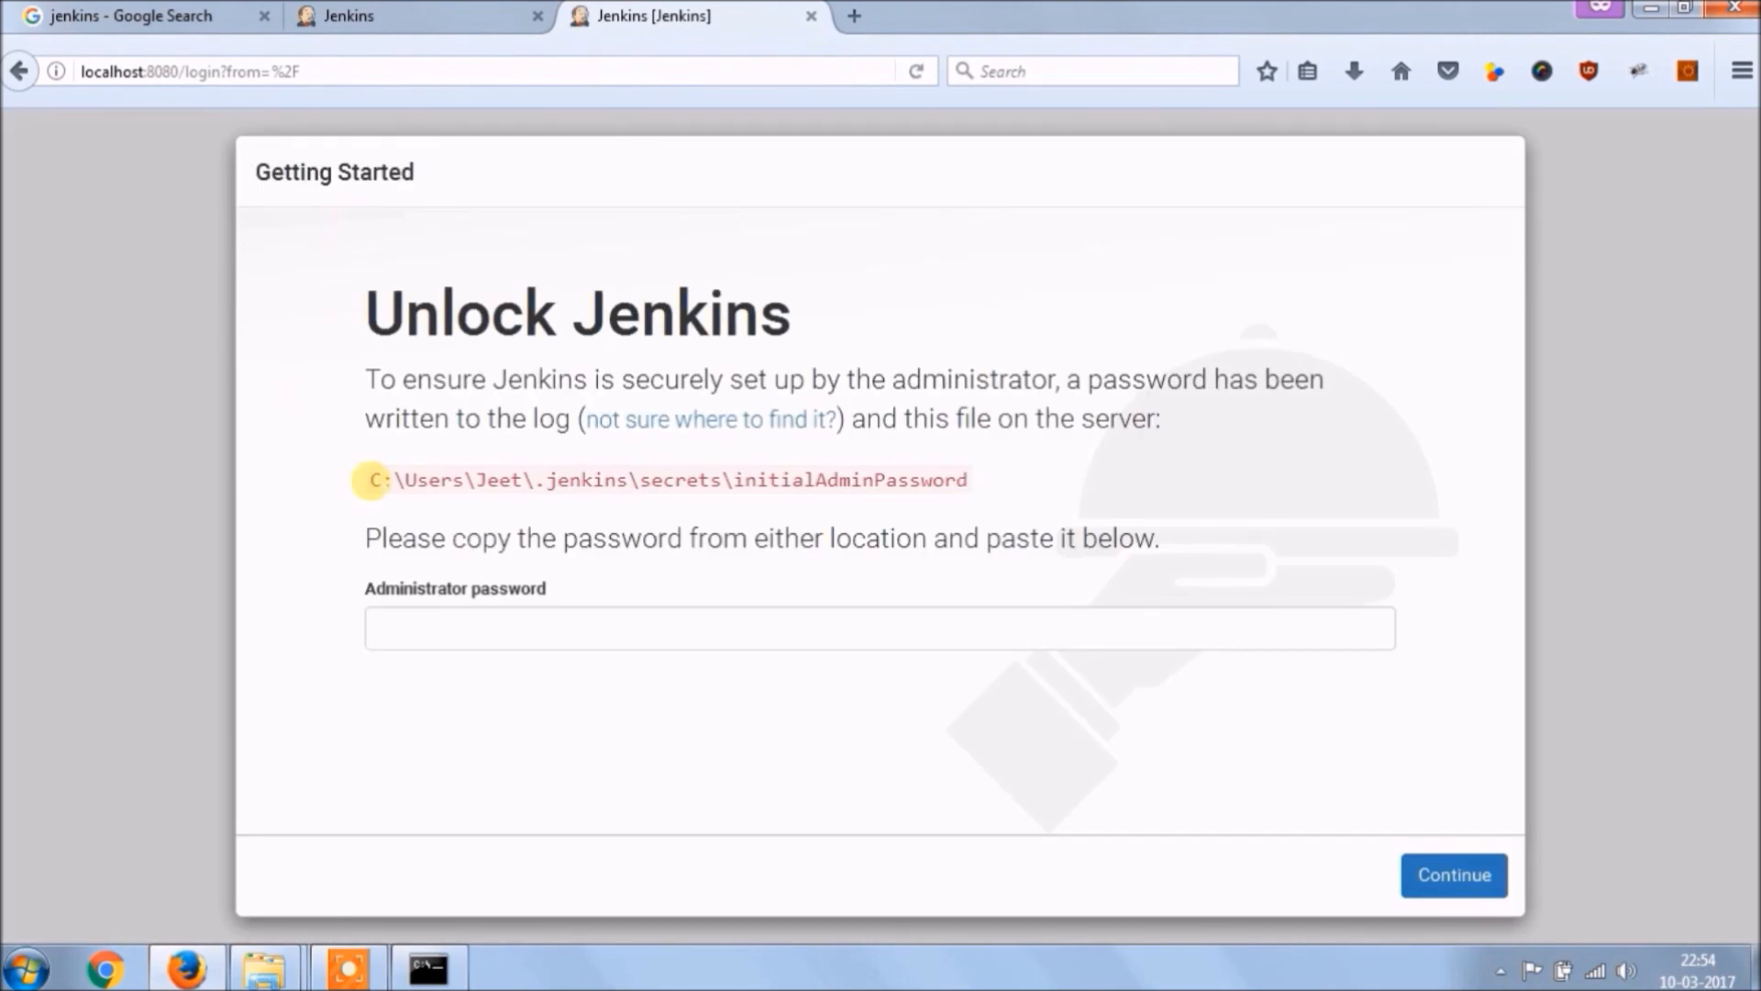
- Locate the secrets folder in Explorer and read the initialAdminPassword file
{"action": "left_click_drag", "start_coordinate": [372, 478], "coordinate": [730, 479]}
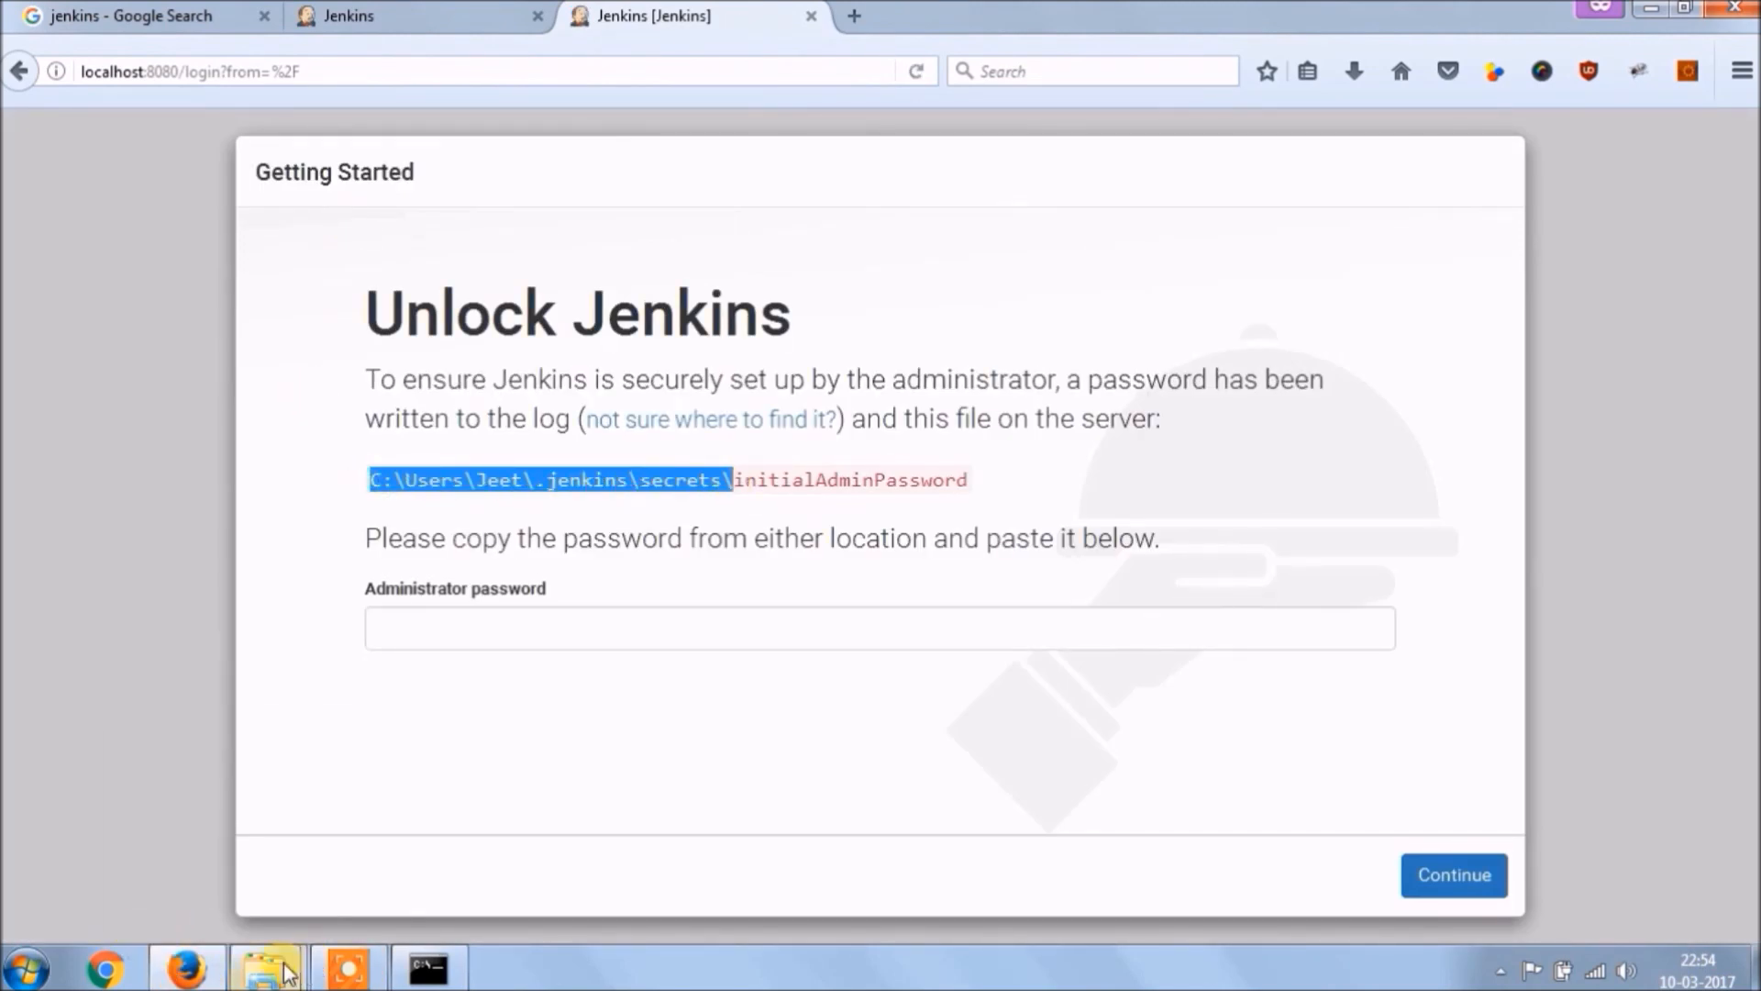
{"action": "left_click", "coordinate": [267, 967]}
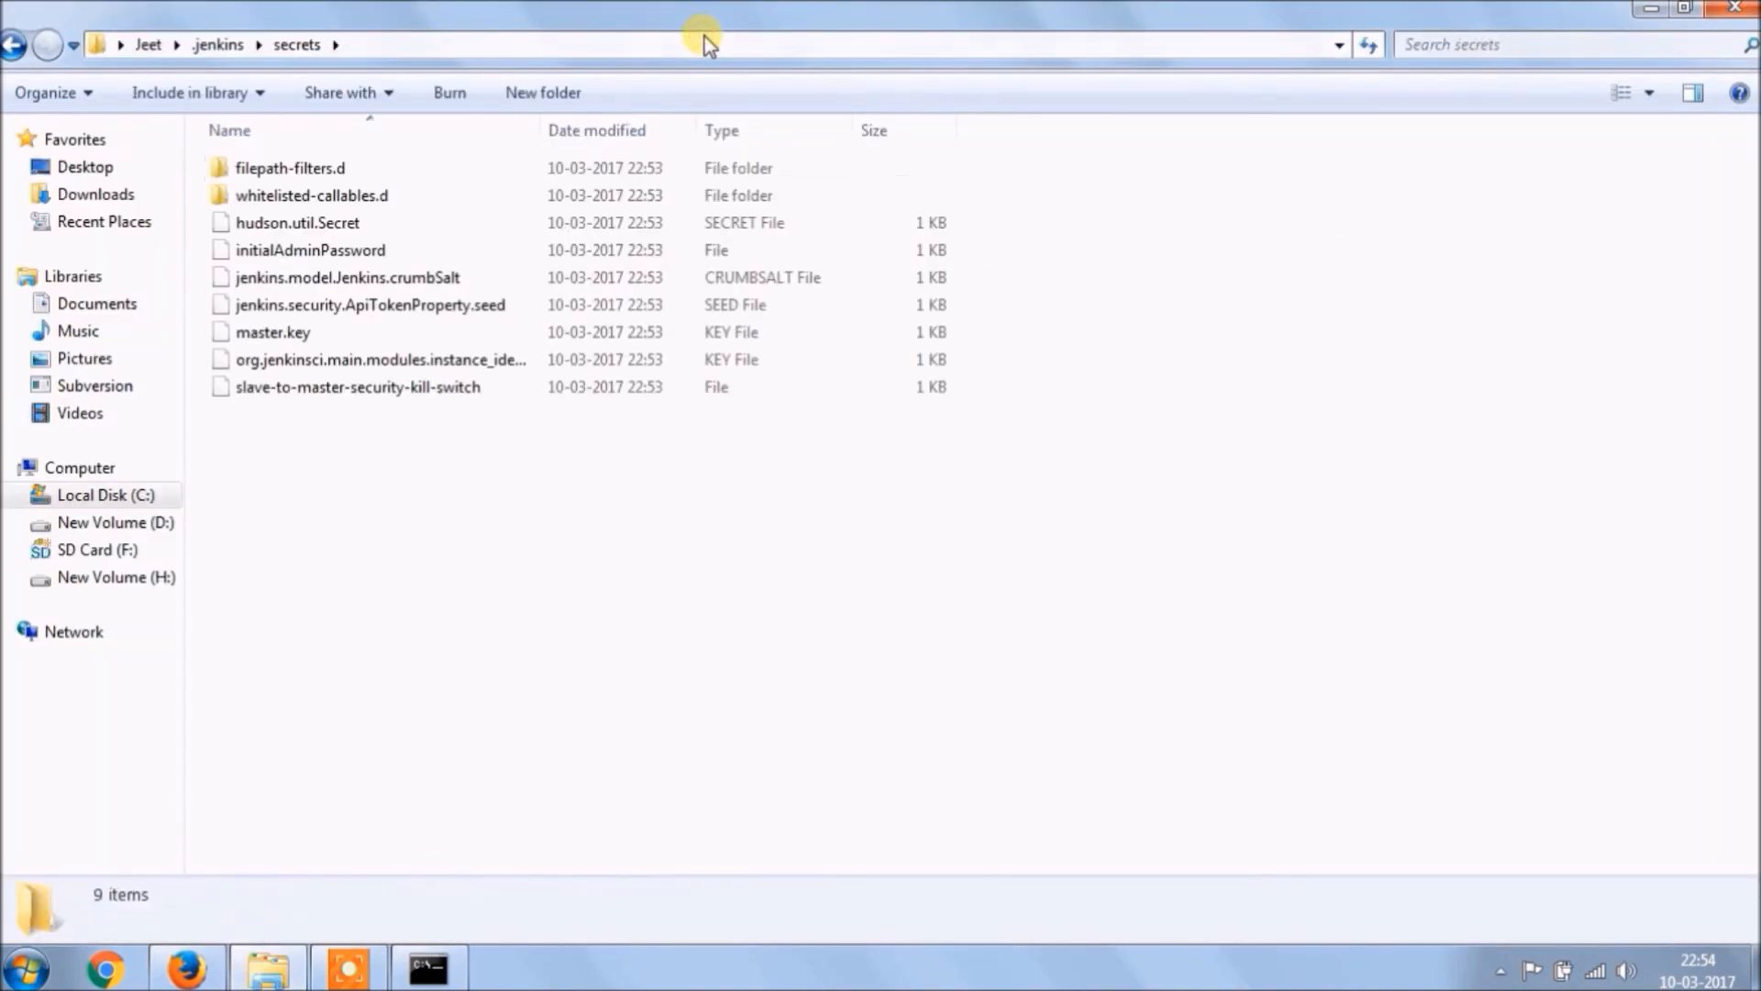
{"action": "left_click", "coordinate": [310, 249]}
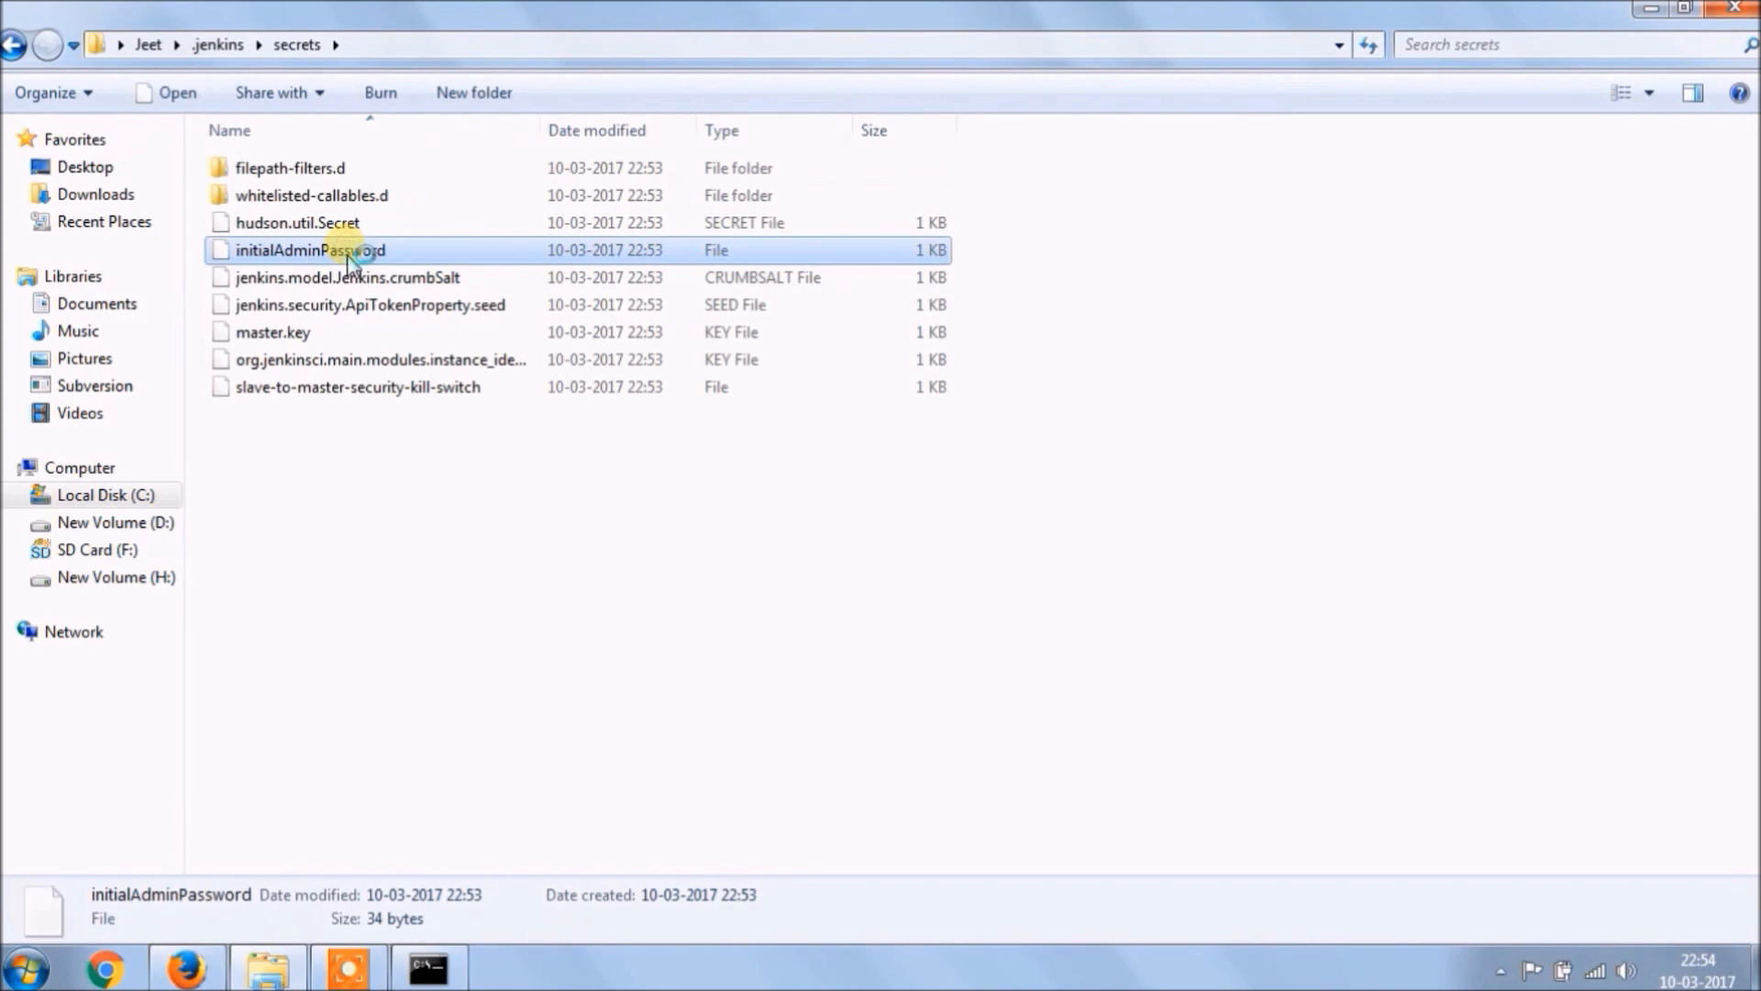
{"action": "double_click", "coordinate": [308, 250]}
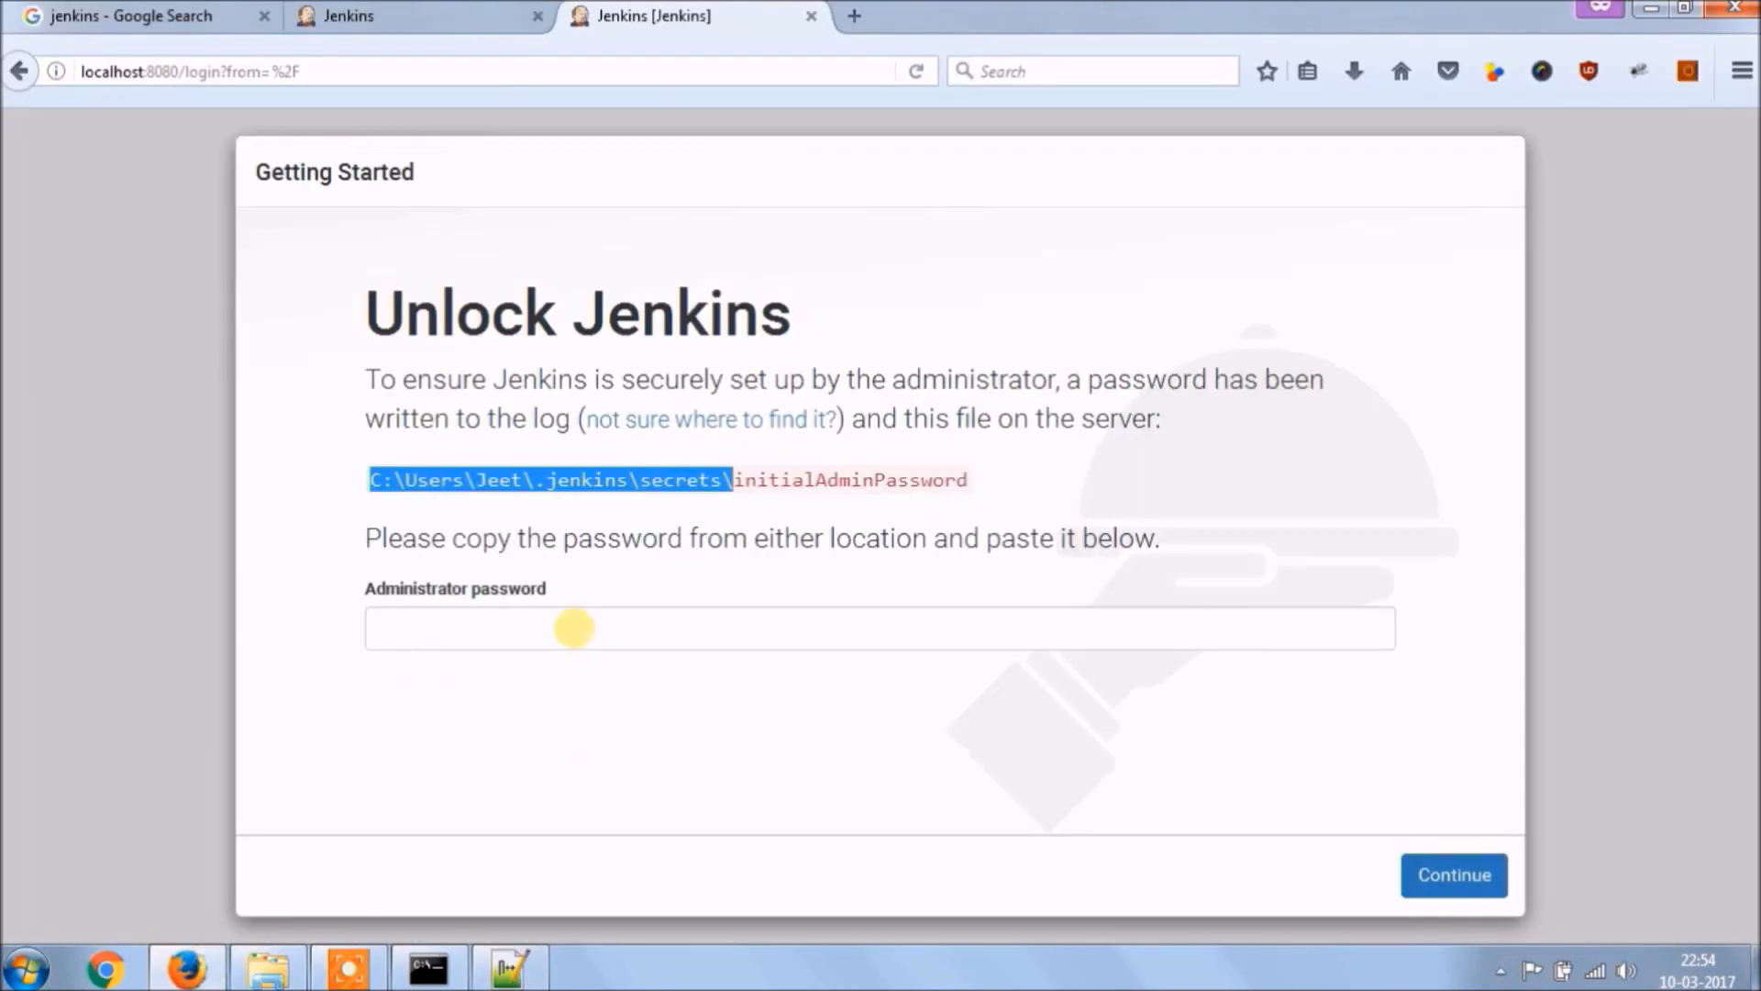
- Enter the initial admin password and unlock Jenkins
{"action": "left_click", "coordinate": [1453, 875]}
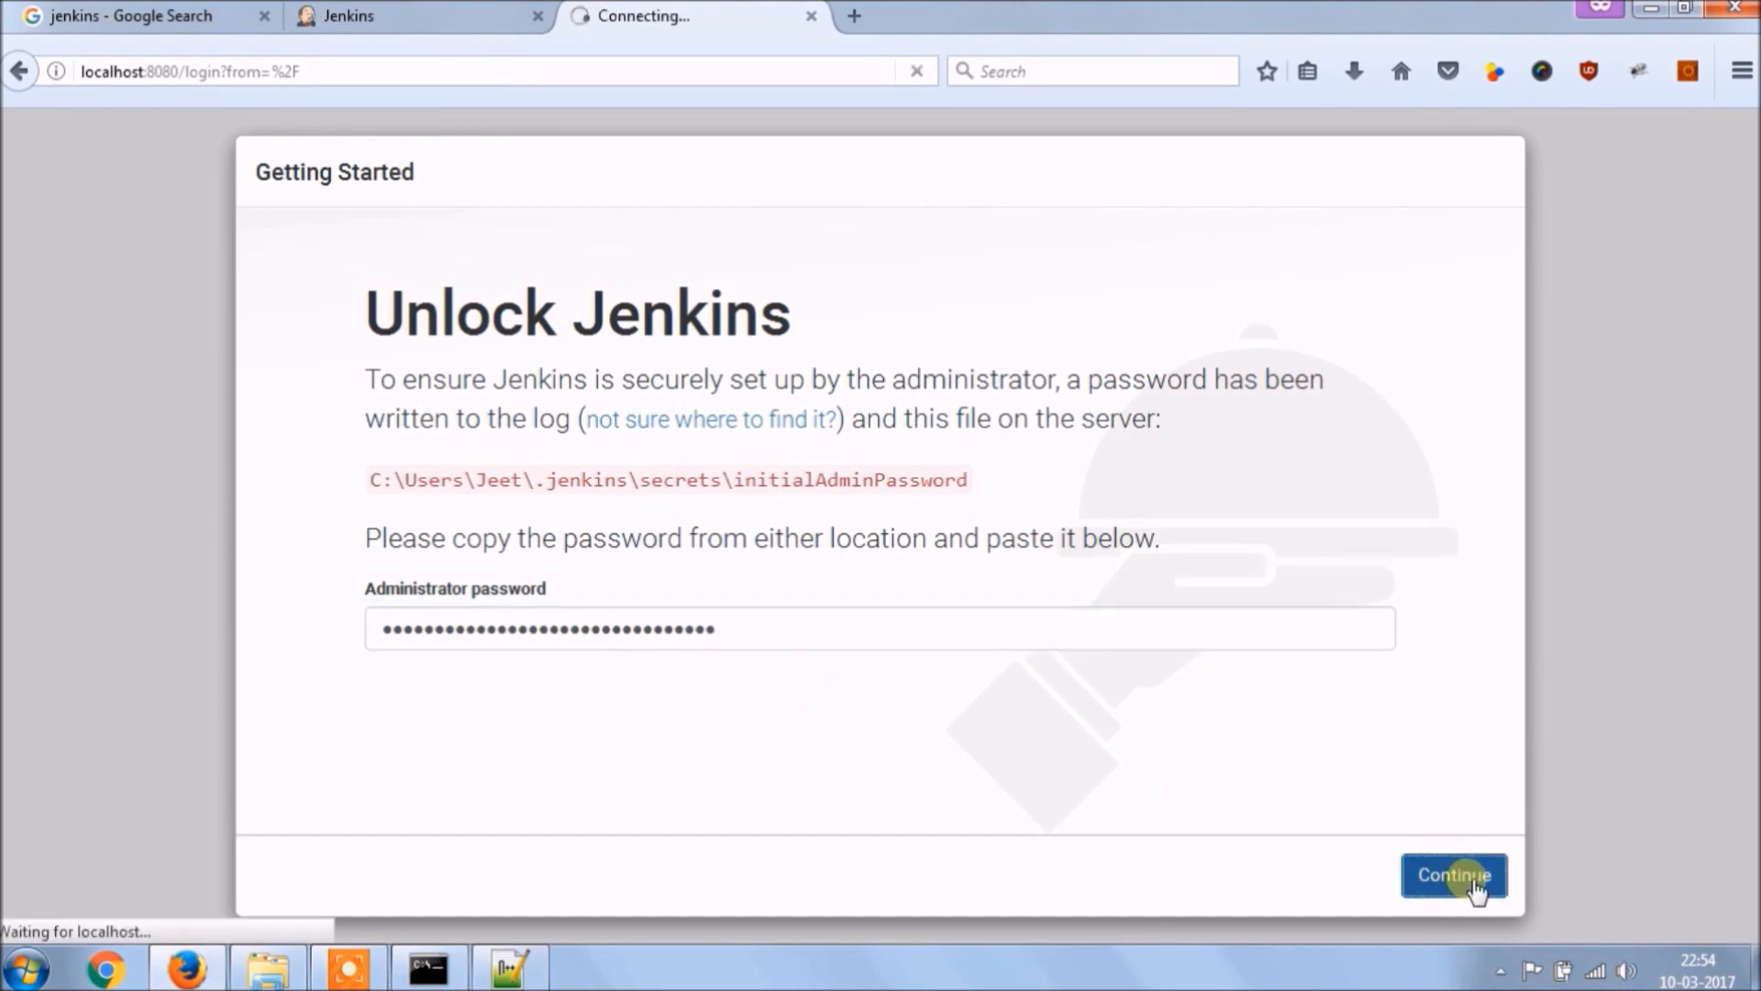
{"action": "left_click", "coordinate": [1453, 875]}
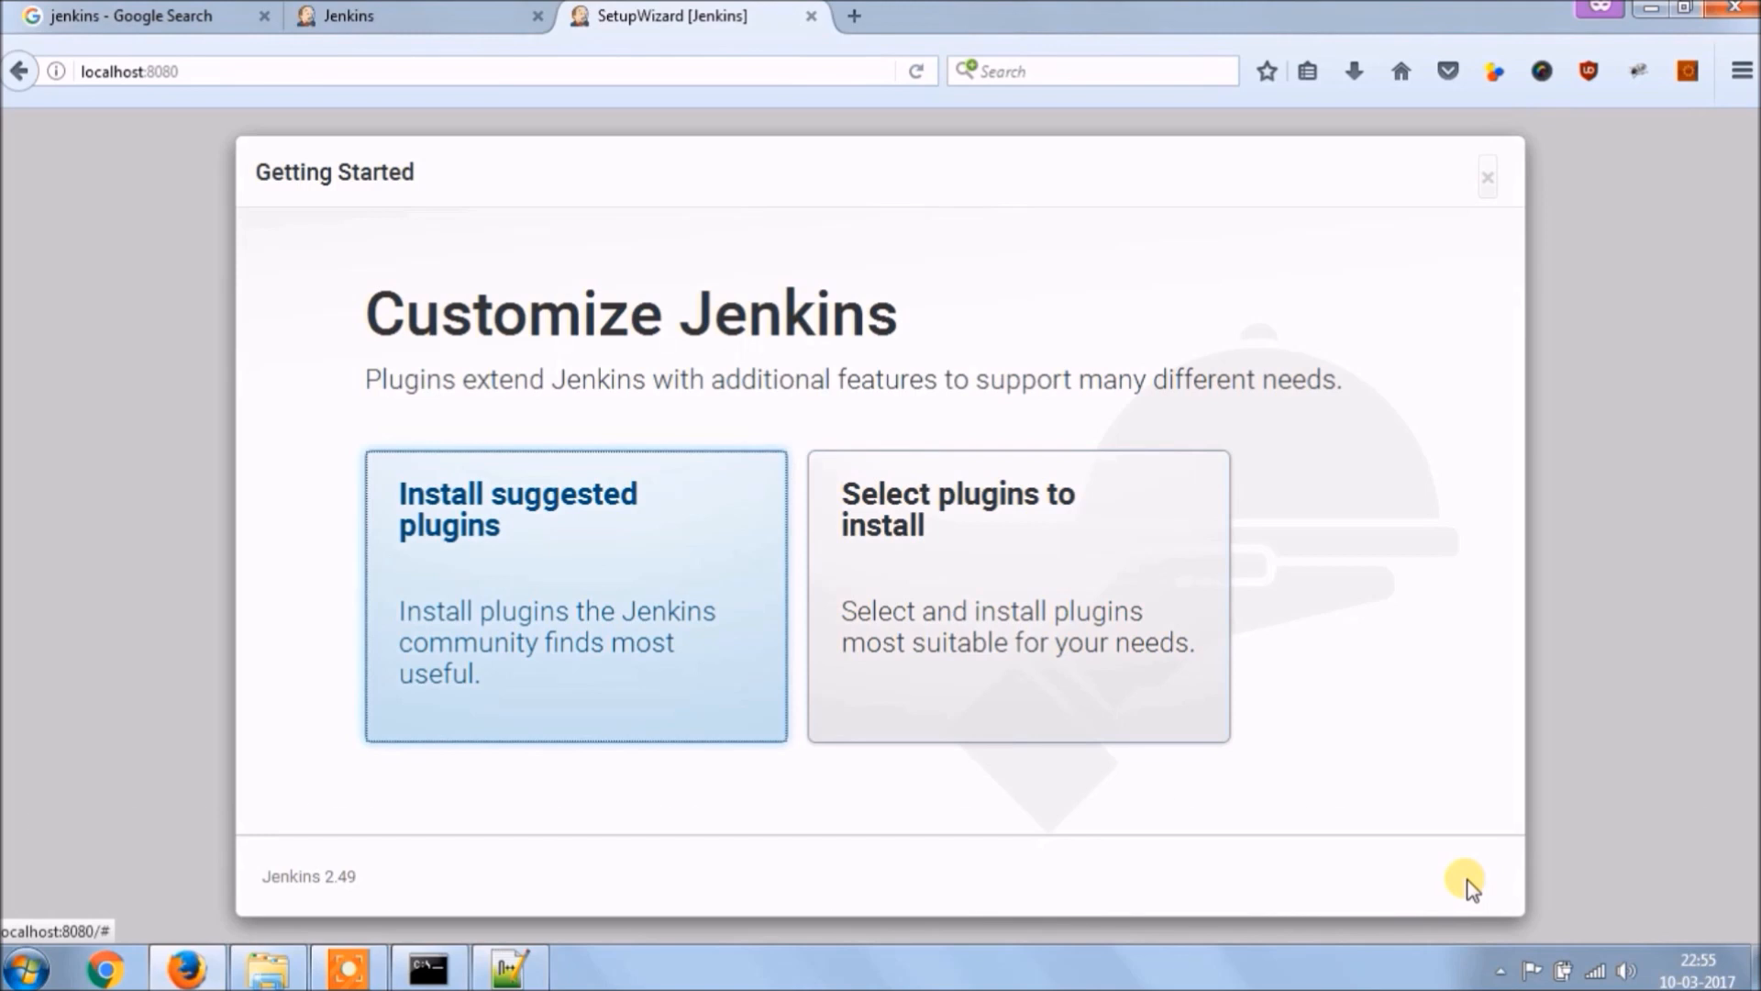
{"action": "mouse_move", "coordinate": [992, 572]}
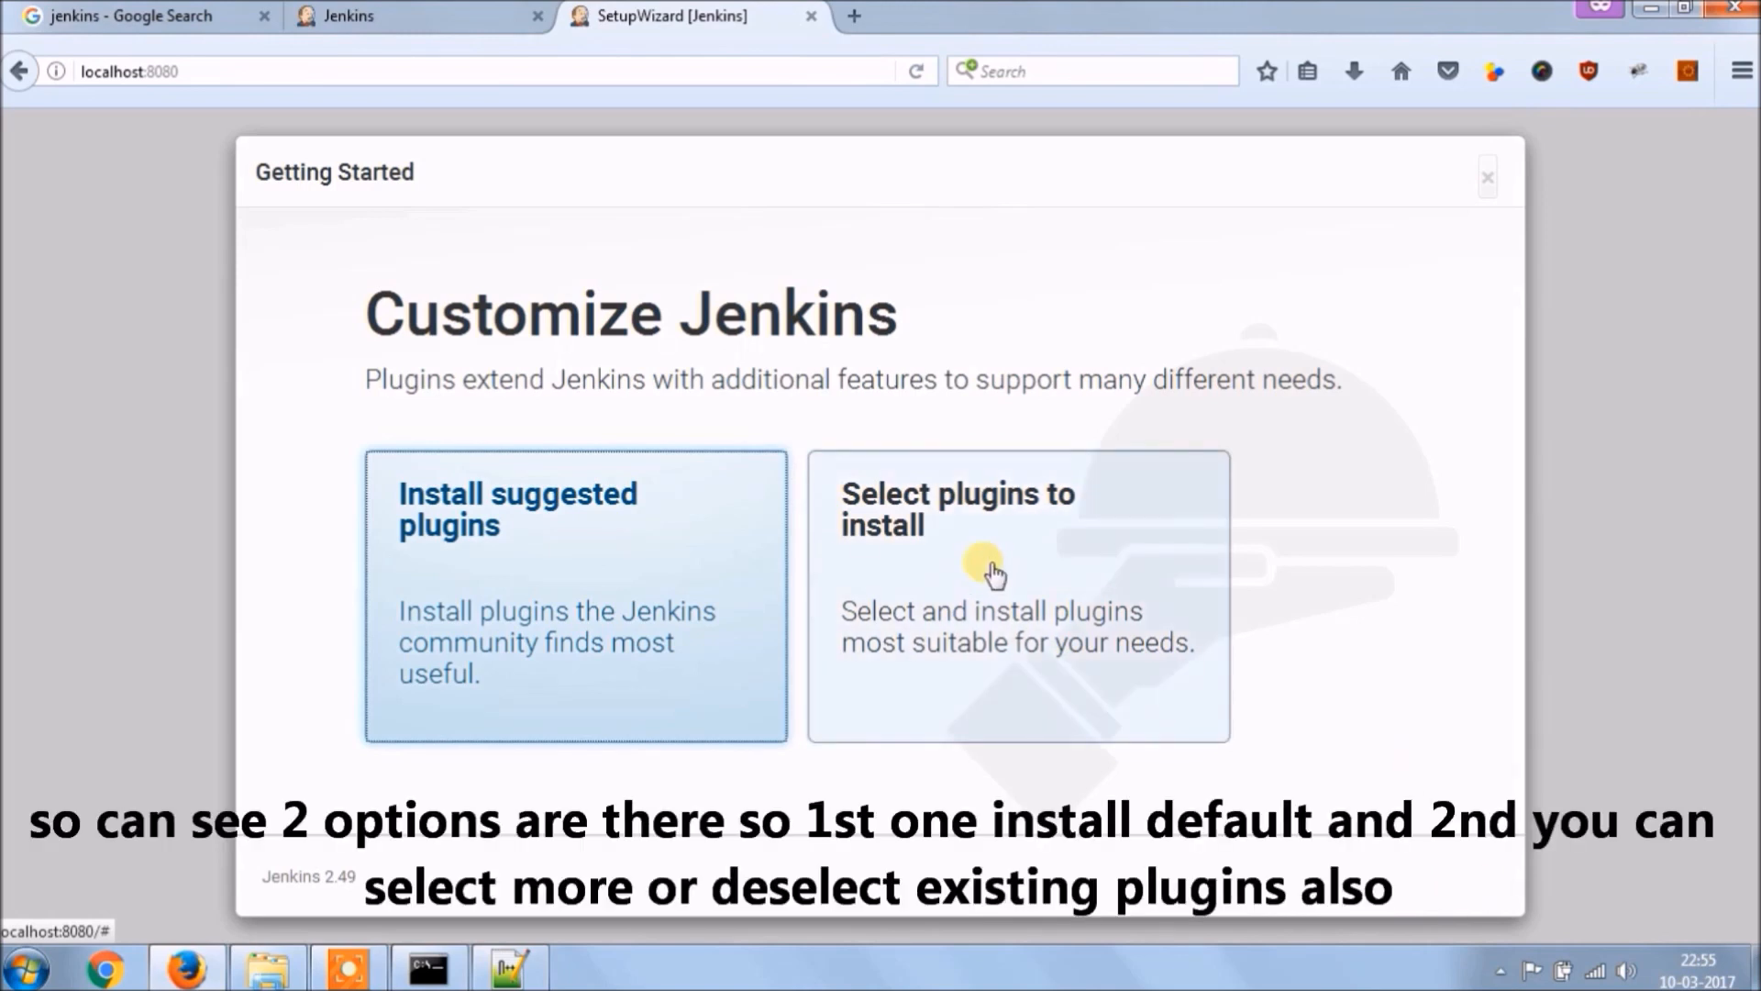
{"action": "mouse_move", "coordinate": [466, 565]}
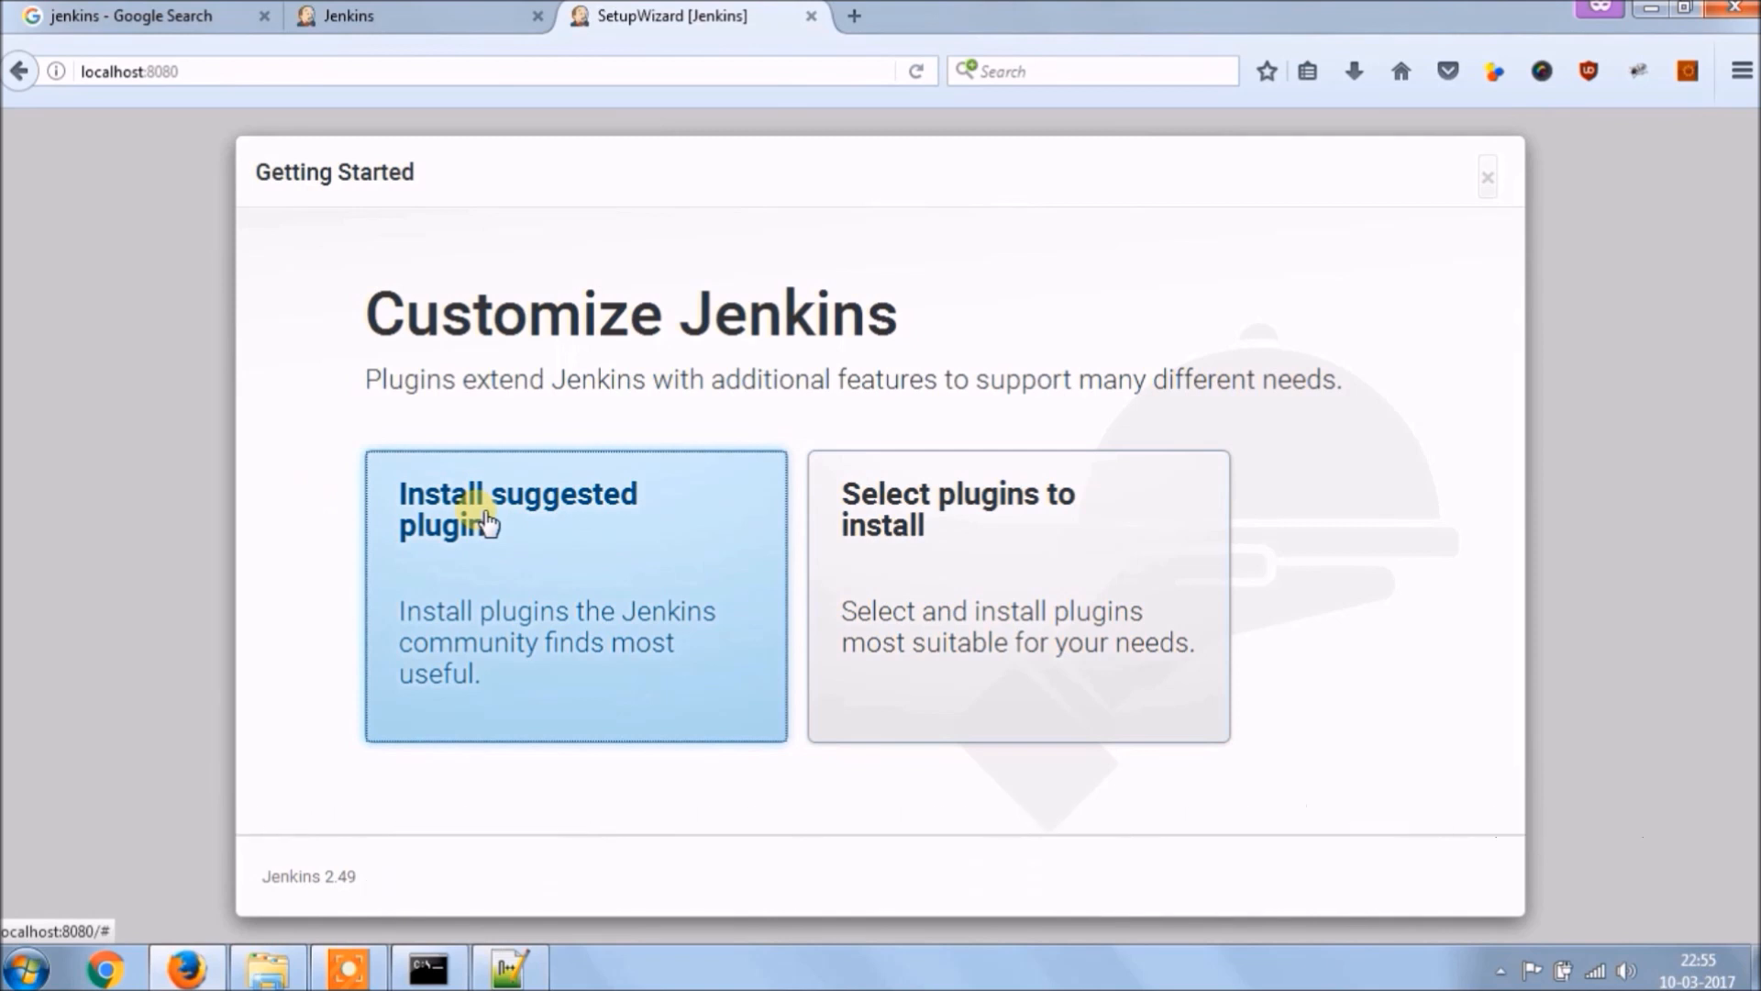
- Install the community-suggested plugins on the Customize Jenkins screen
{"action": "left_click", "coordinate": [517, 508]}
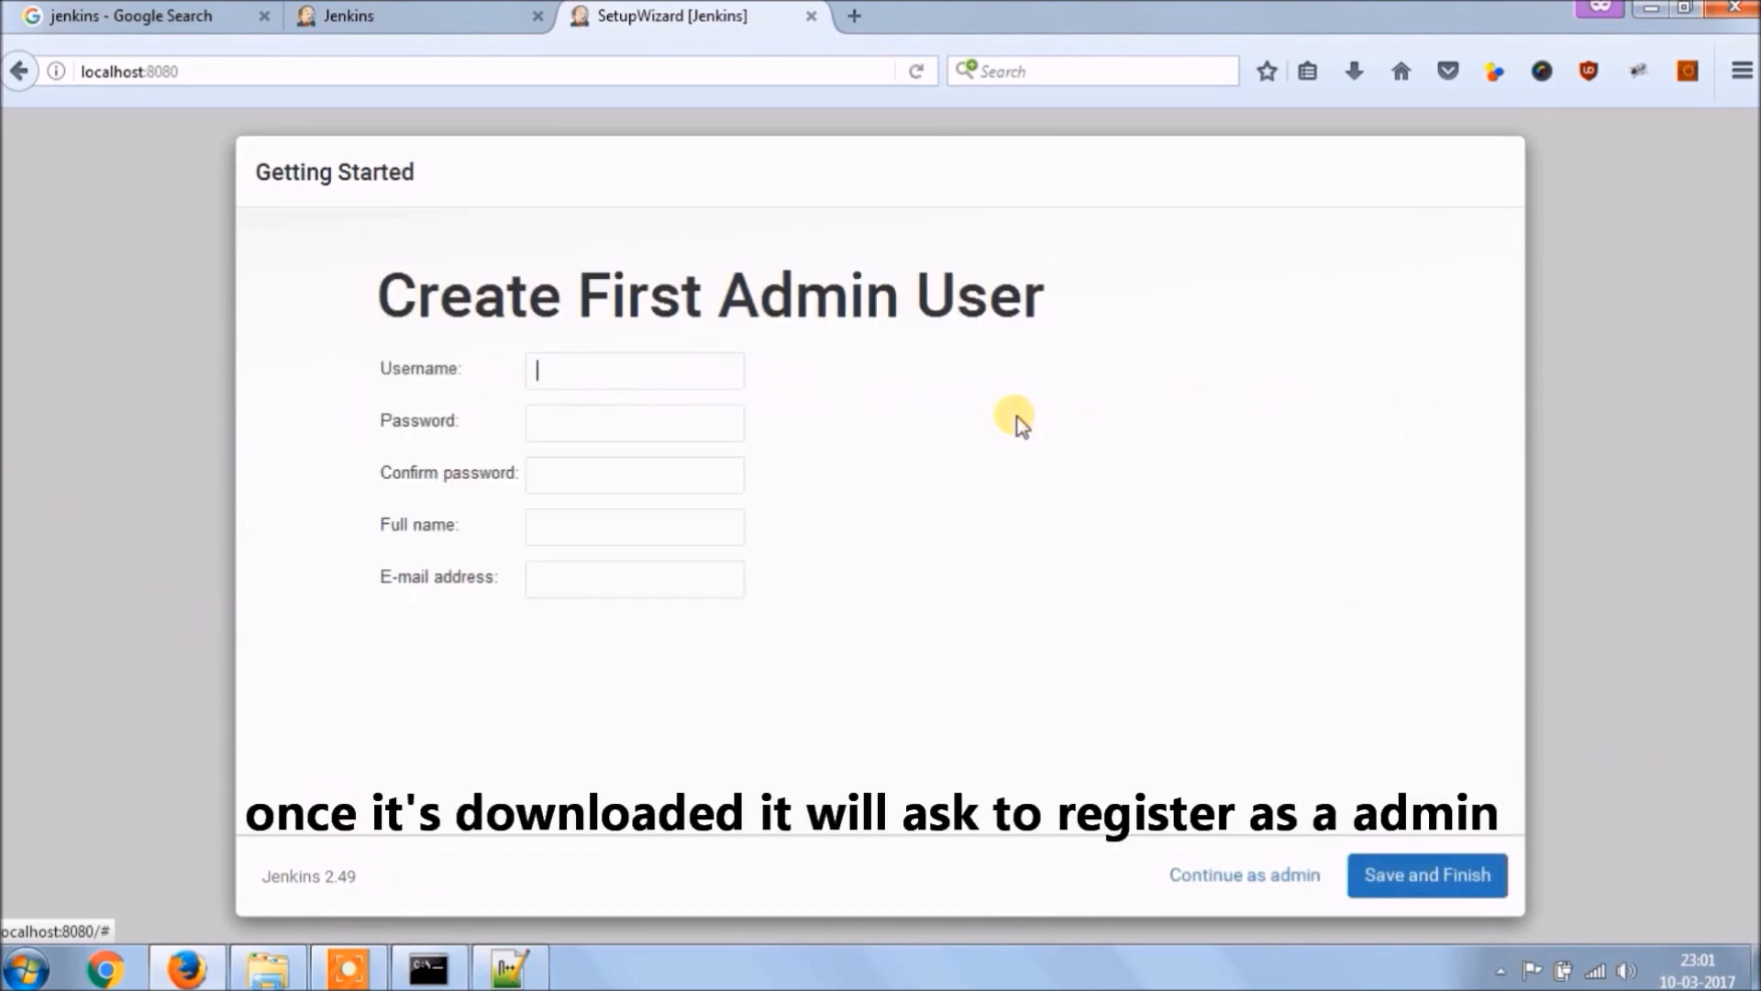
- Create the first admin user 'mightyjava' and start using Jenkins
{"action": "type", "text": "mightyjava"}
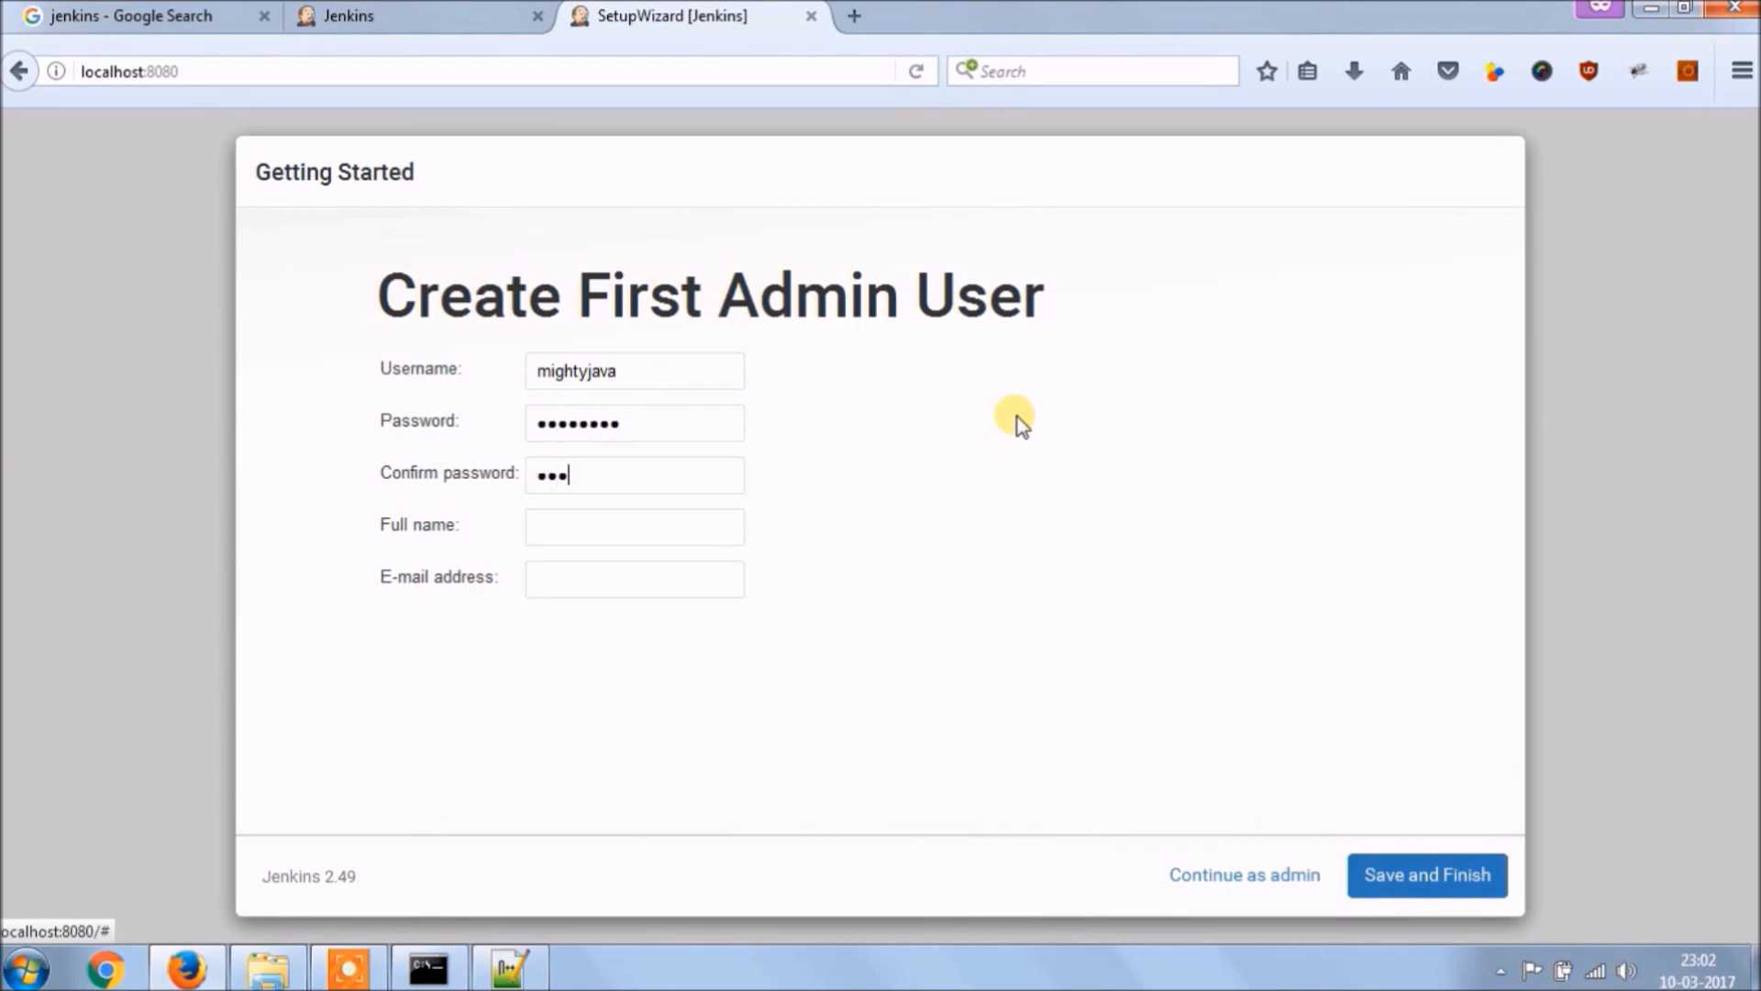
{"action": "type", "text": "mighty java"}
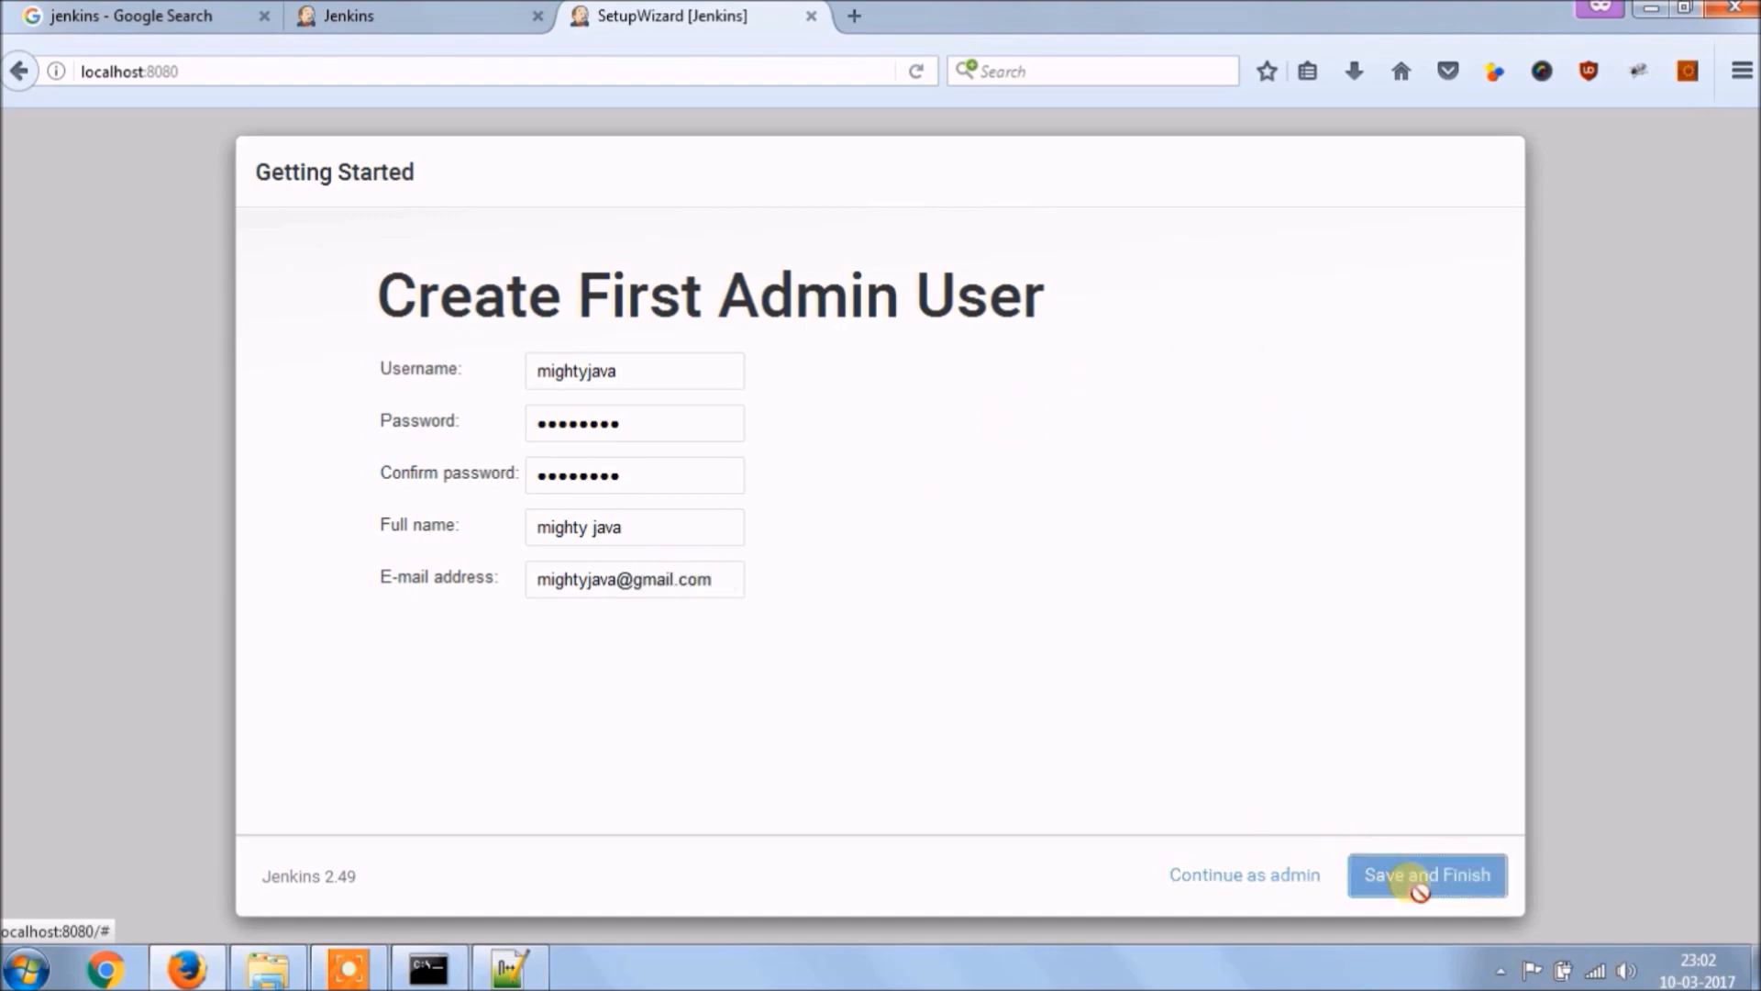
{"action": "left_click", "coordinate": [1425, 875]}
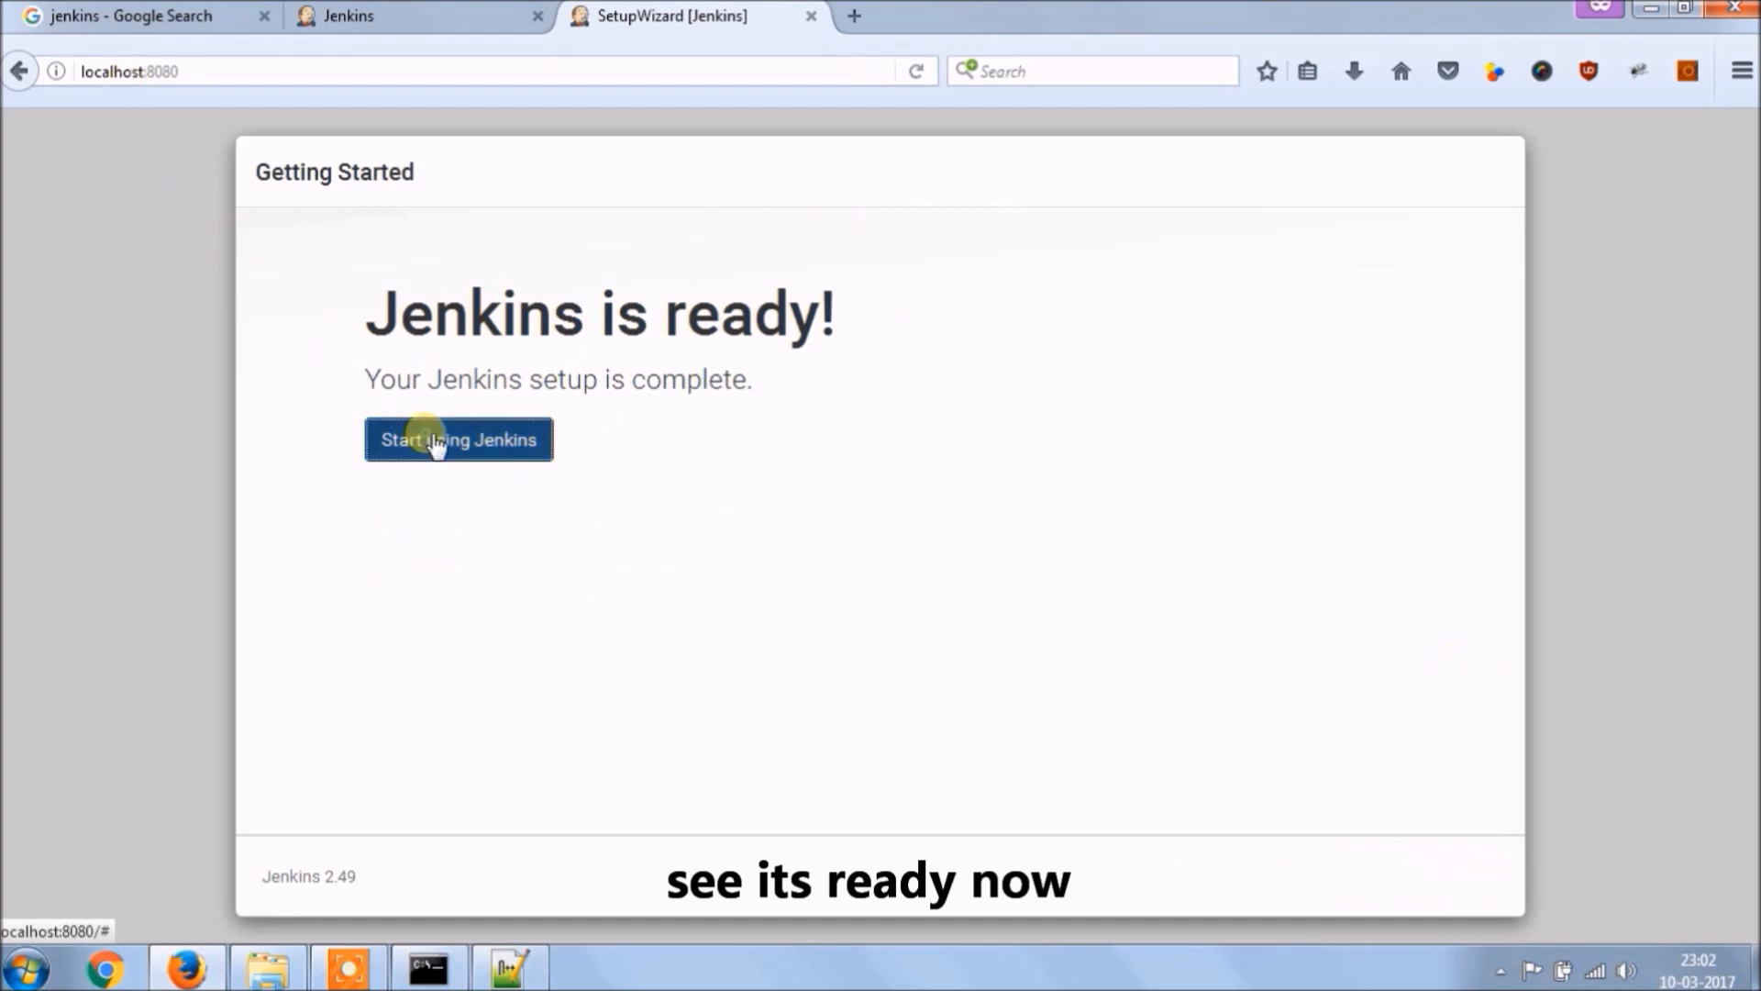
{"action": "left_click", "coordinate": [459, 439]}
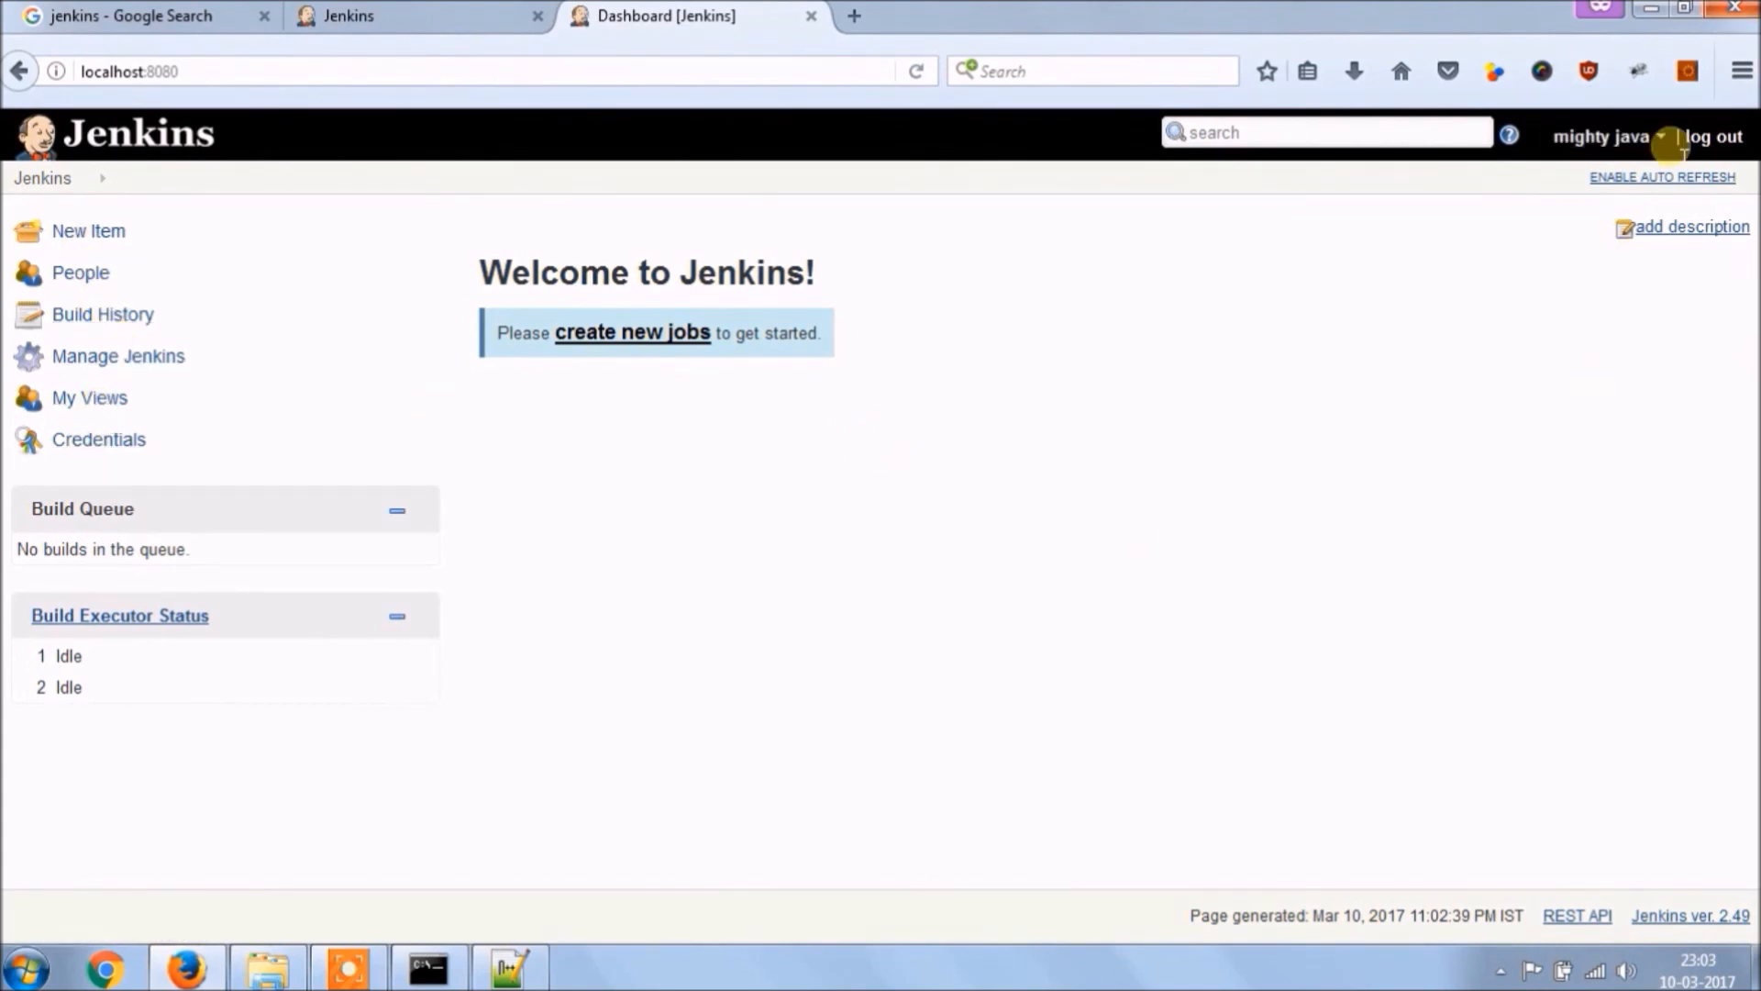
{"action": "mouse_move", "coordinate": [1442, 298]}
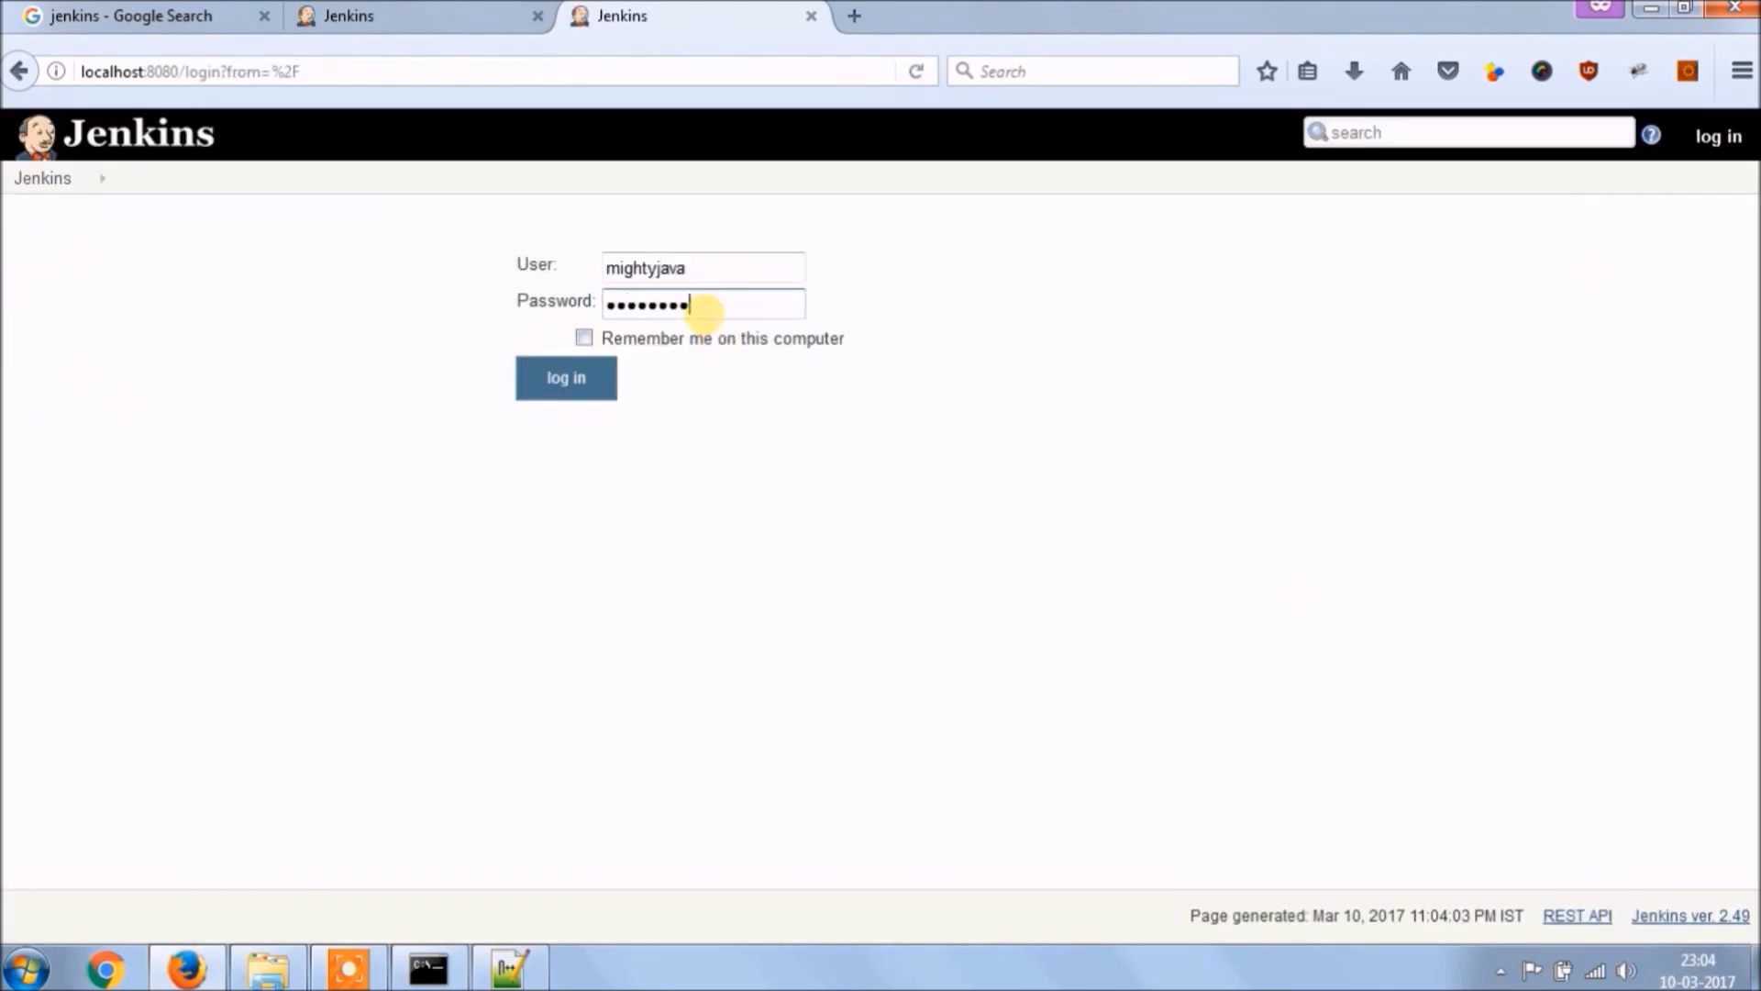
- Log back in with 'Remember me' ticked and begin creating a new job
{"action": "left_click", "coordinate": [565, 378]}
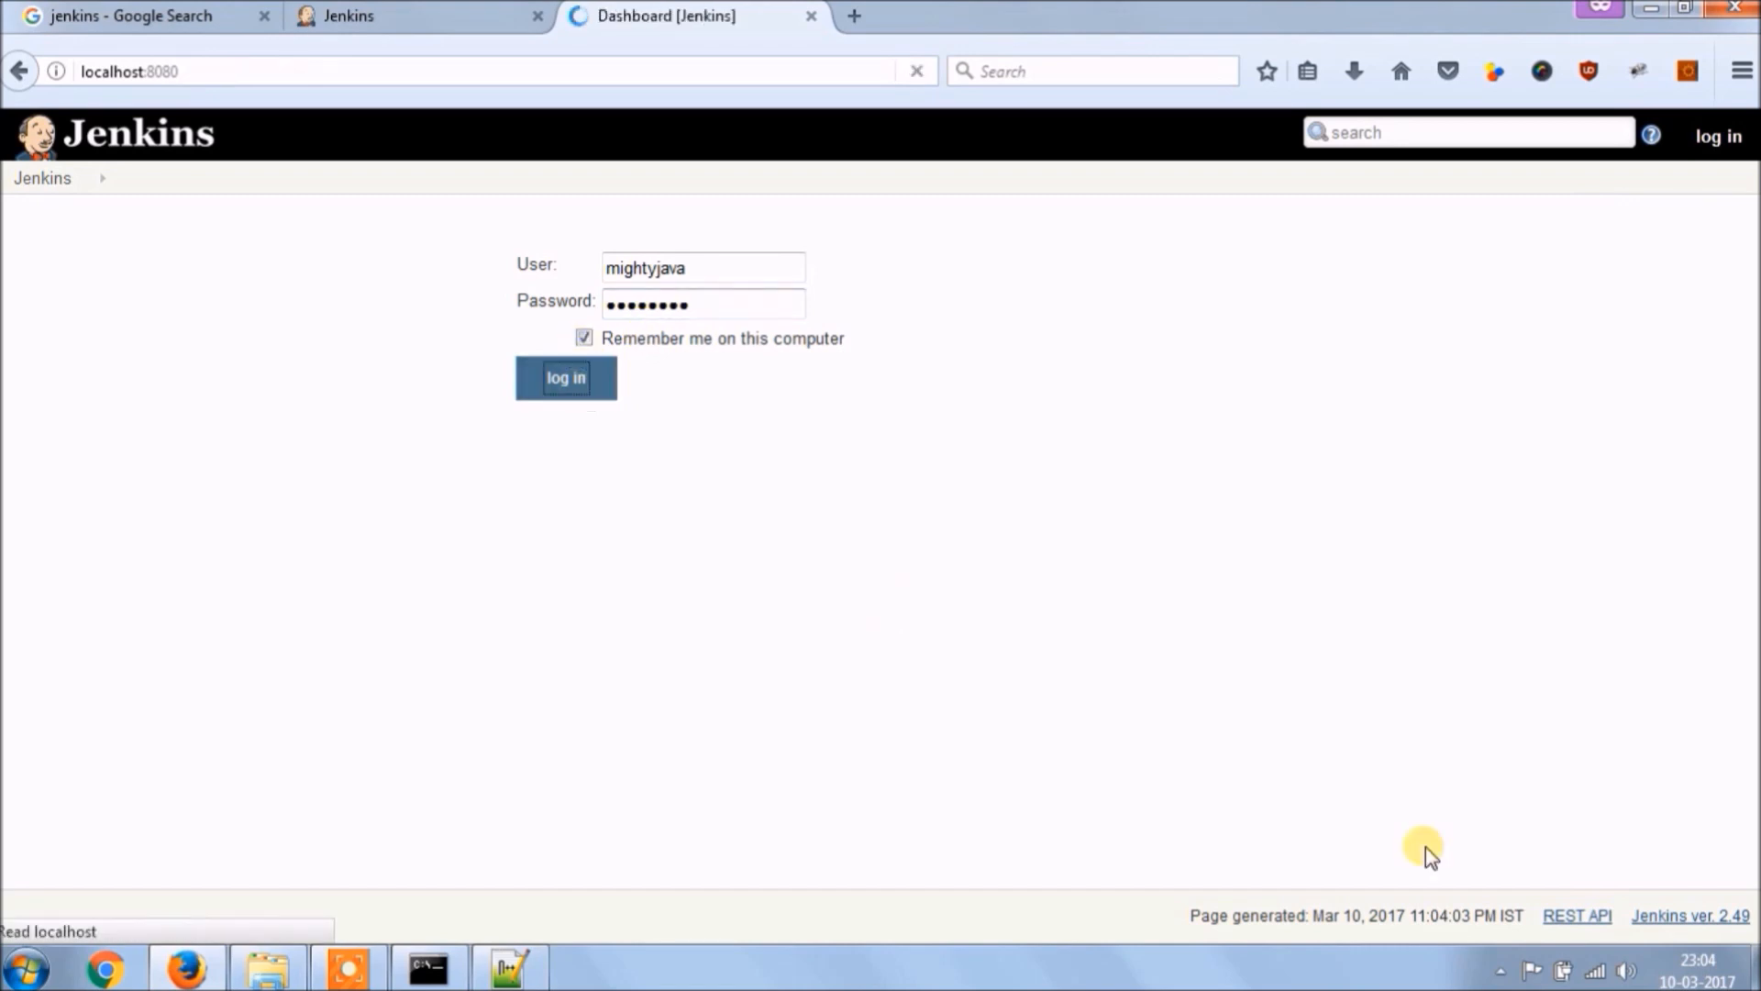
{"action": "left_click", "coordinate": [567, 378]}
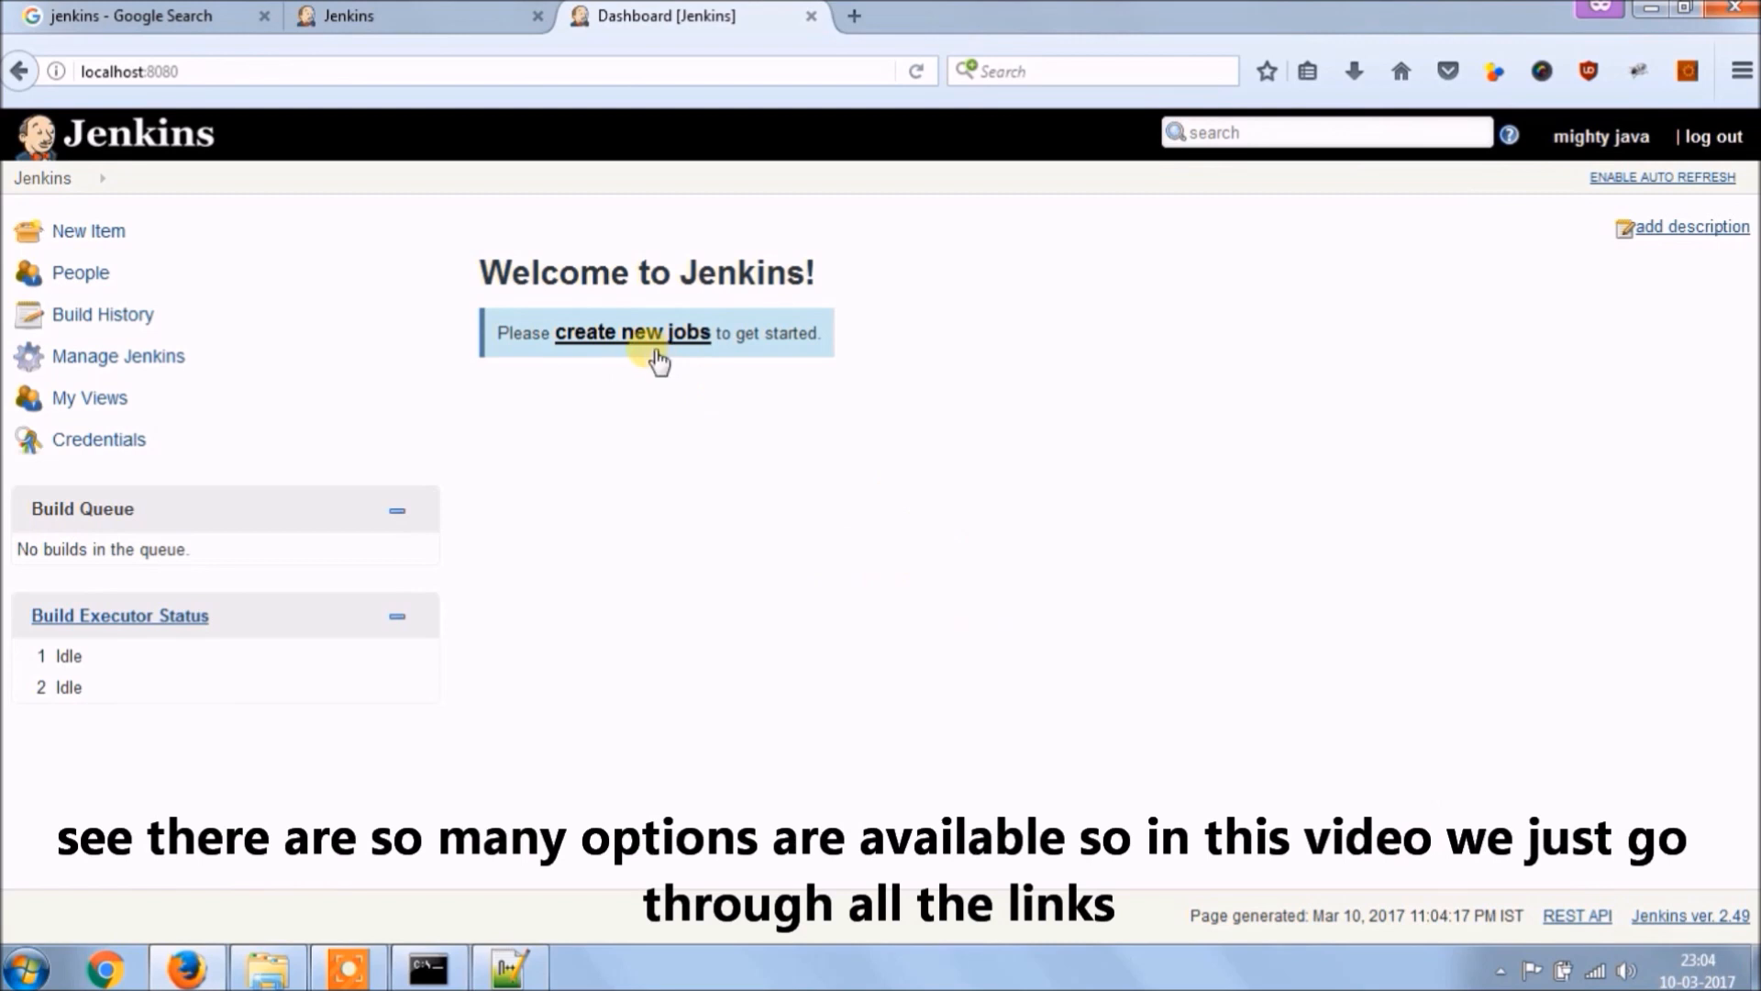
{"action": "left_click", "coordinate": [631, 332]}
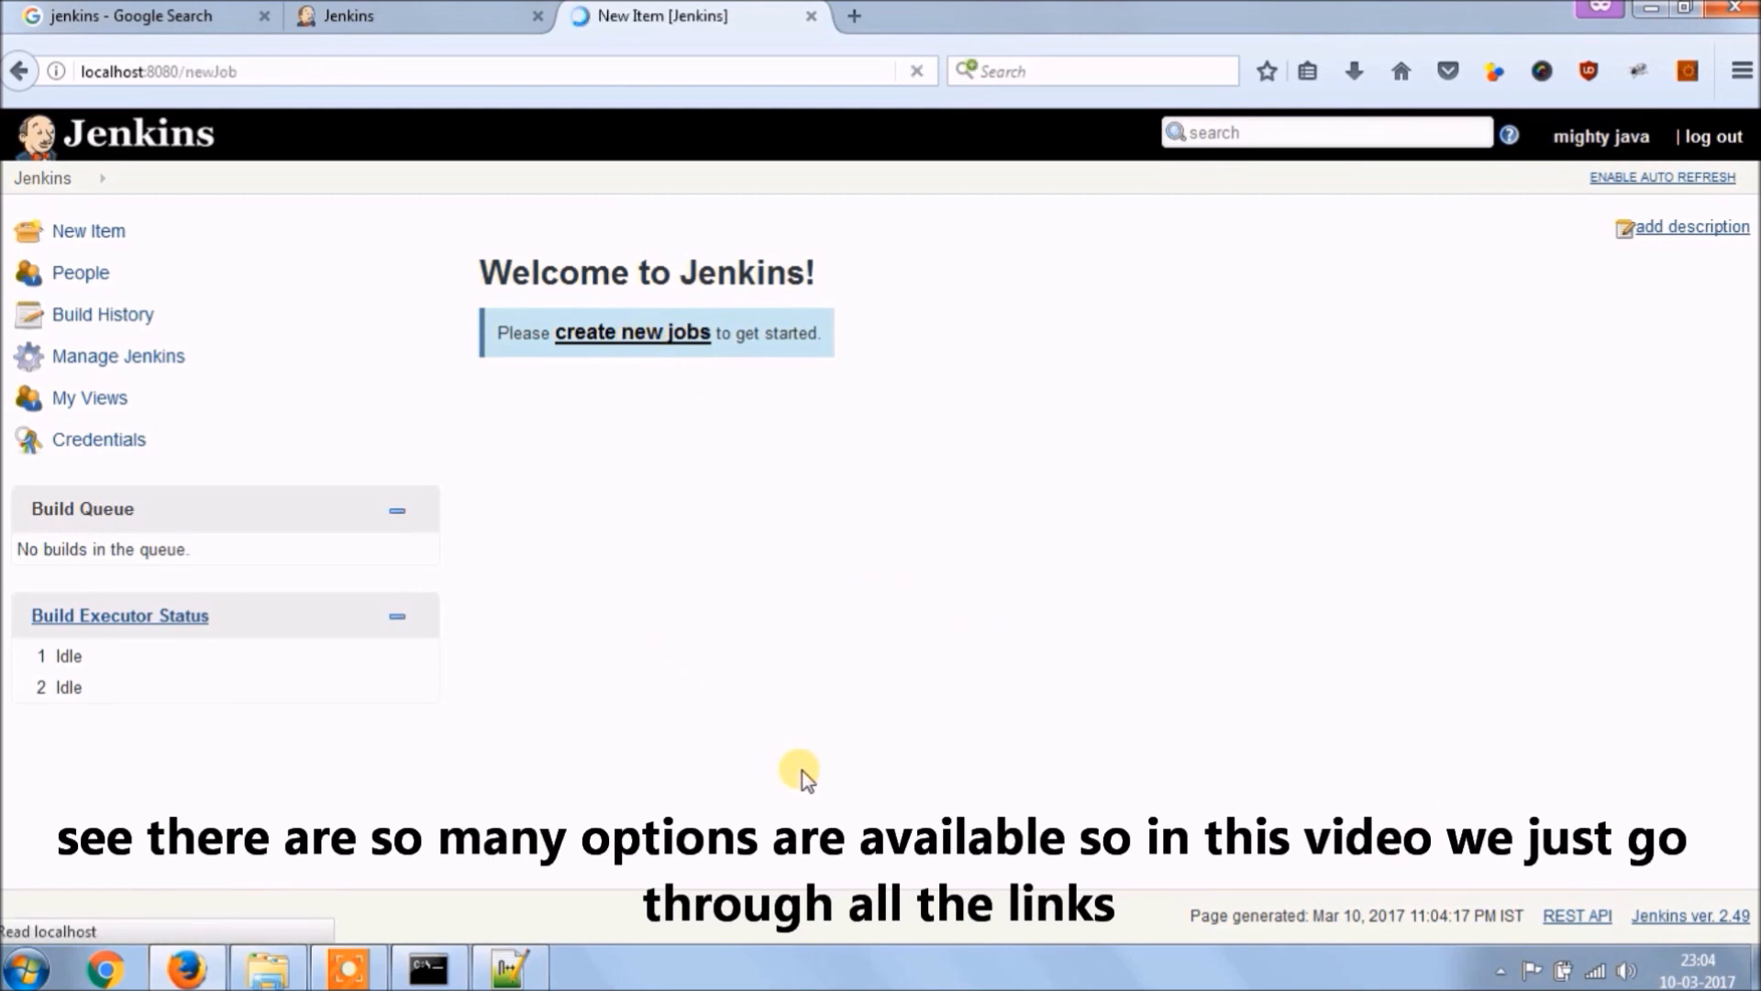
- Create a Freestyle project named 'testproject'
{"action": "left_click", "coordinate": [88, 231]}
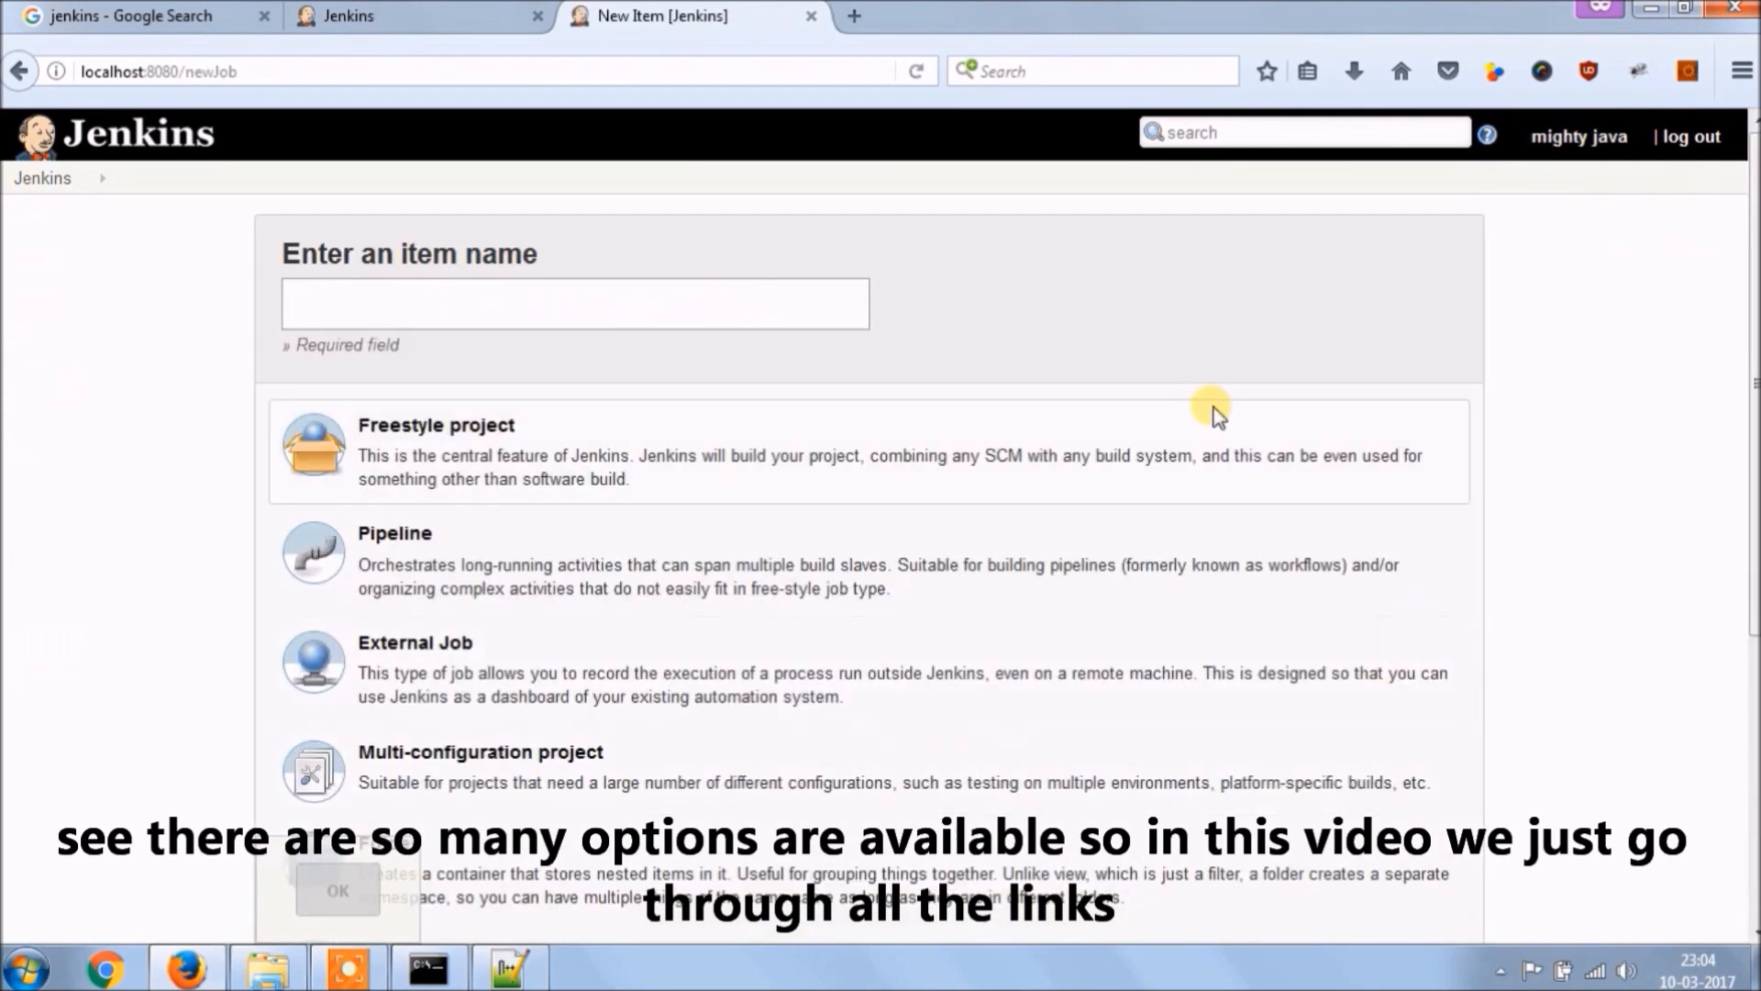
{"action": "type", "text": "test"}
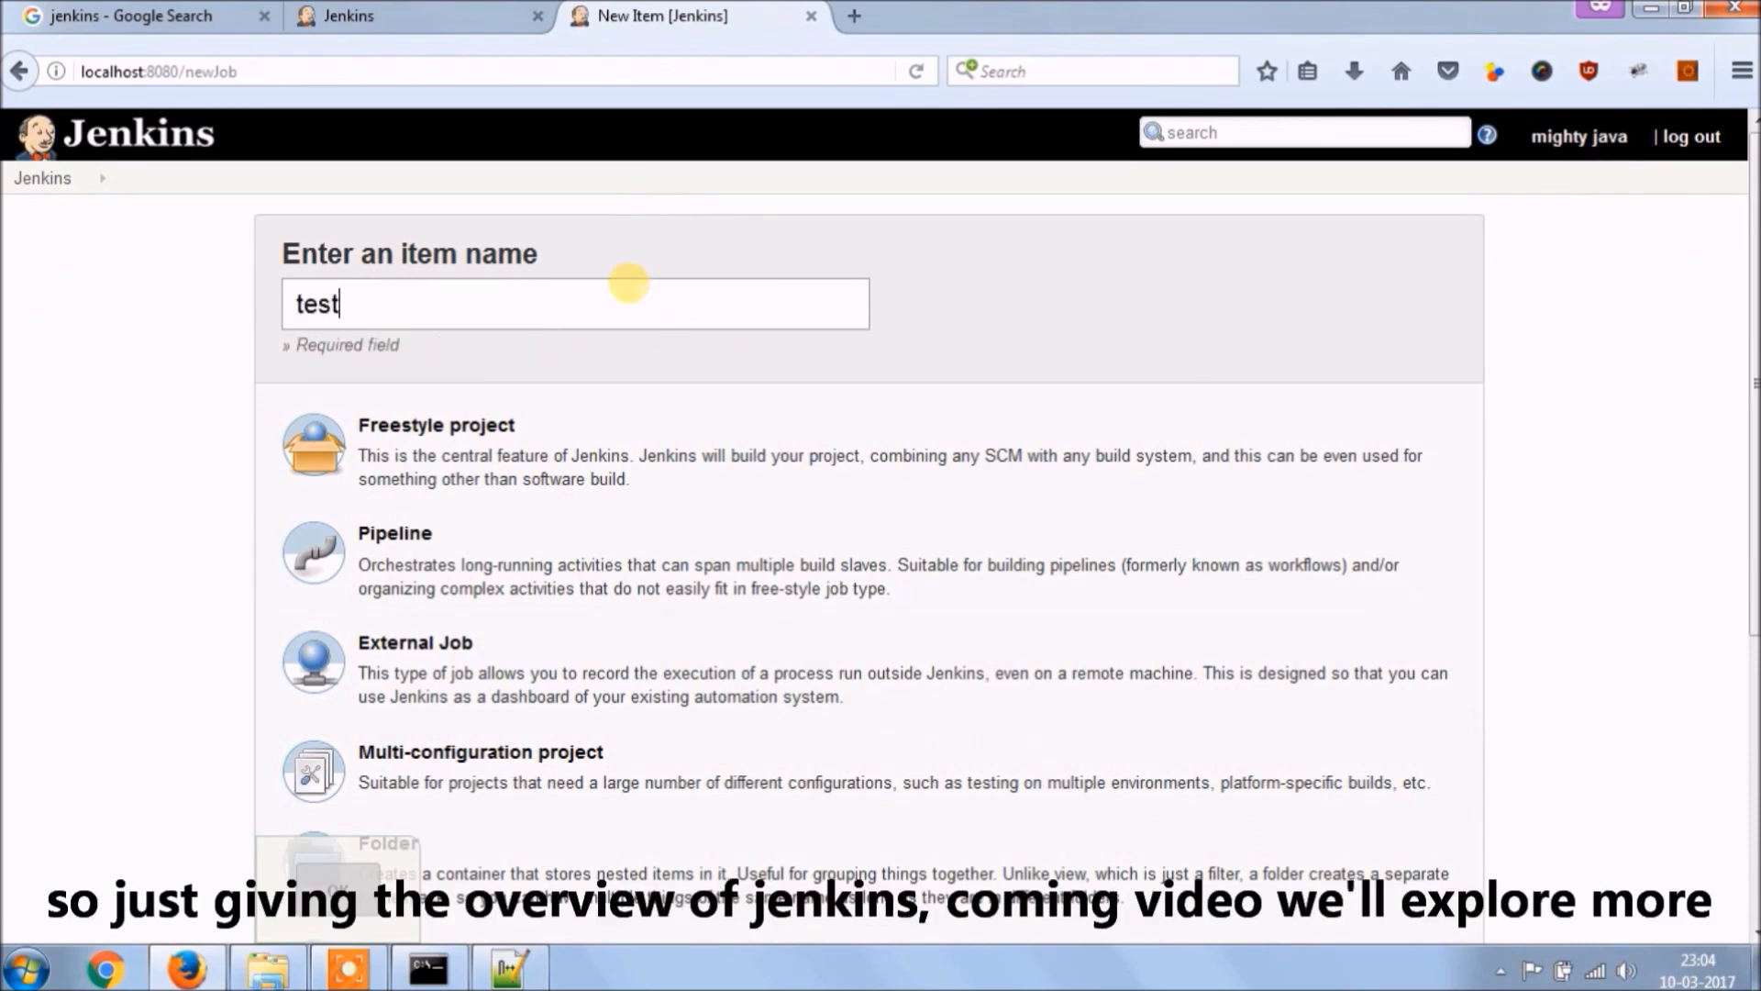
{"action": "type", "text": "project"}
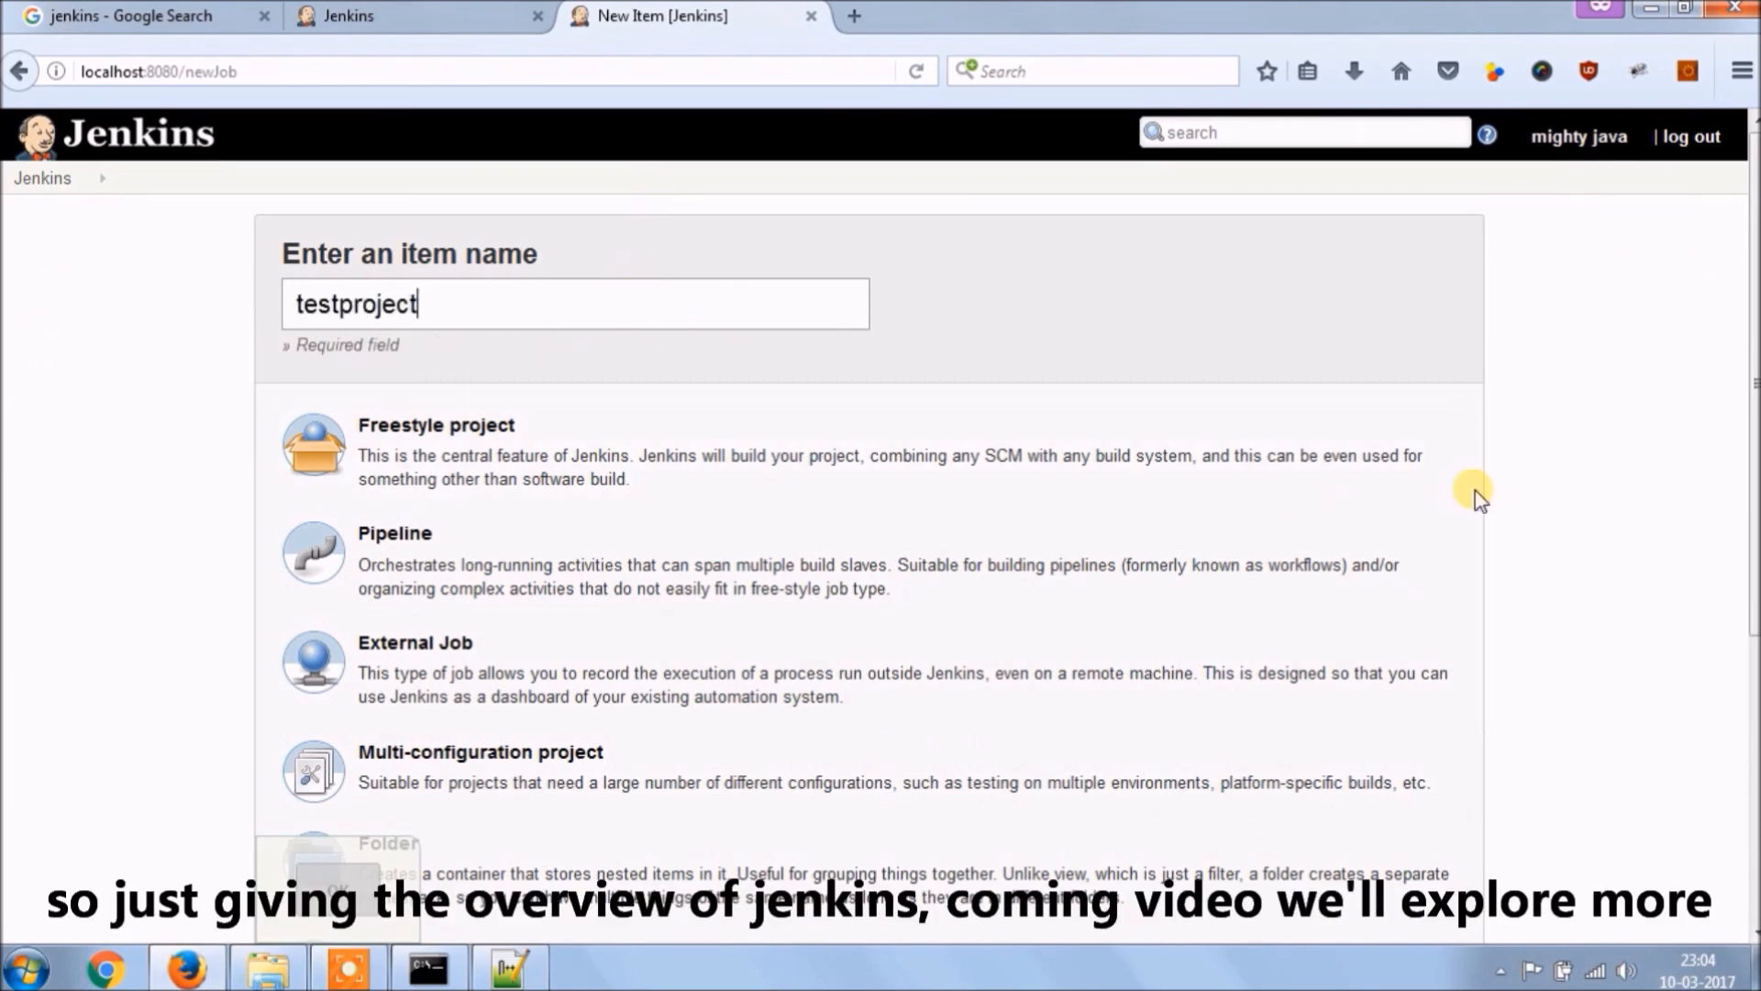
{"action": "scroll", "scroll_direction": "down", "scroll_amount": 3}
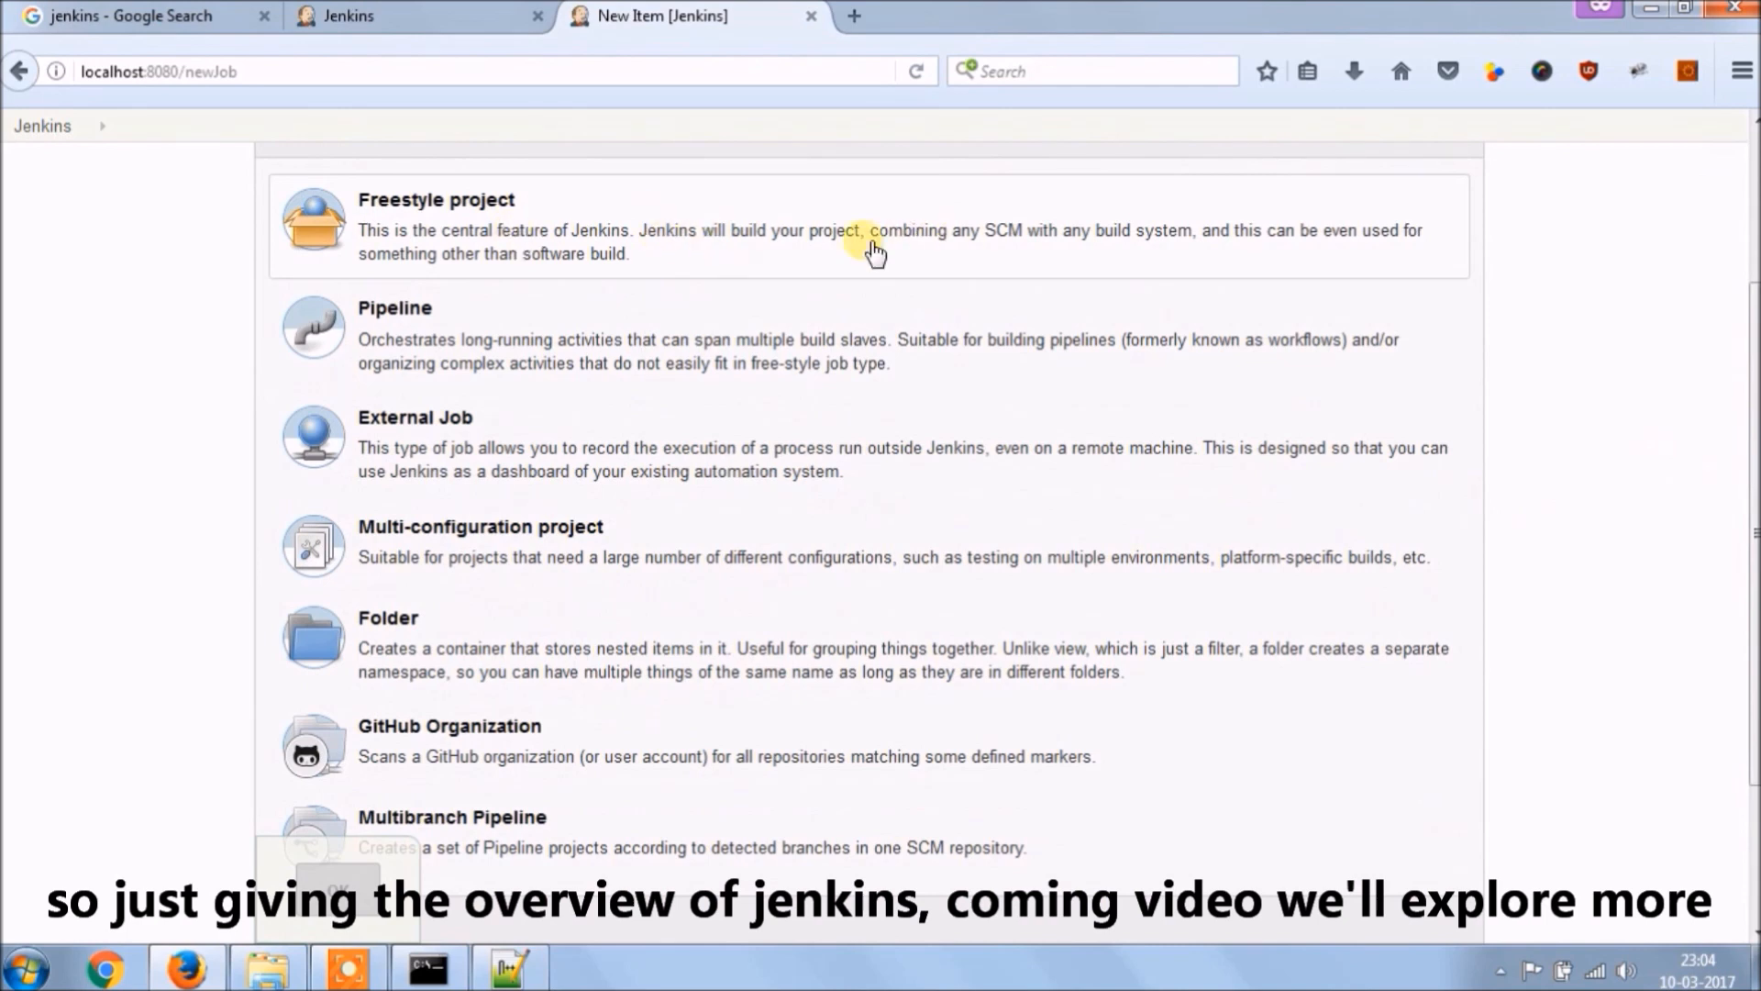
{"action": "mouse_move", "coordinate": [622, 365]}
{"action": "type", "text": "testproject"}
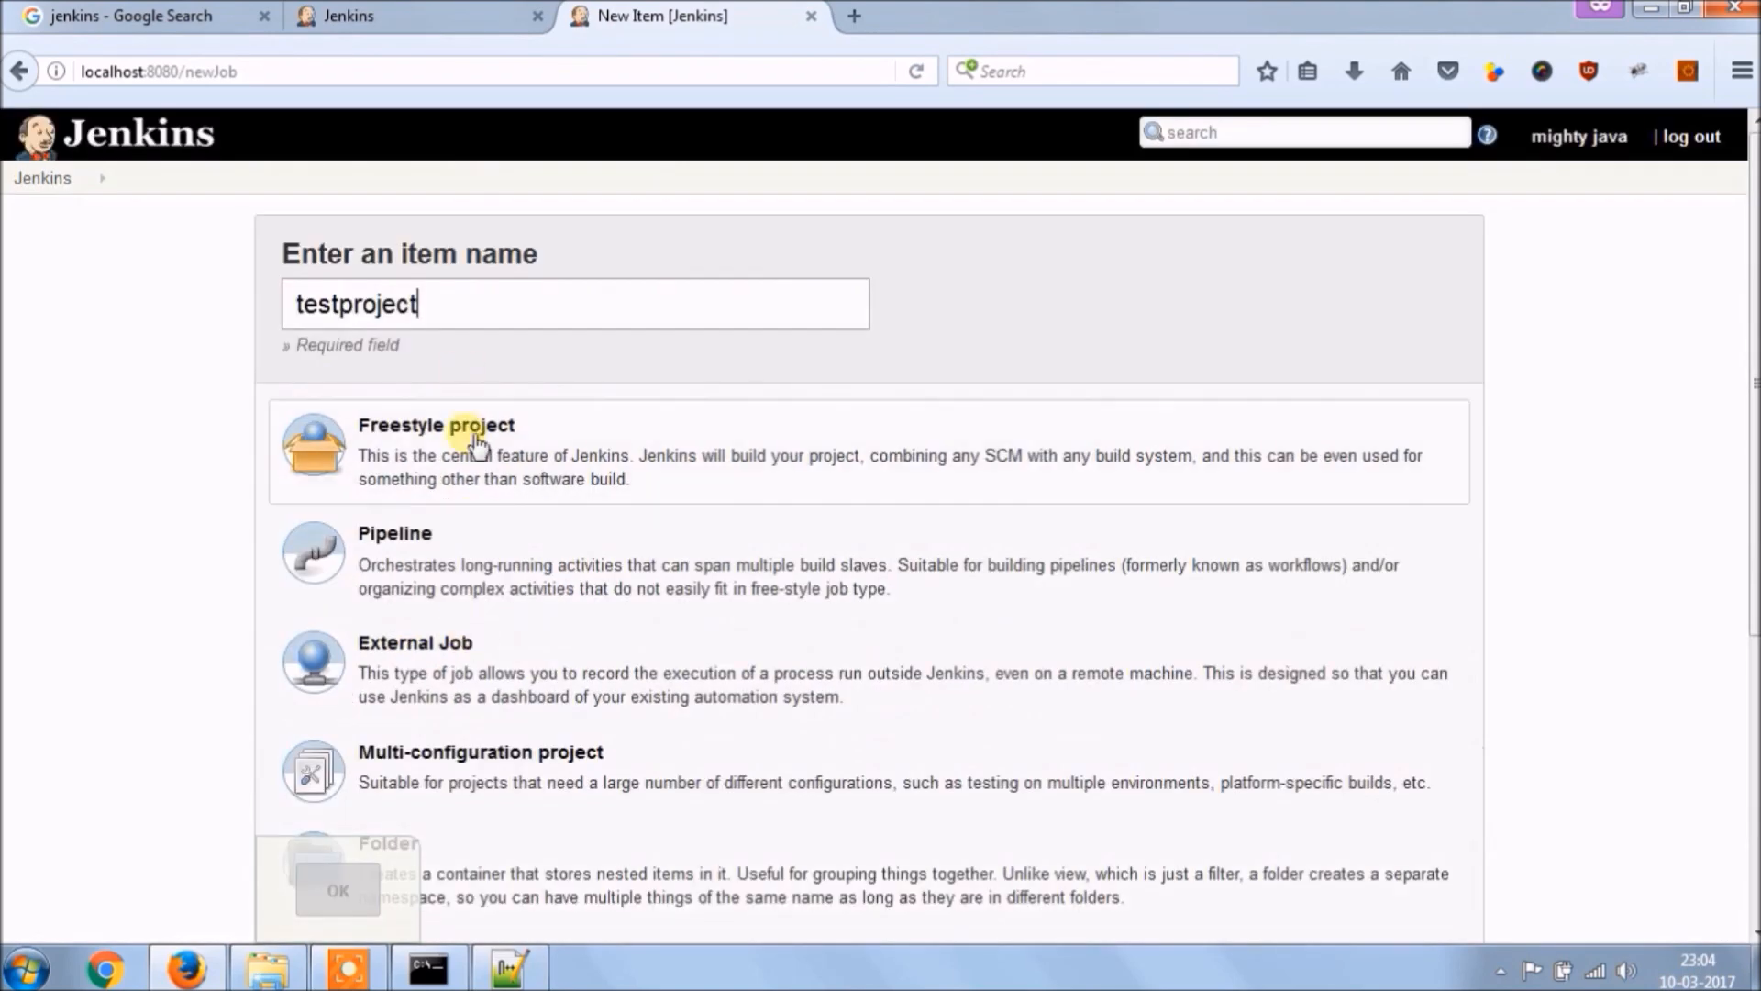
{"action": "scroll", "scroll_direction": "down", "scroll_amount": 3}
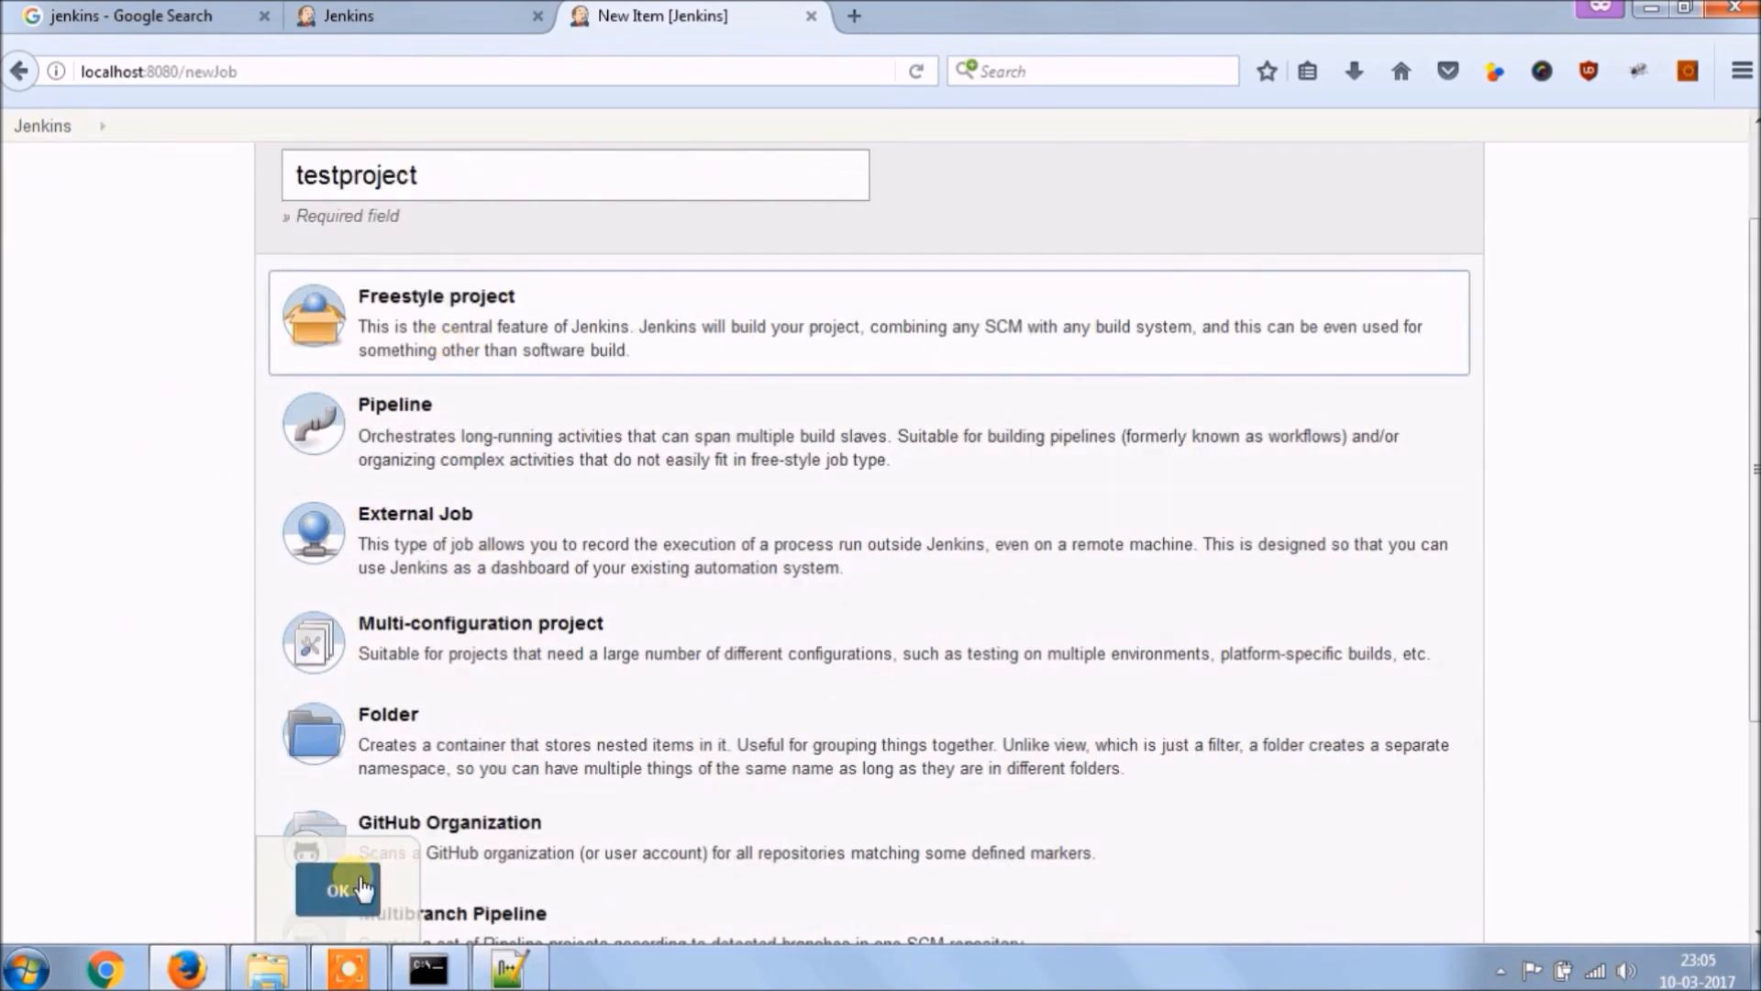
{"action": "left_click", "coordinate": [338, 888]}
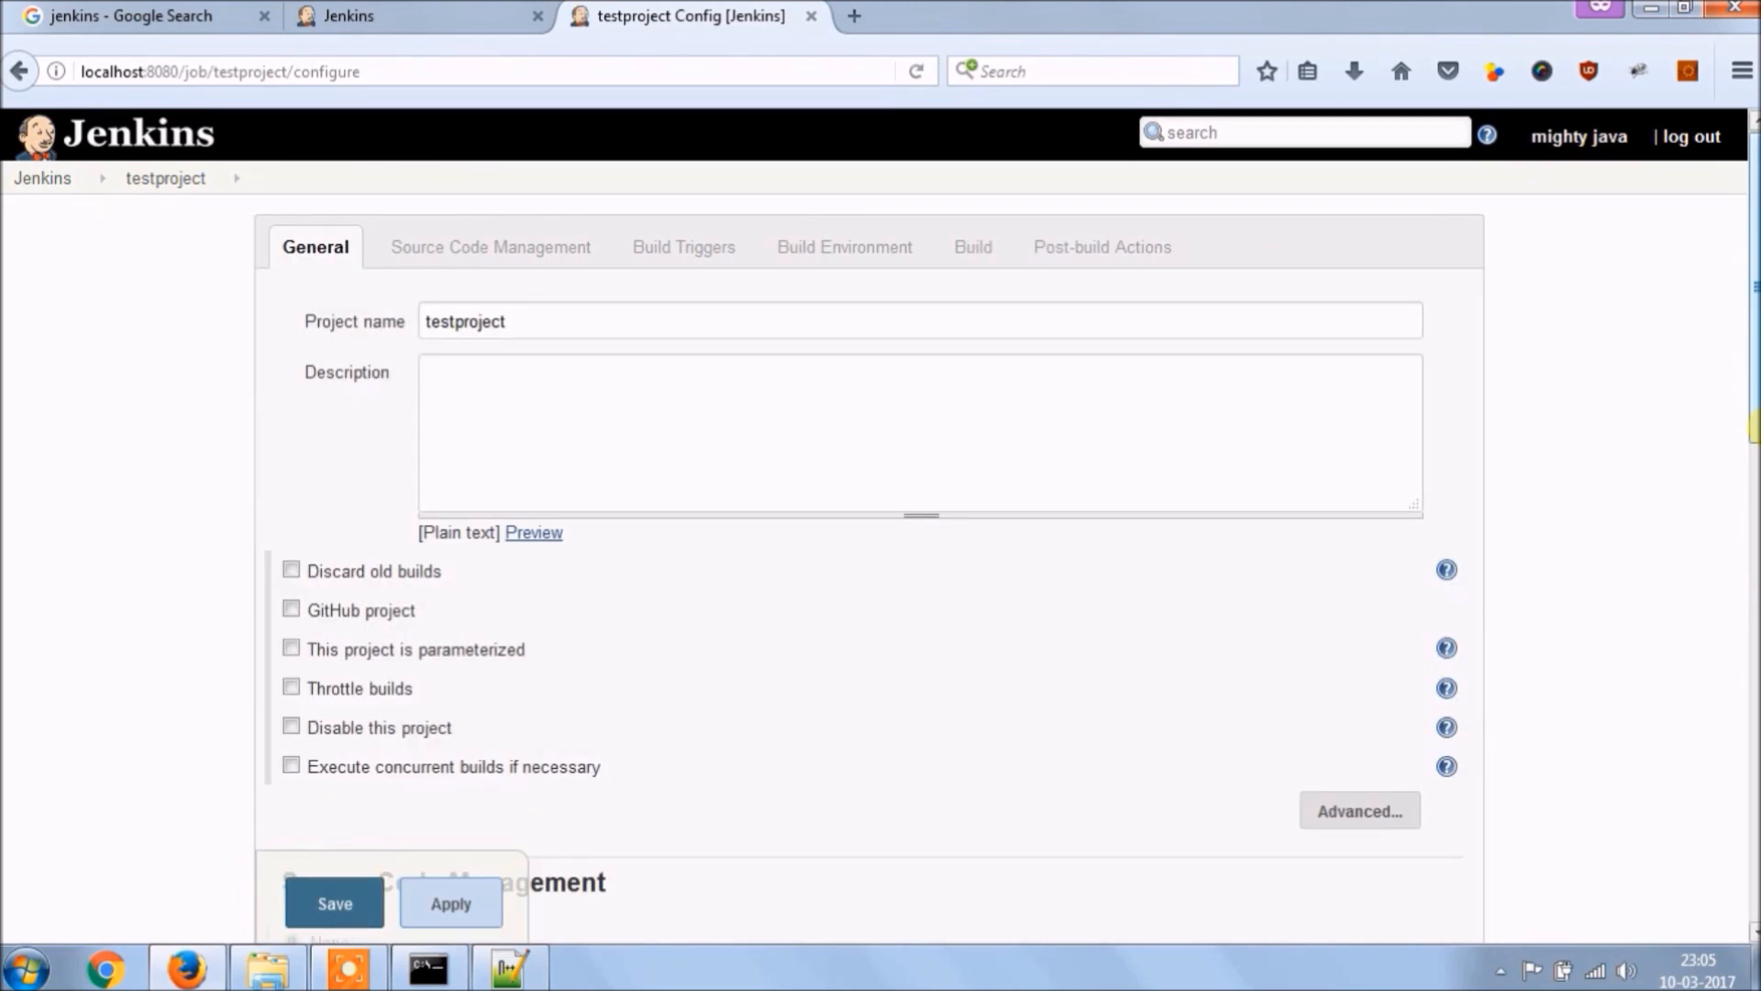
- Give testproject the description 'this is test project'
{"action": "scroll", "scroll_direction": "down", "scroll_amount": 3}
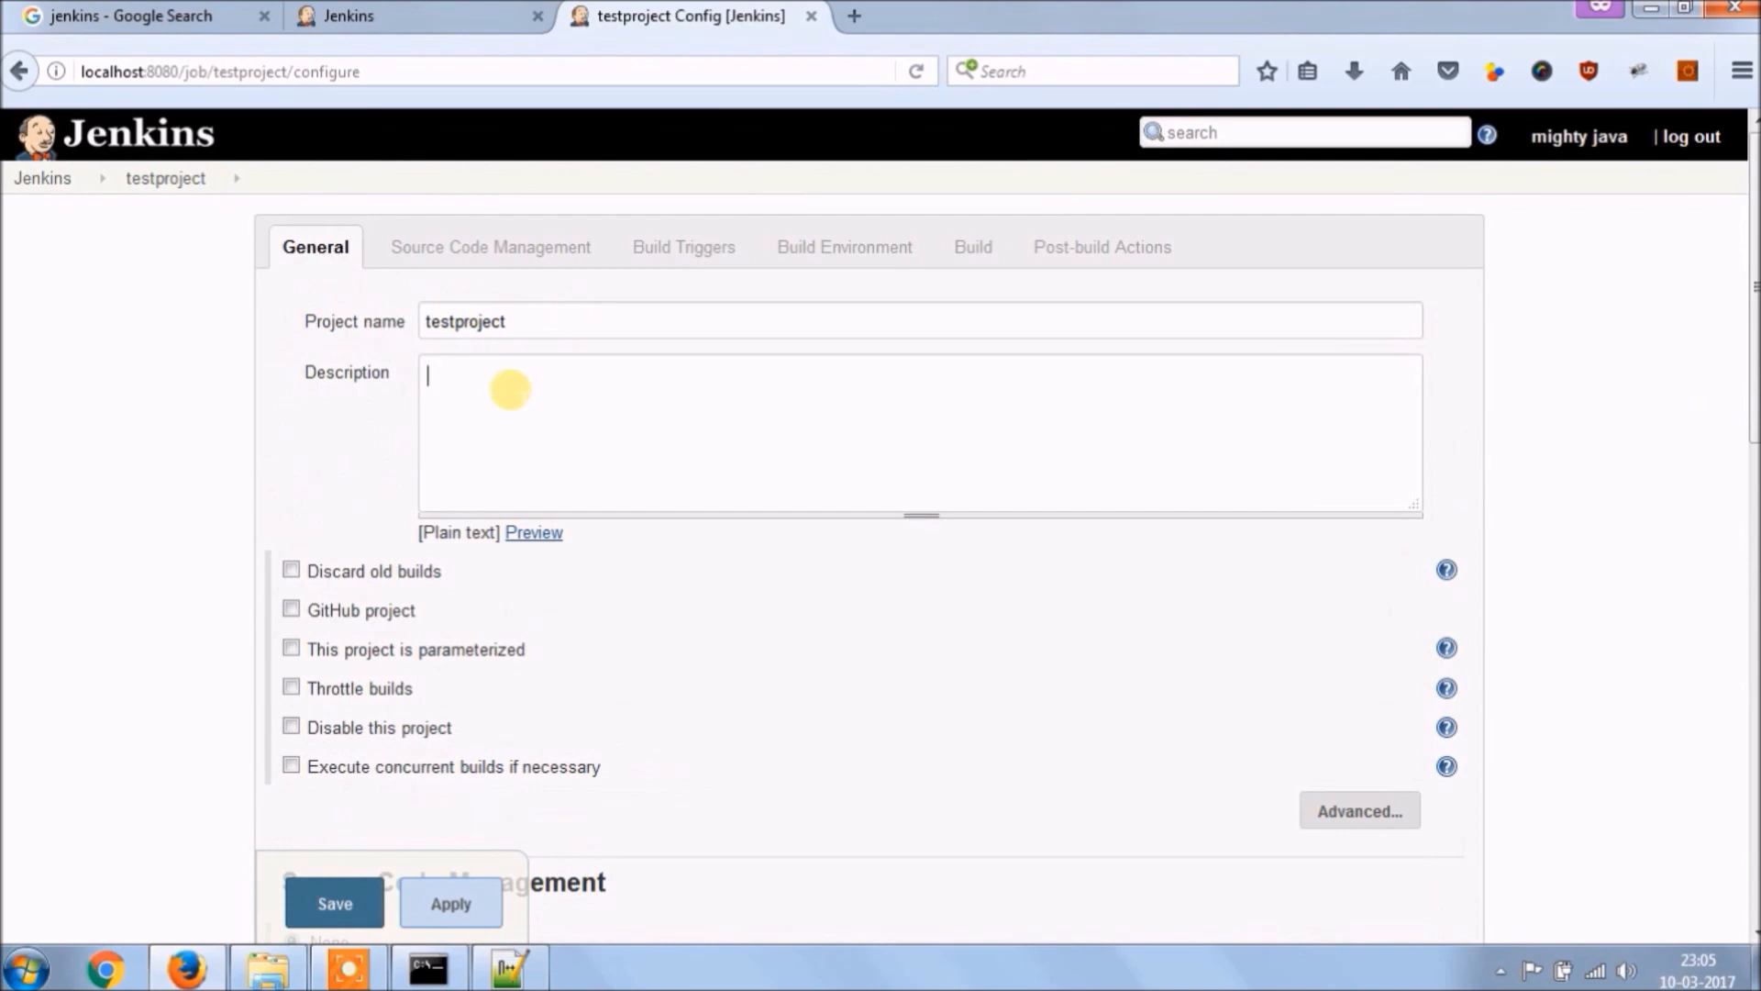
{"action": "type", "text": "this is test"}
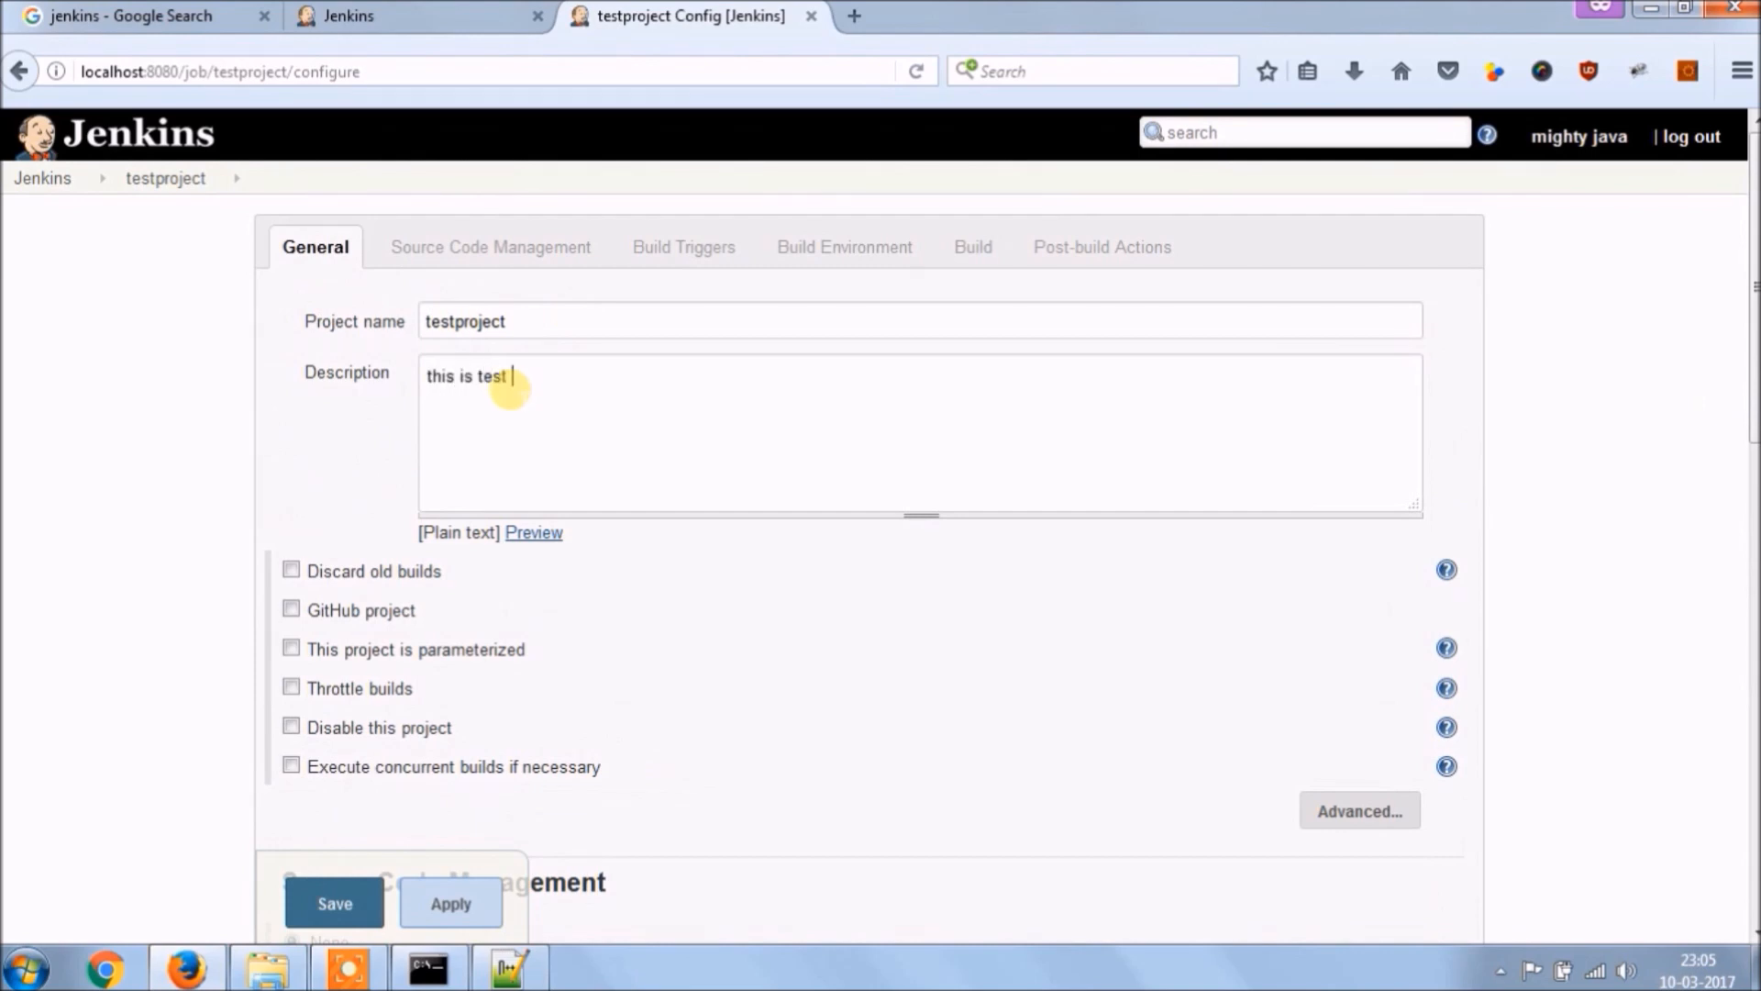
{"action": "type", "text": "project"}
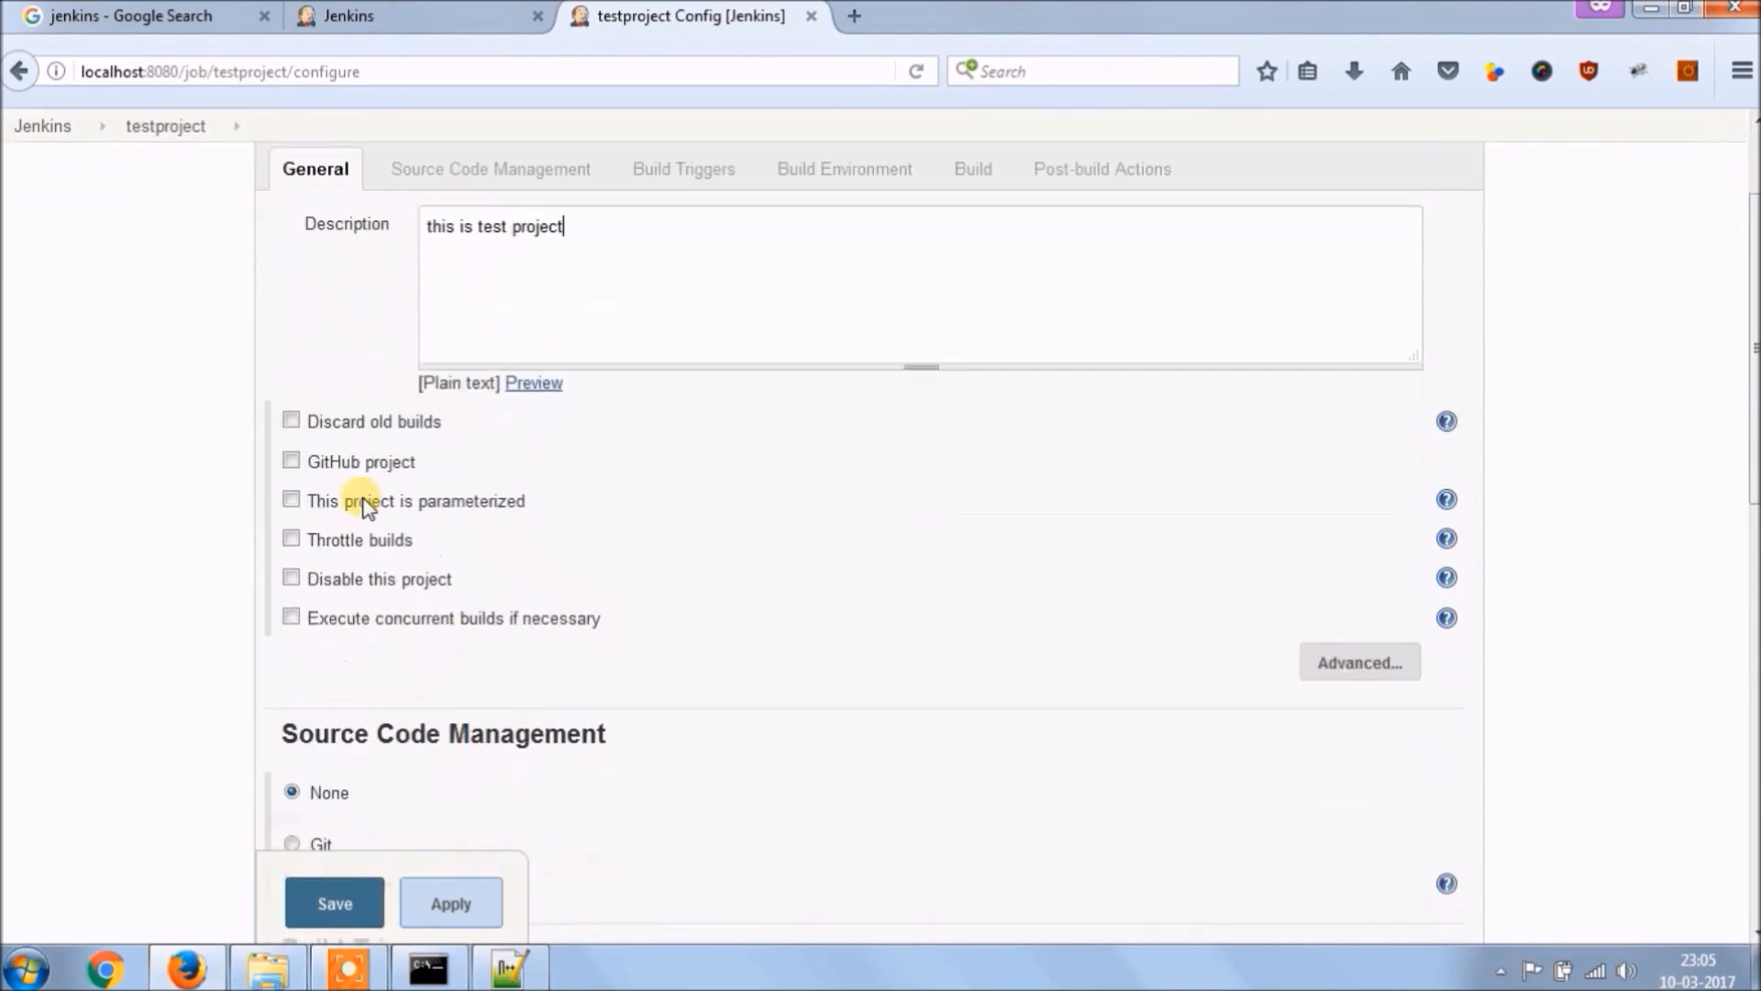
- Try the Parameterized and Throttle builds options, leaving both off
{"action": "left_click", "coordinate": [292, 461]}
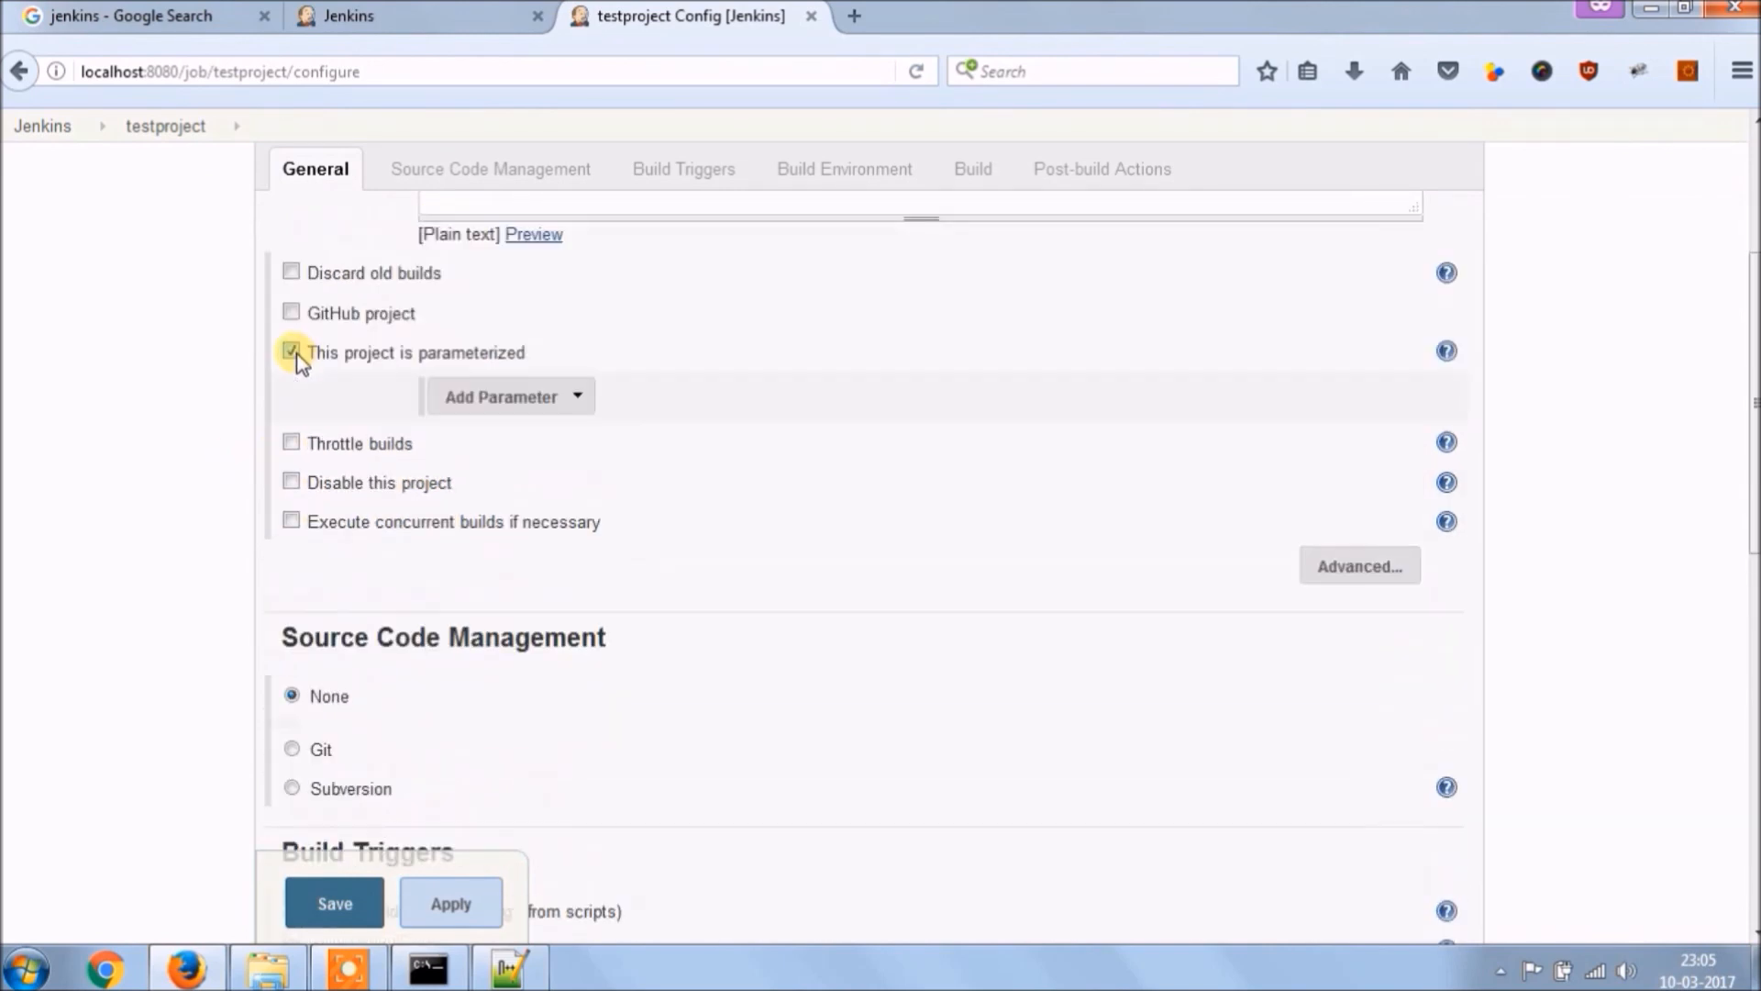
{"action": "left_click", "coordinate": [508, 396]}
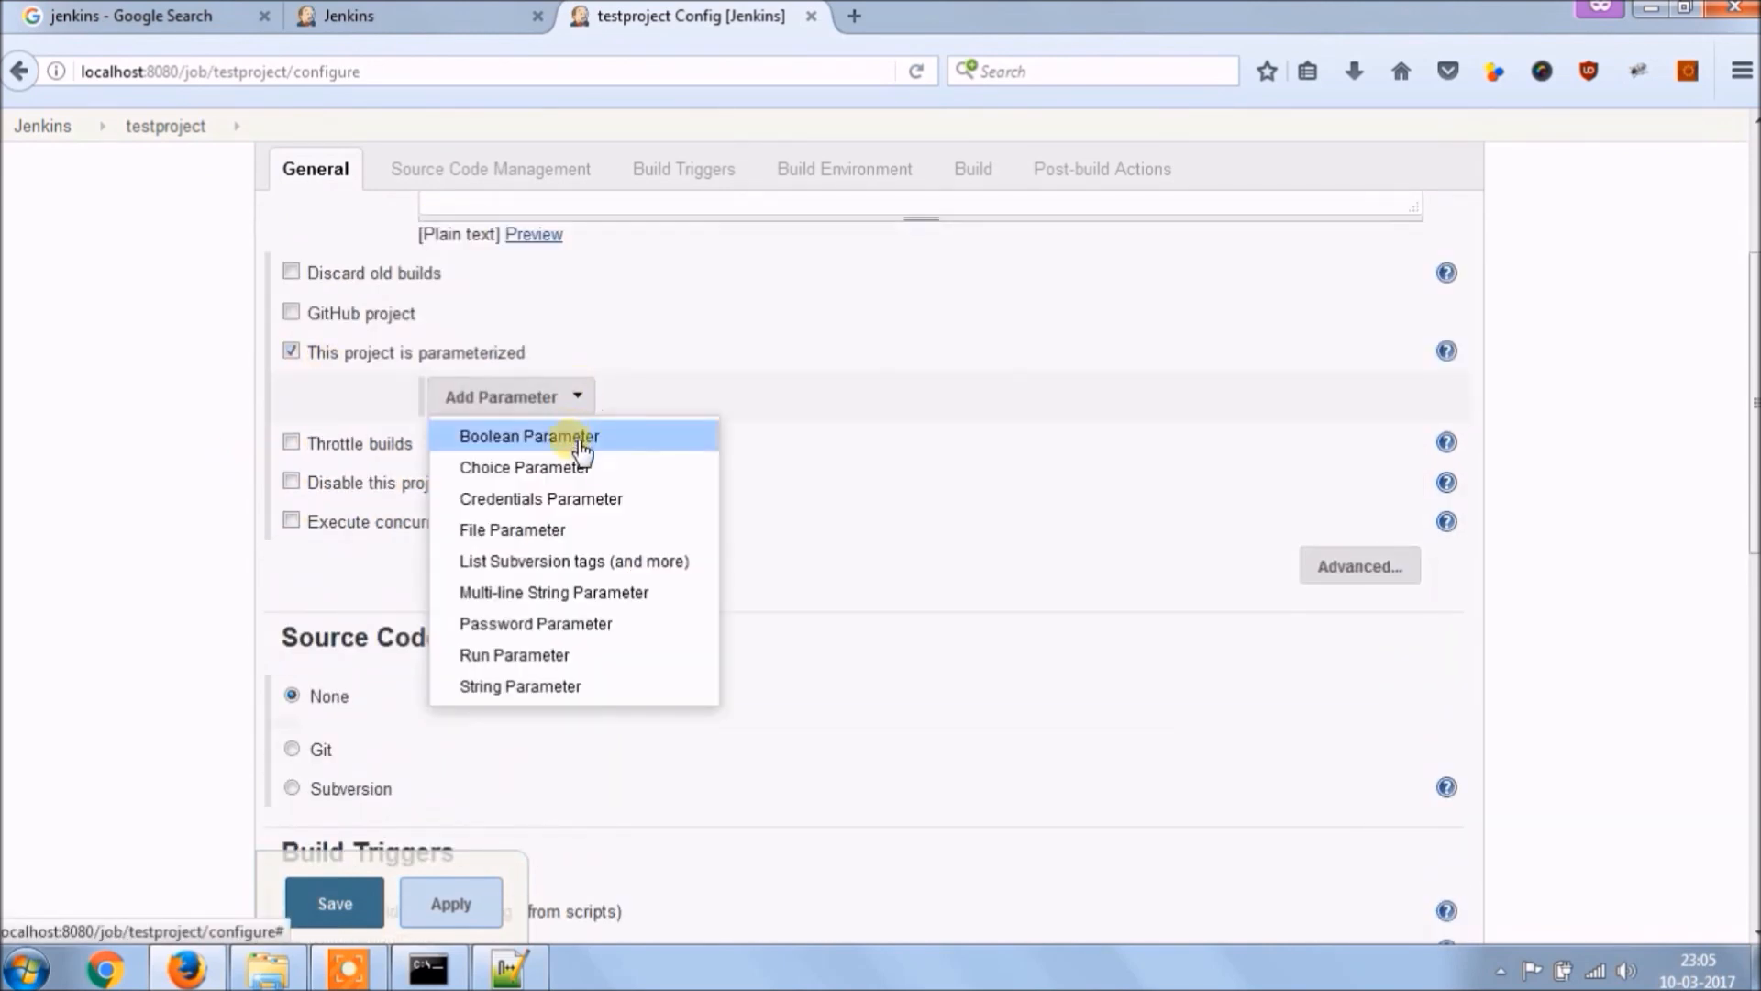
{"action": "mouse_move", "coordinate": [602, 598]}
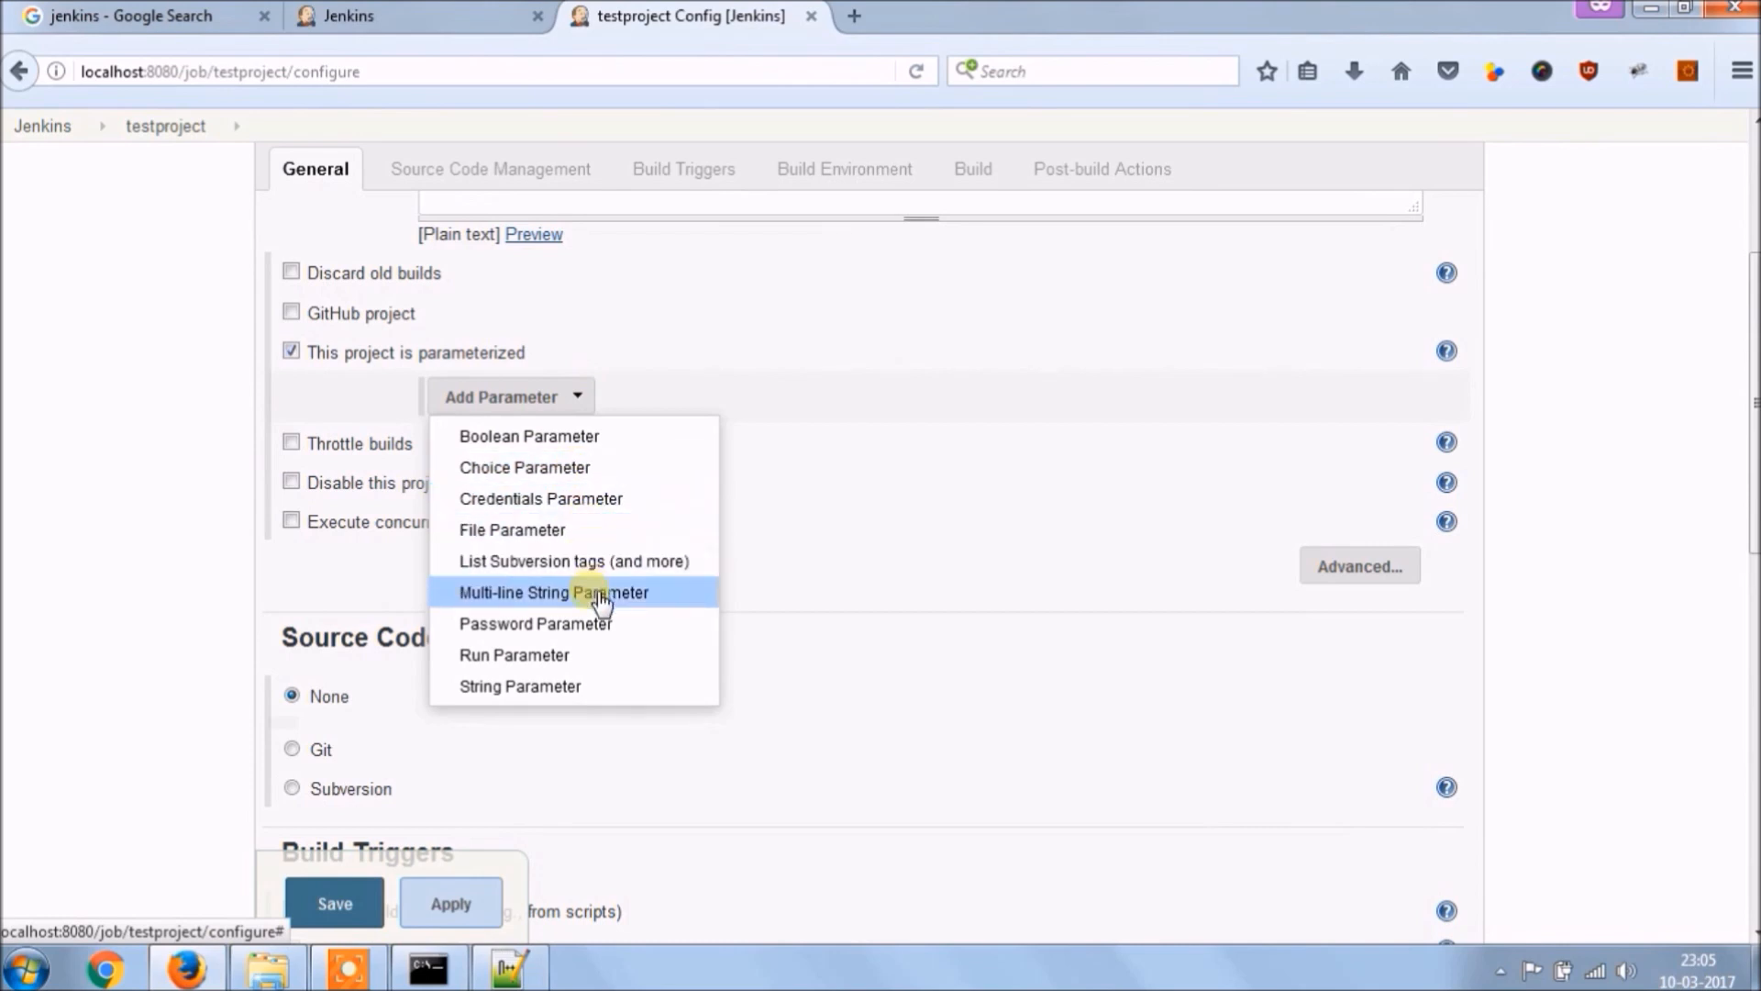
{"action": "mouse_move", "coordinate": [539, 436]}
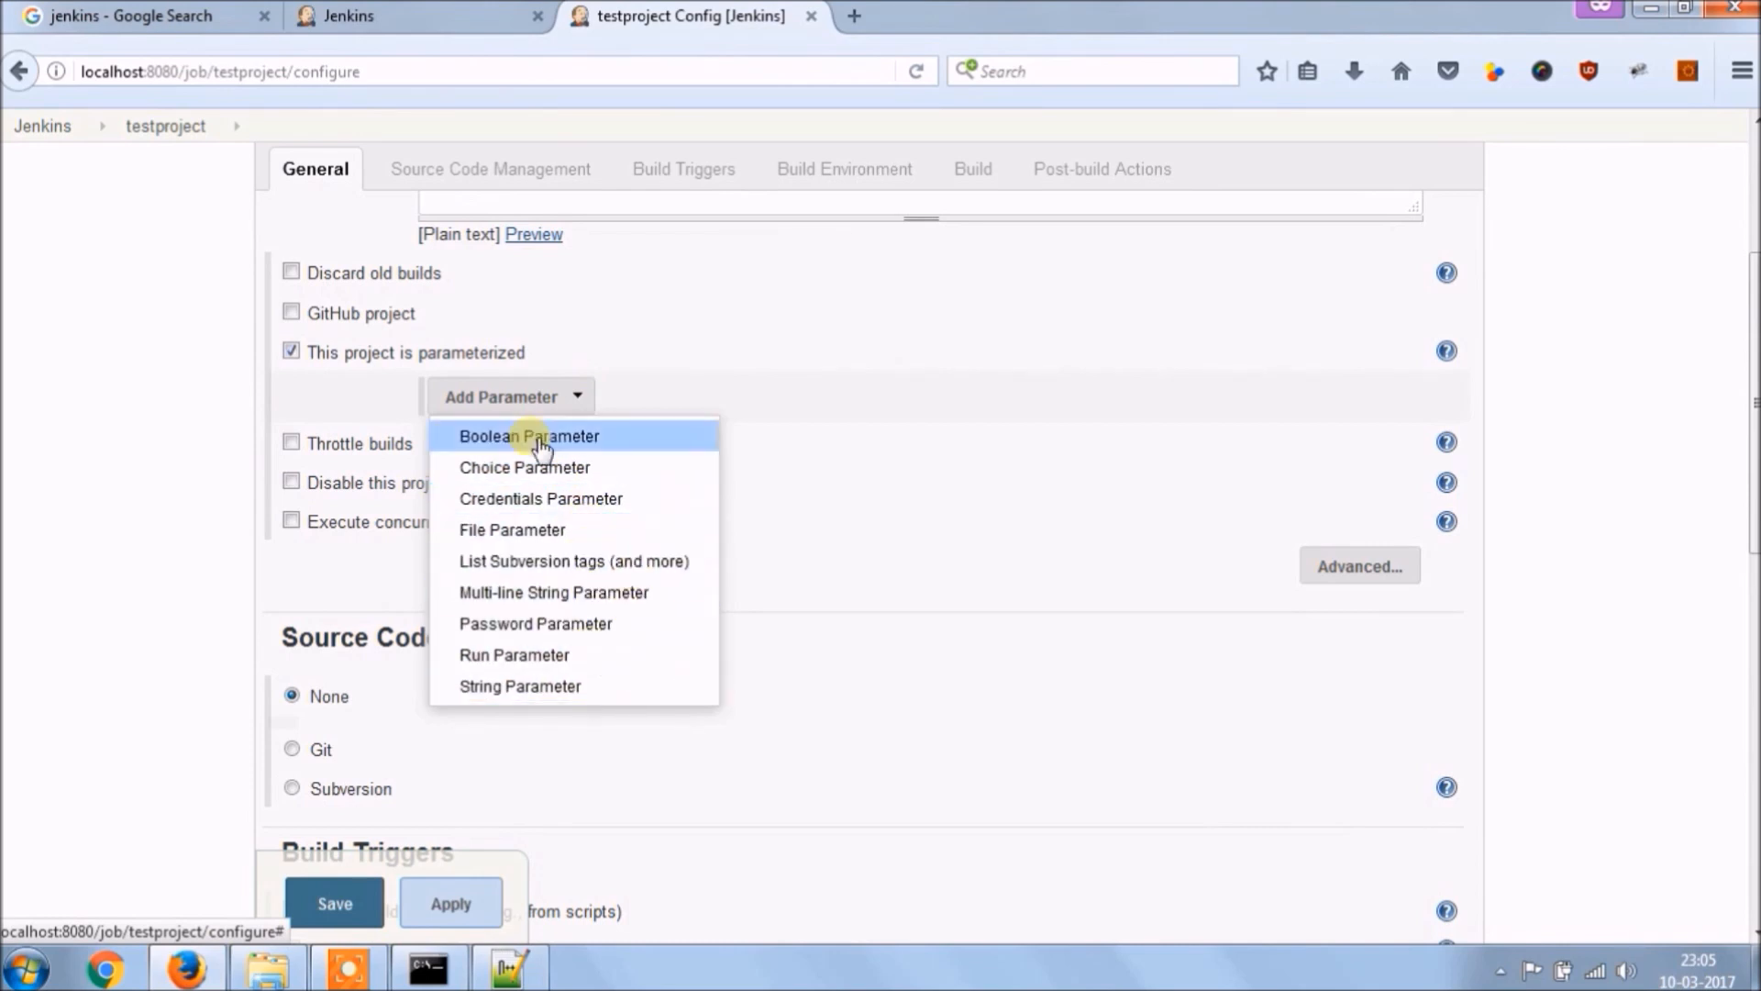
{"action": "left_click", "coordinate": [292, 352]}
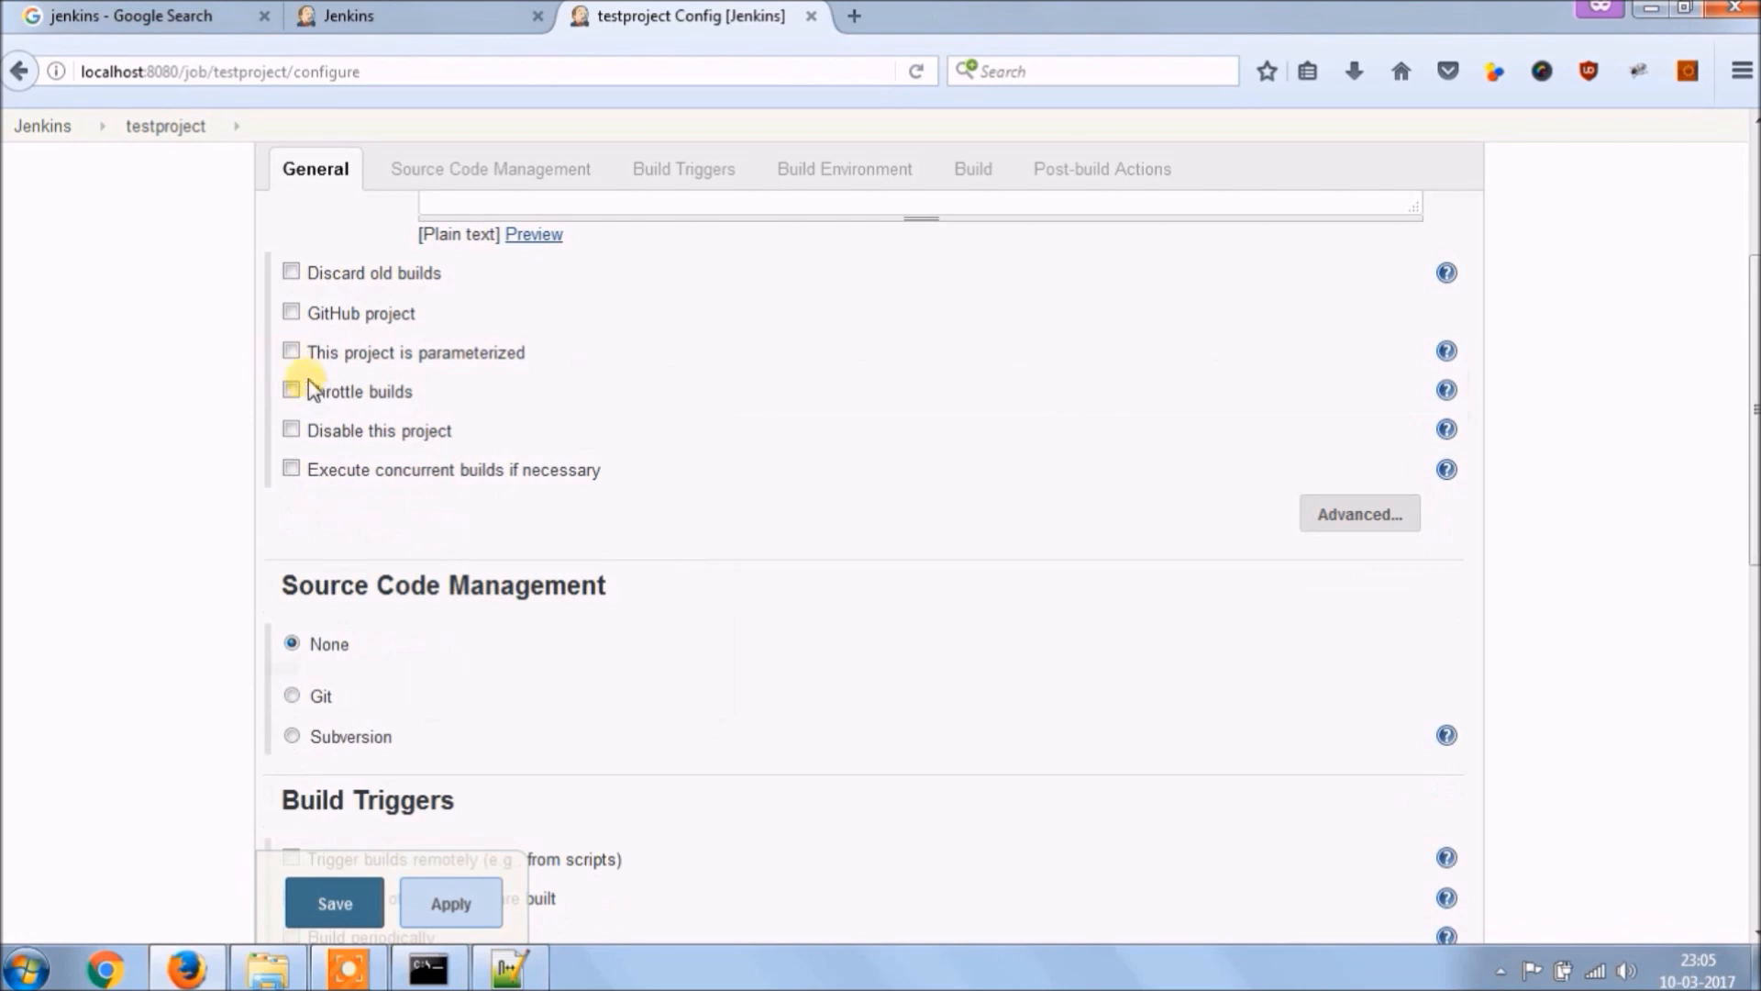
{"action": "left_click", "coordinate": [291, 391]}
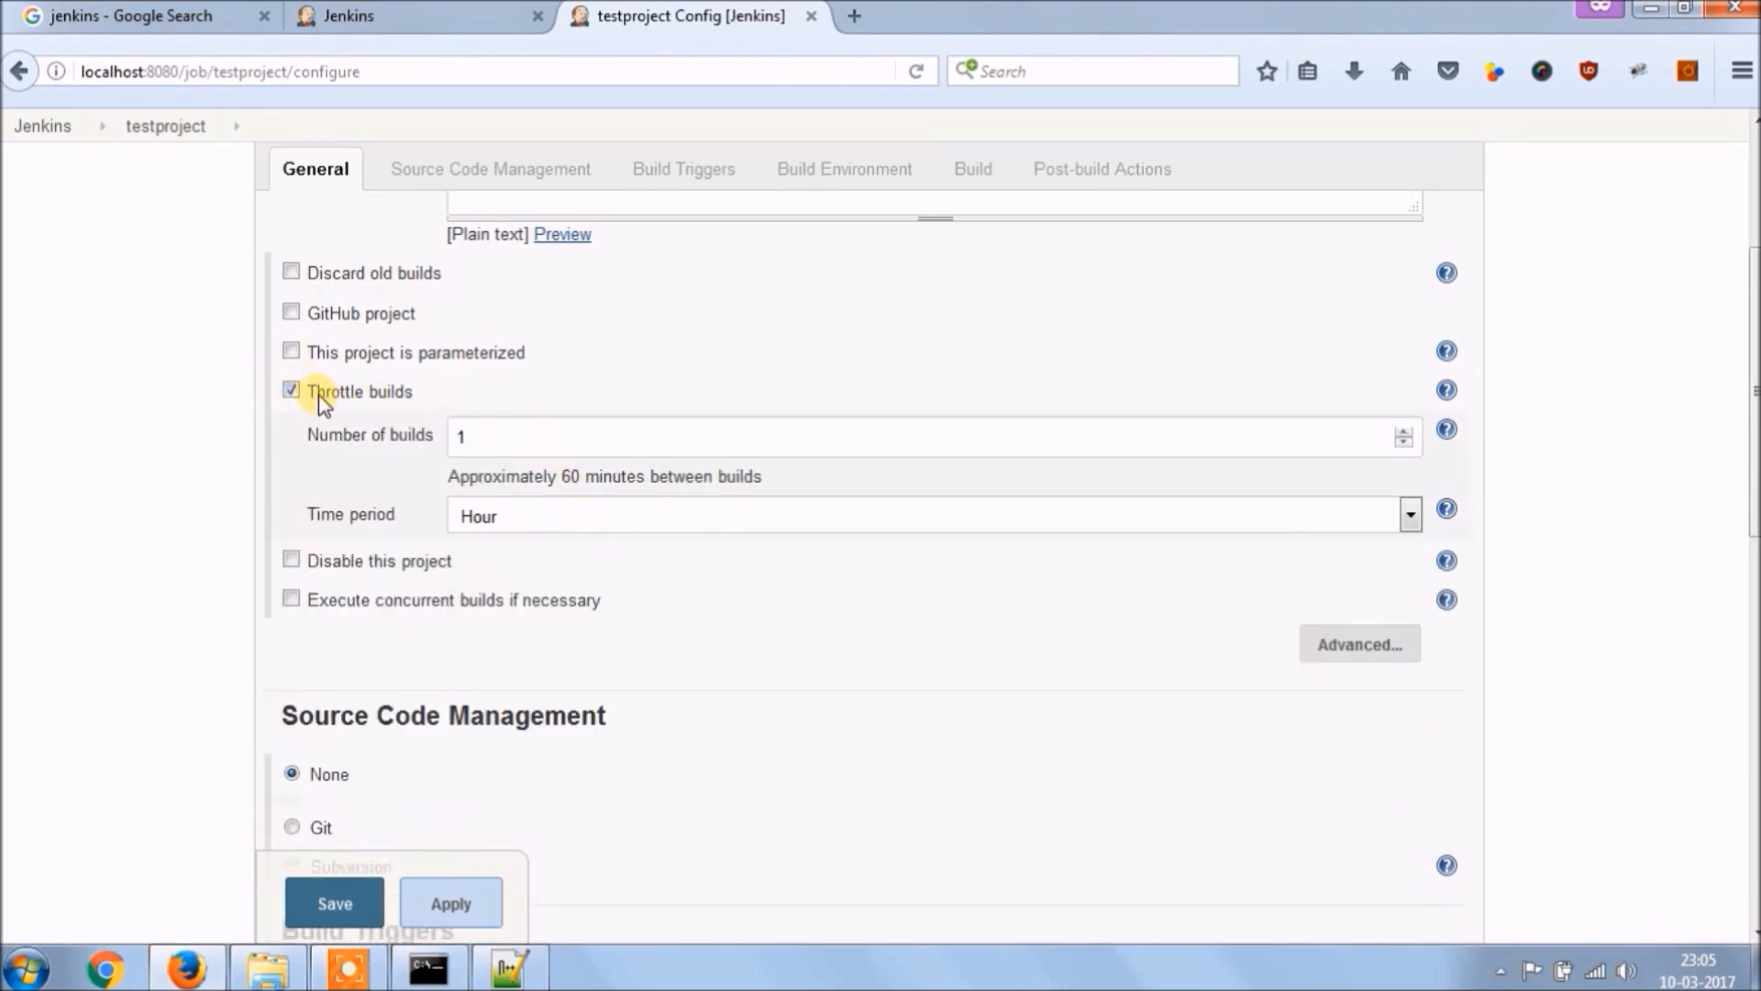
{"action": "left_click", "coordinate": [291, 390]}
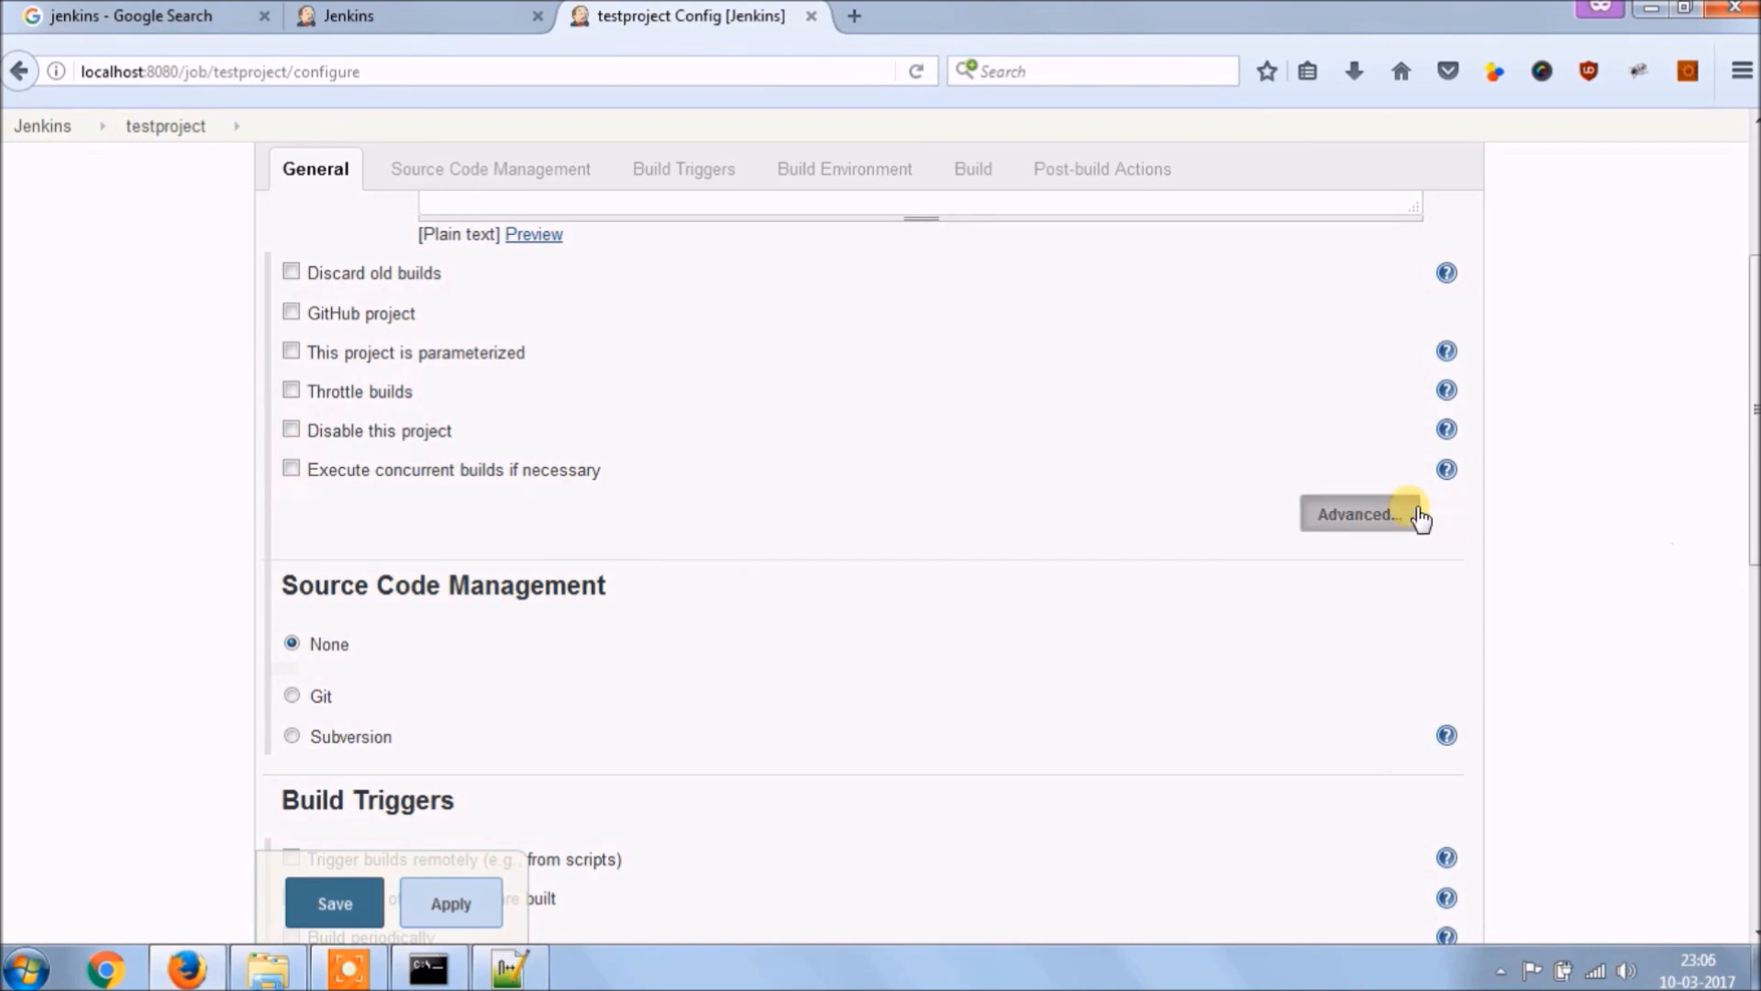
- Expand the advanced general options and enable a custom workspace
{"action": "left_click", "coordinate": [1359, 513]}
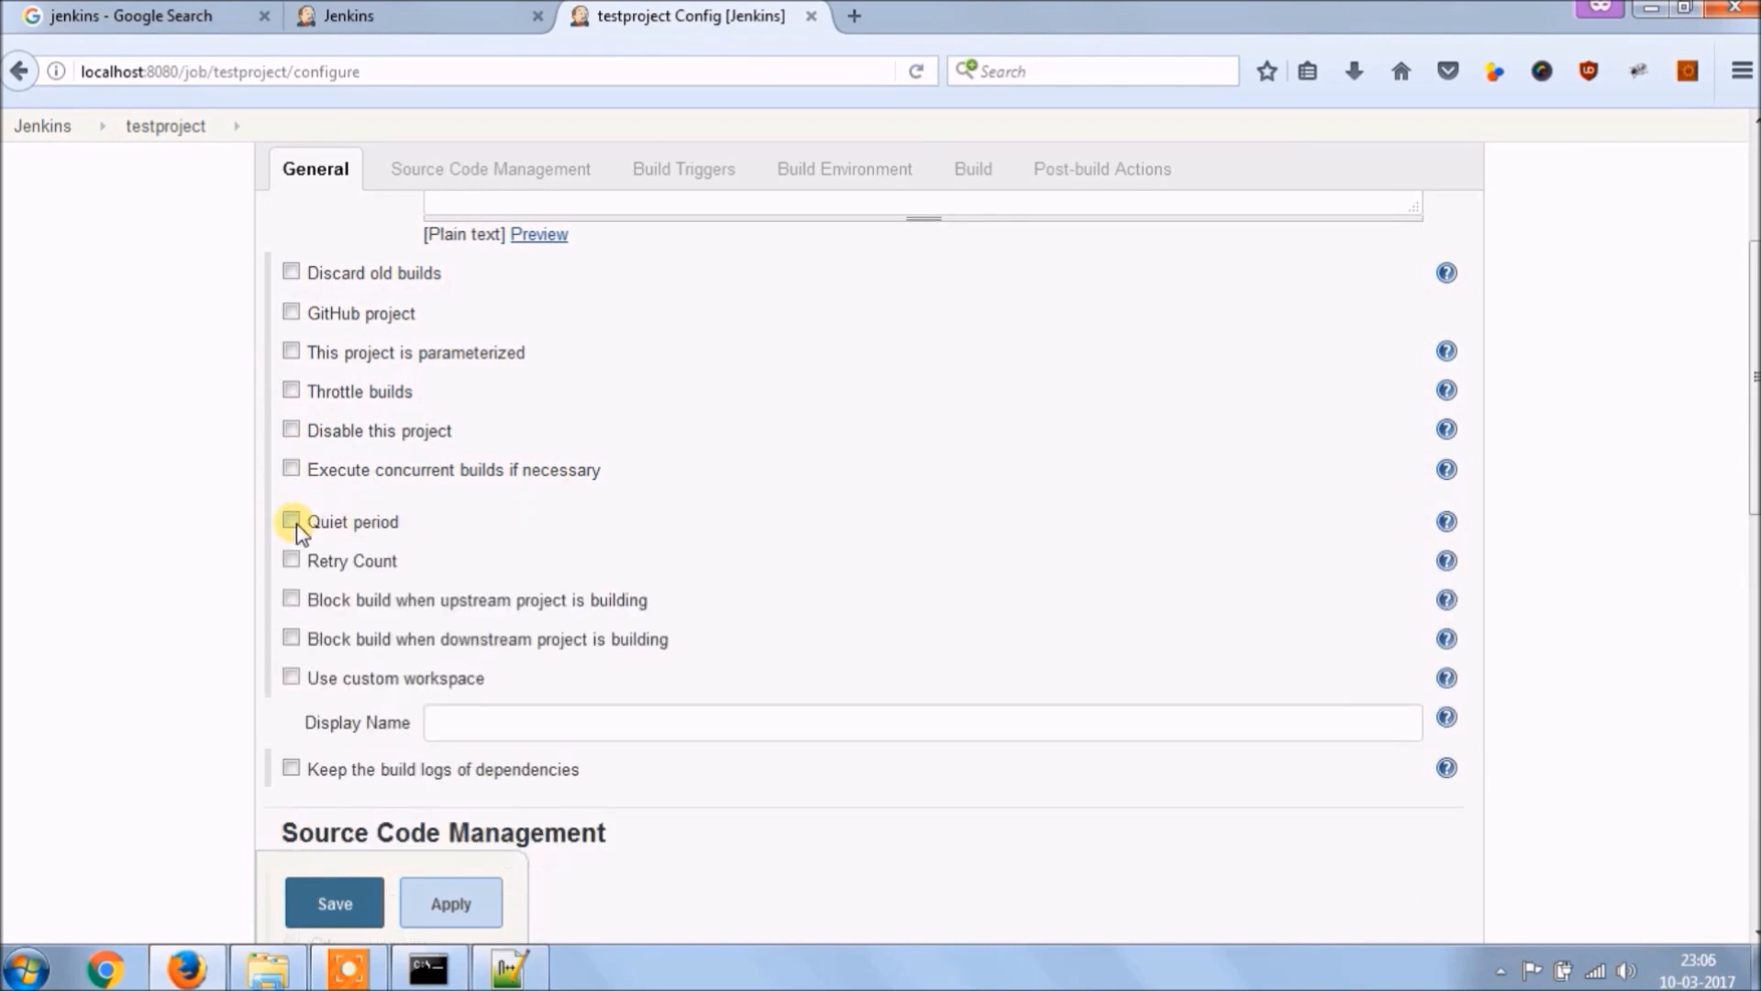
{"action": "mouse_move", "coordinate": [291, 561]}
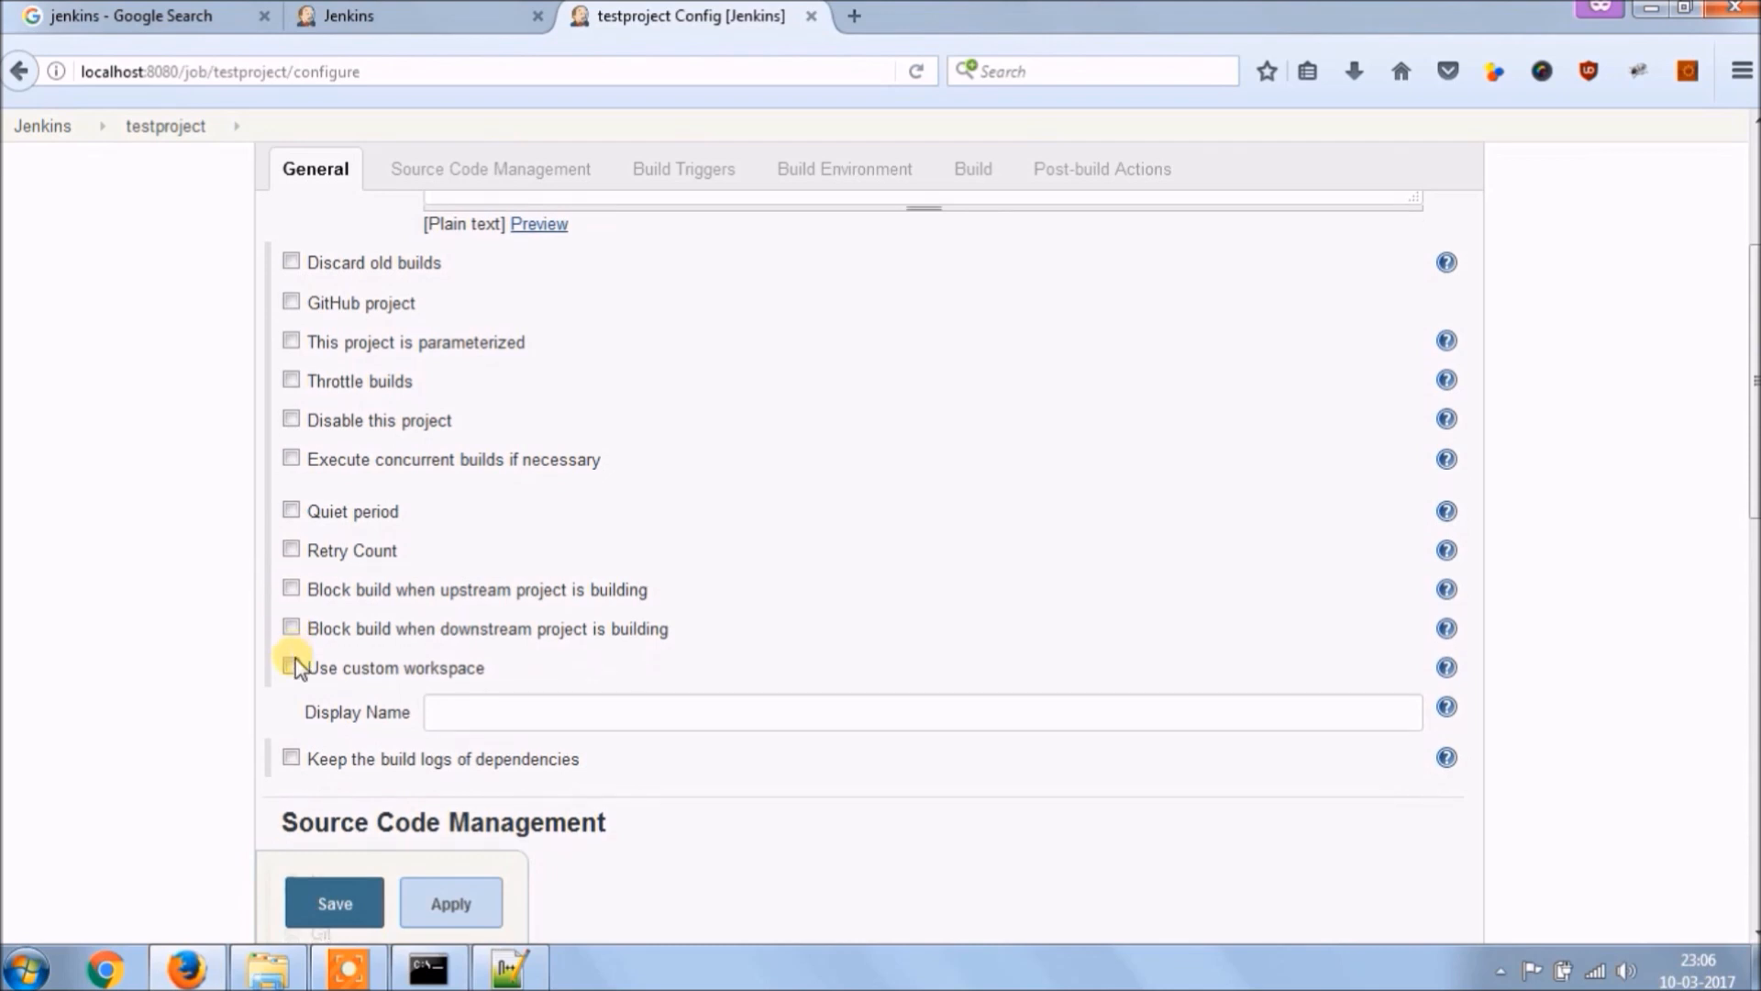
{"action": "left_click", "coordinate": [292, 668]}
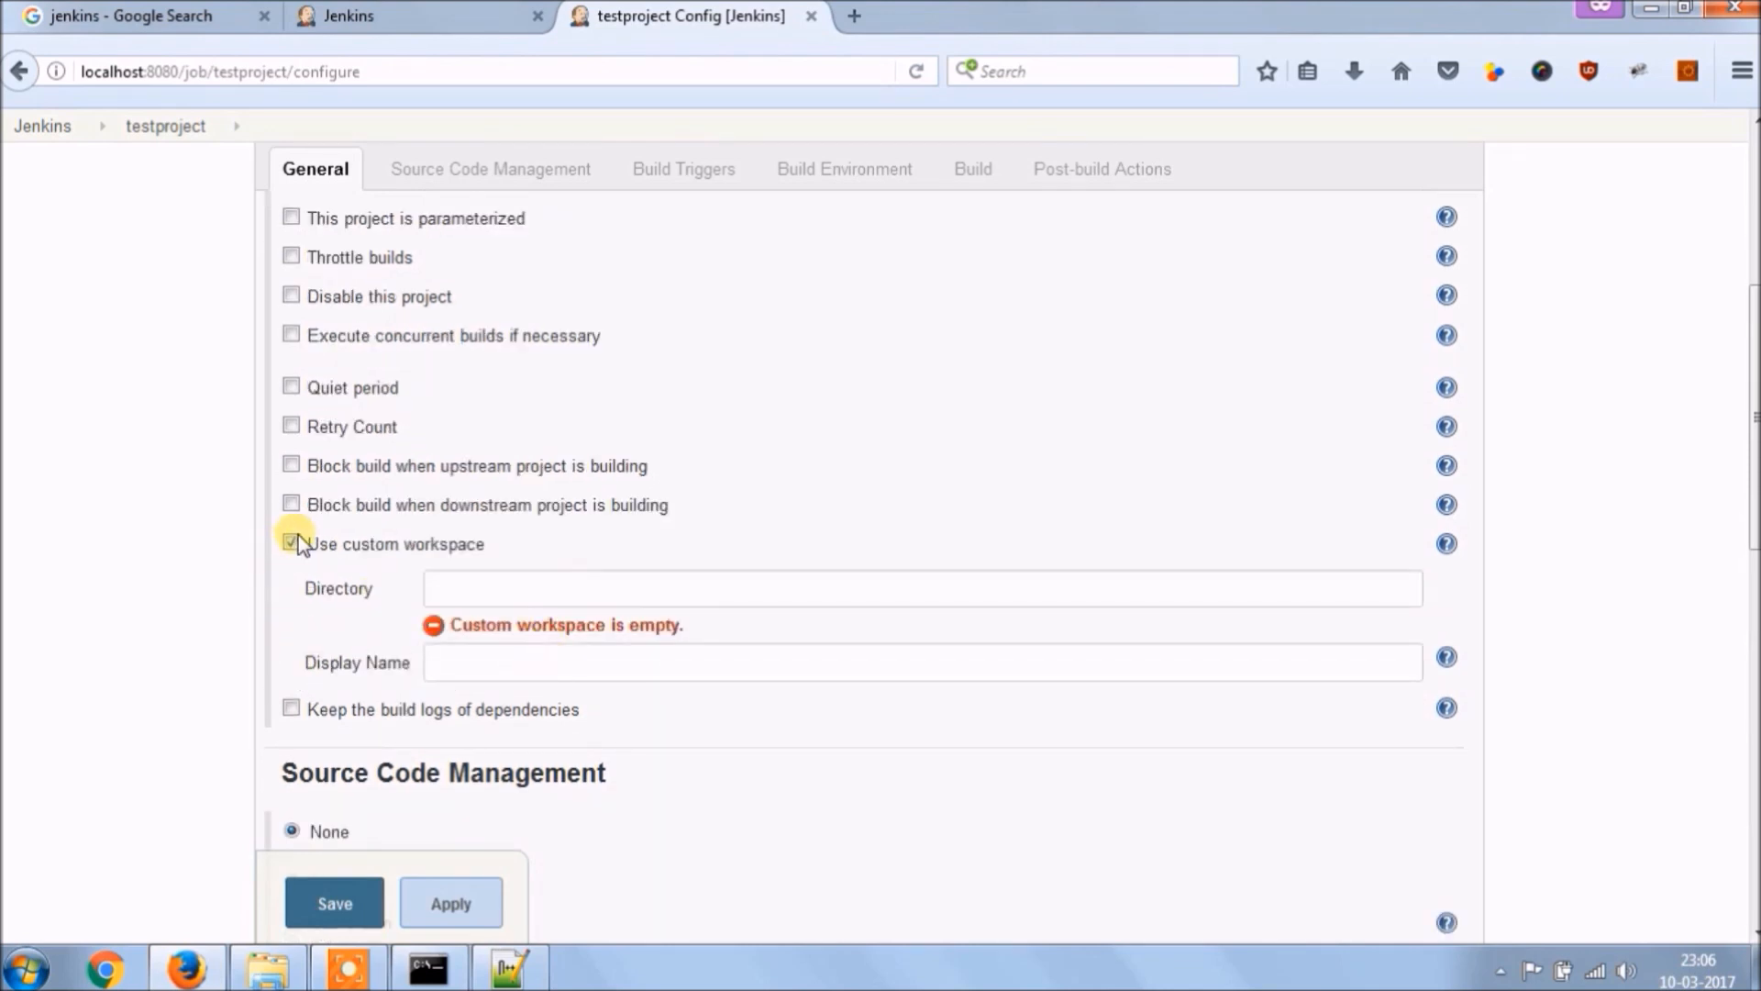
{"action": "left_click", "coordinate": [491, 169]}
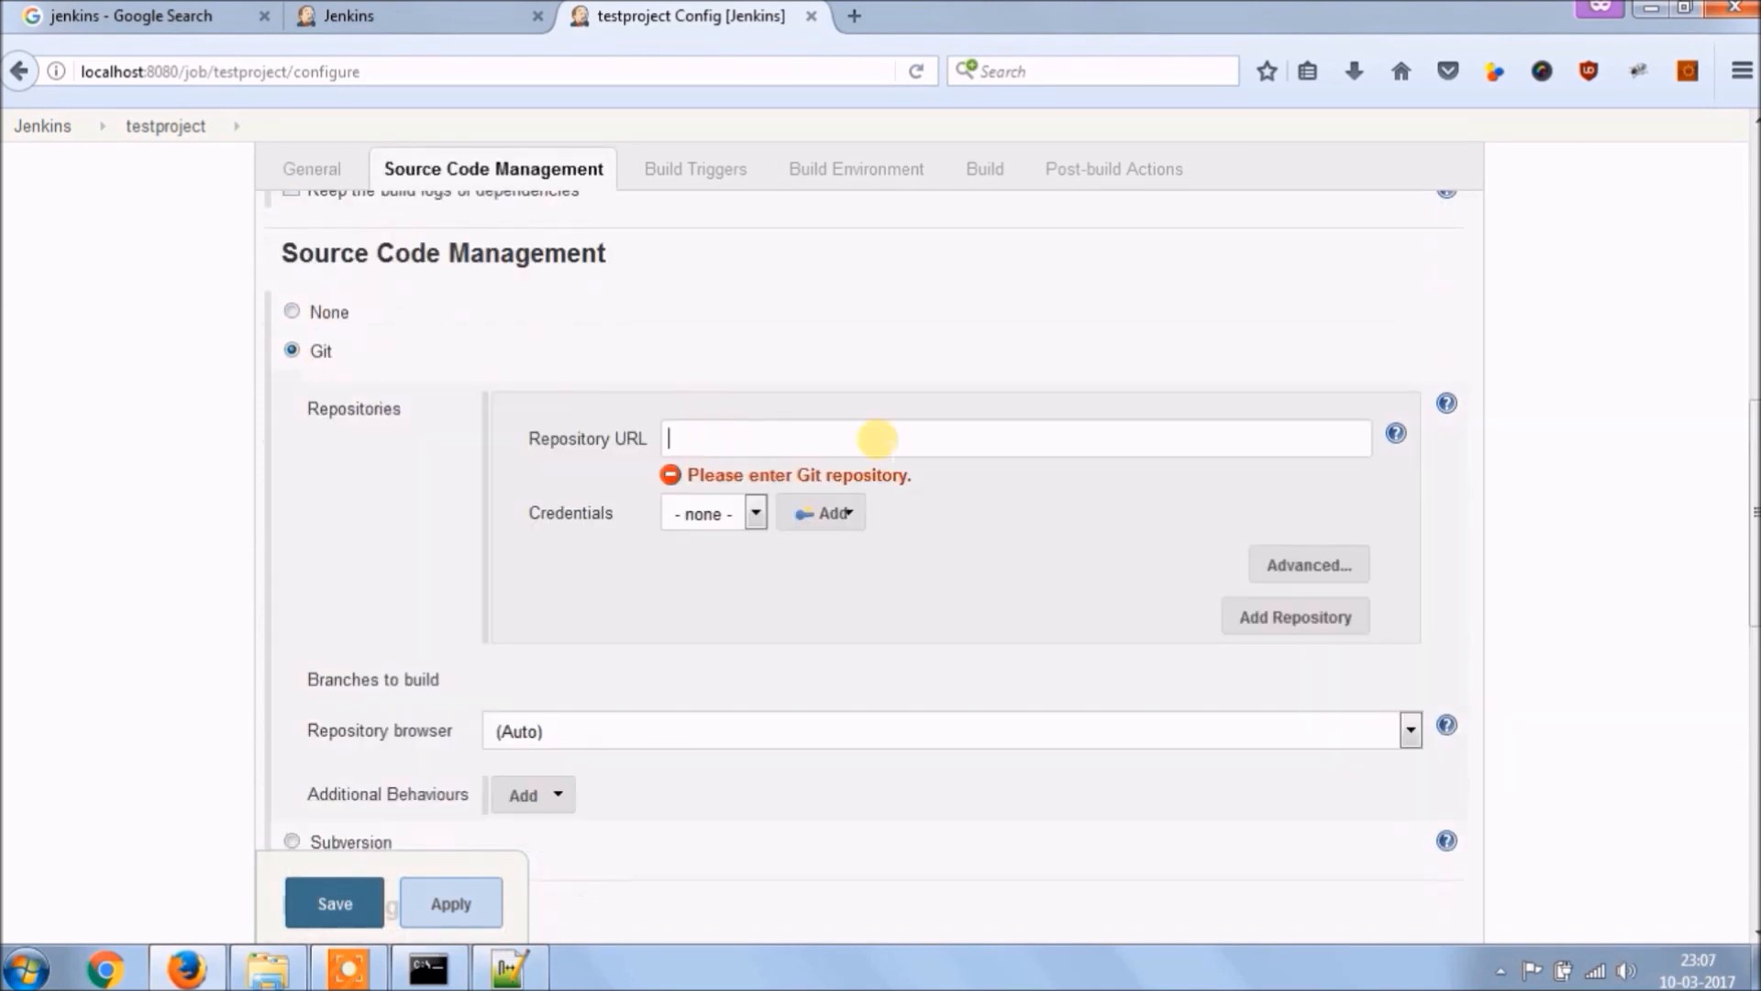
{"action": "mouse_move", "coordinate": [1004, 592]}
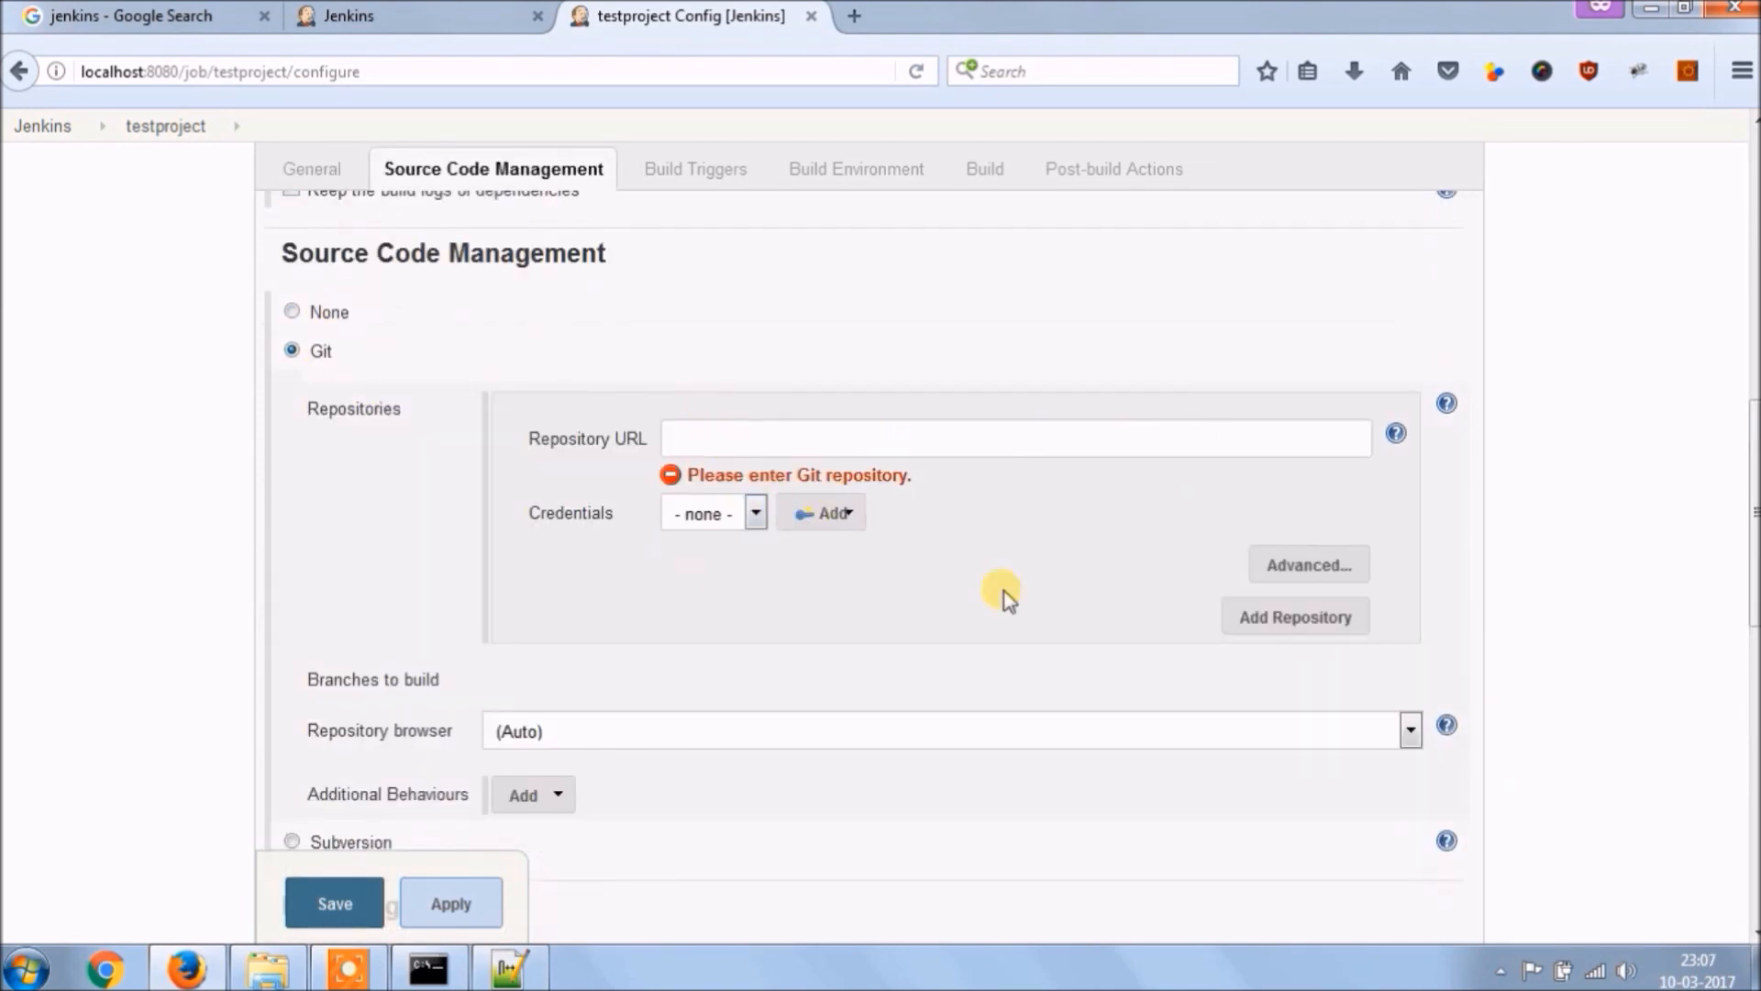
- Add a Git repository entry with its advanced settings, then switch SCM to Subversion
{"action": "left_click", "coordinate": [1293, 616]}
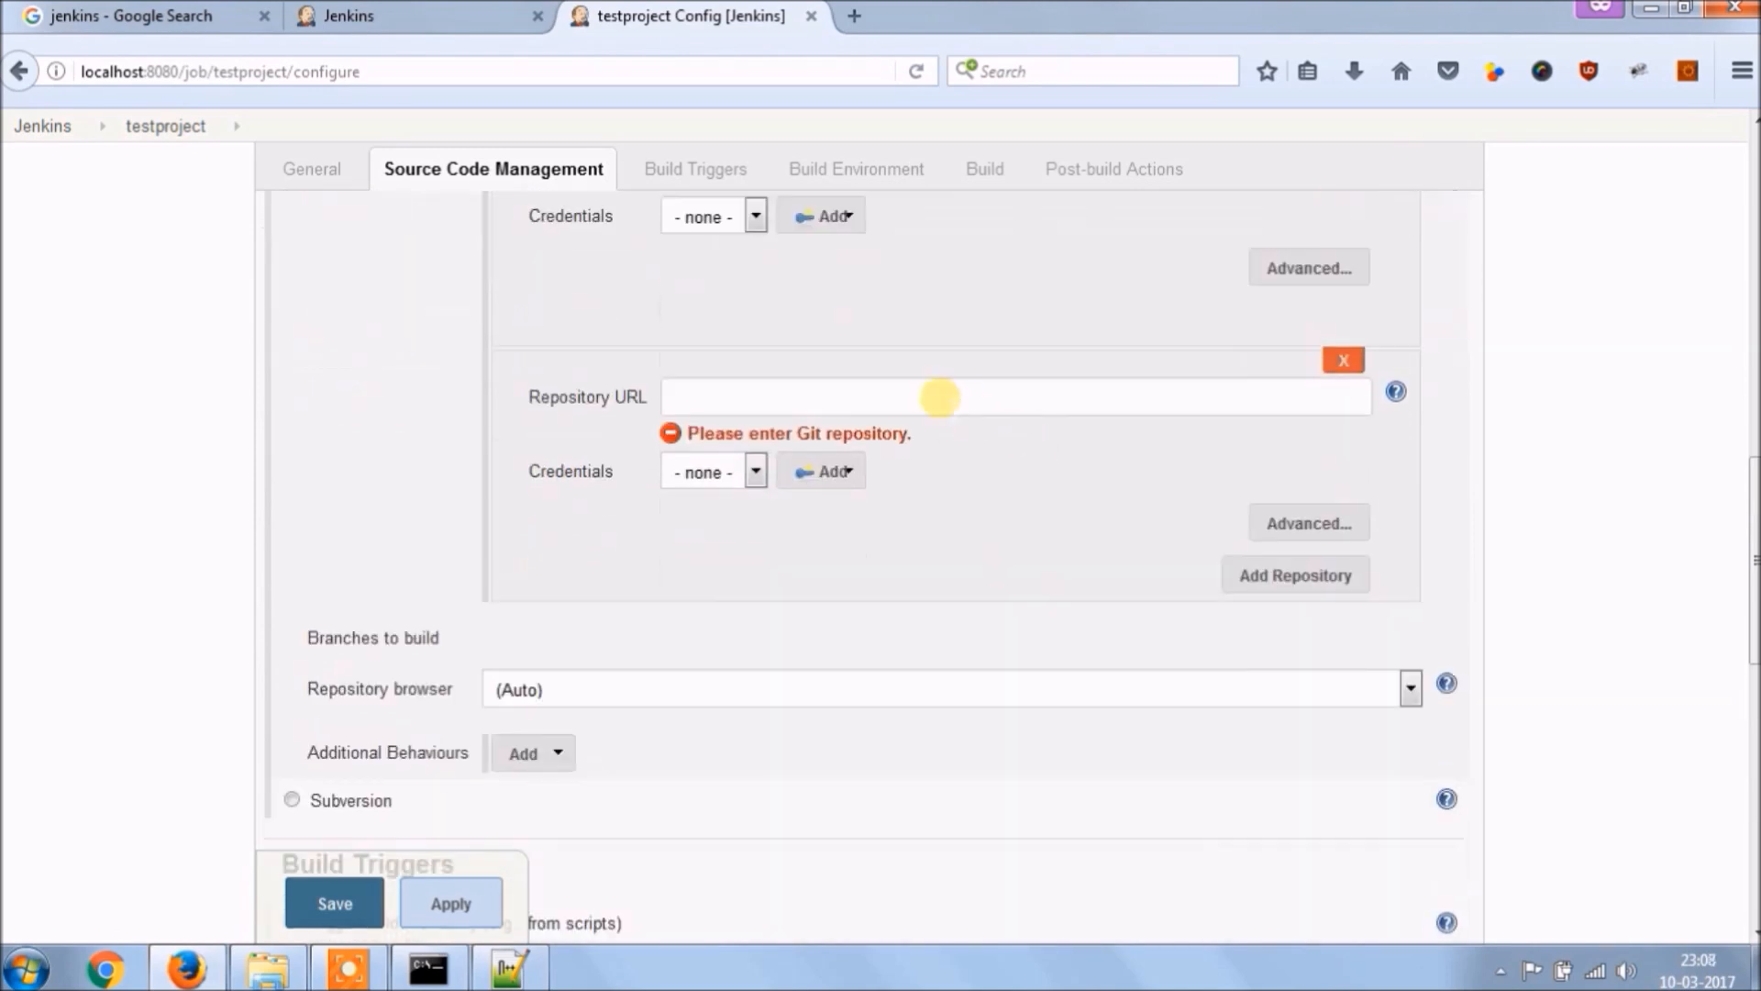
{"action": "left_click", "coordinate": [1343, 360]}
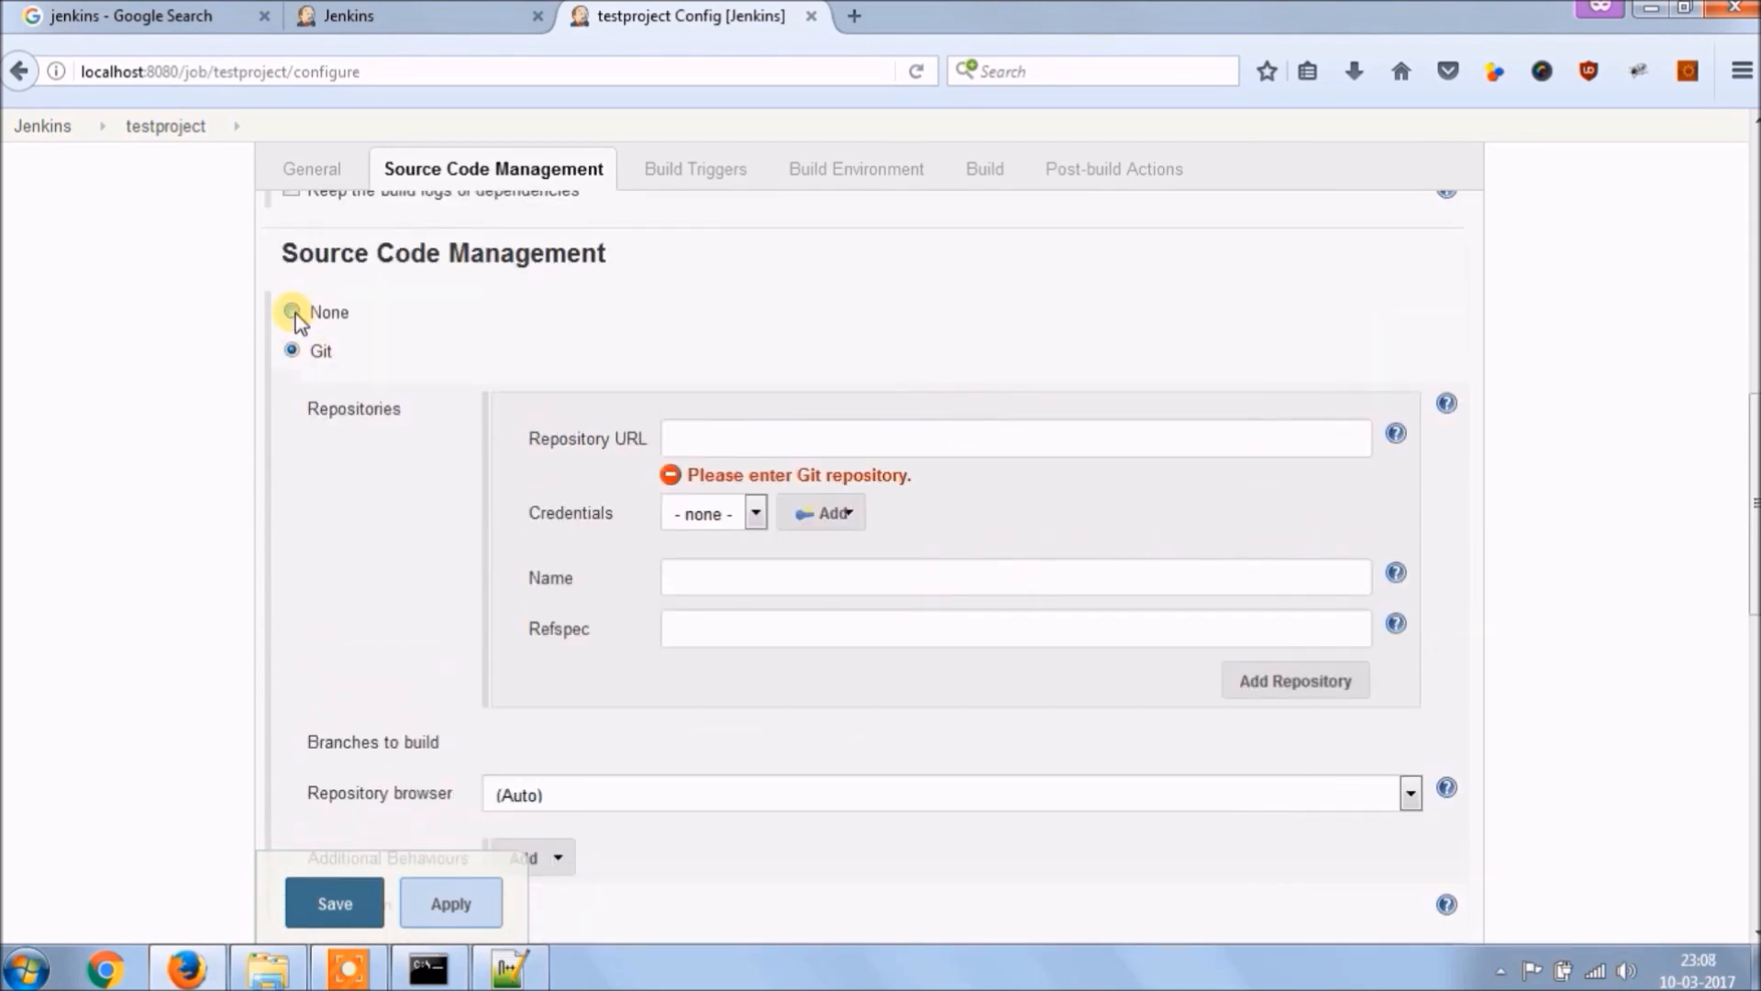
{"action": "left_click", "coordinate": [292, 242]}
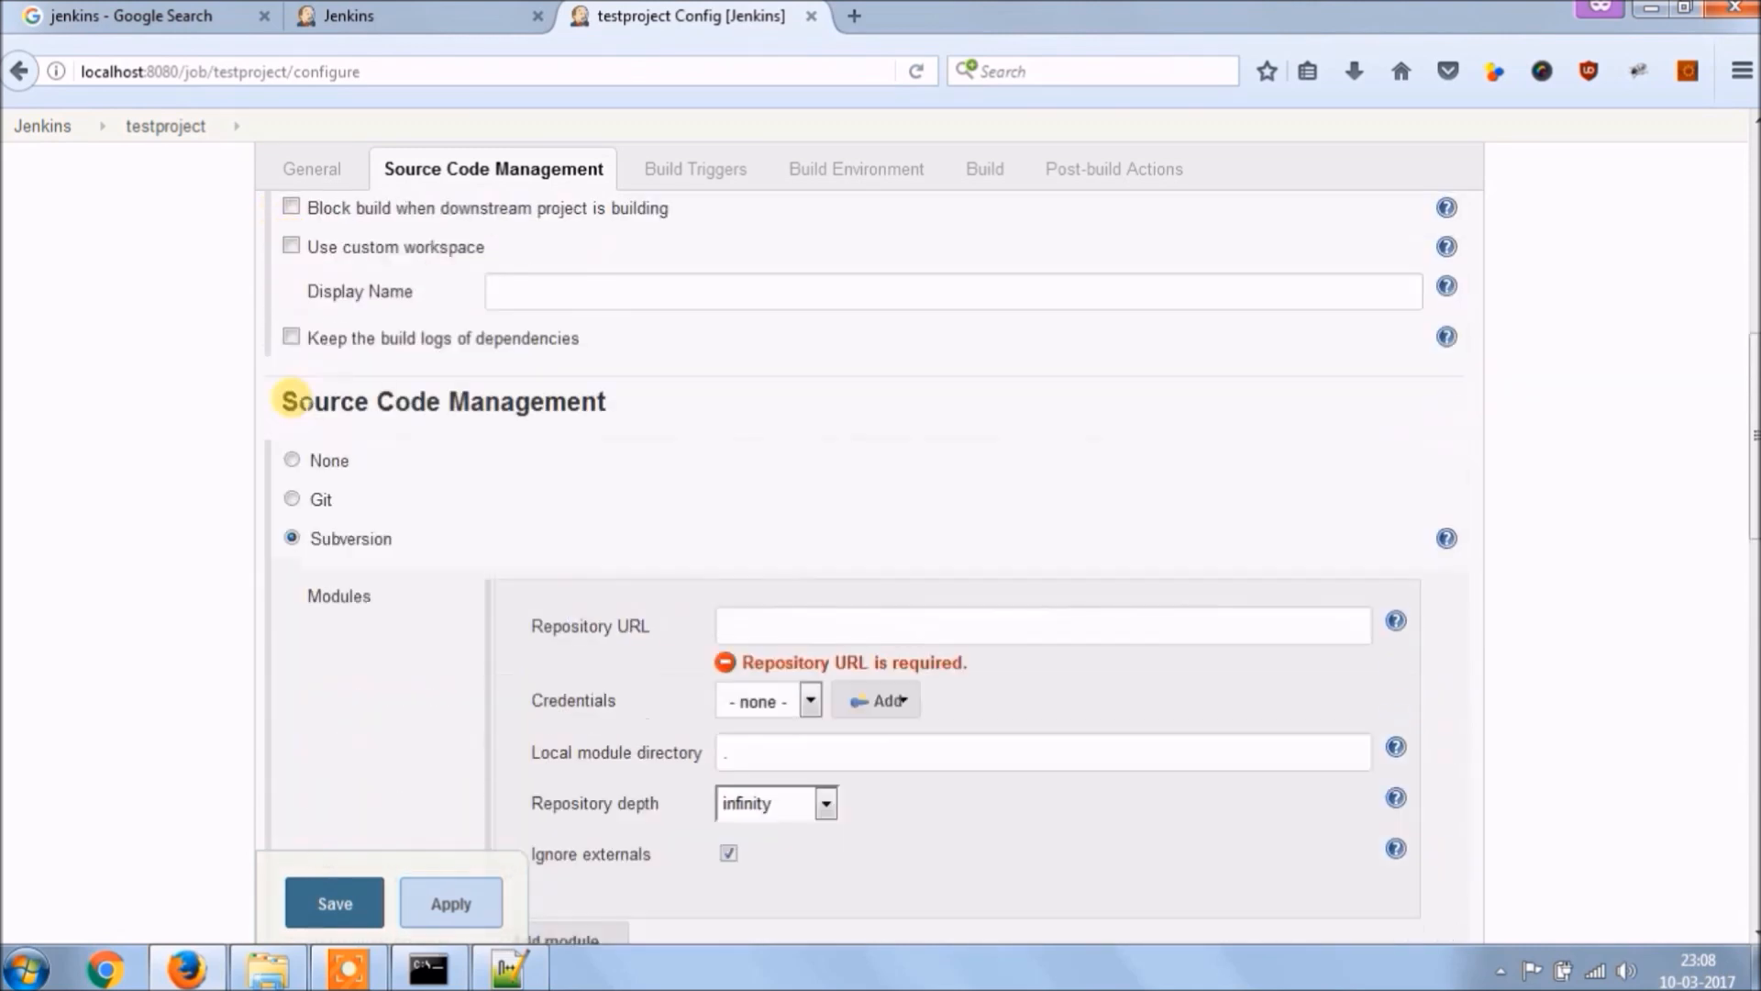
{"action": "scroll", "scroll_direction": "down", "scroll_amount": 3}
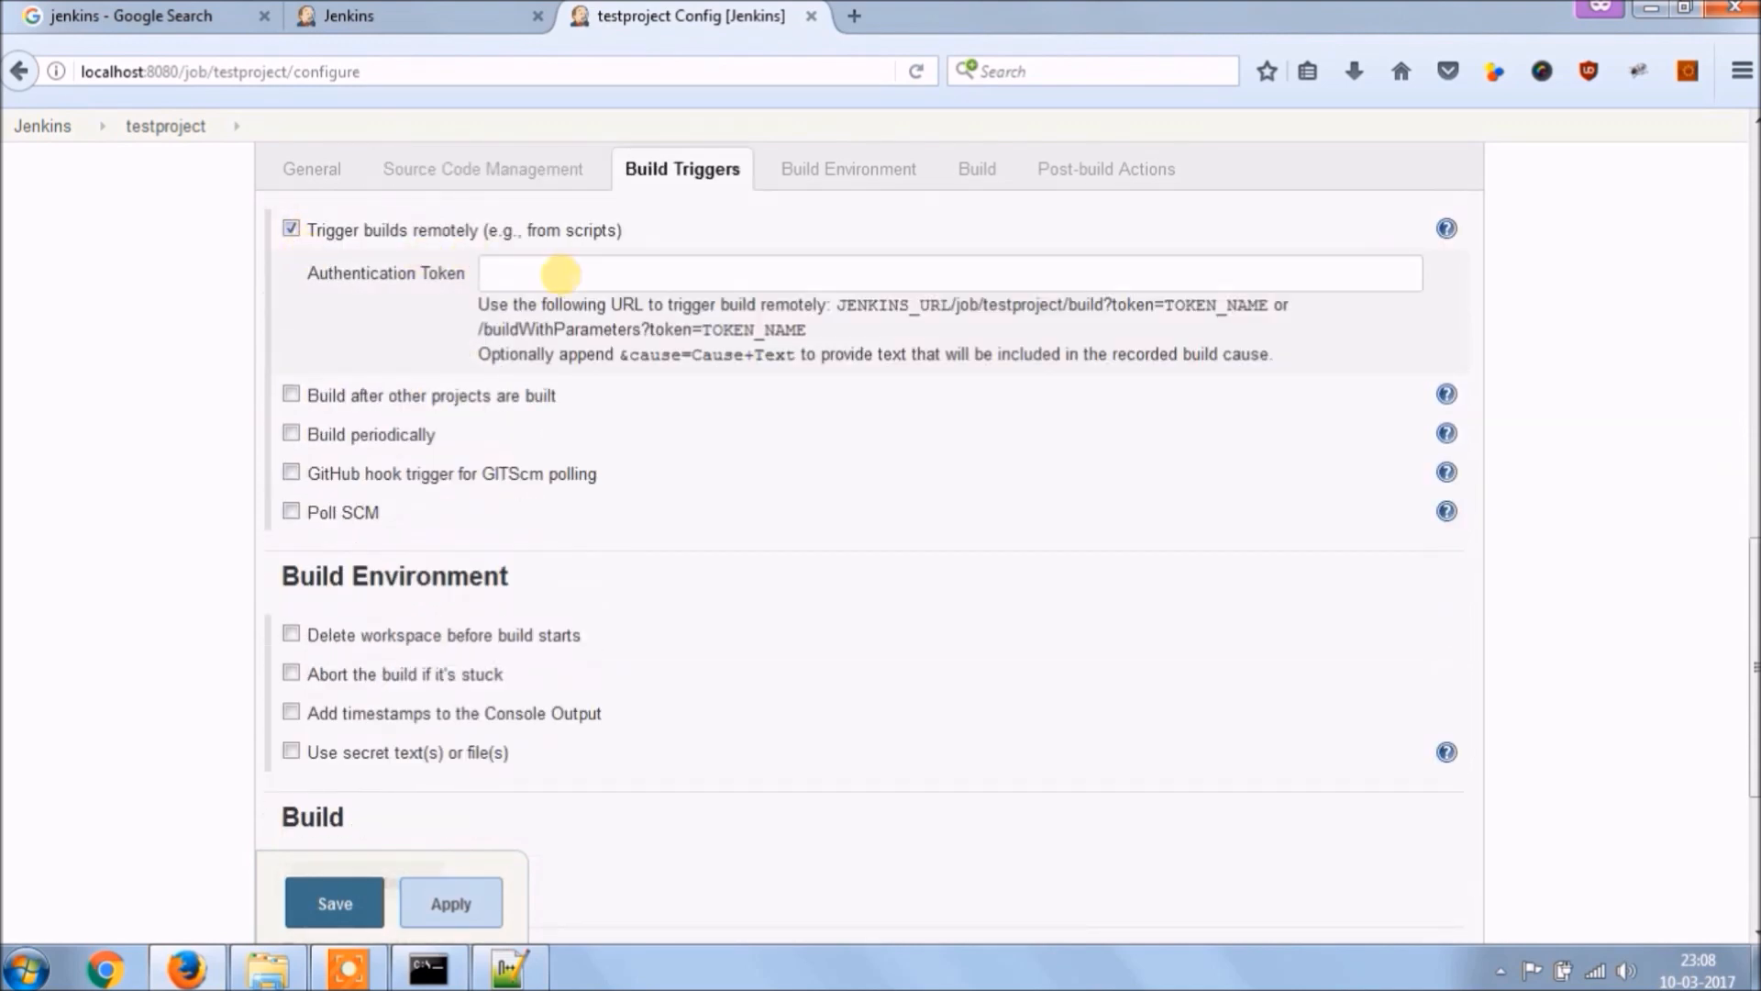
- Turn off remote and periodic build triggers and show the build step types
{"action": "left_click", "coordinate": [291, 228]}
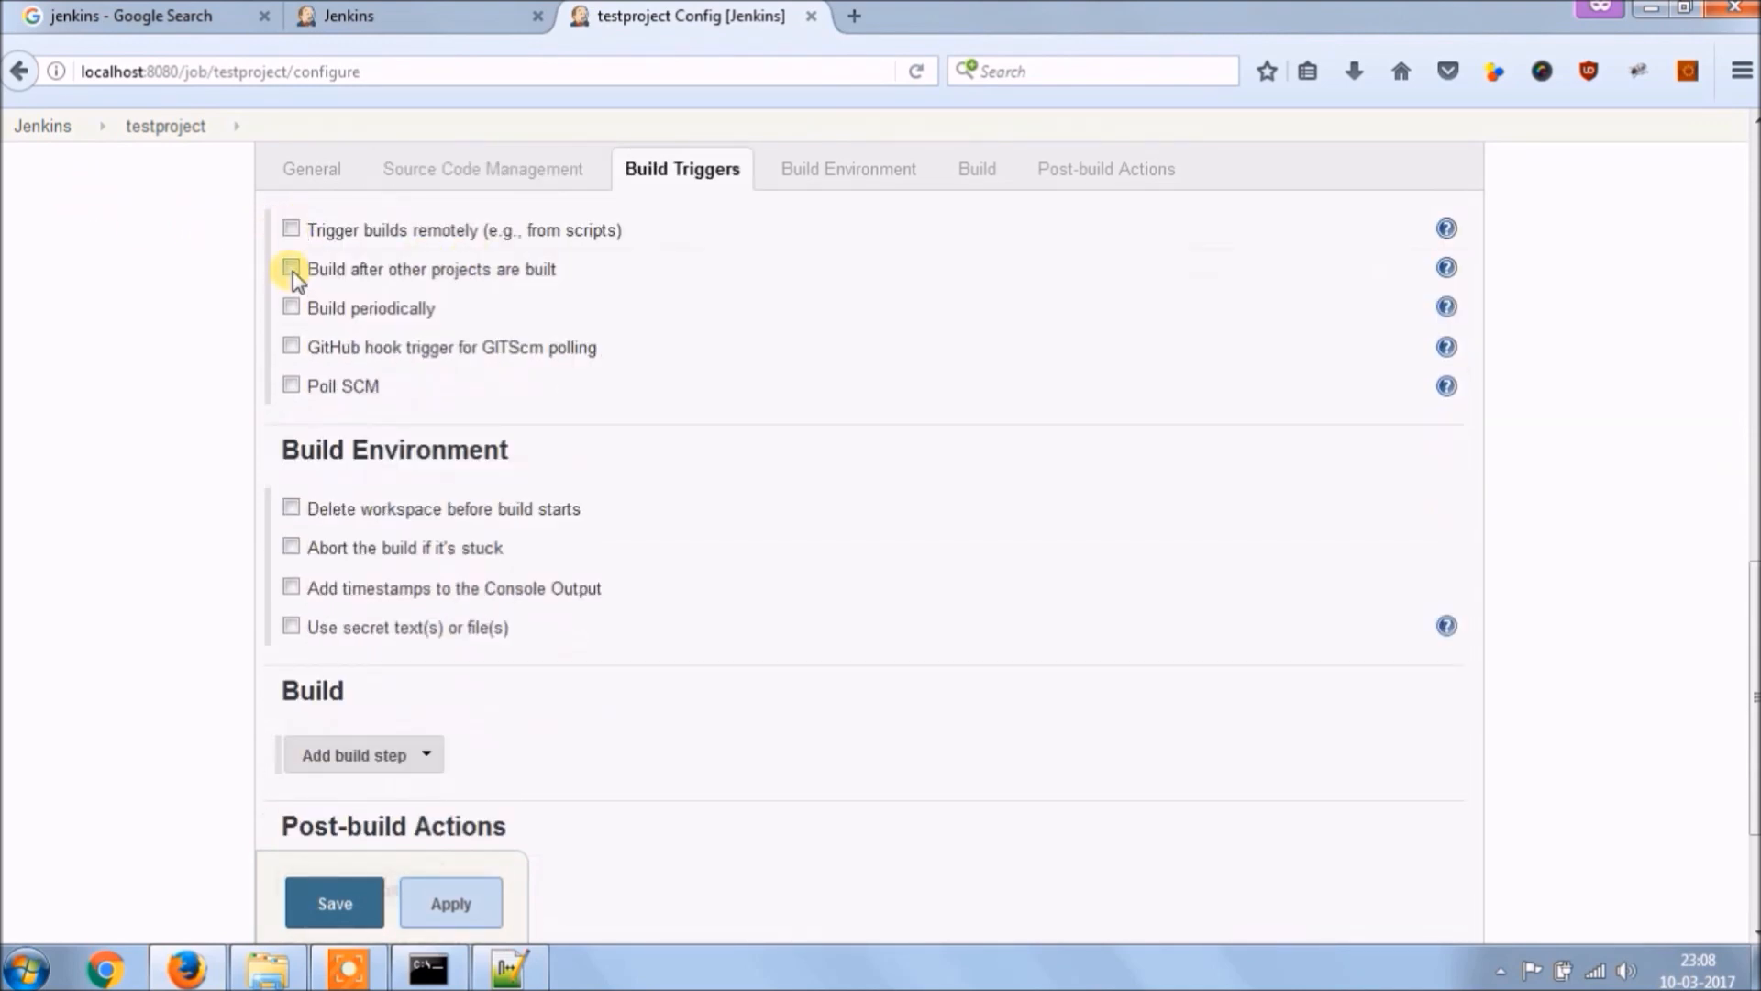
{"action": "left_click", "coordinate": [292, 308]}
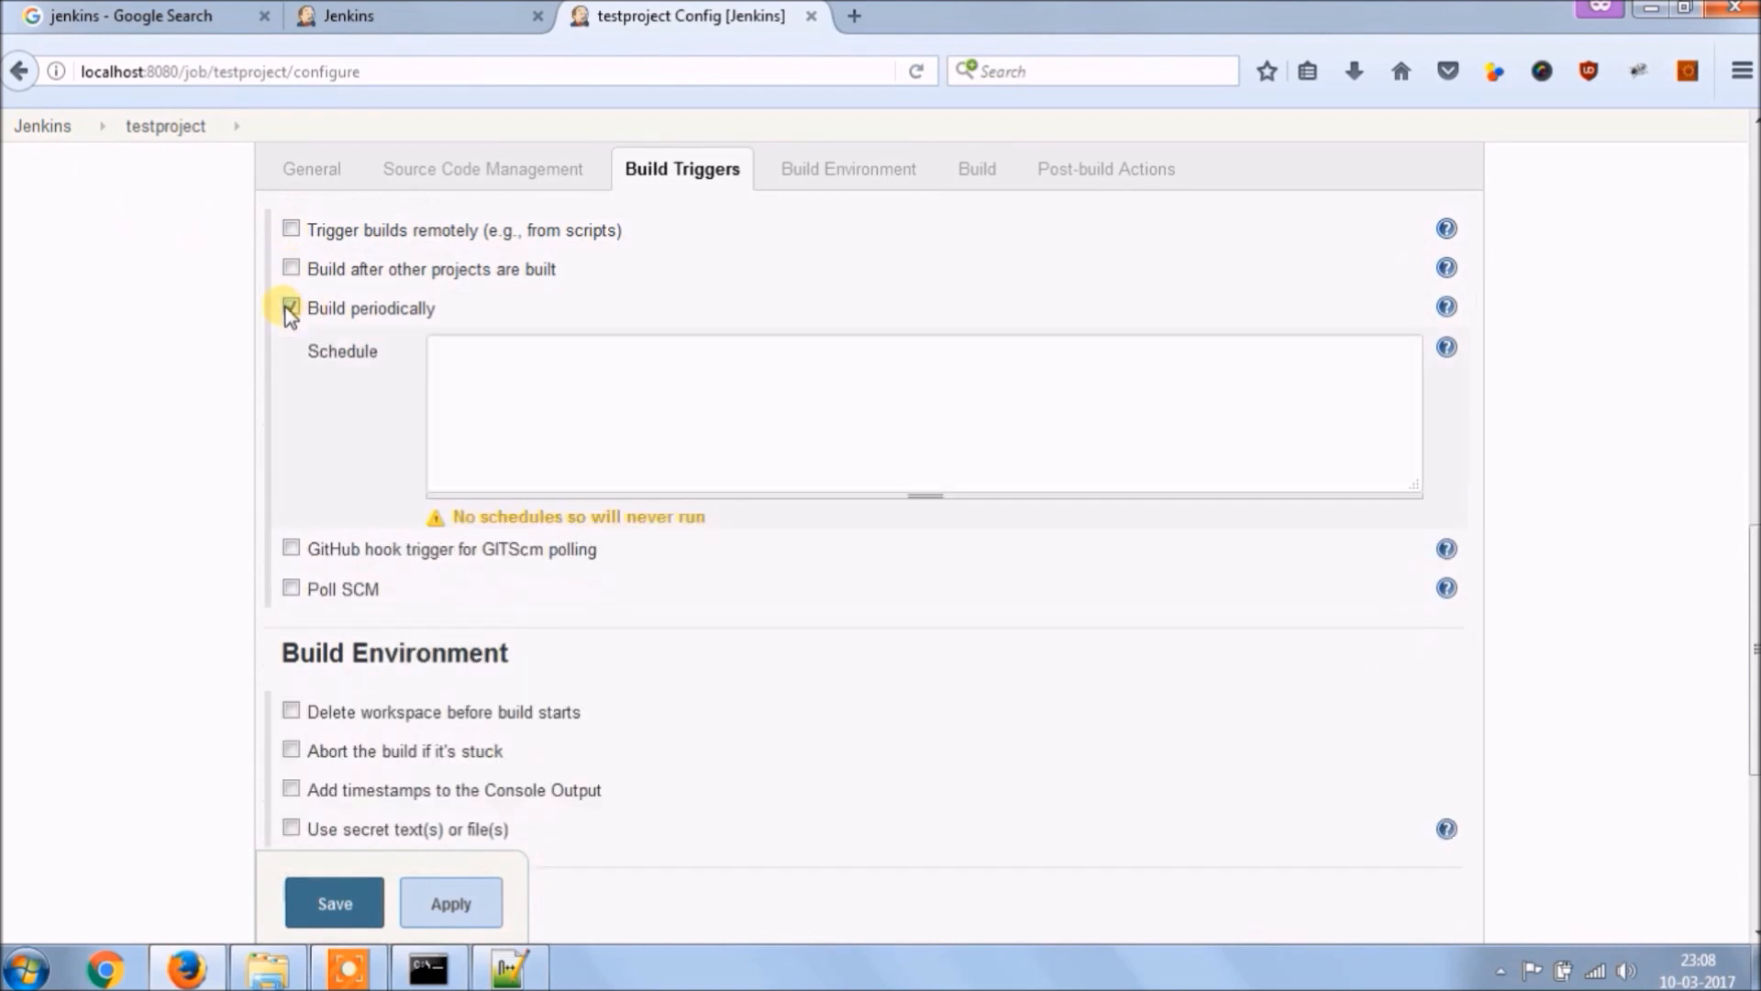
{"action": "left_click", "coordinate": [291, 306]}
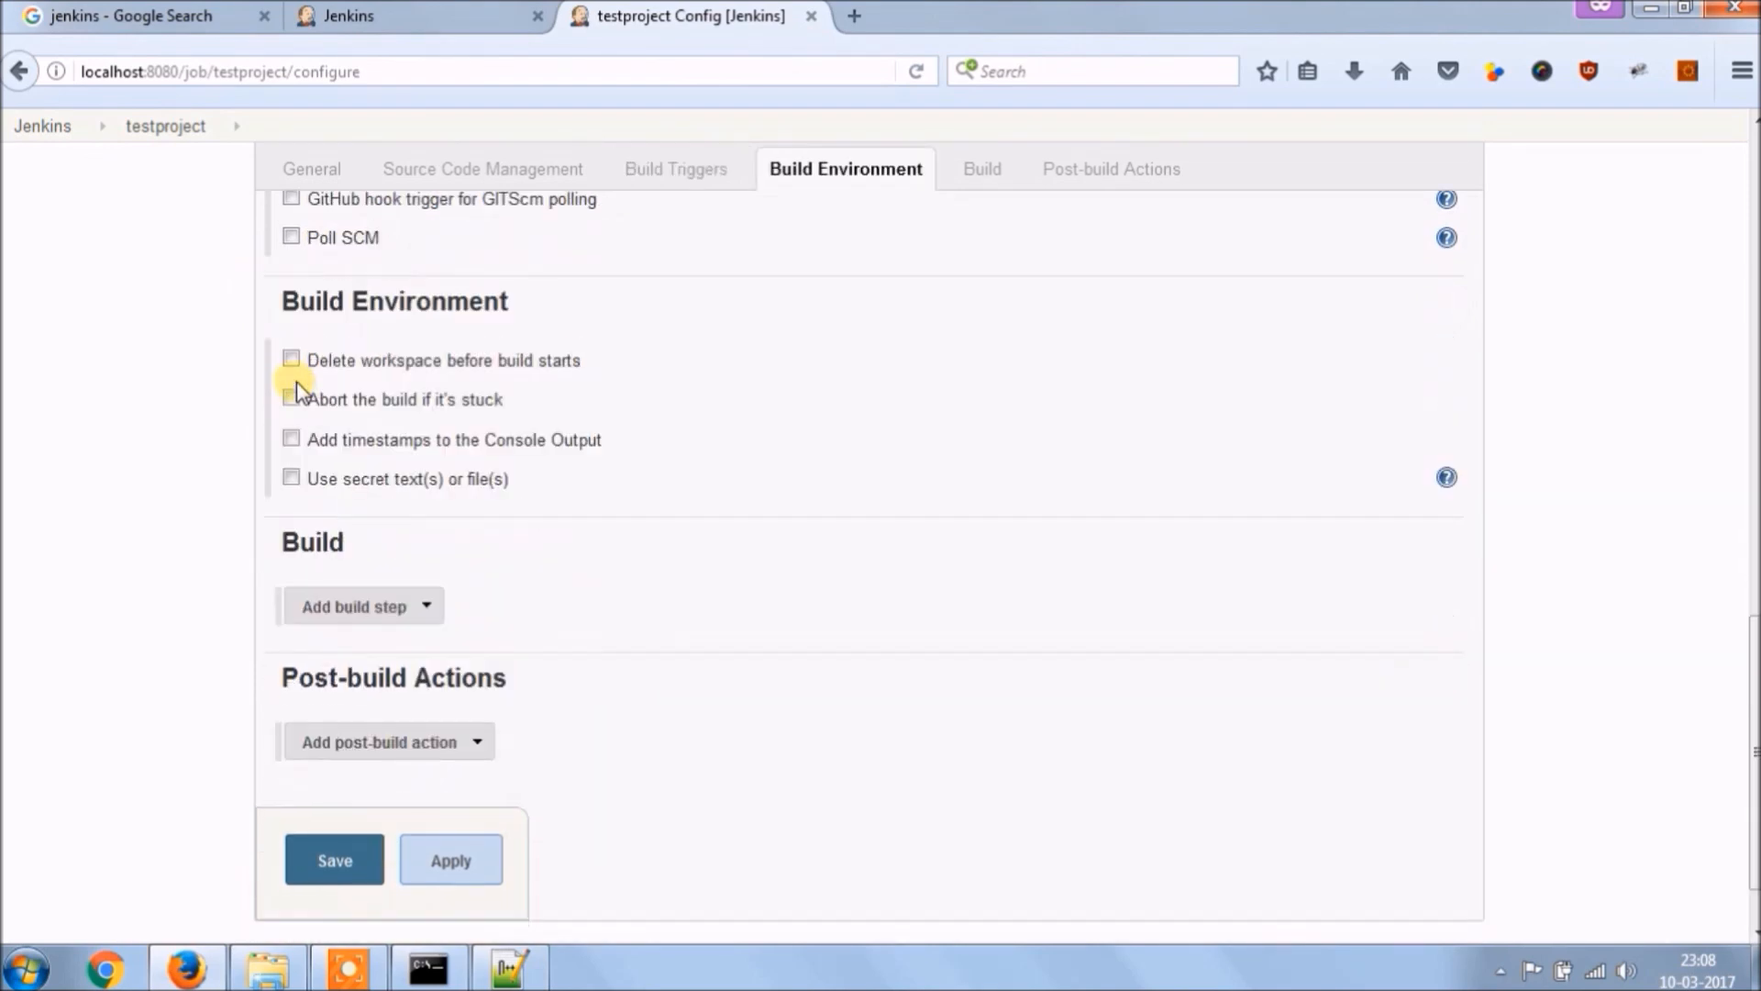
{"action": "left_click", "coordinate": [354, 608]}
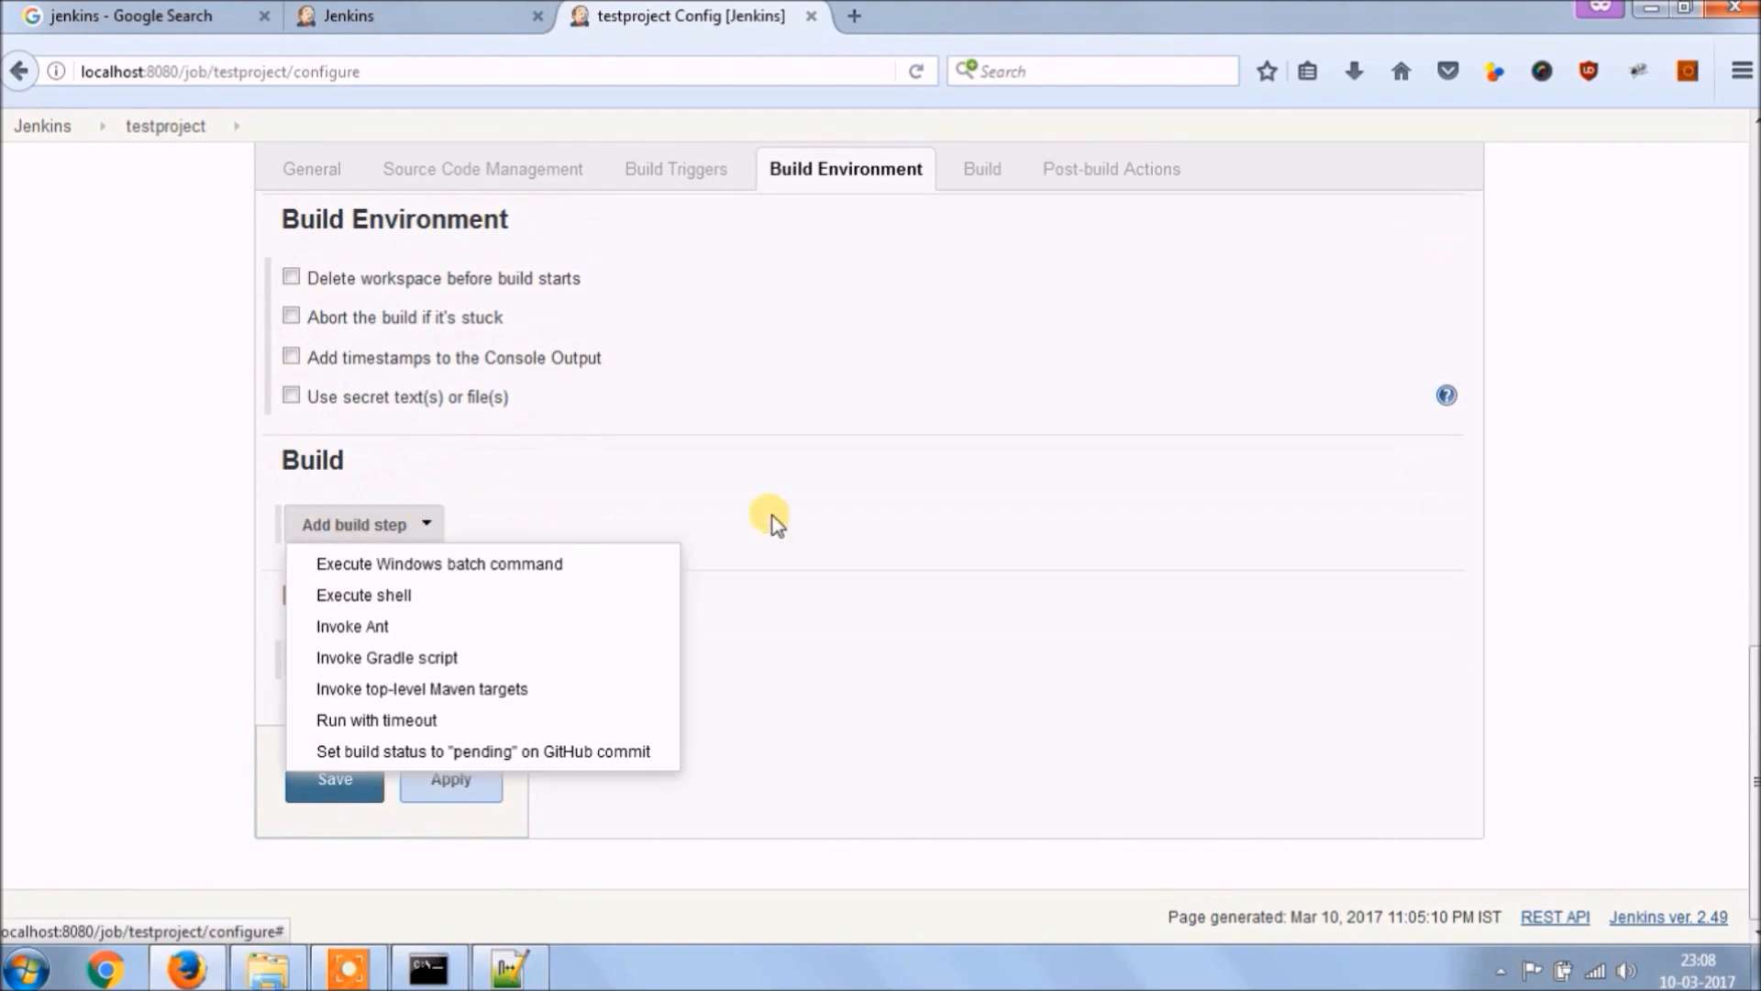
{"action": "left_click", "coordinate": [438, 563]}
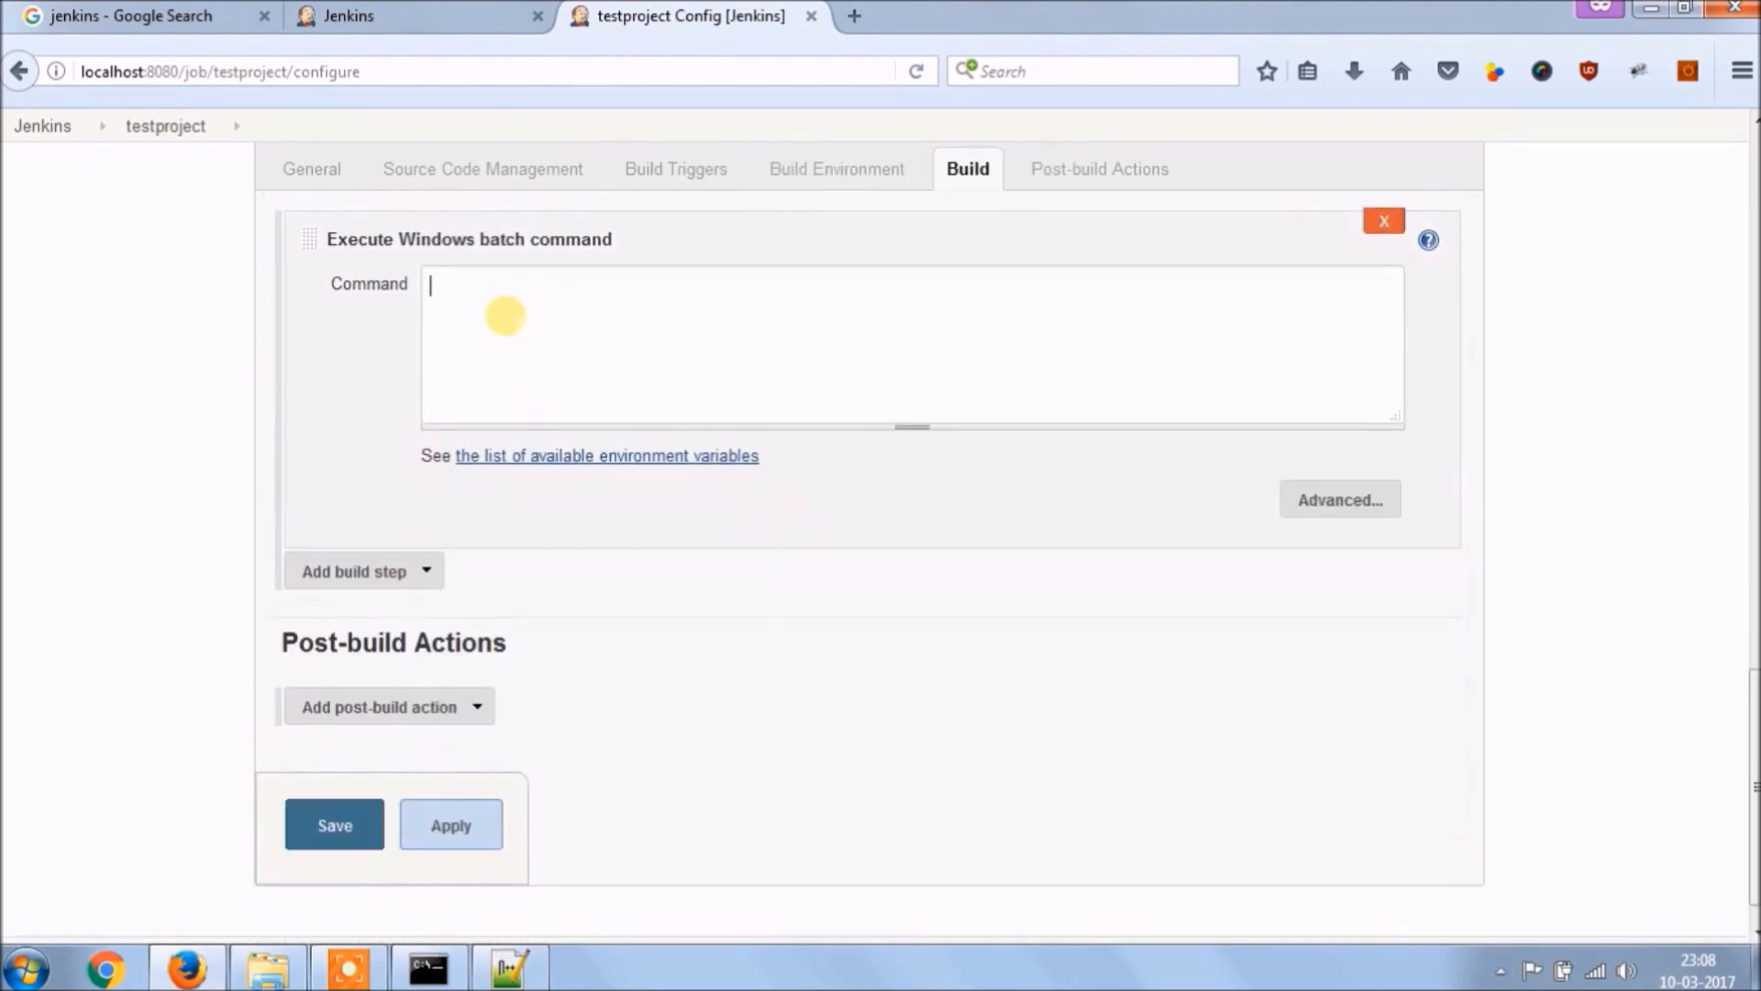
{"action": "left_click", "coordinate": [605, 455]}
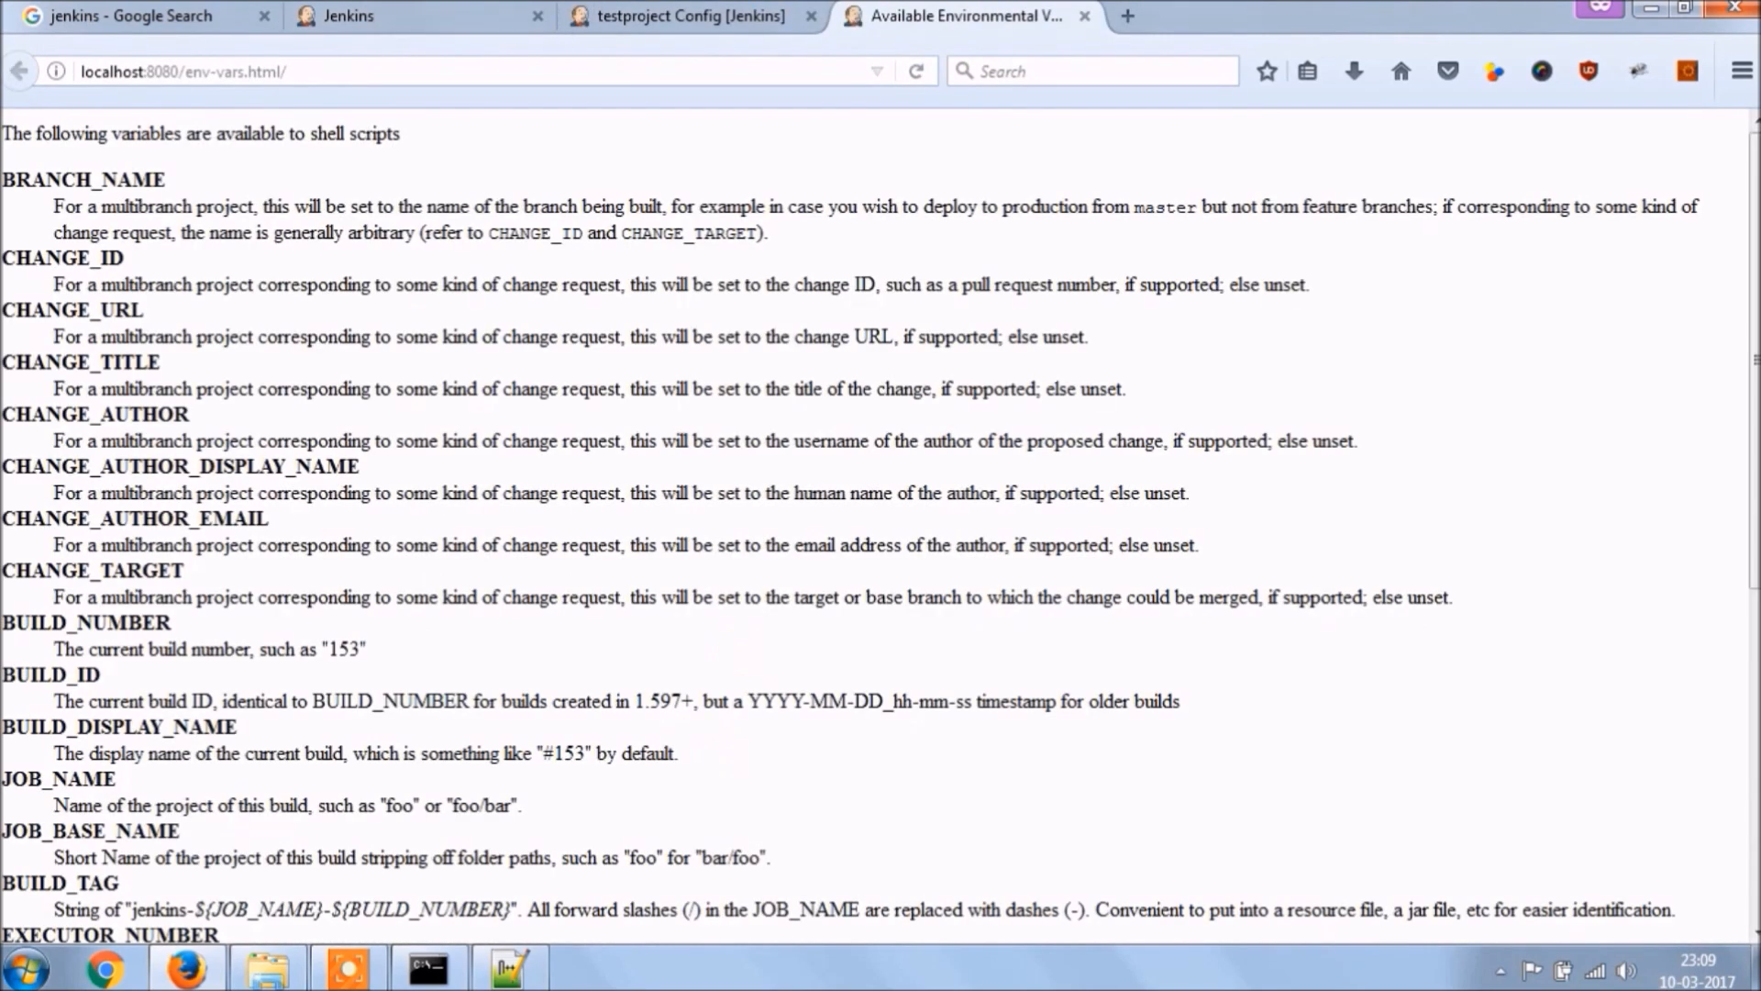
{"action": "scroll", "scroll_direction": "down", "scroll_amount": 3}
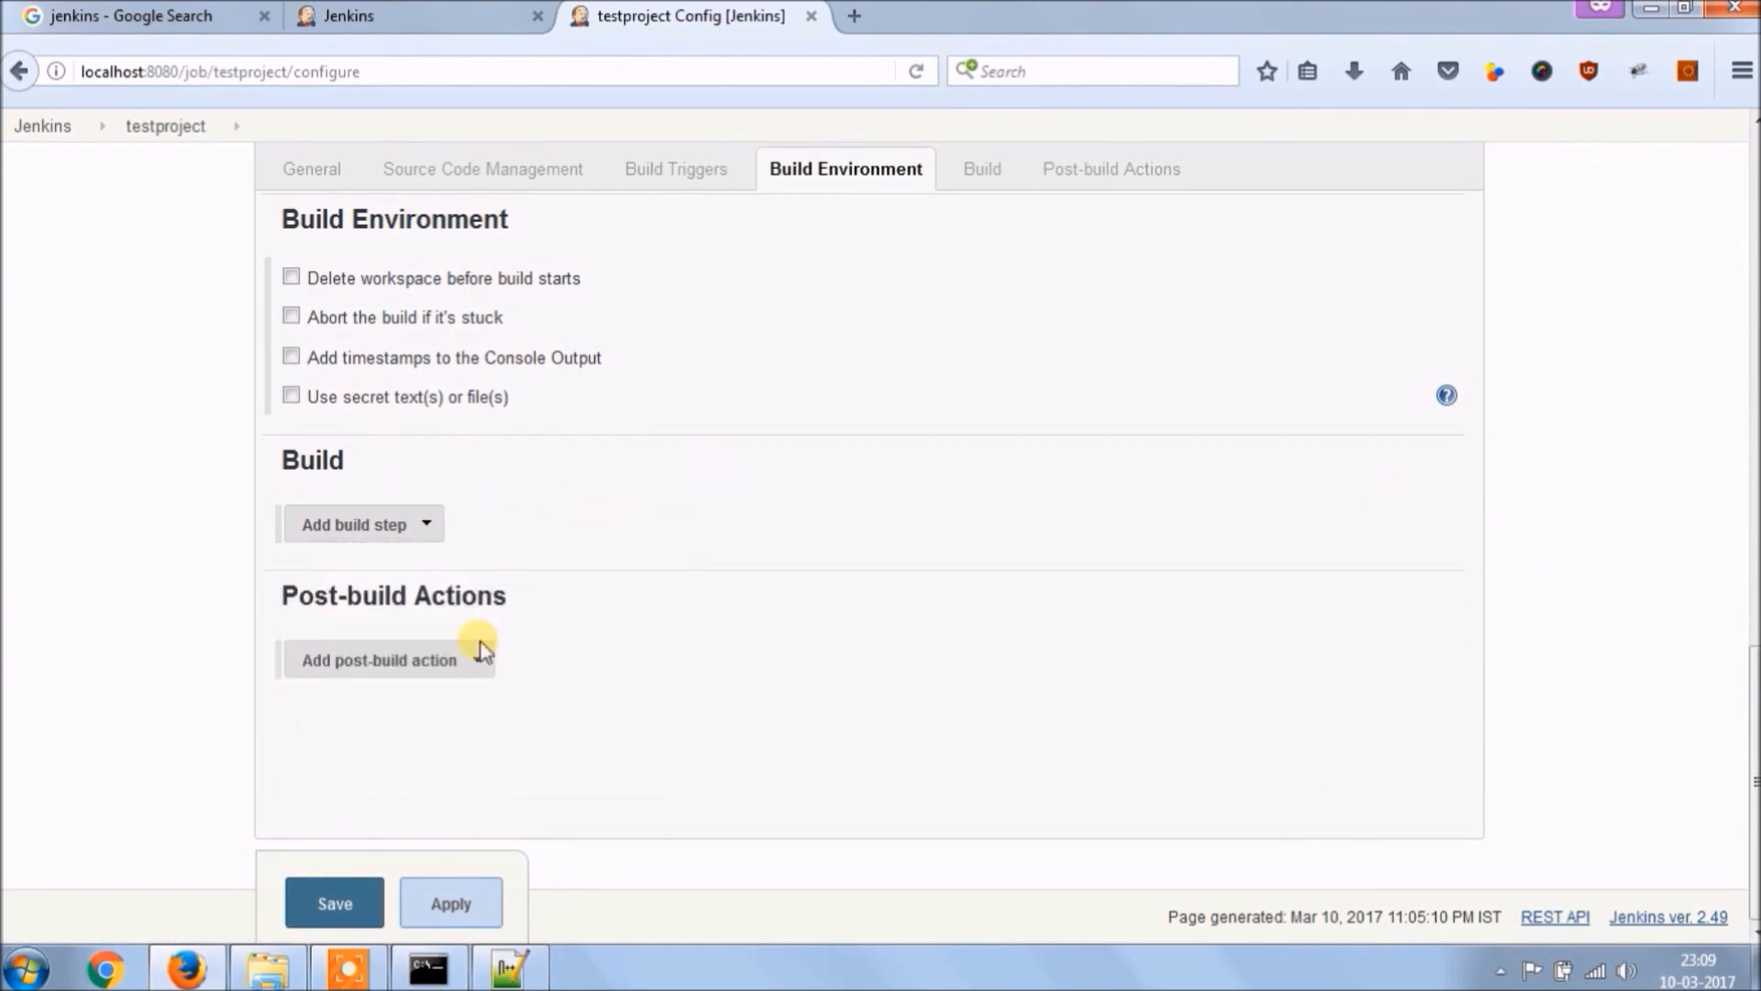
- Add an E-mail Notification post-build action that also mails individuals who broke the build
{"action": "left_click", "coordinate": [380, 659]}
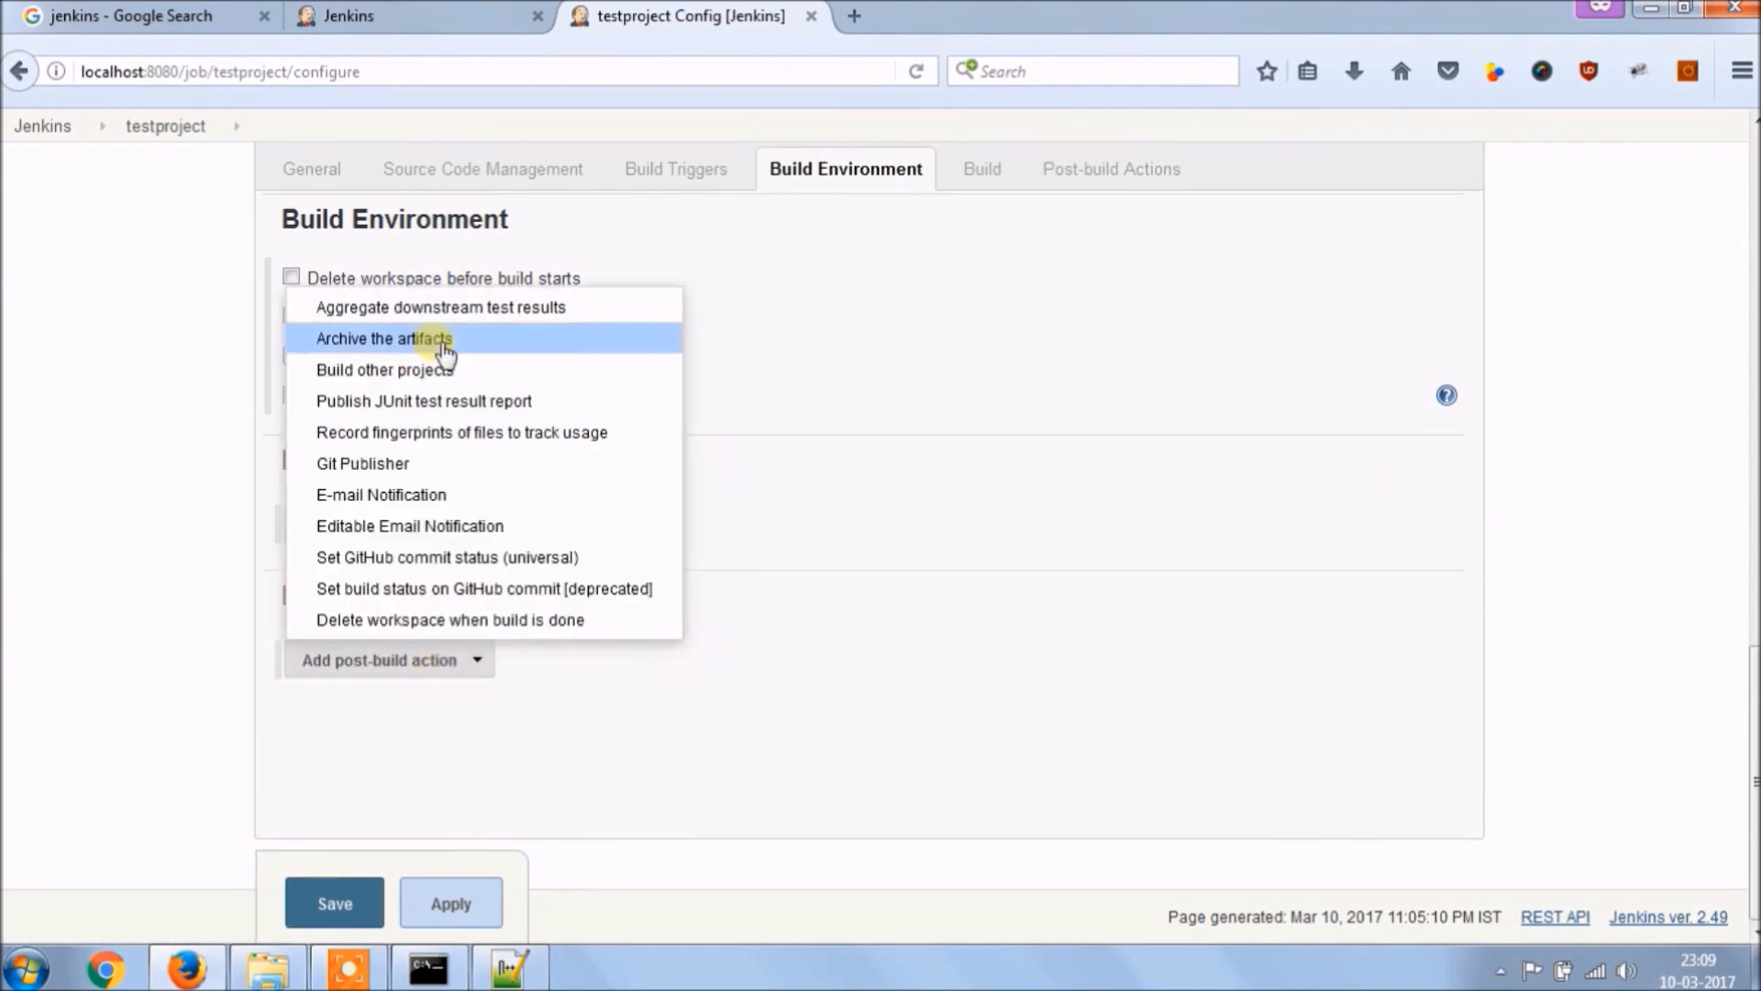
{"action": "left_click", "coordinate": [381, 493]}
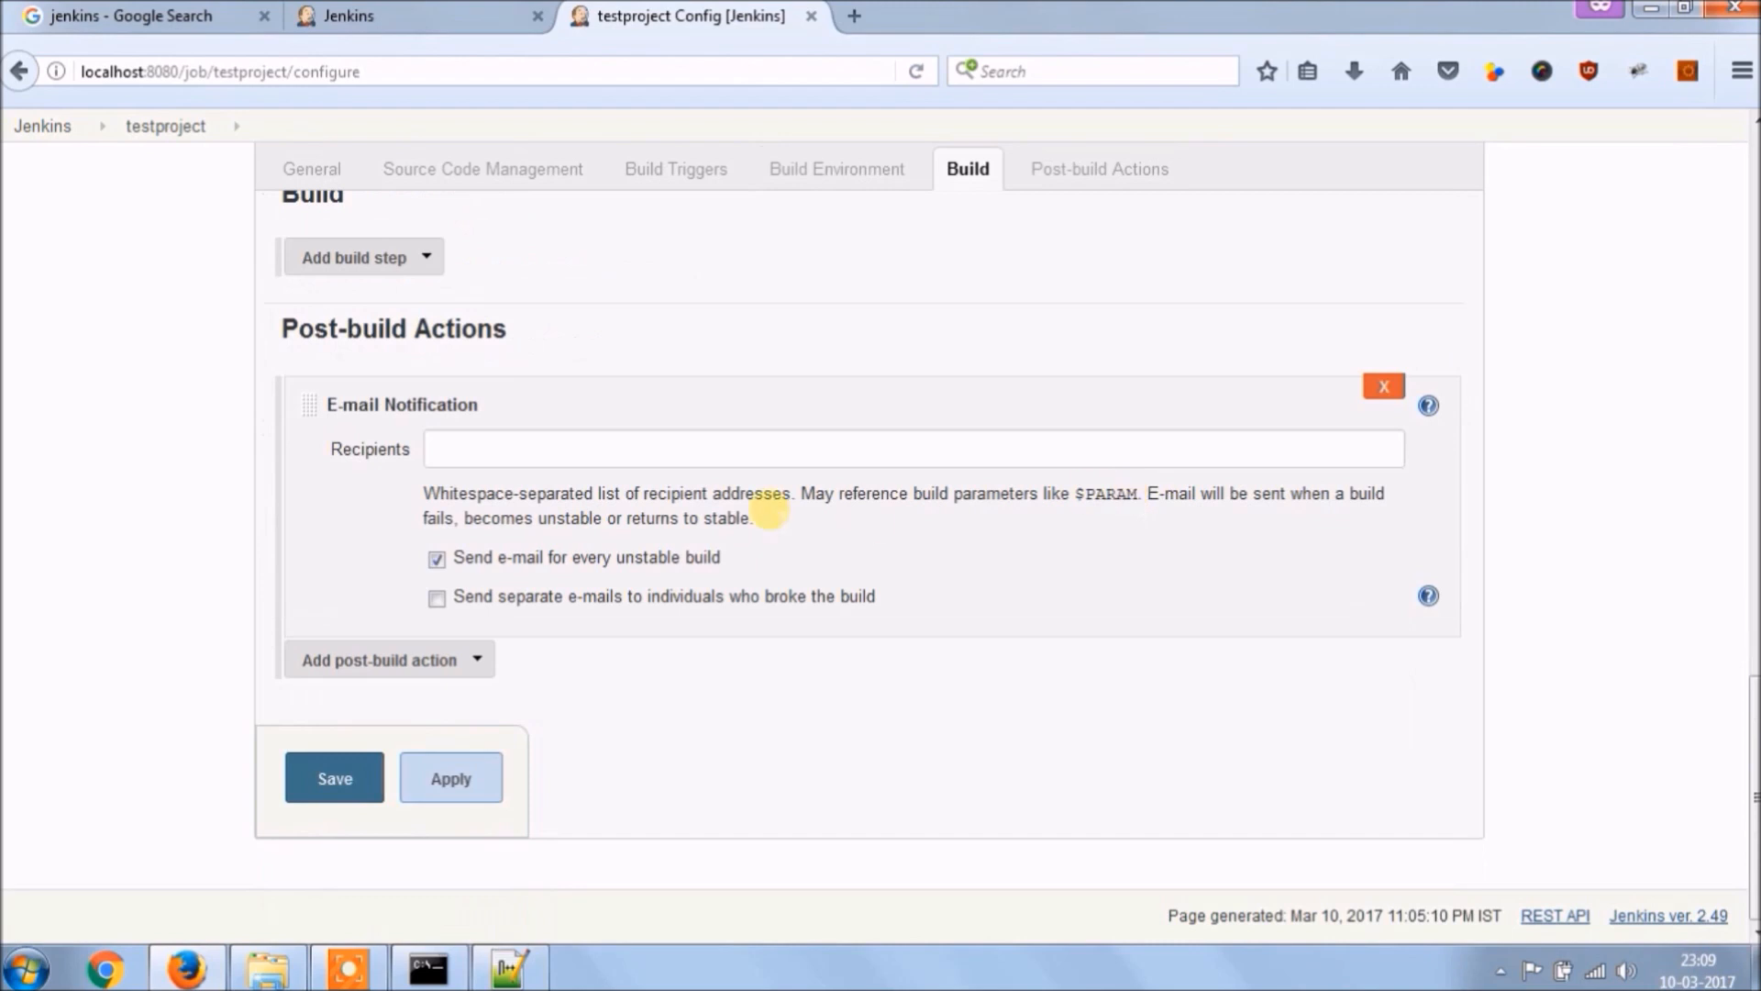
{"action": "double_click", "coordinate": [668, 557]}
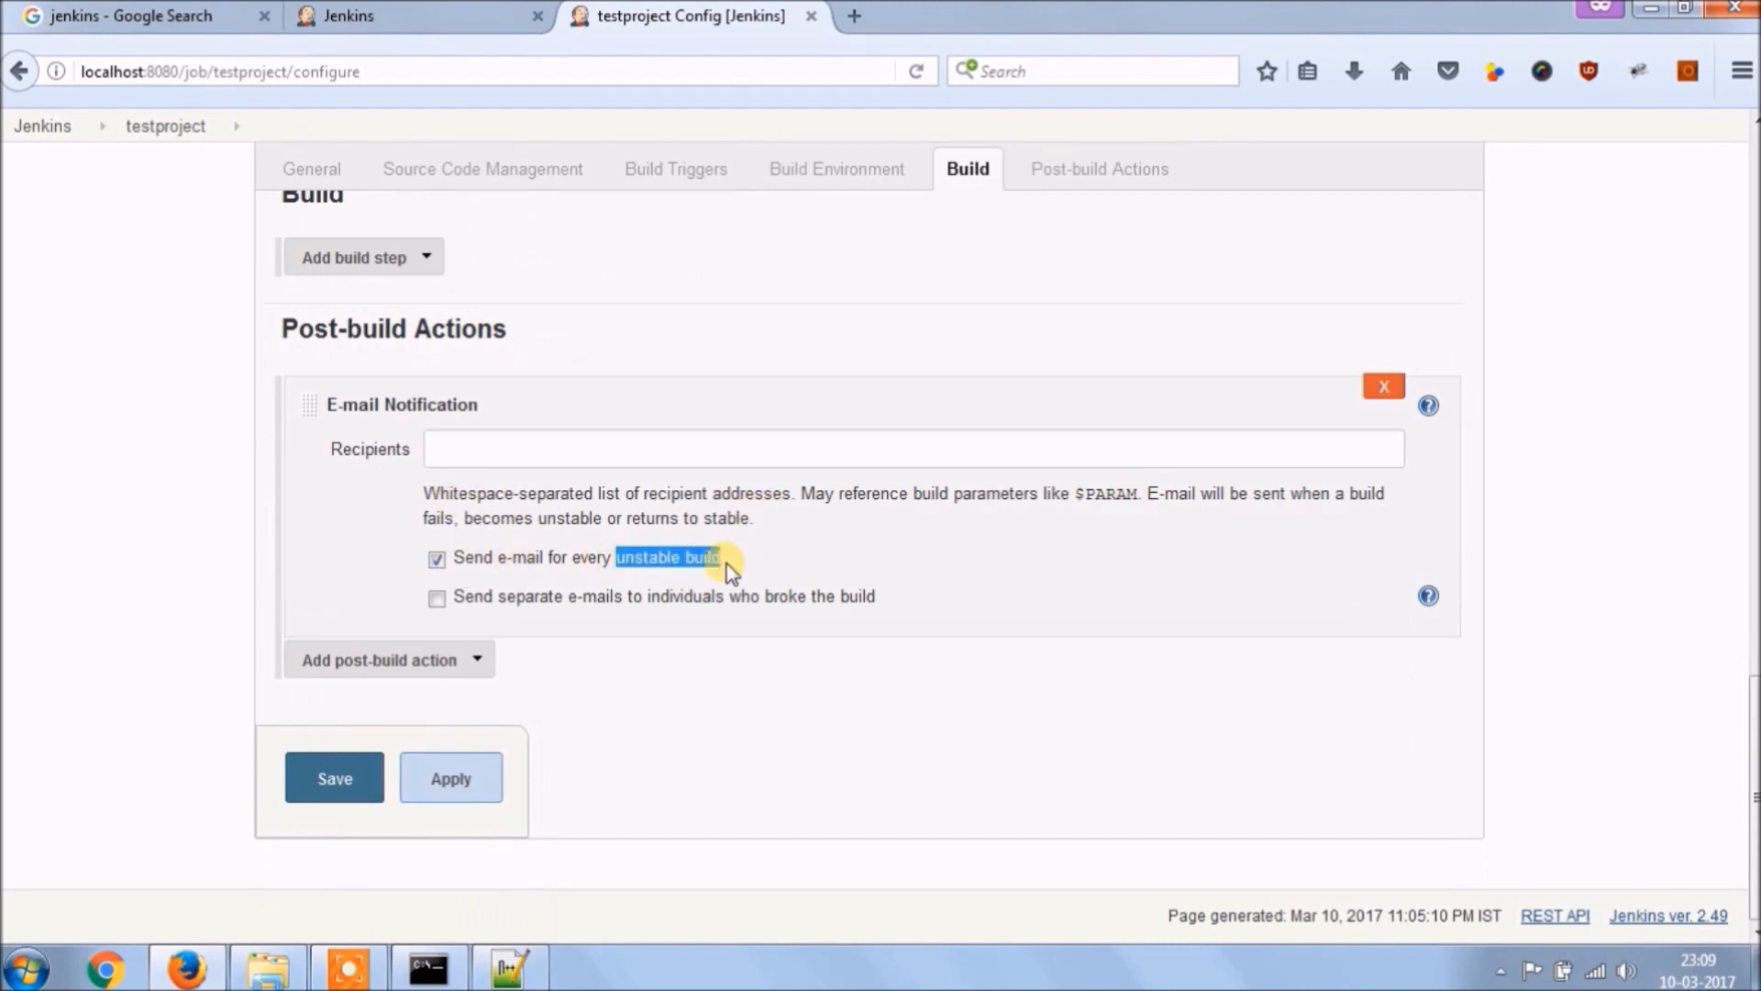
{"action": "left_click", "coordinate": [437, 596]}
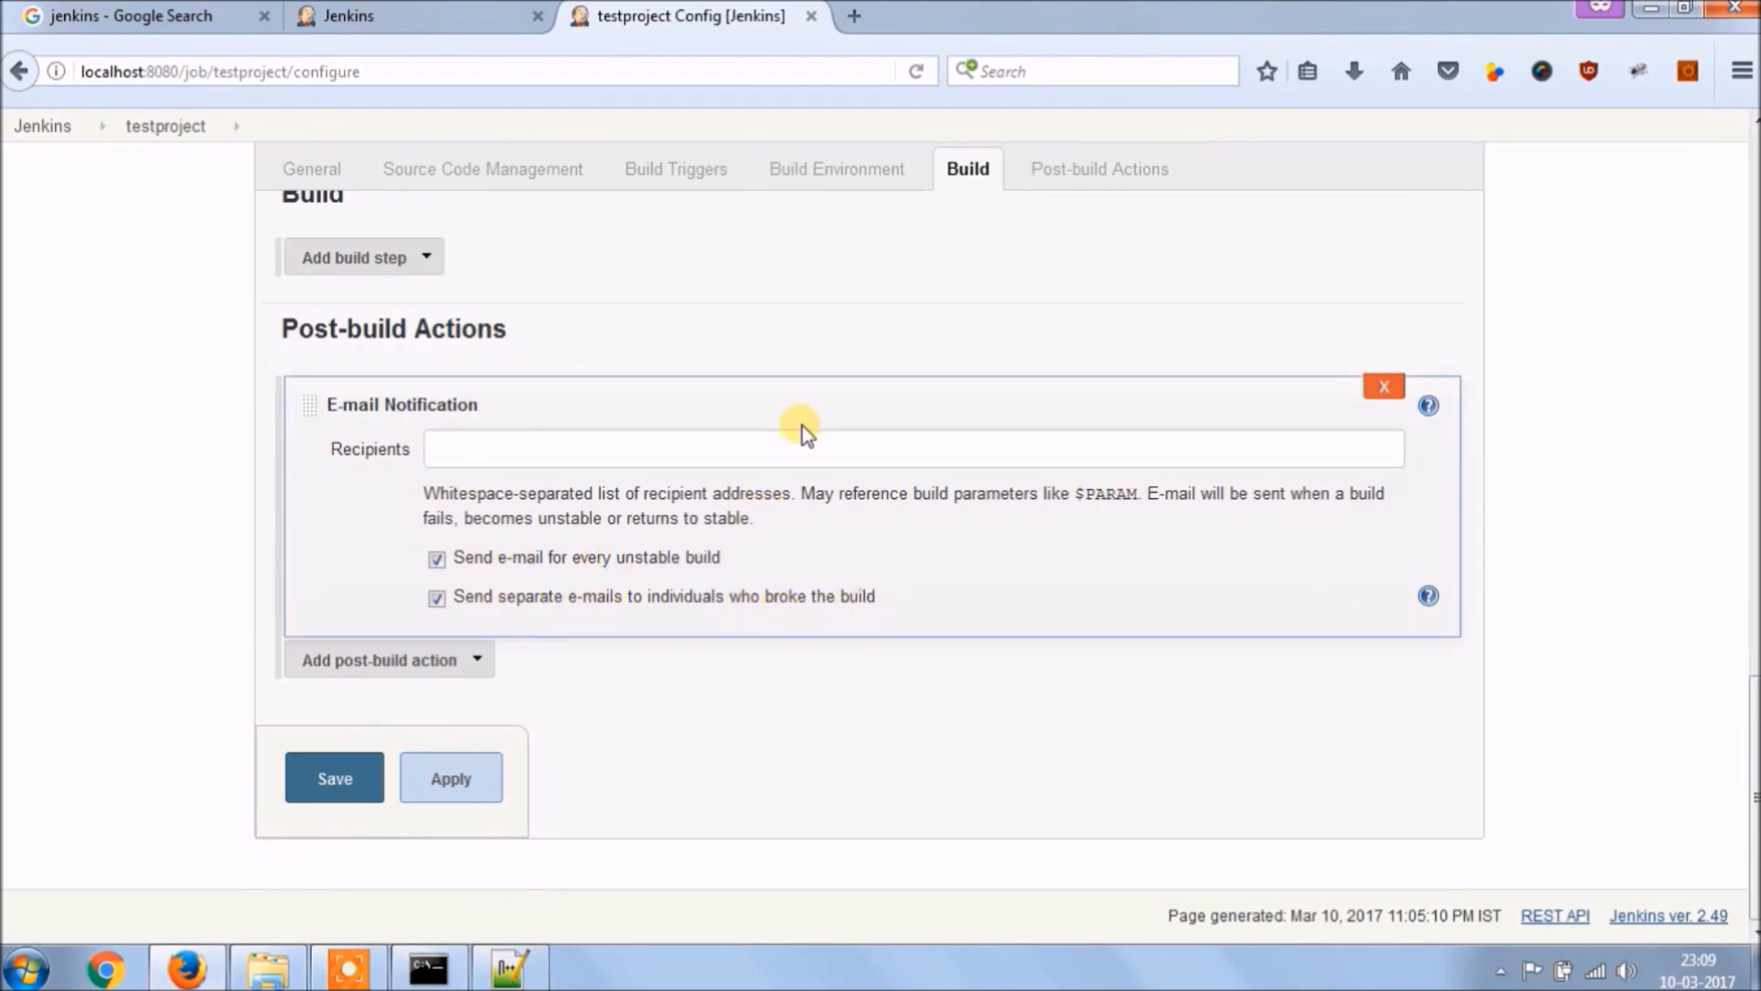
{"action": "left_click", "coordinate": [845, 168]}
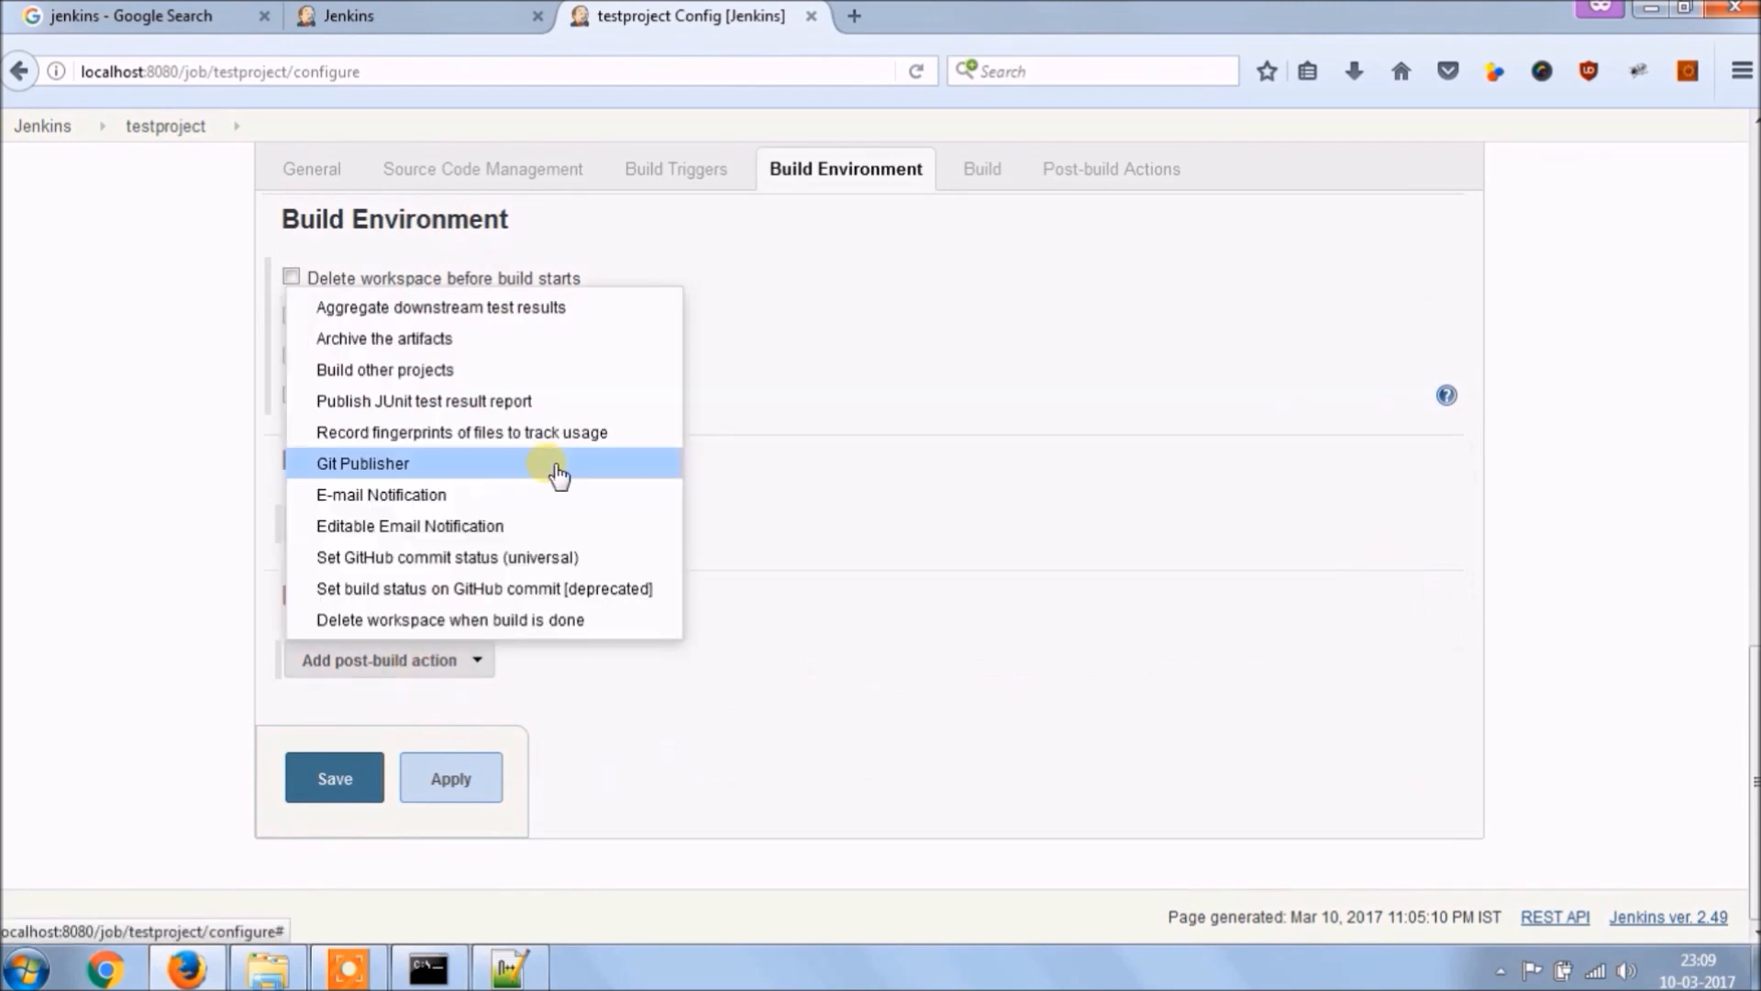
{"action": "mouse_move", "coordinate": [572, 557]}
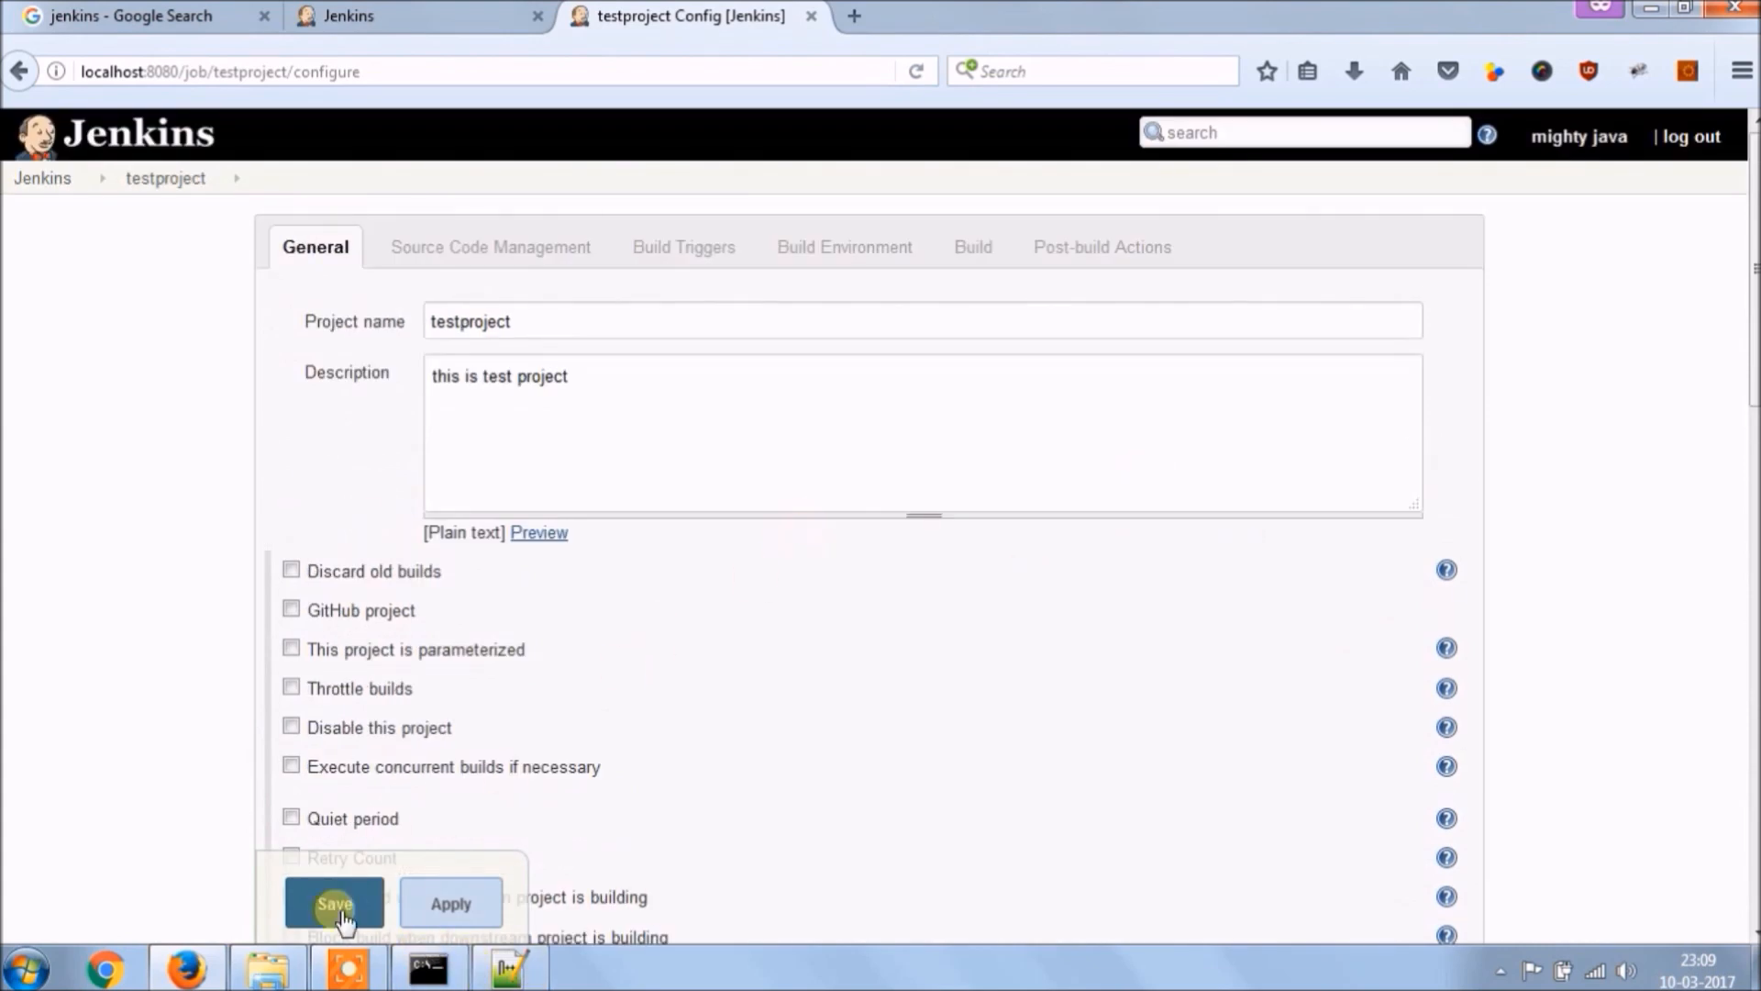
- Save the testproject configuration, run Build Now and go into build #1
{"action": "left_click", "coordinate": [334, 903]}
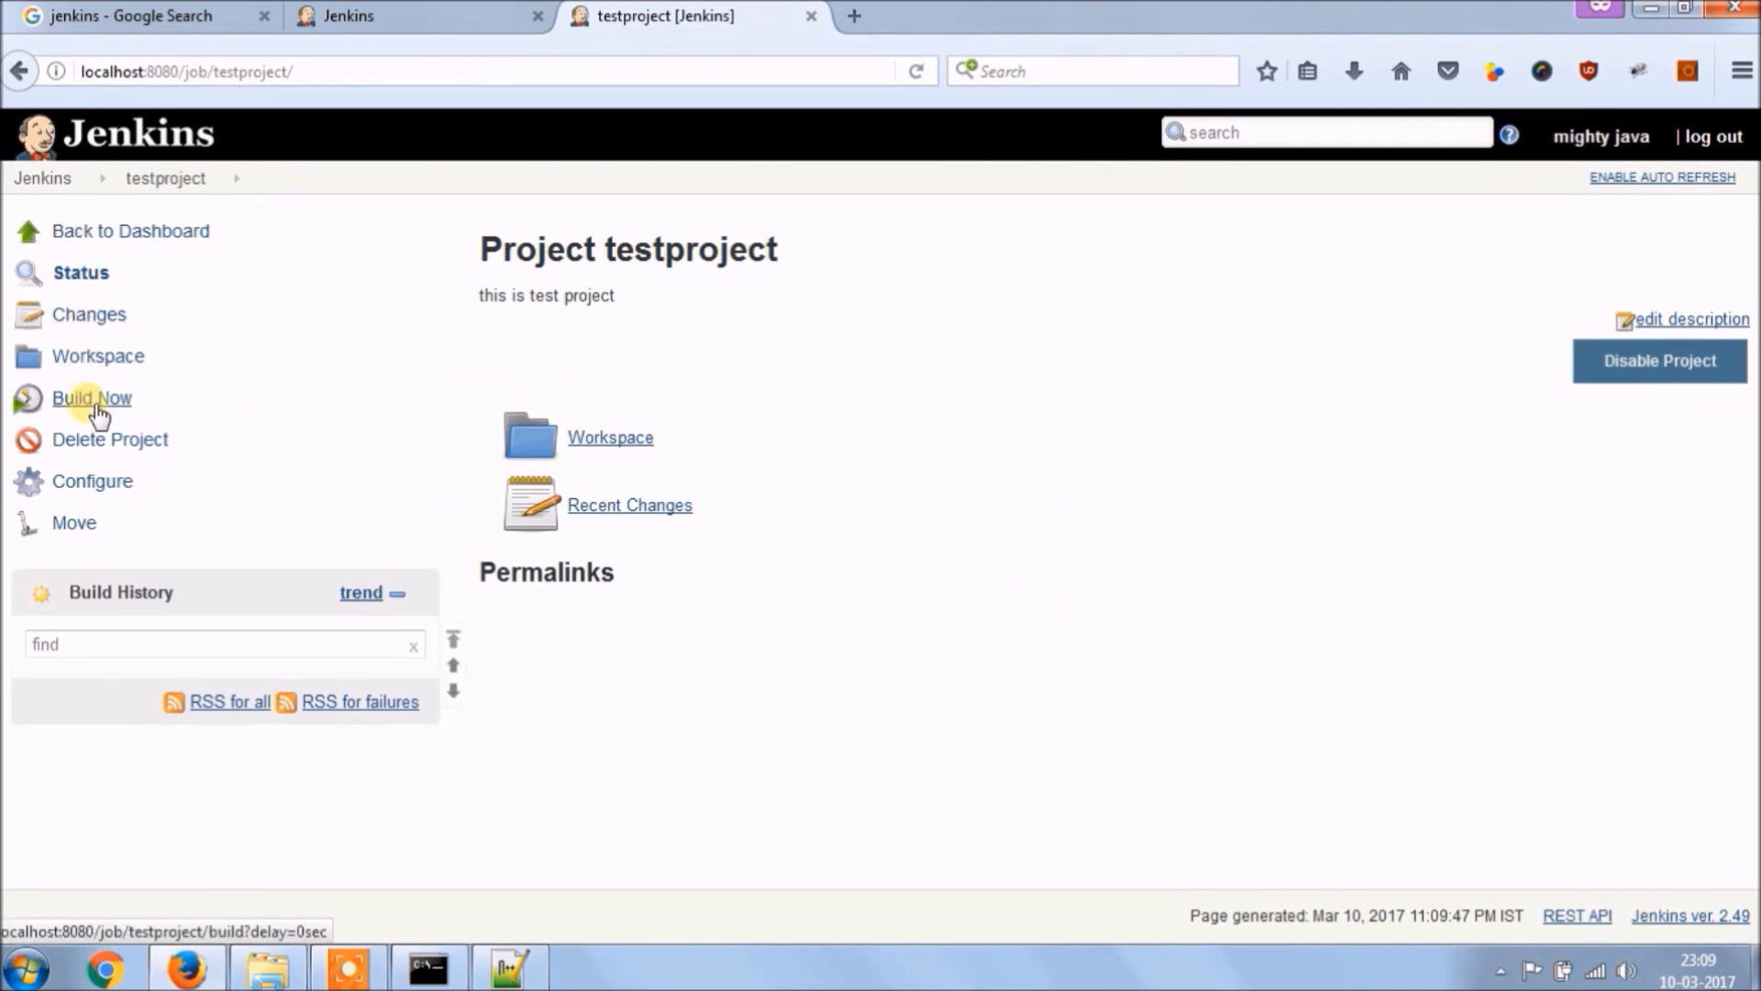
{"action": "left_click", "coordinate": [91, 398]}
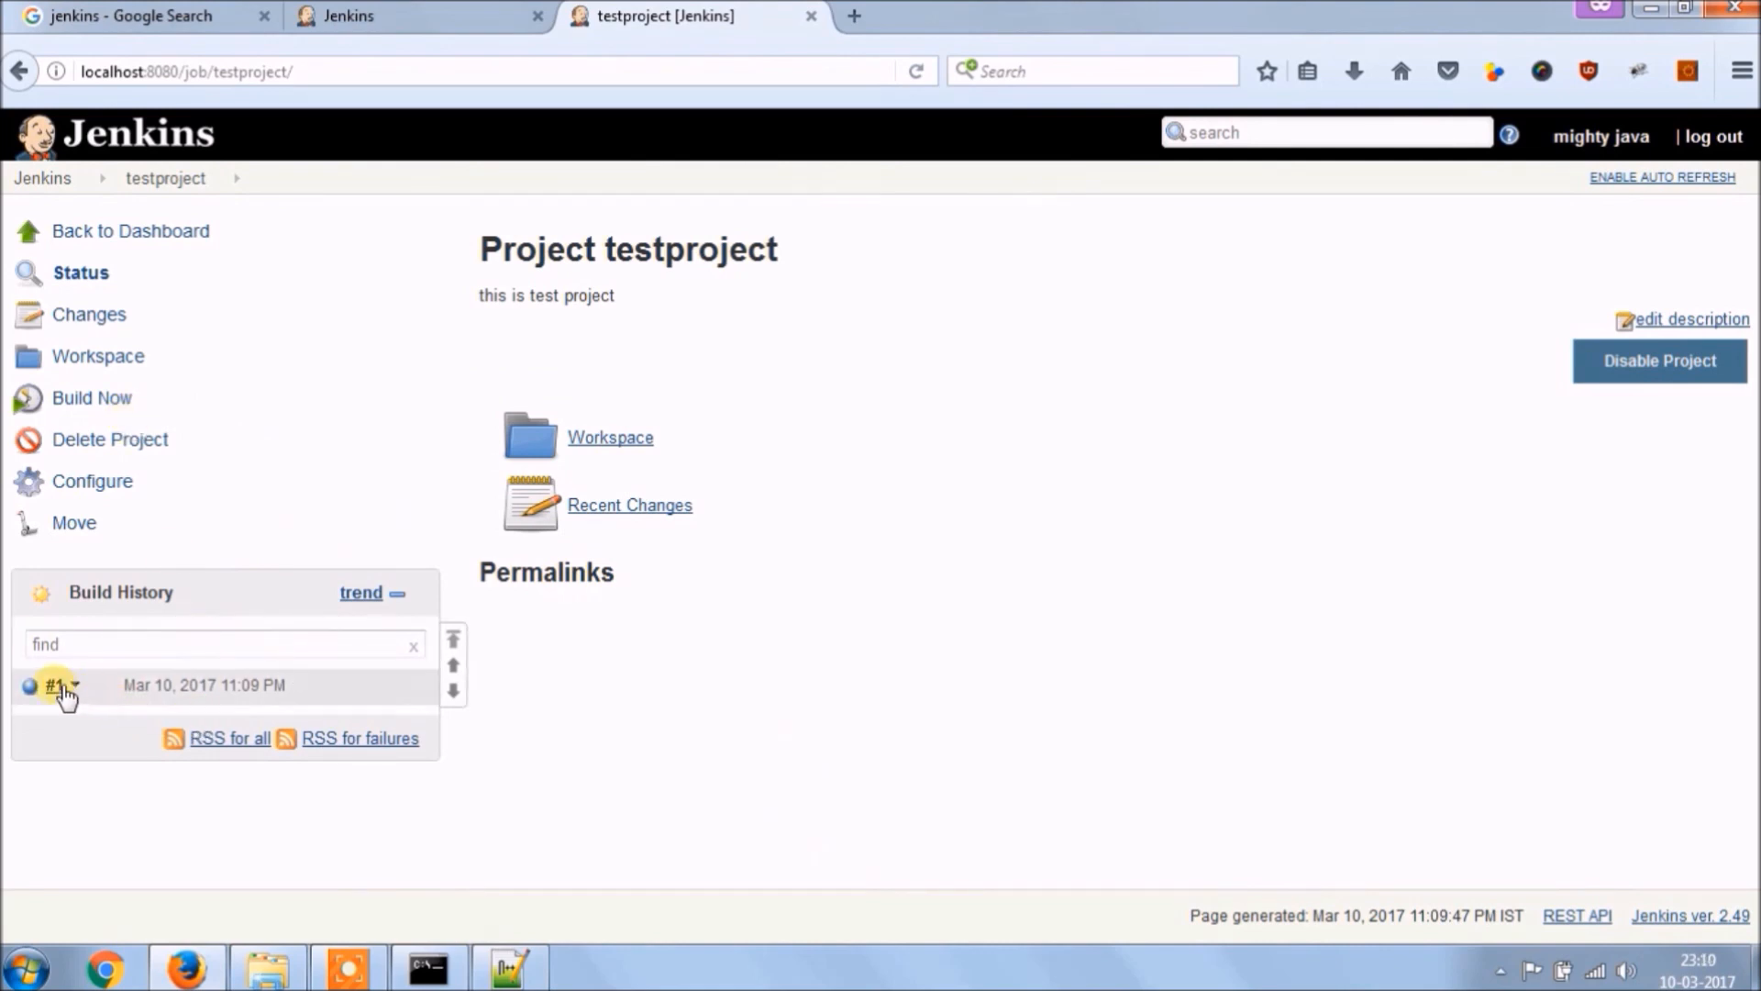
{"action": "left_click", "coordinate": [51, 684]}
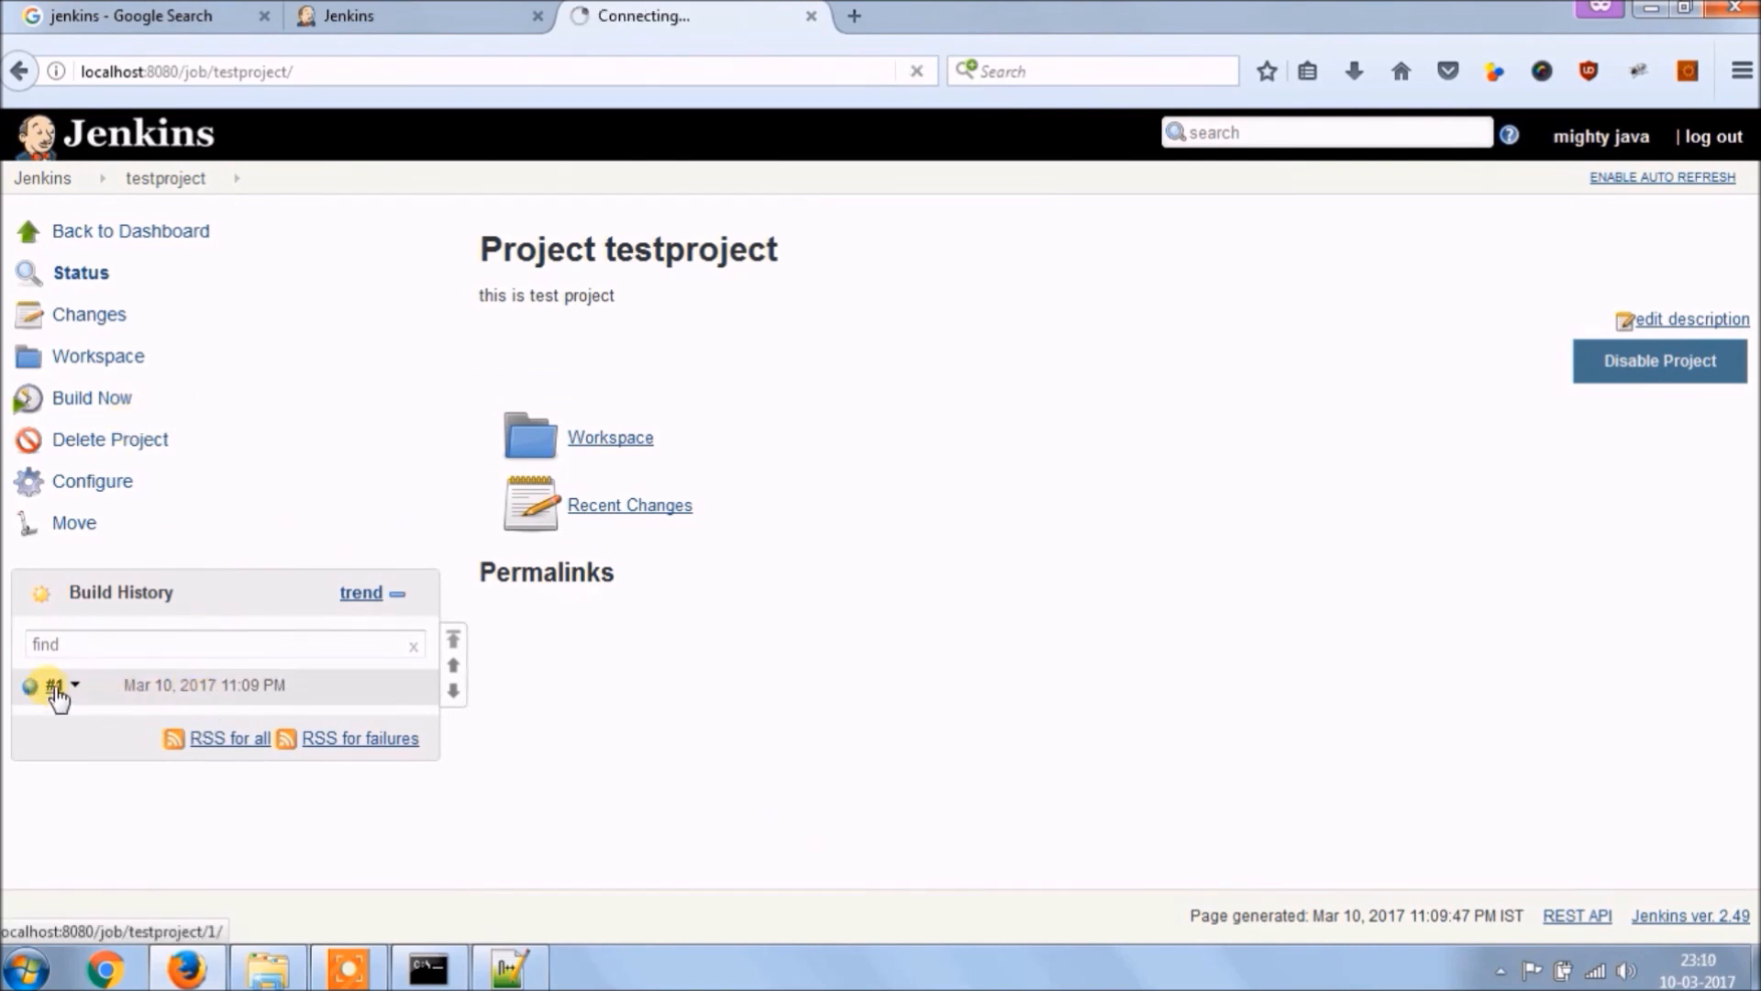
{"action": "left_click", "coordinate": [51, 684]}
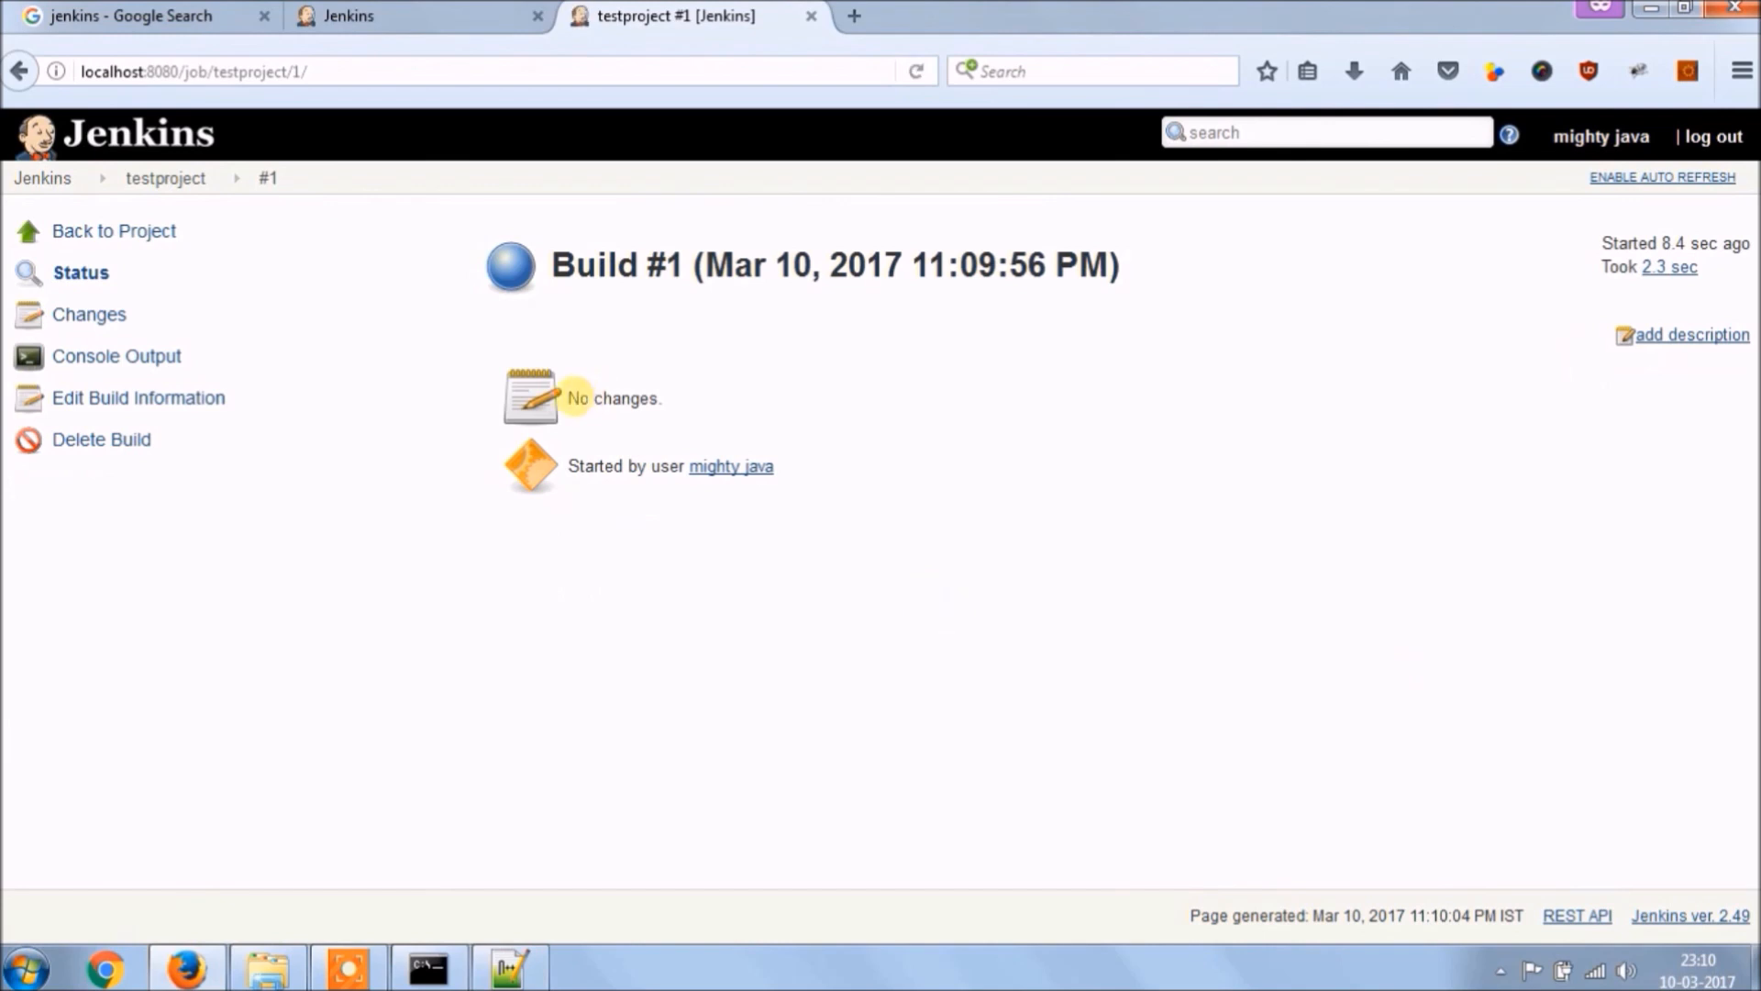
- Review build #1's console output showing SUCCESS, then return to the dashboard
{"action": "left_click", "coordinate": [113, 356]}
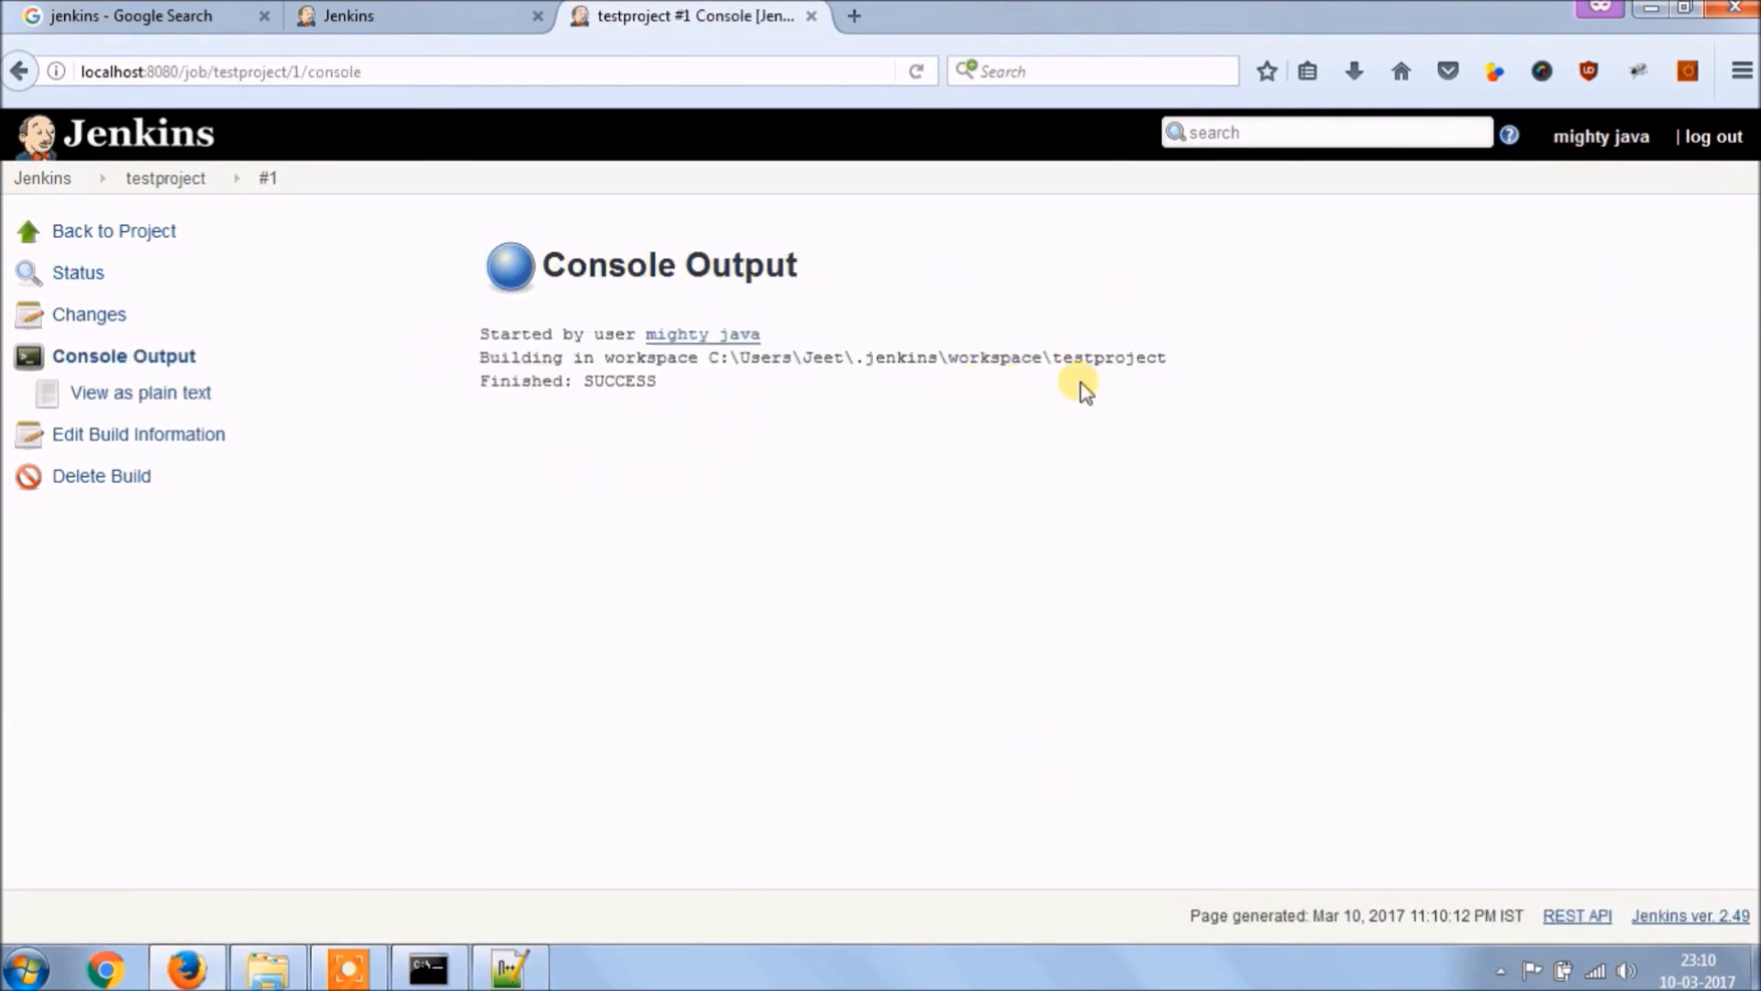
{"action": "left_click", "coordinate": [79, 272]}
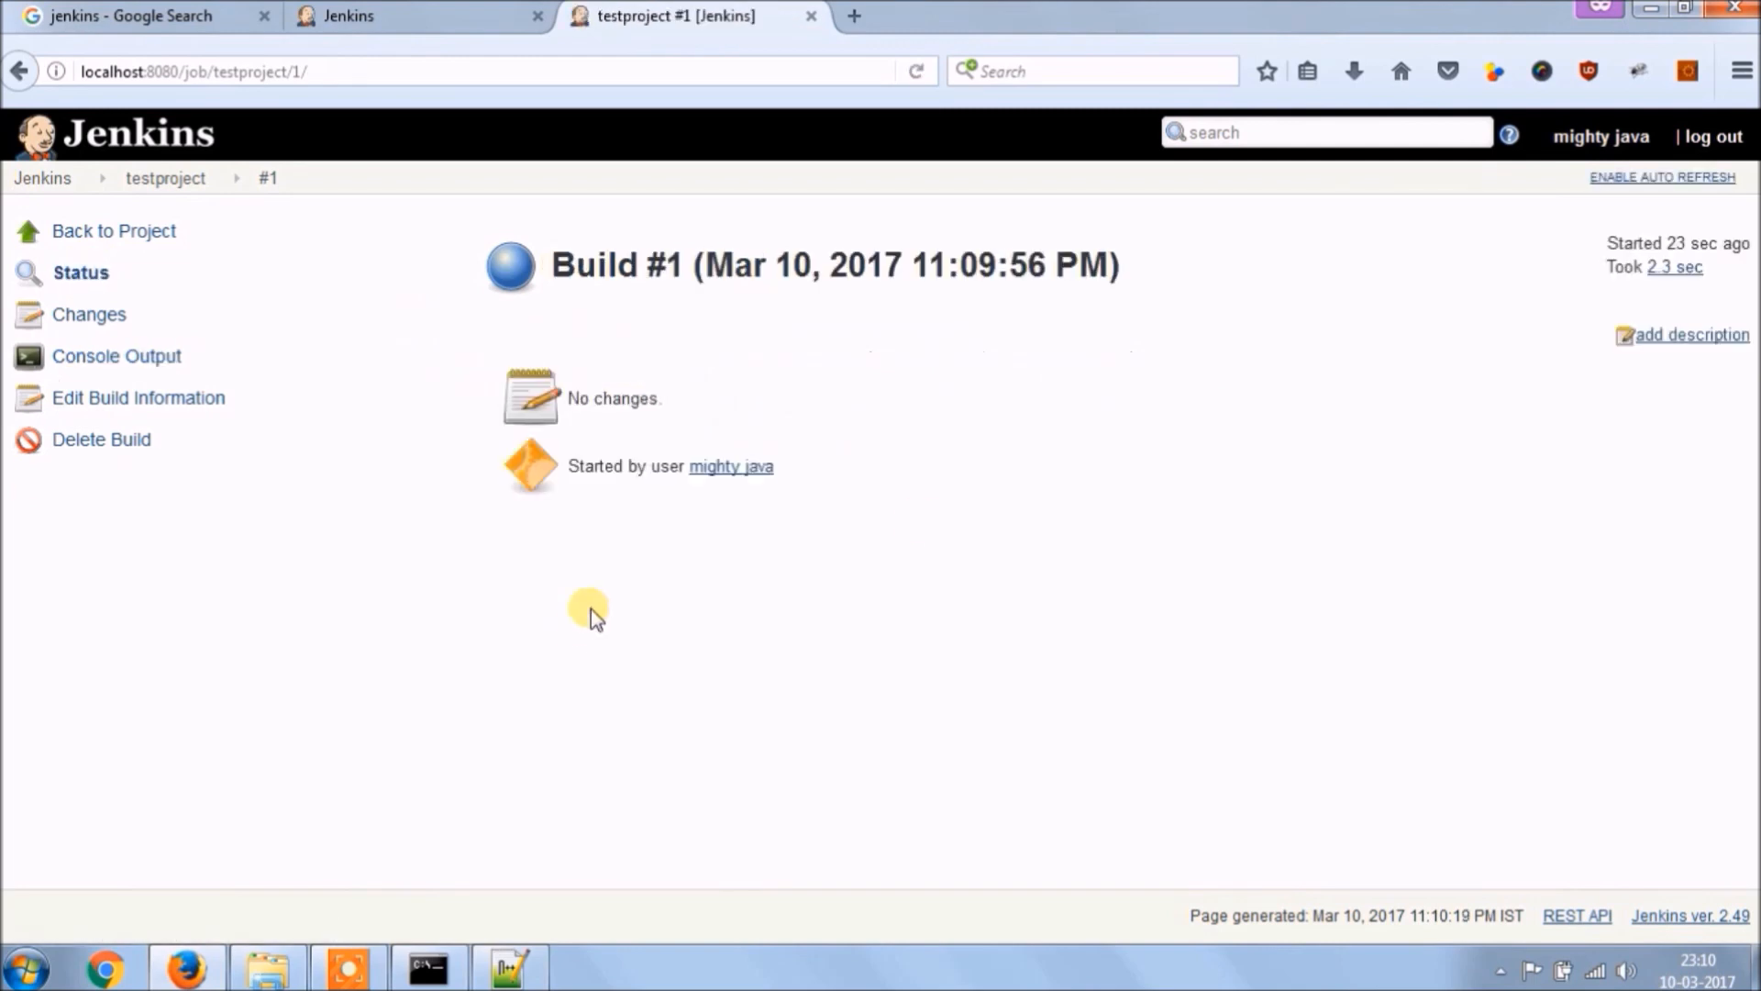
{"action": "left_click", "coordinate": [112, 231]}
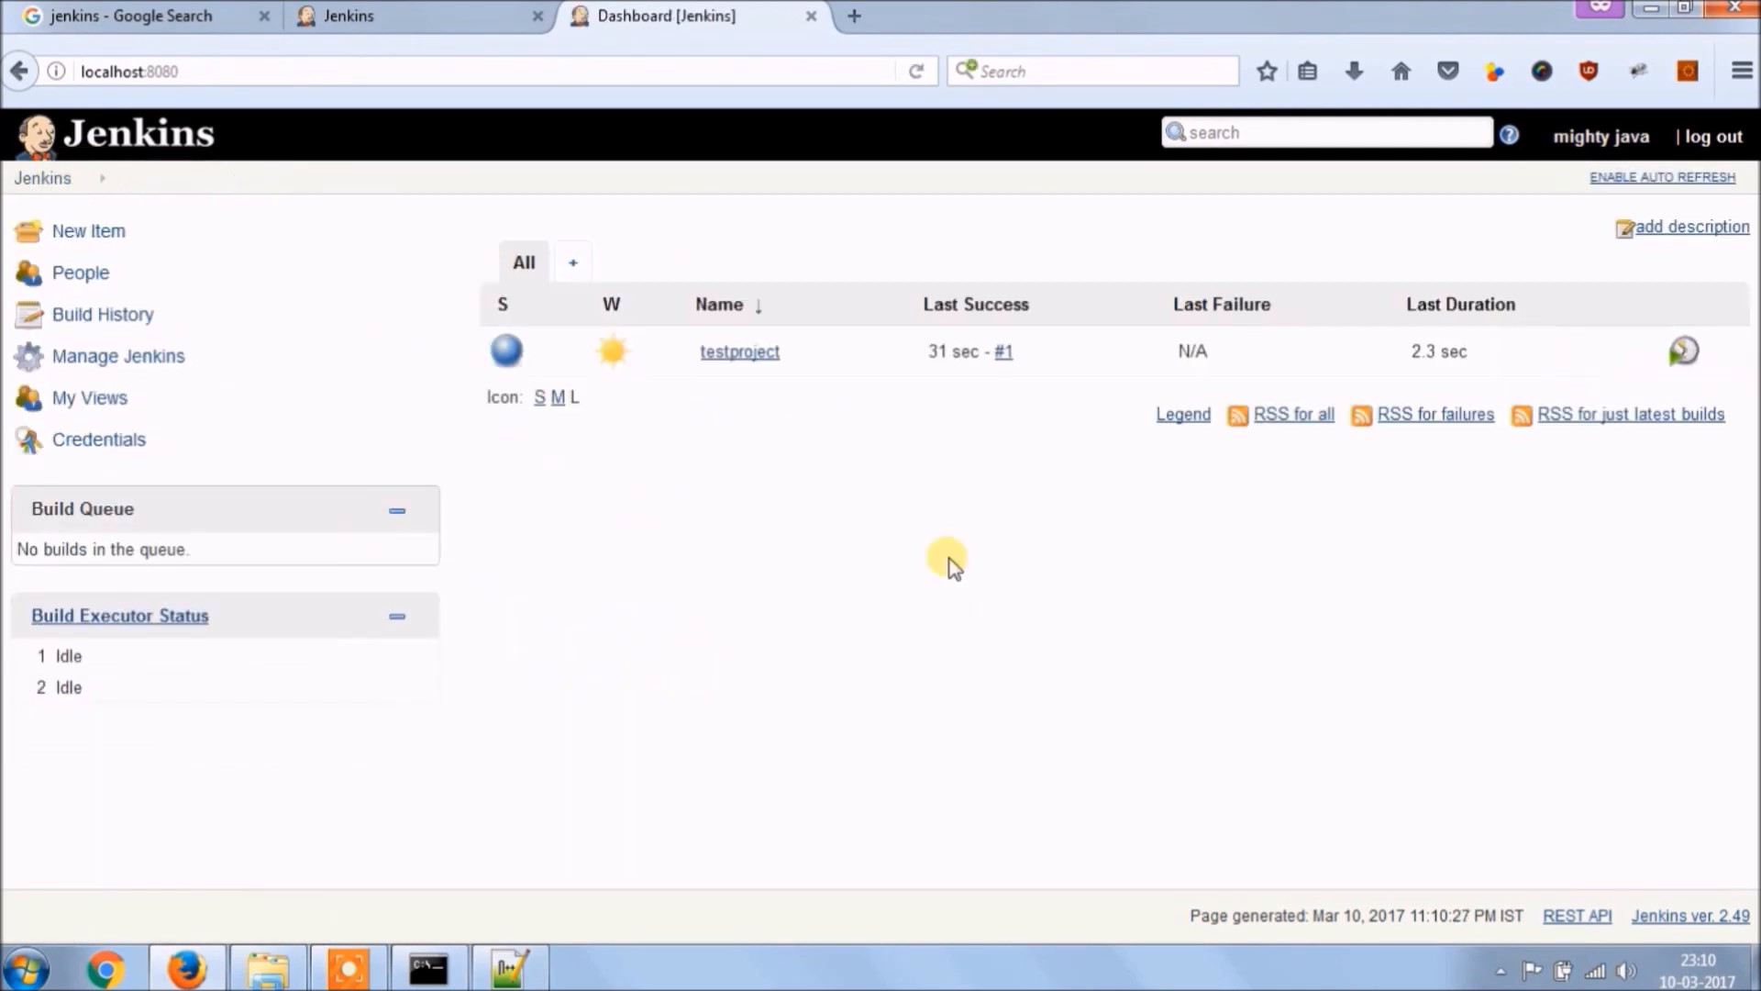
{"action": "mouse_move", "coordinate": [1684, 352]}
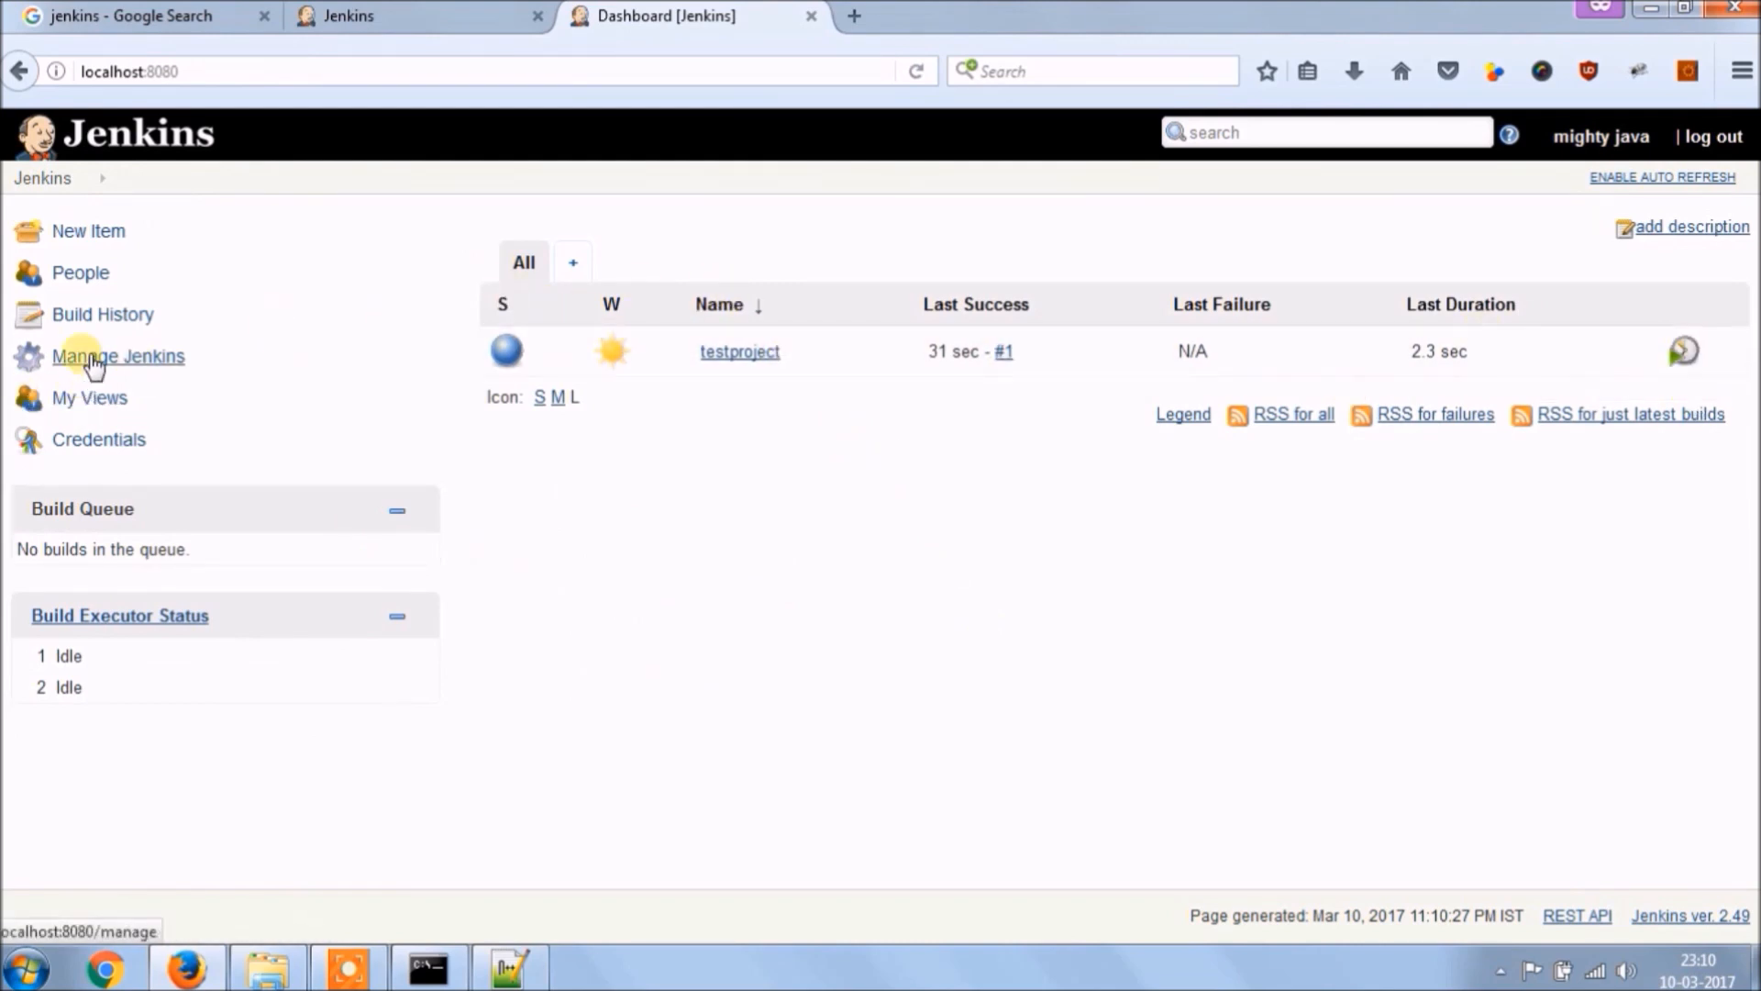
- Browse the Manage Jenkins options page
{"action": "left_click", "coordinate": [117, 356]}
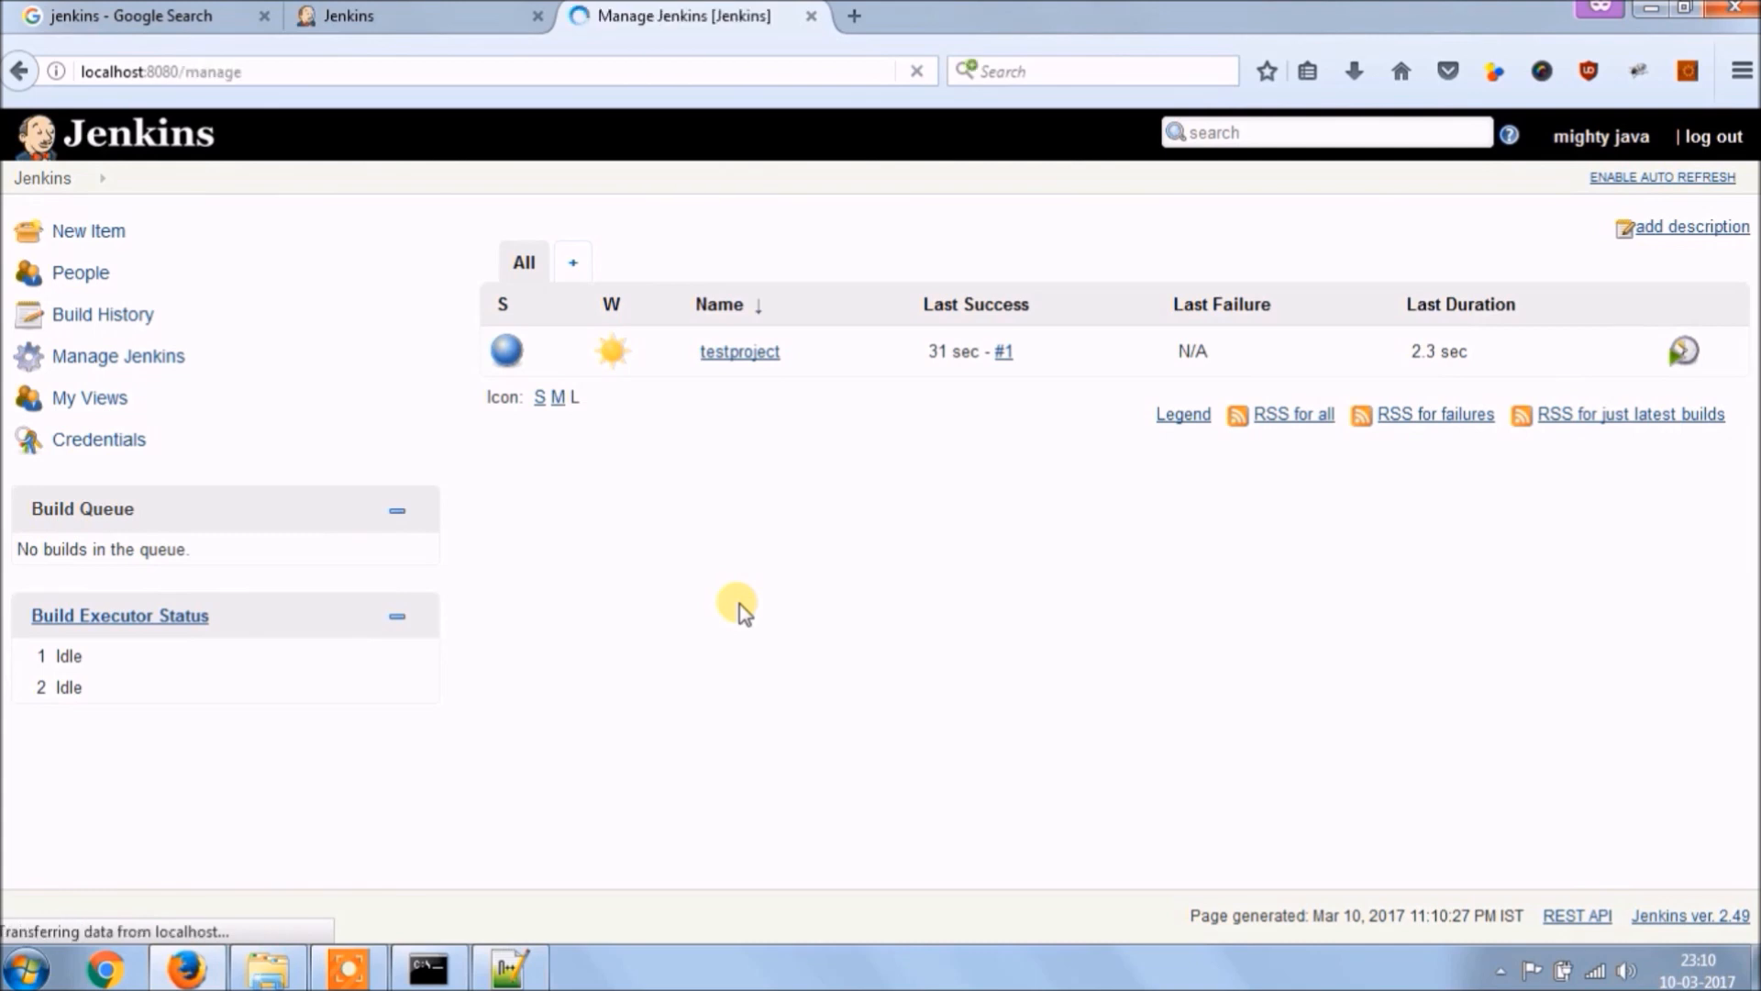
{"action": "left_click", "coordinate": [116, 354]}
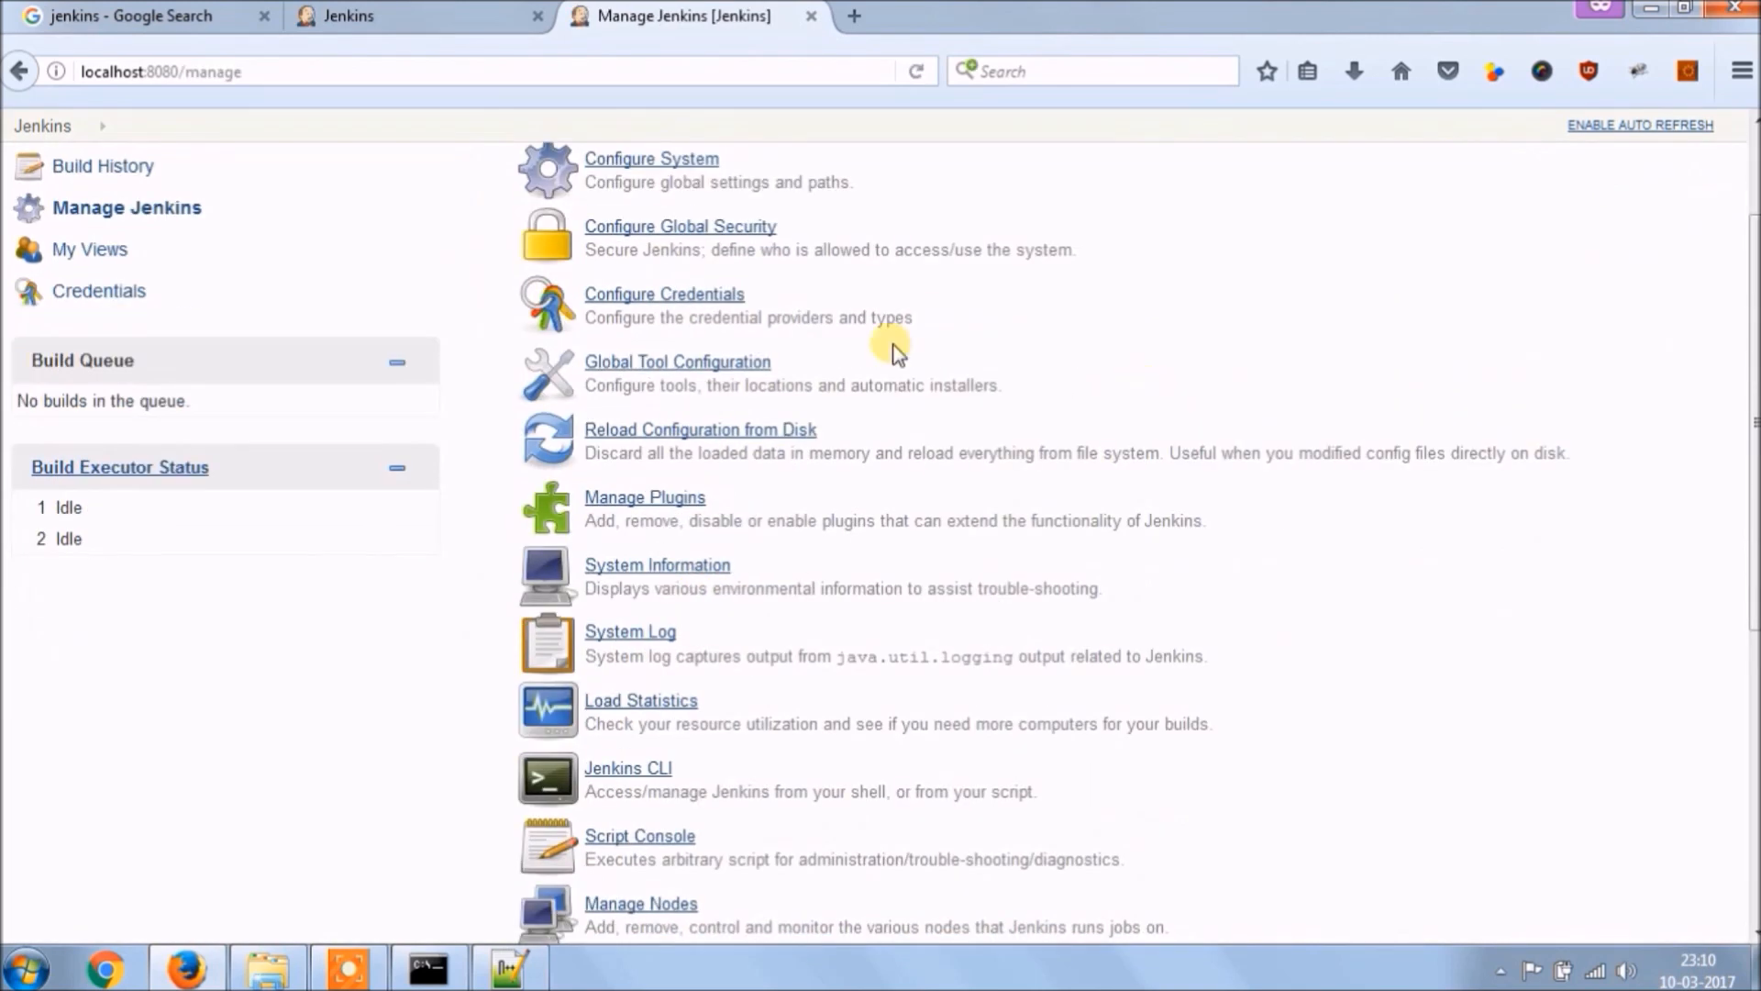
{"action": "scroll", "scroll_direction": "down", "scroll_amount": 3}
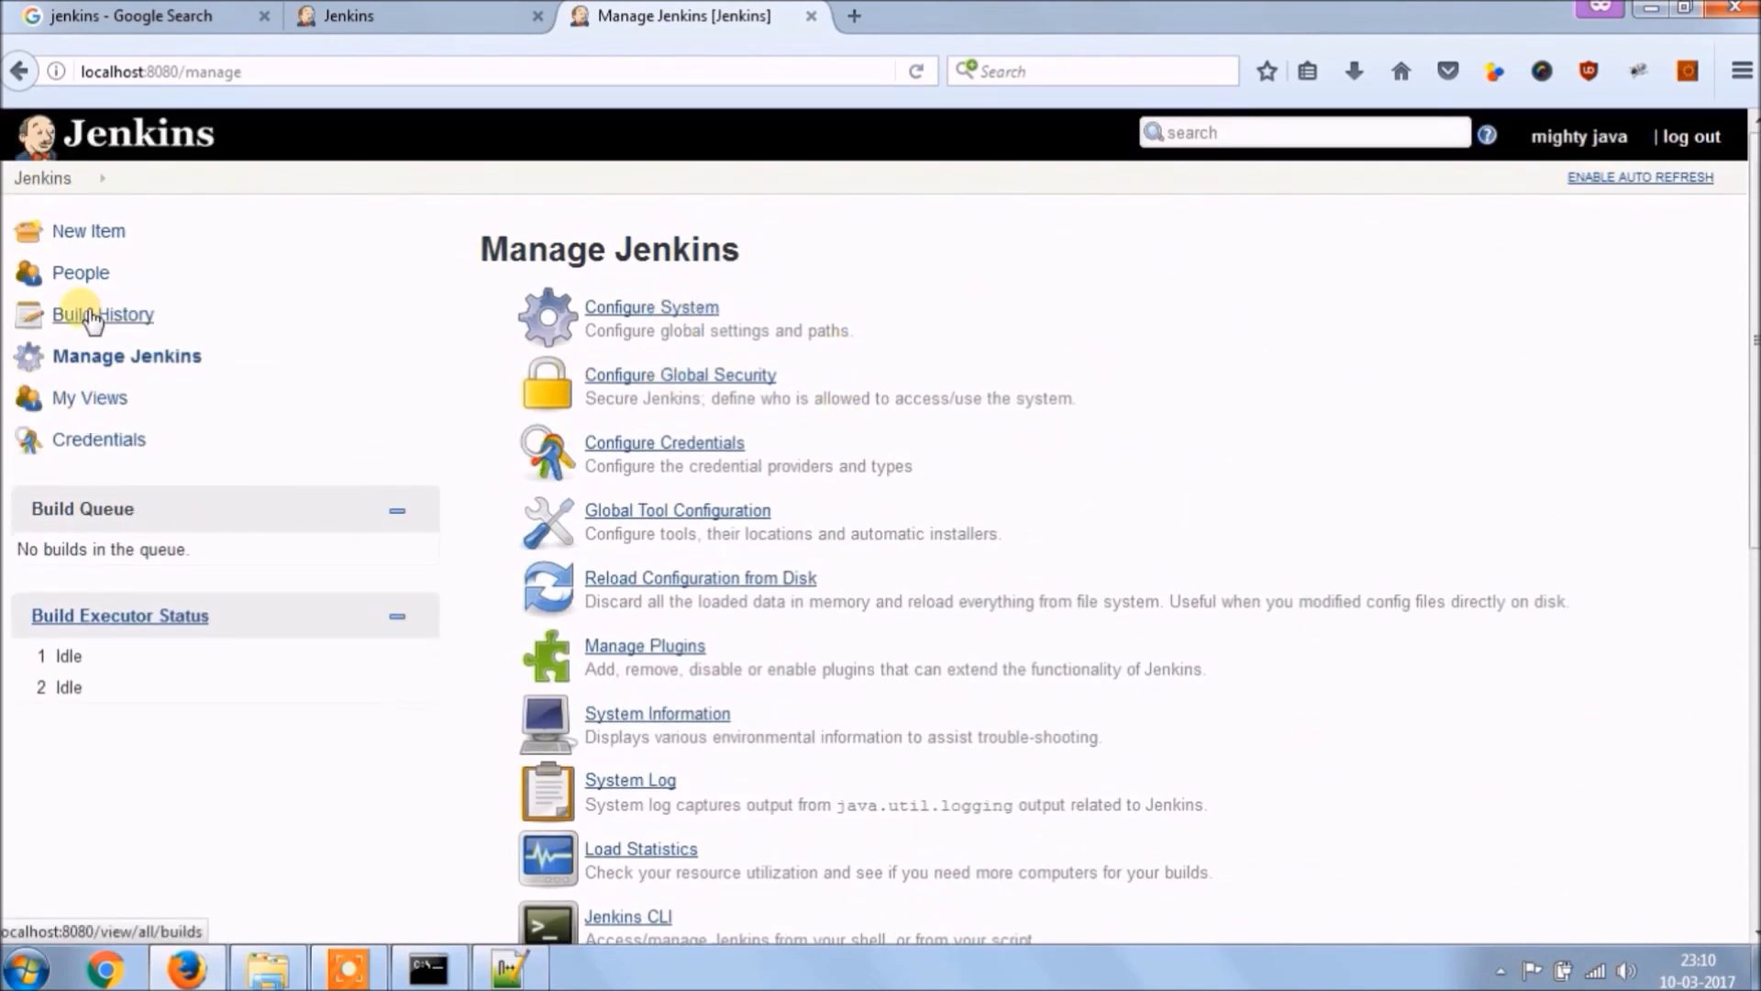
- View the Build History, then the Credentials page with its empty global Jenkins store
{"action": "left_click", "coordinate": [103, 314]}
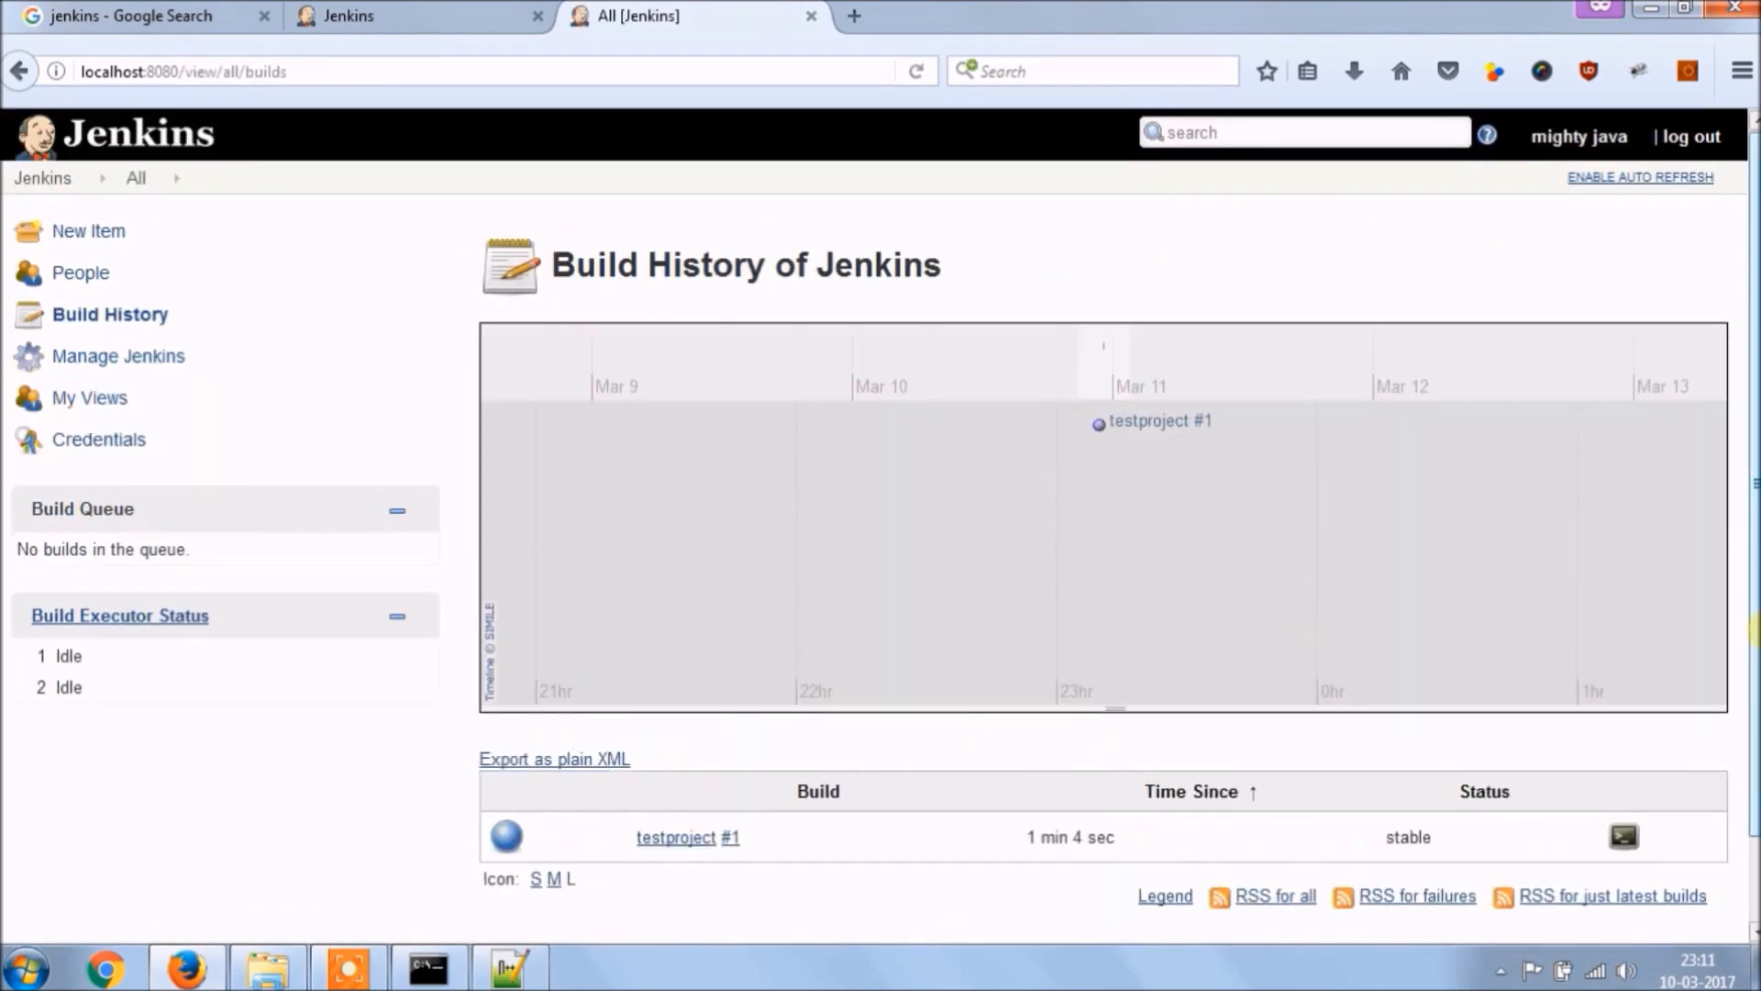
{"action": "scroll", "scroll_direction": "down", "scroll_amount": 3}
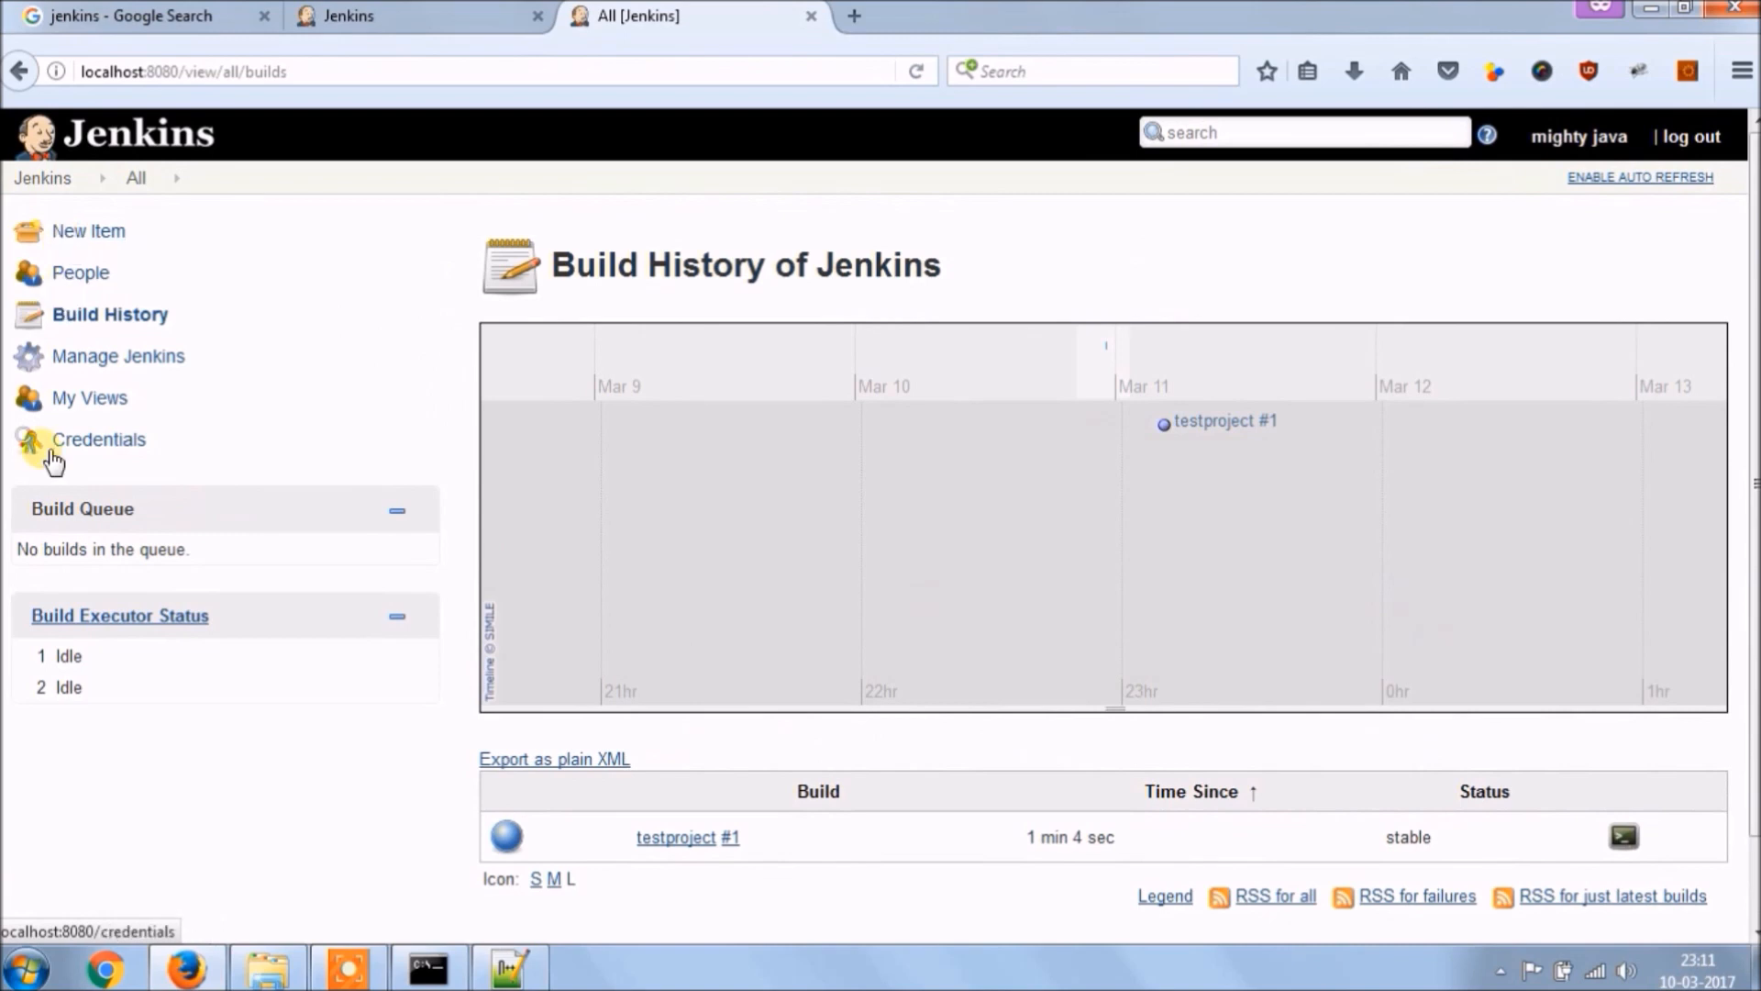
{"action": "left_click", "coordinate": [97, 439]}
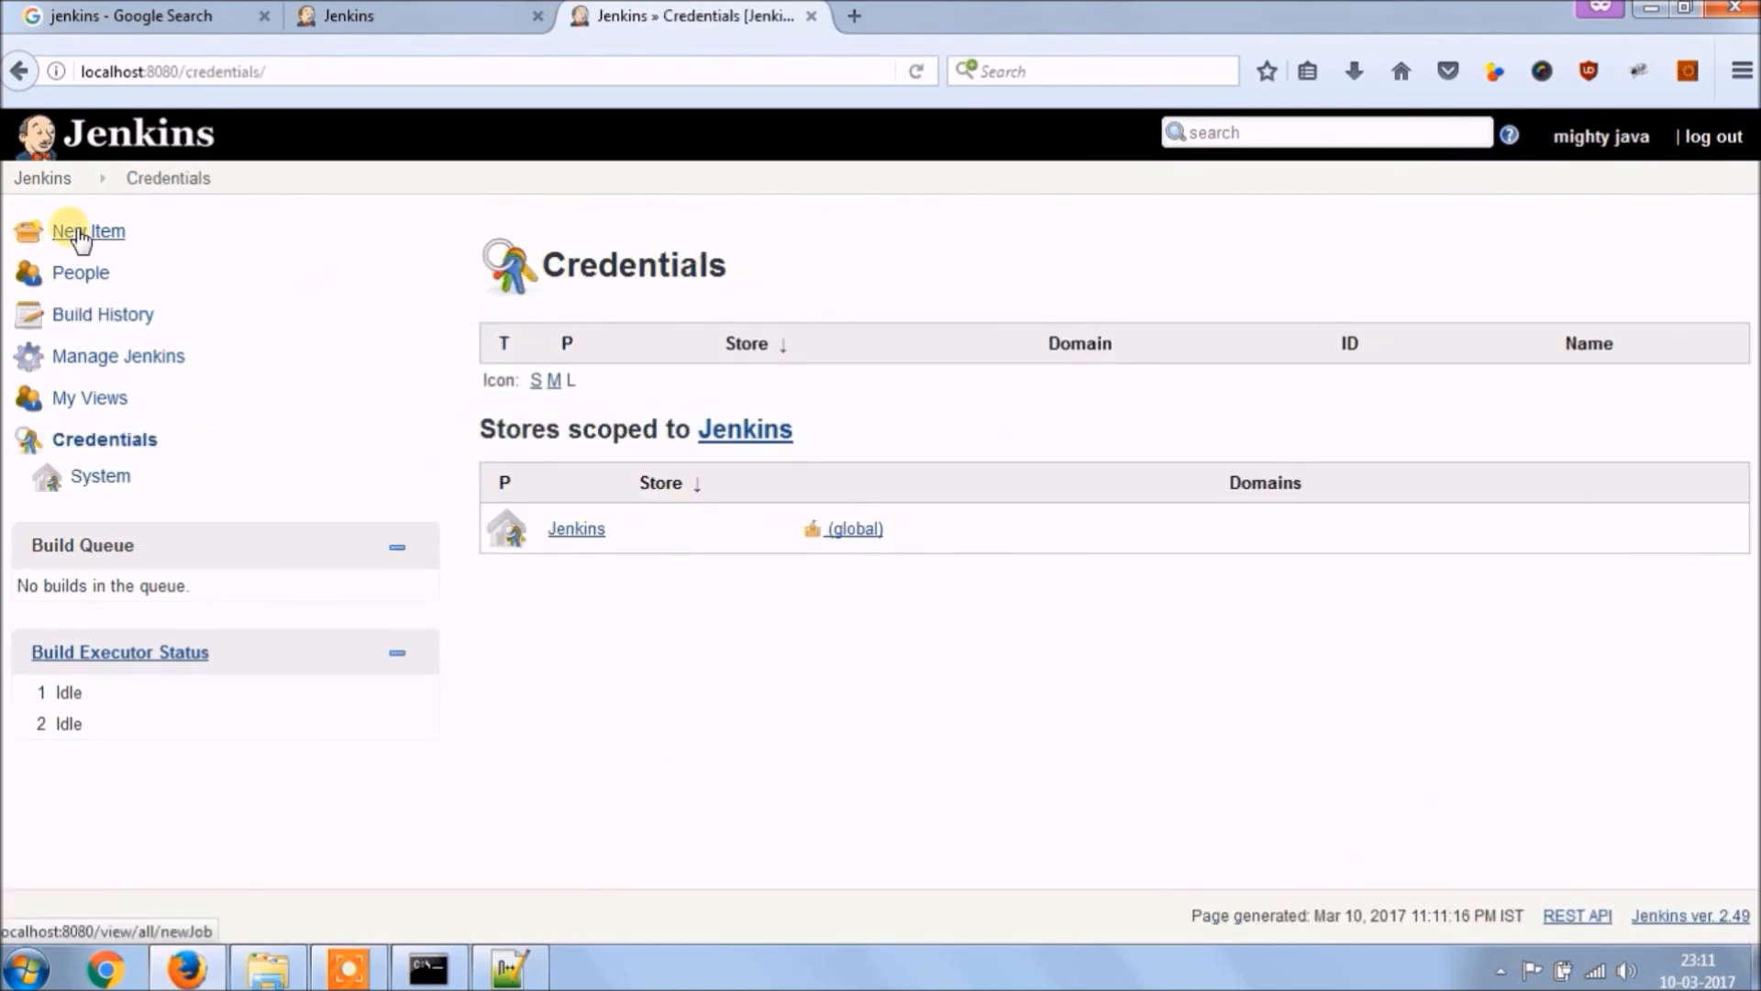
- In Explorer, browse into the .jenkins home folder and its jobs/testproject subfolder
{"action": "left_click", "coordinate": [42, 178]}
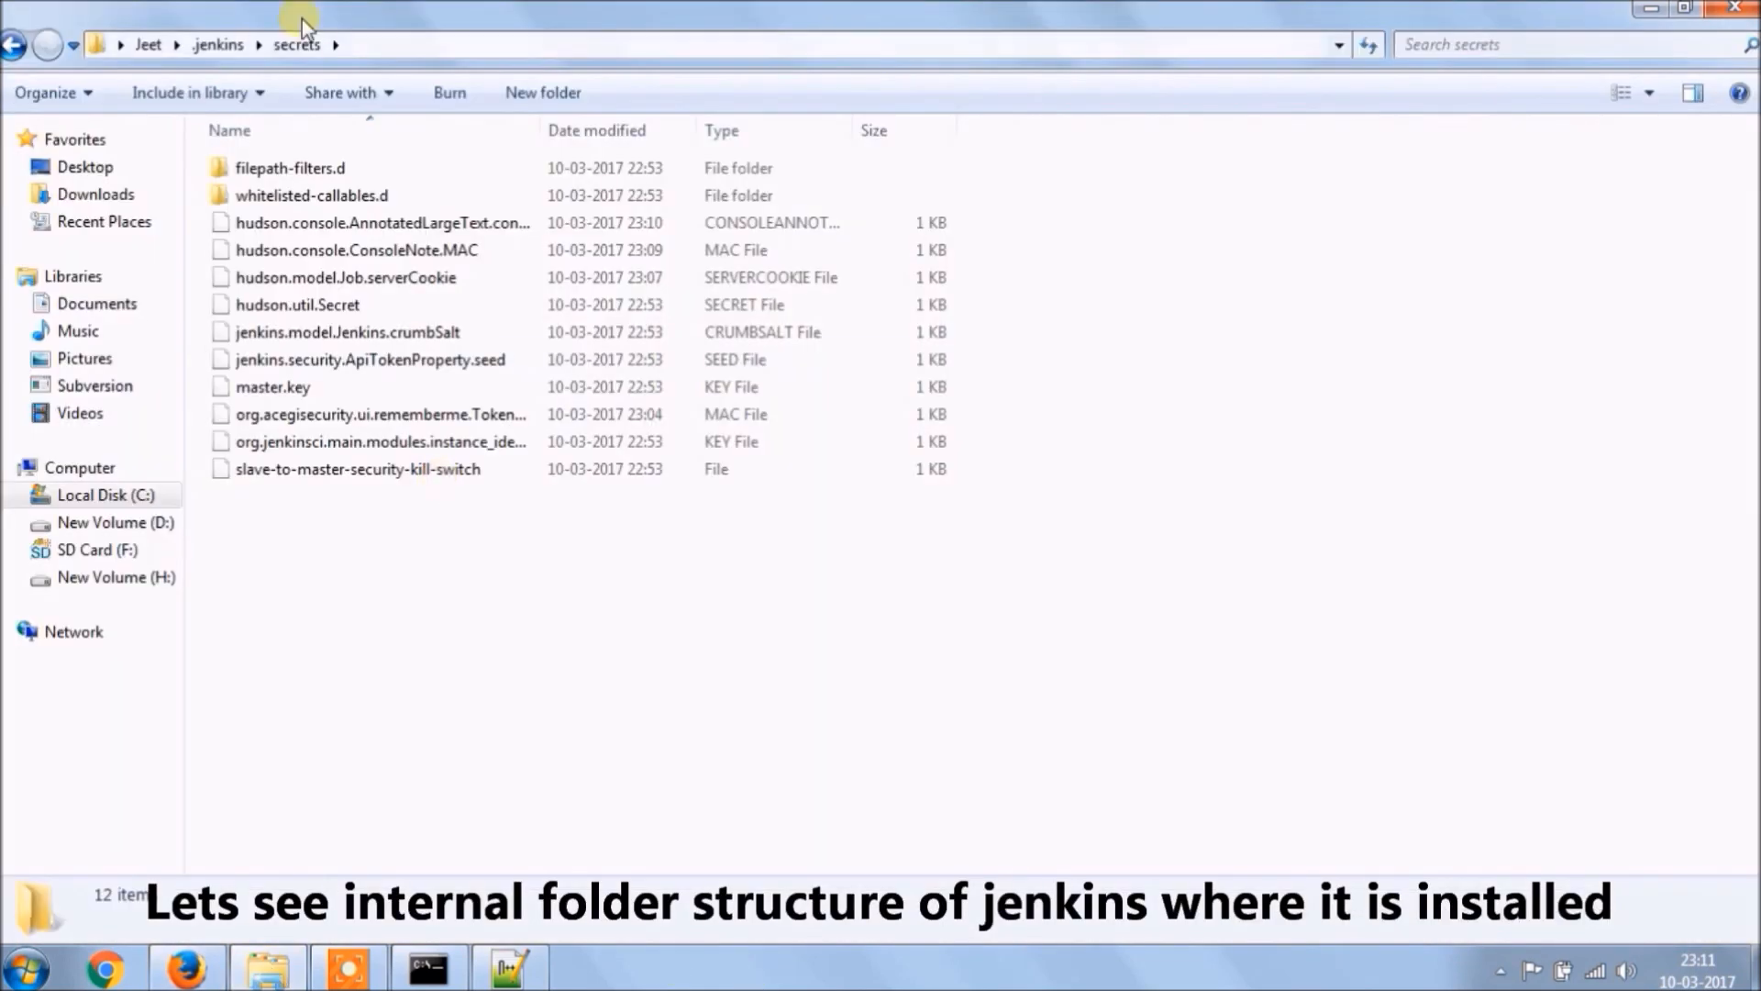
{"action": "left_click", "coordinate": [146, 44]}
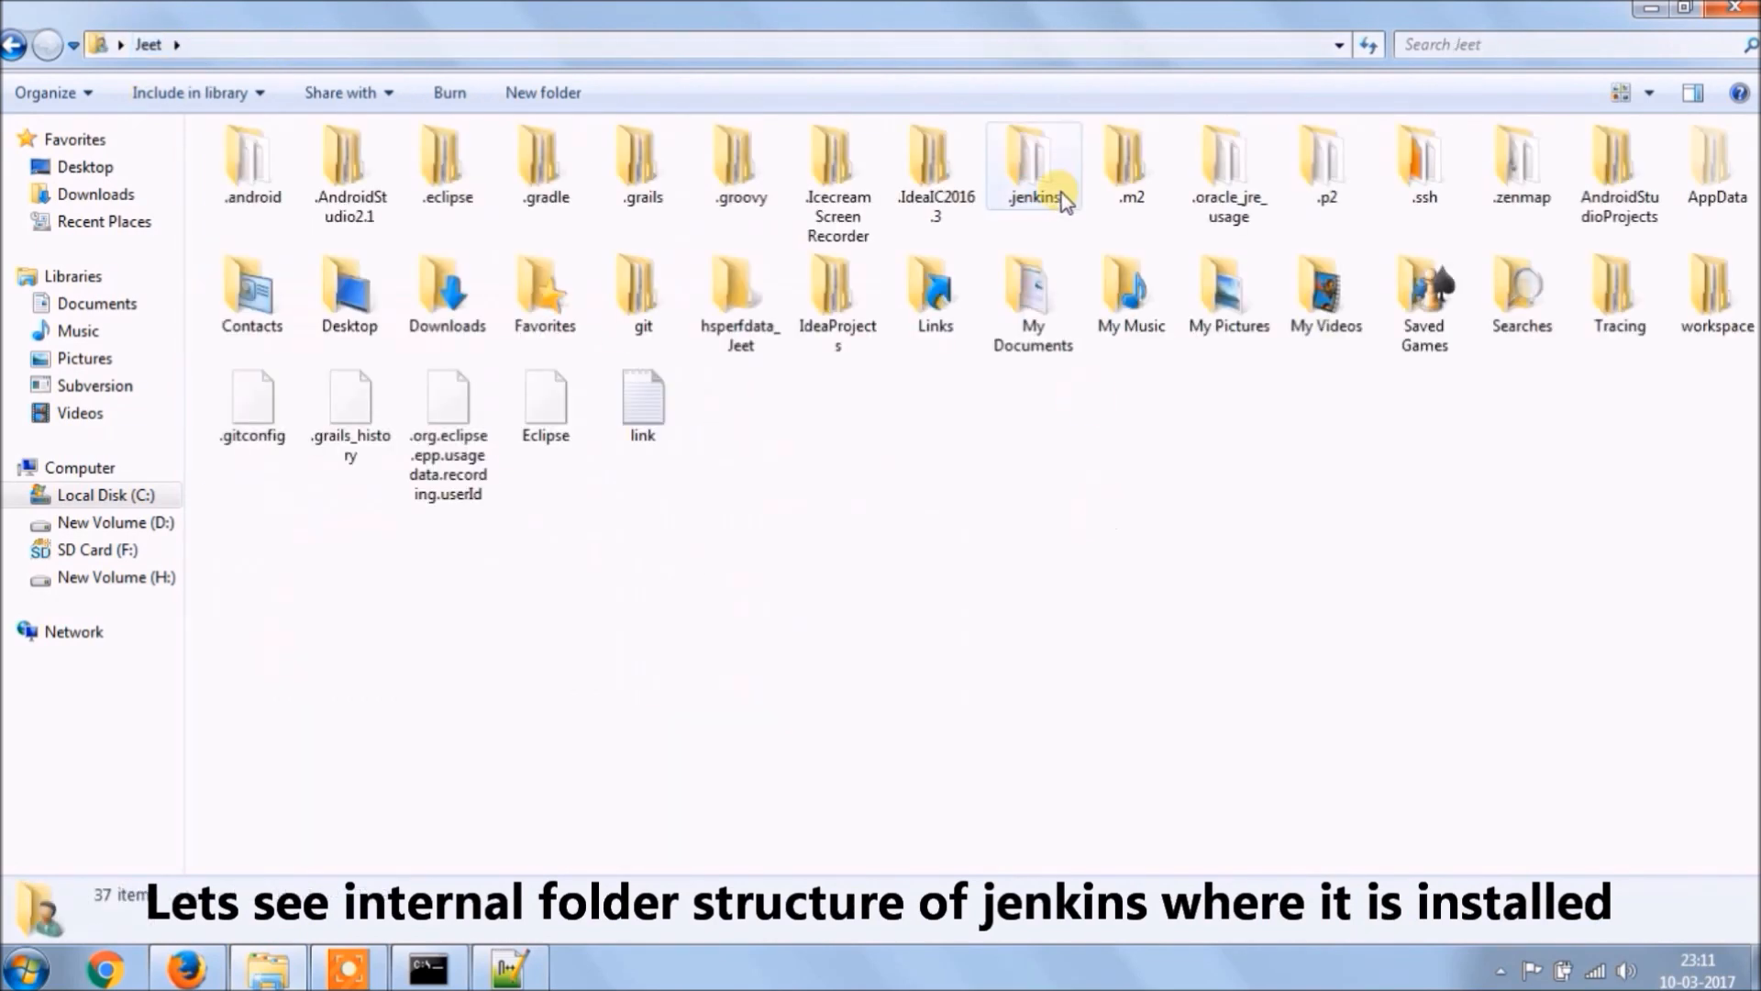
{"action": "double_click", "coordinate": [1031, 165]}
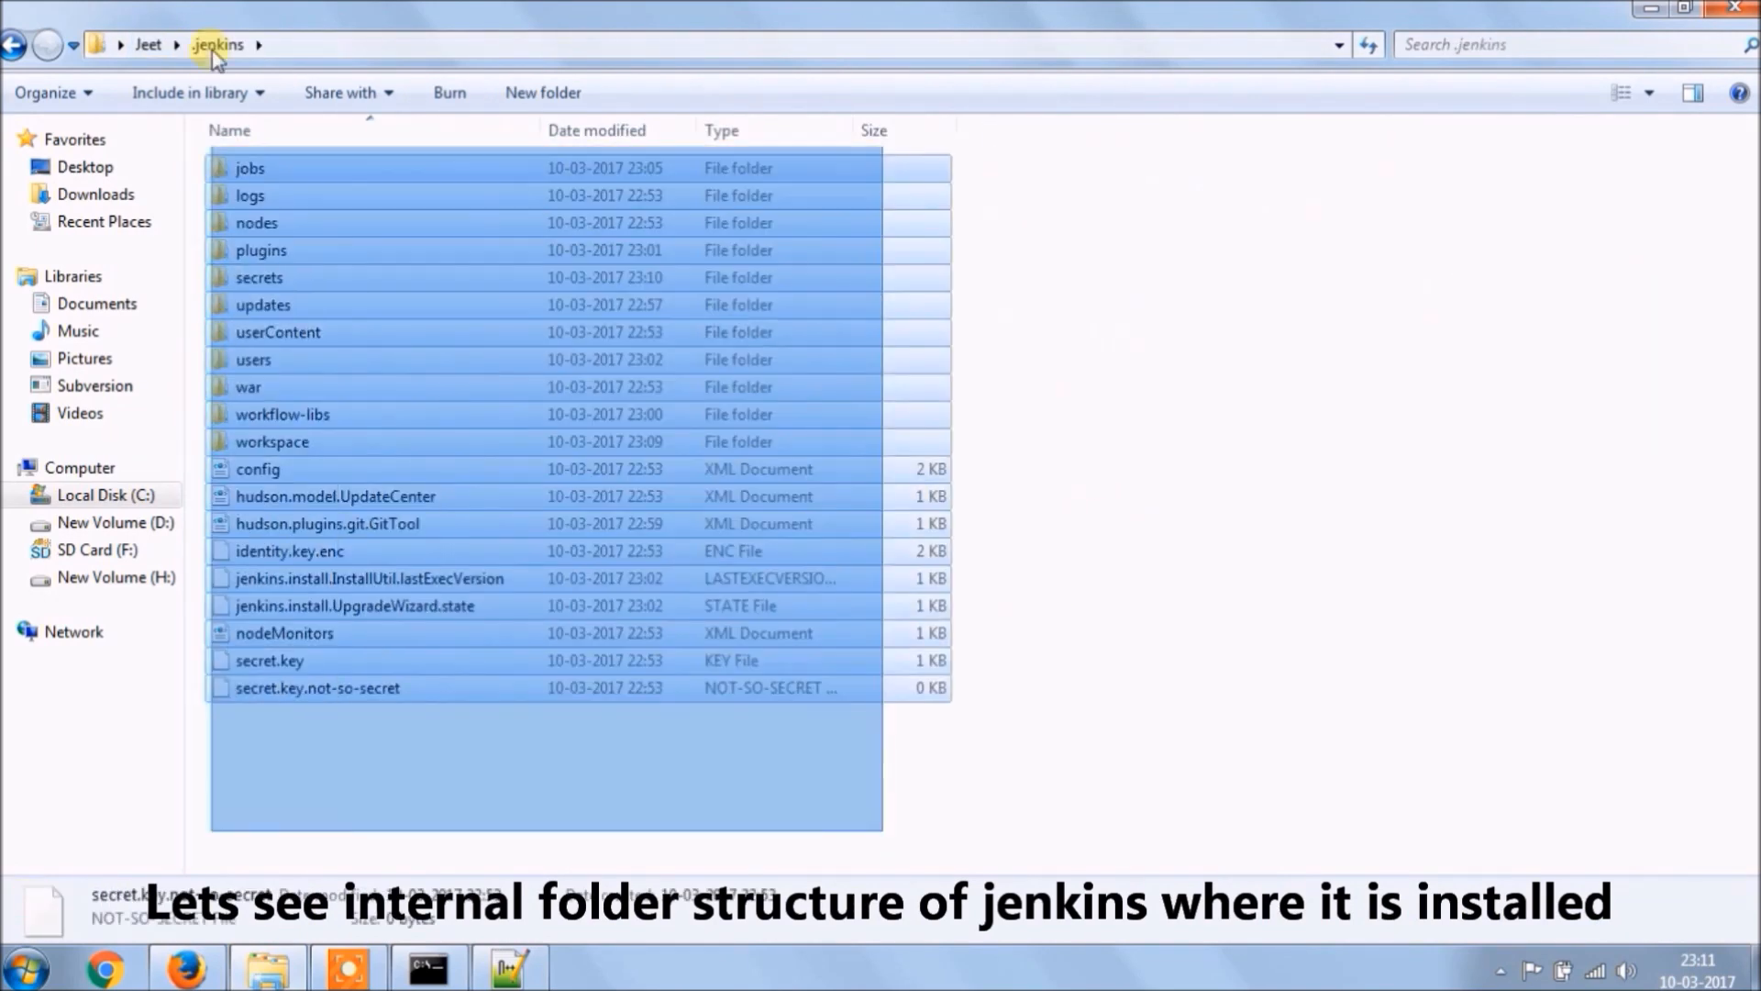
{"action": "left_click", "coordinate": [299, 171]}
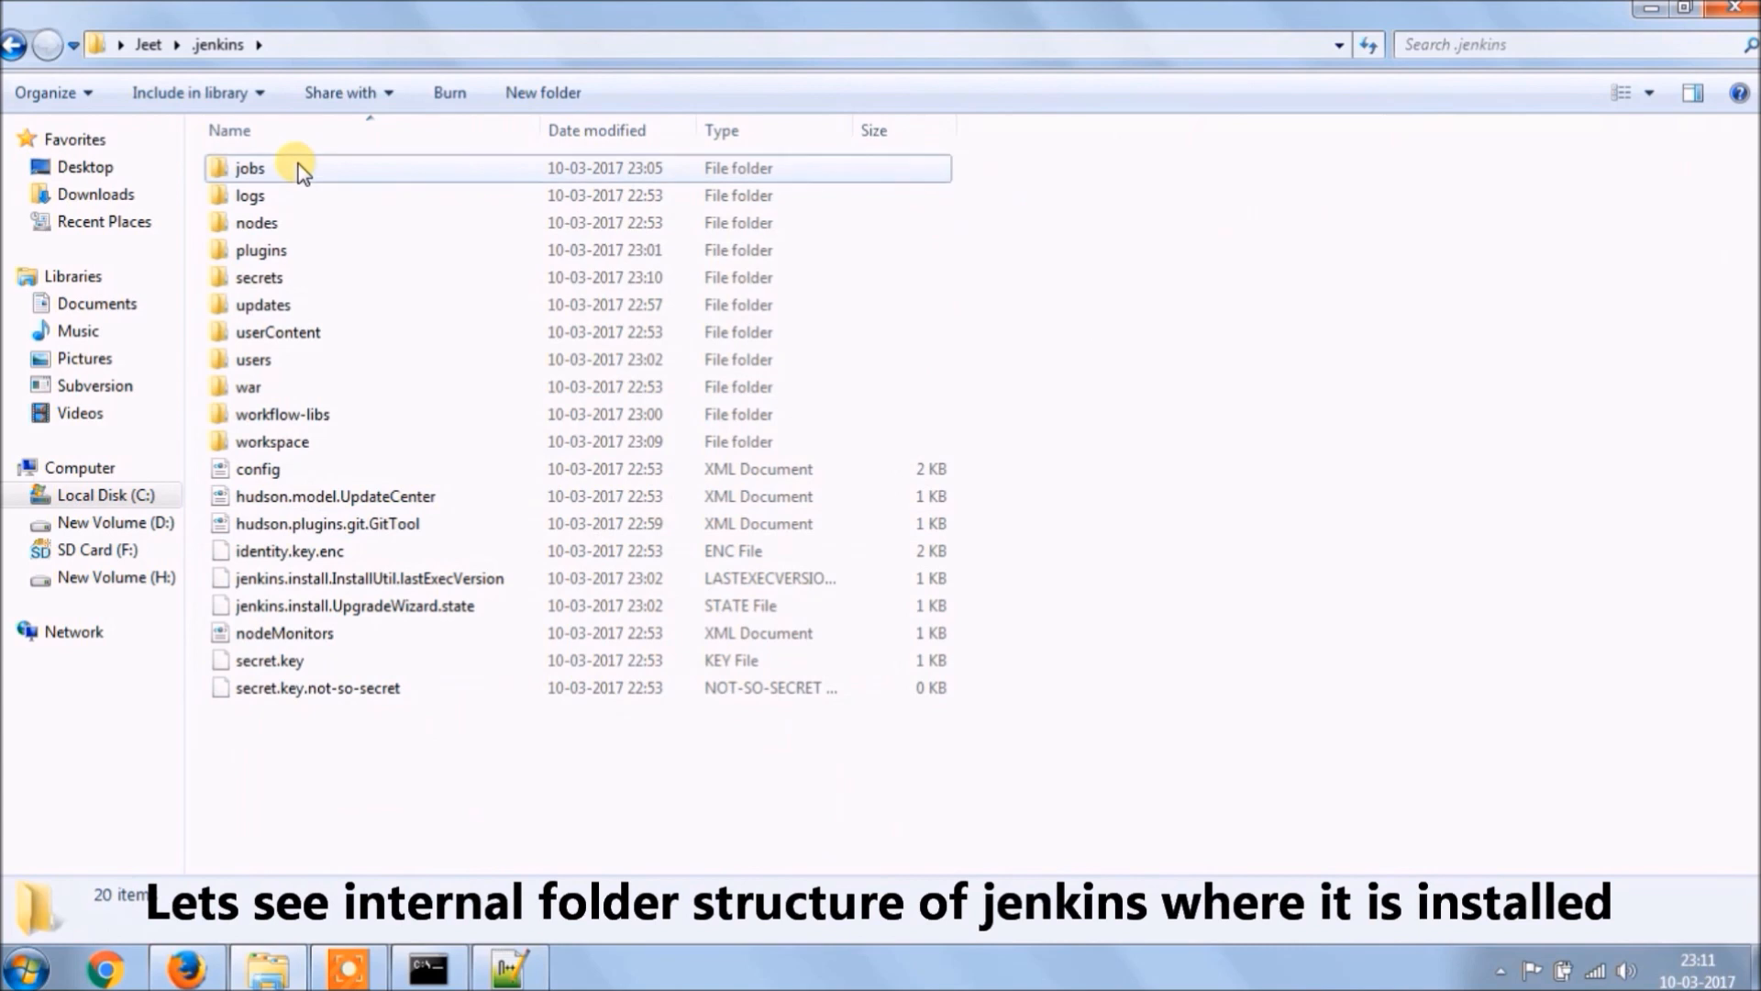
{"action": "double_click", "coordinate": [250, 167]}
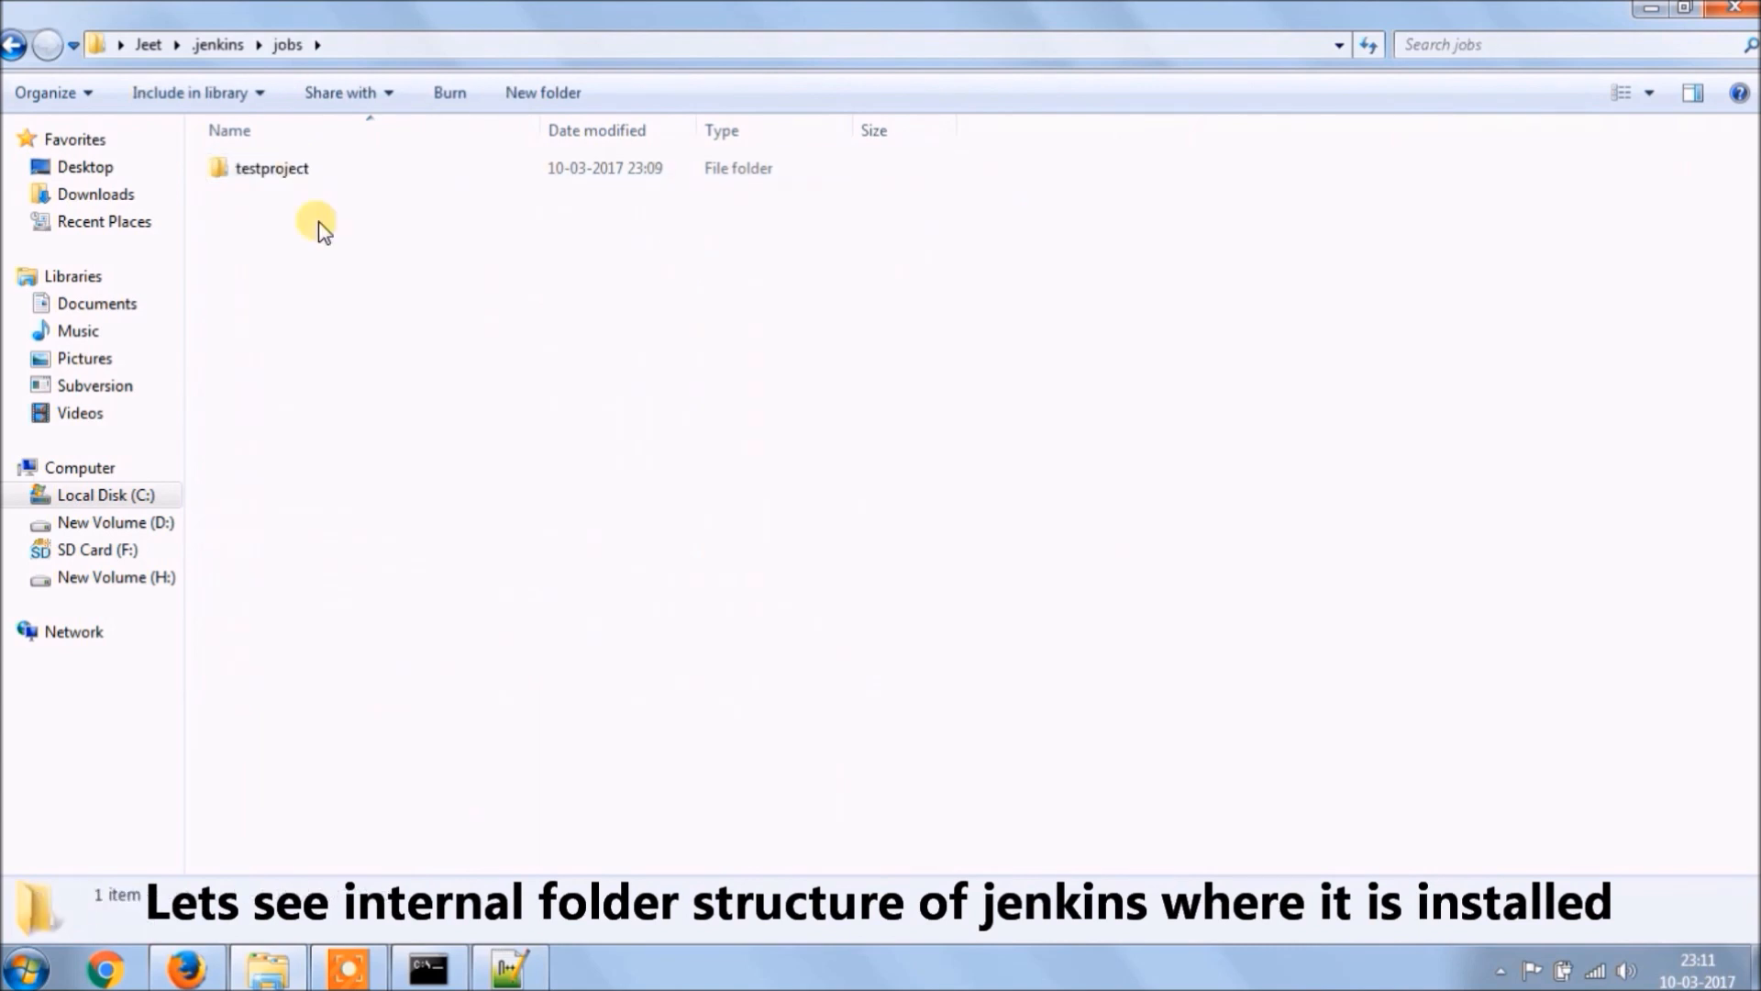
{"action": "left_click", "coordinate": [272, 167]}
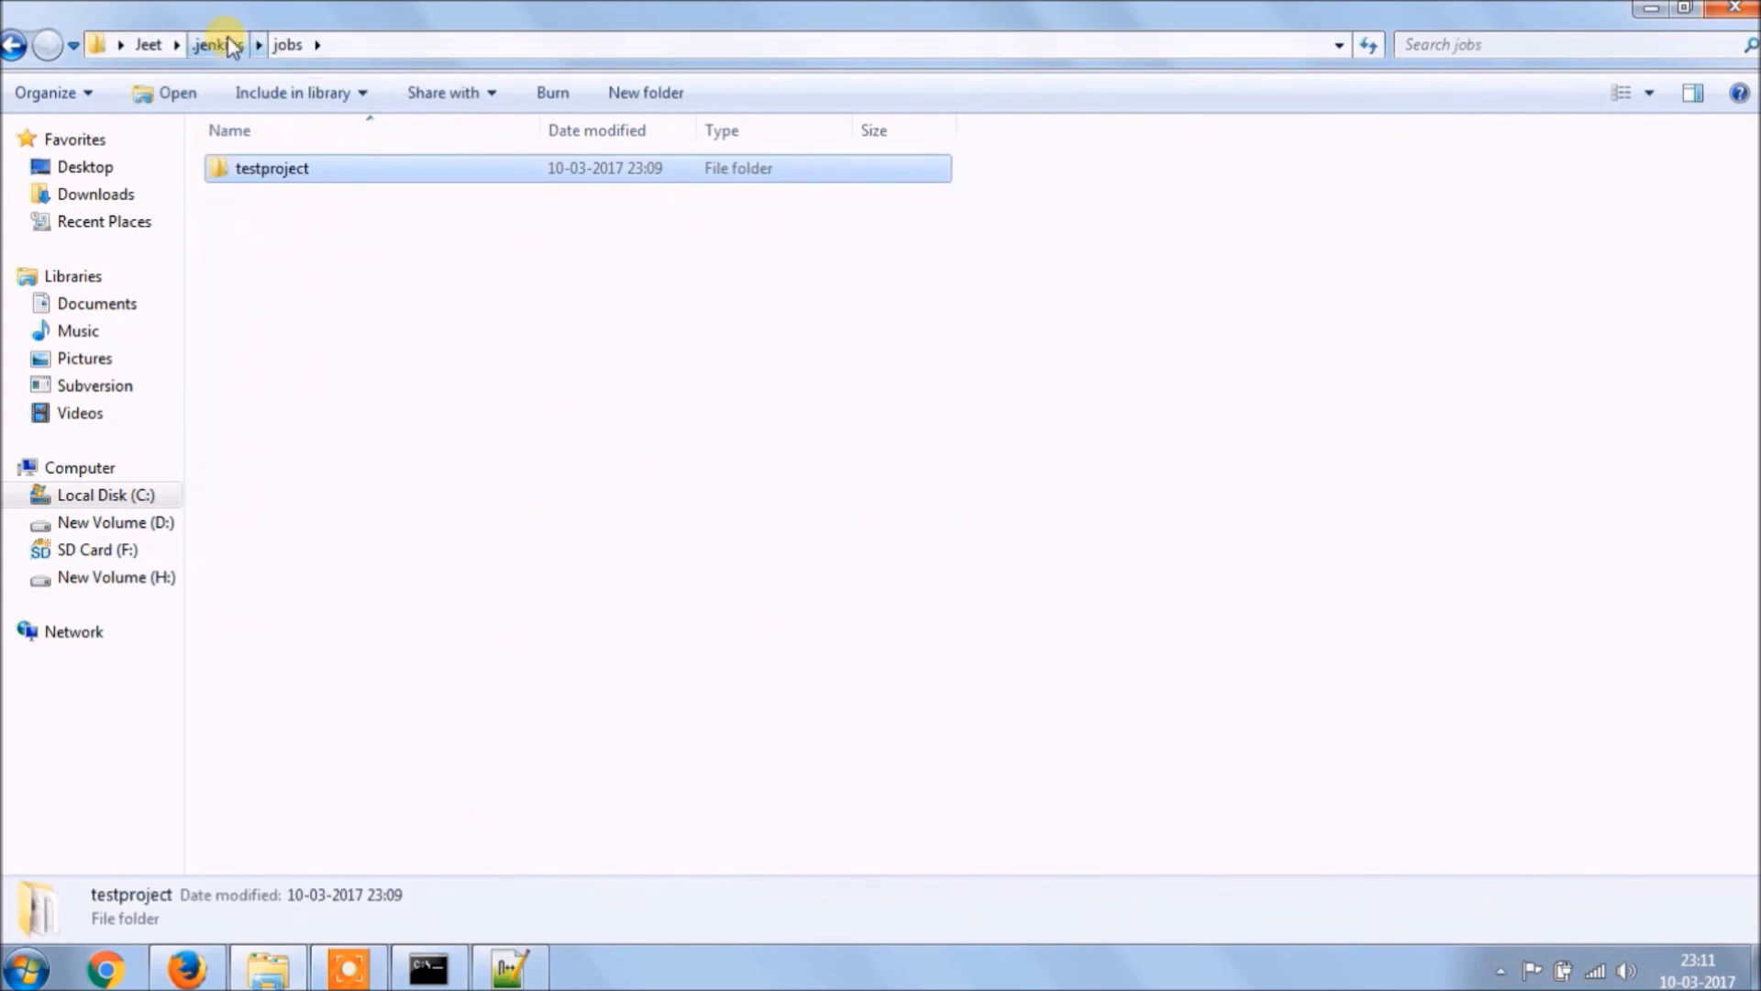
- Inspect the .jenkins plugins folder as large icons, then return to .jenkins
{"action": "left_click", "coordinate": [217, 44]}
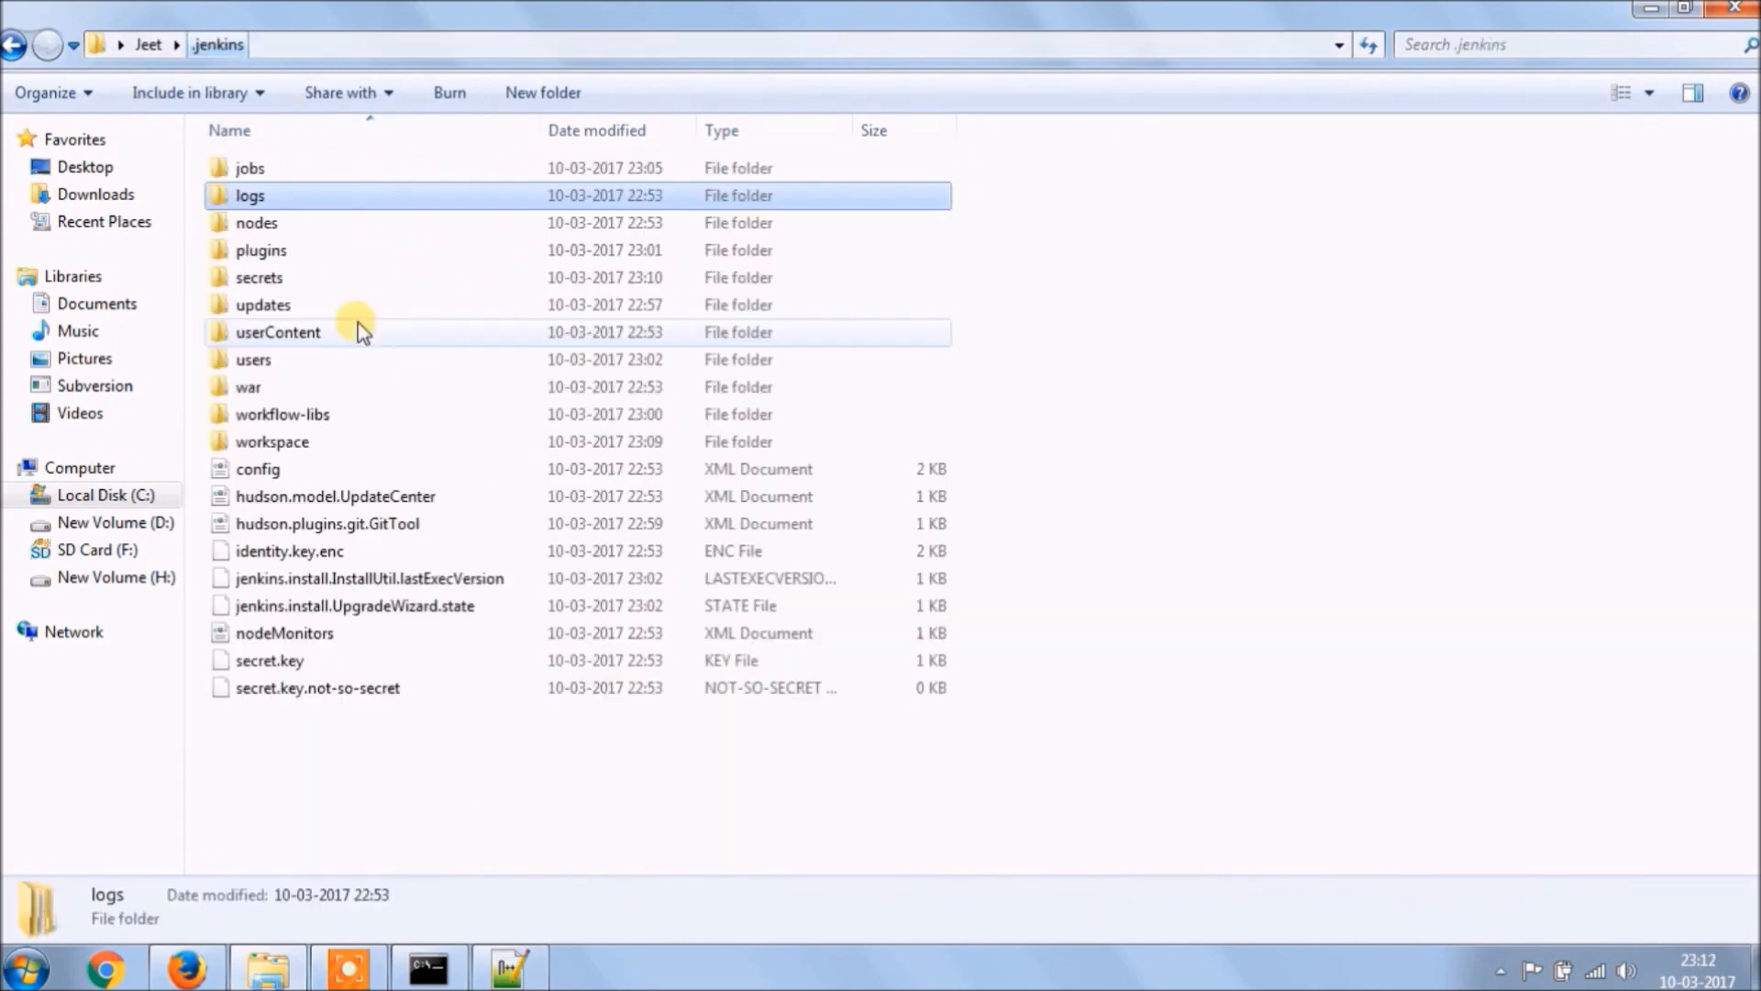
{"action": "double_click", "coordinate": [258, 250]}
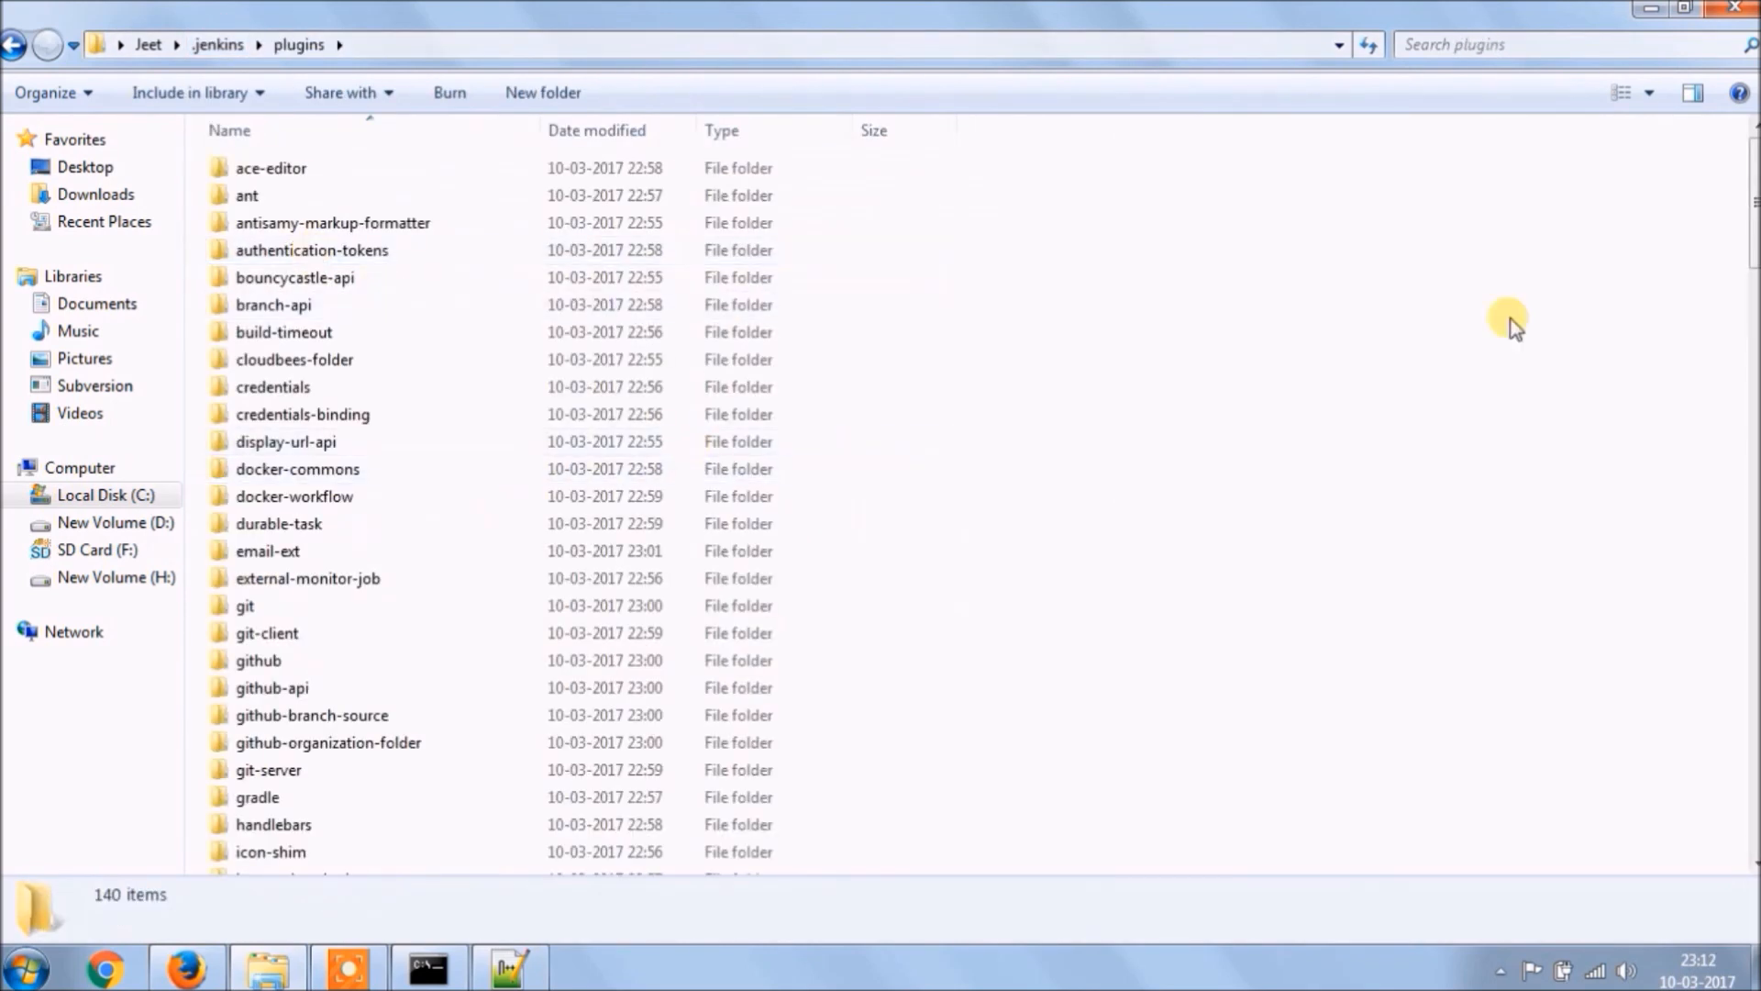
{"action": "left_click", "coordinate": [1620, 92]}
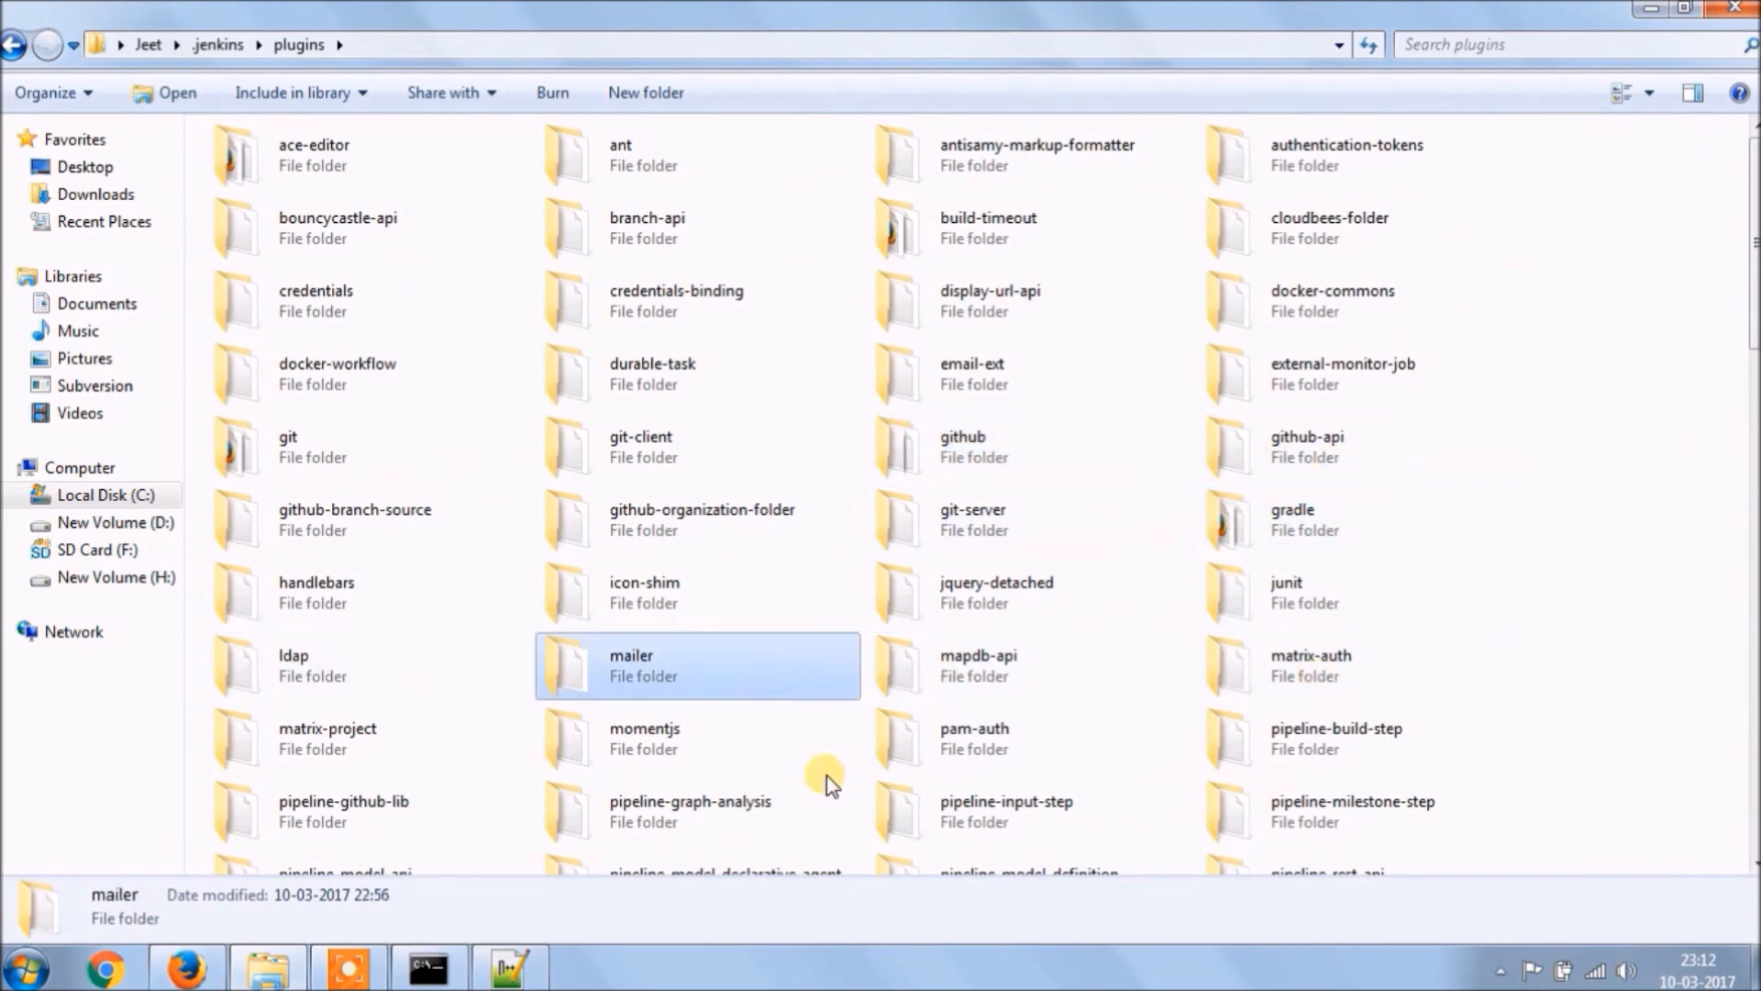
{"action": "left_click", "coordinate": [217, 44]}
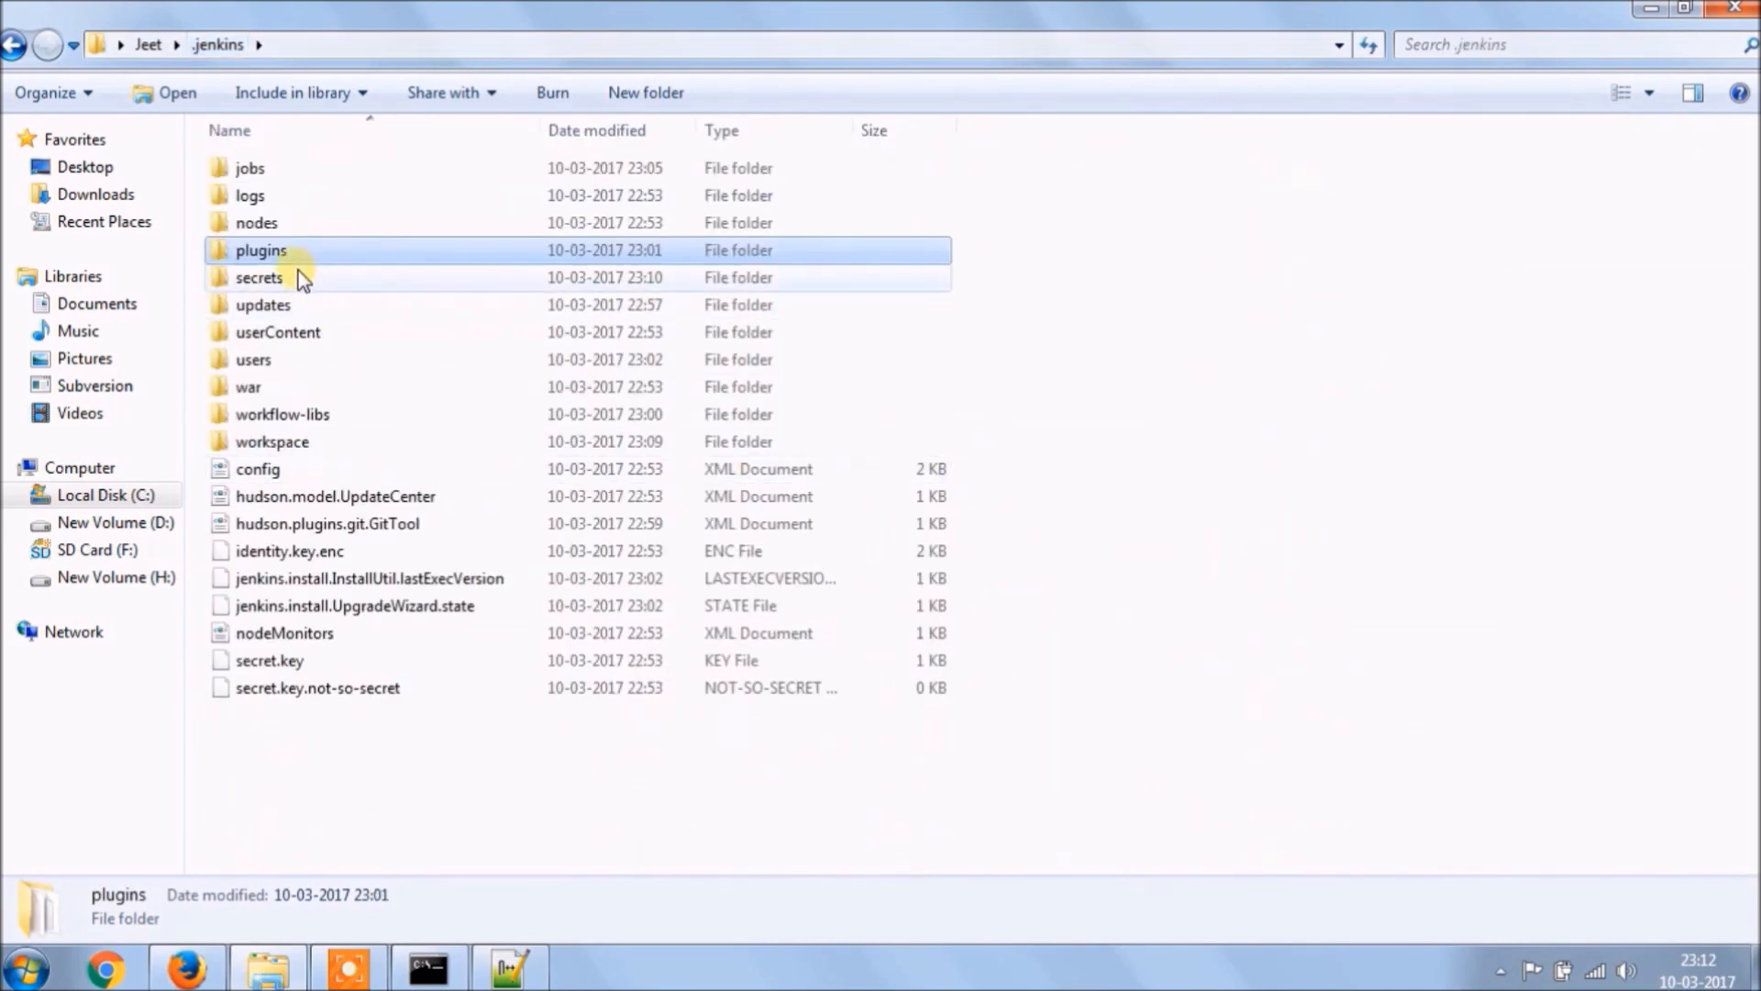
- Look into another .jenkins subfolder, then bring up the jenkins.io homepage in Firefox
{"action": "double_click", "coordinate": [259, 277]}
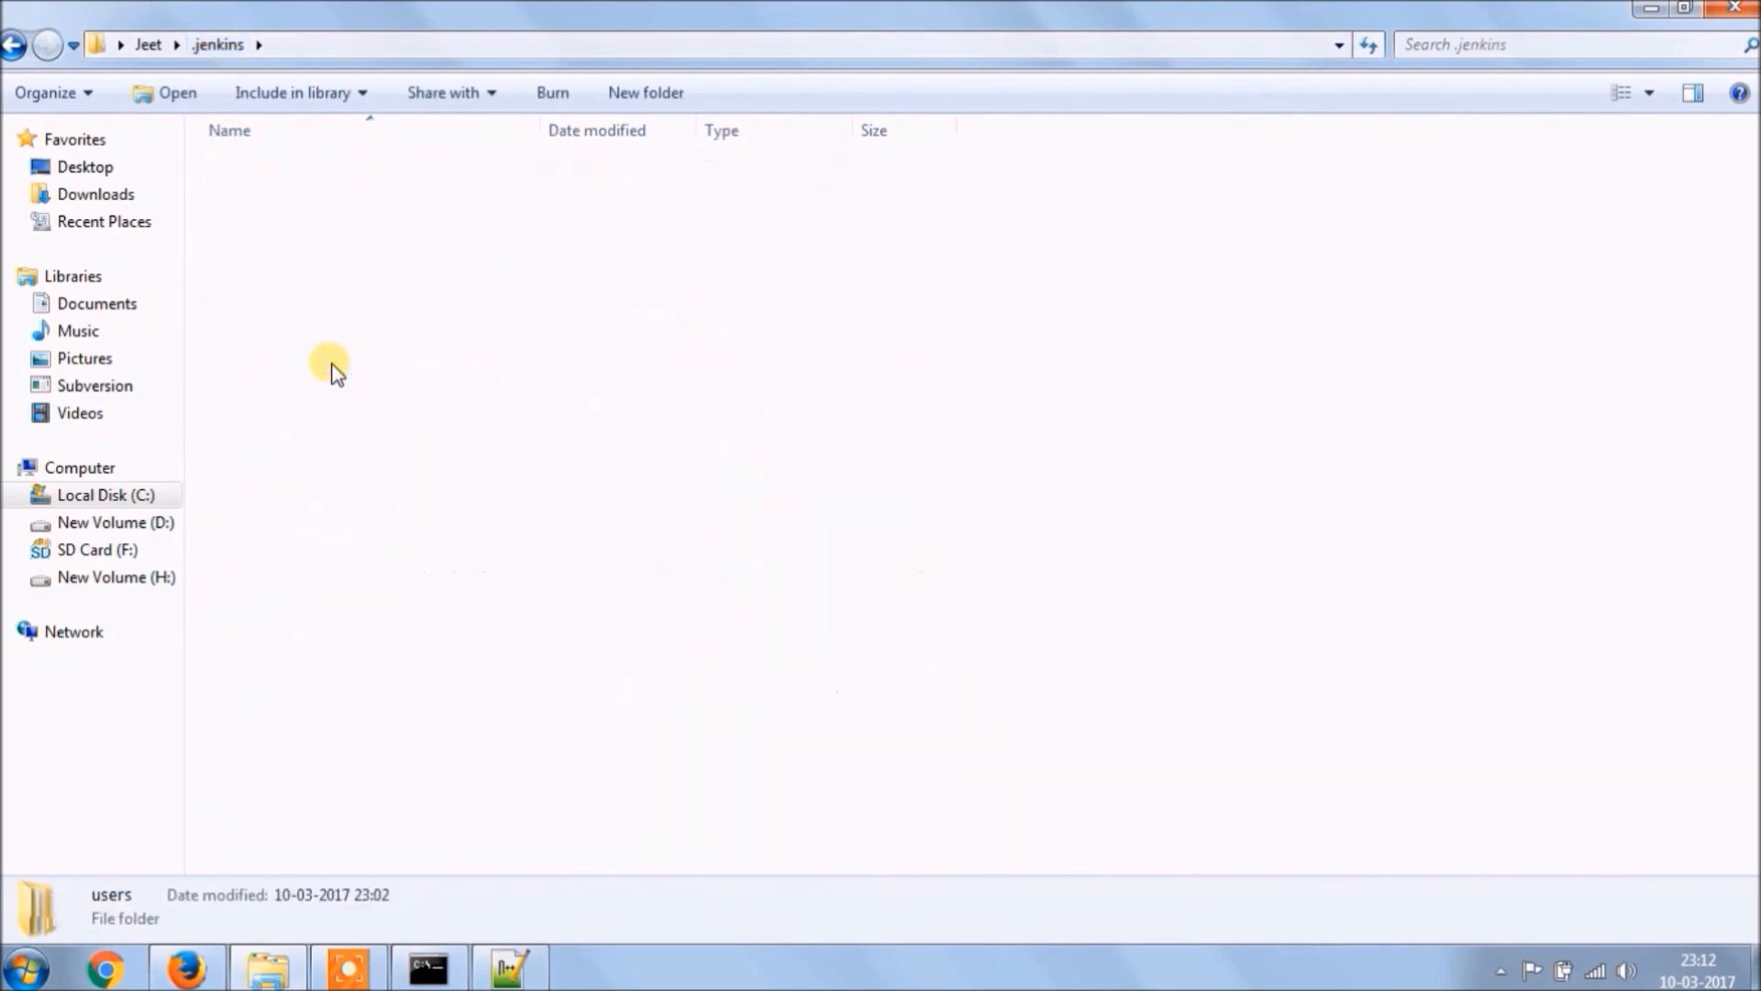
{"action": "double_click", "coordinate": [110, 904]}
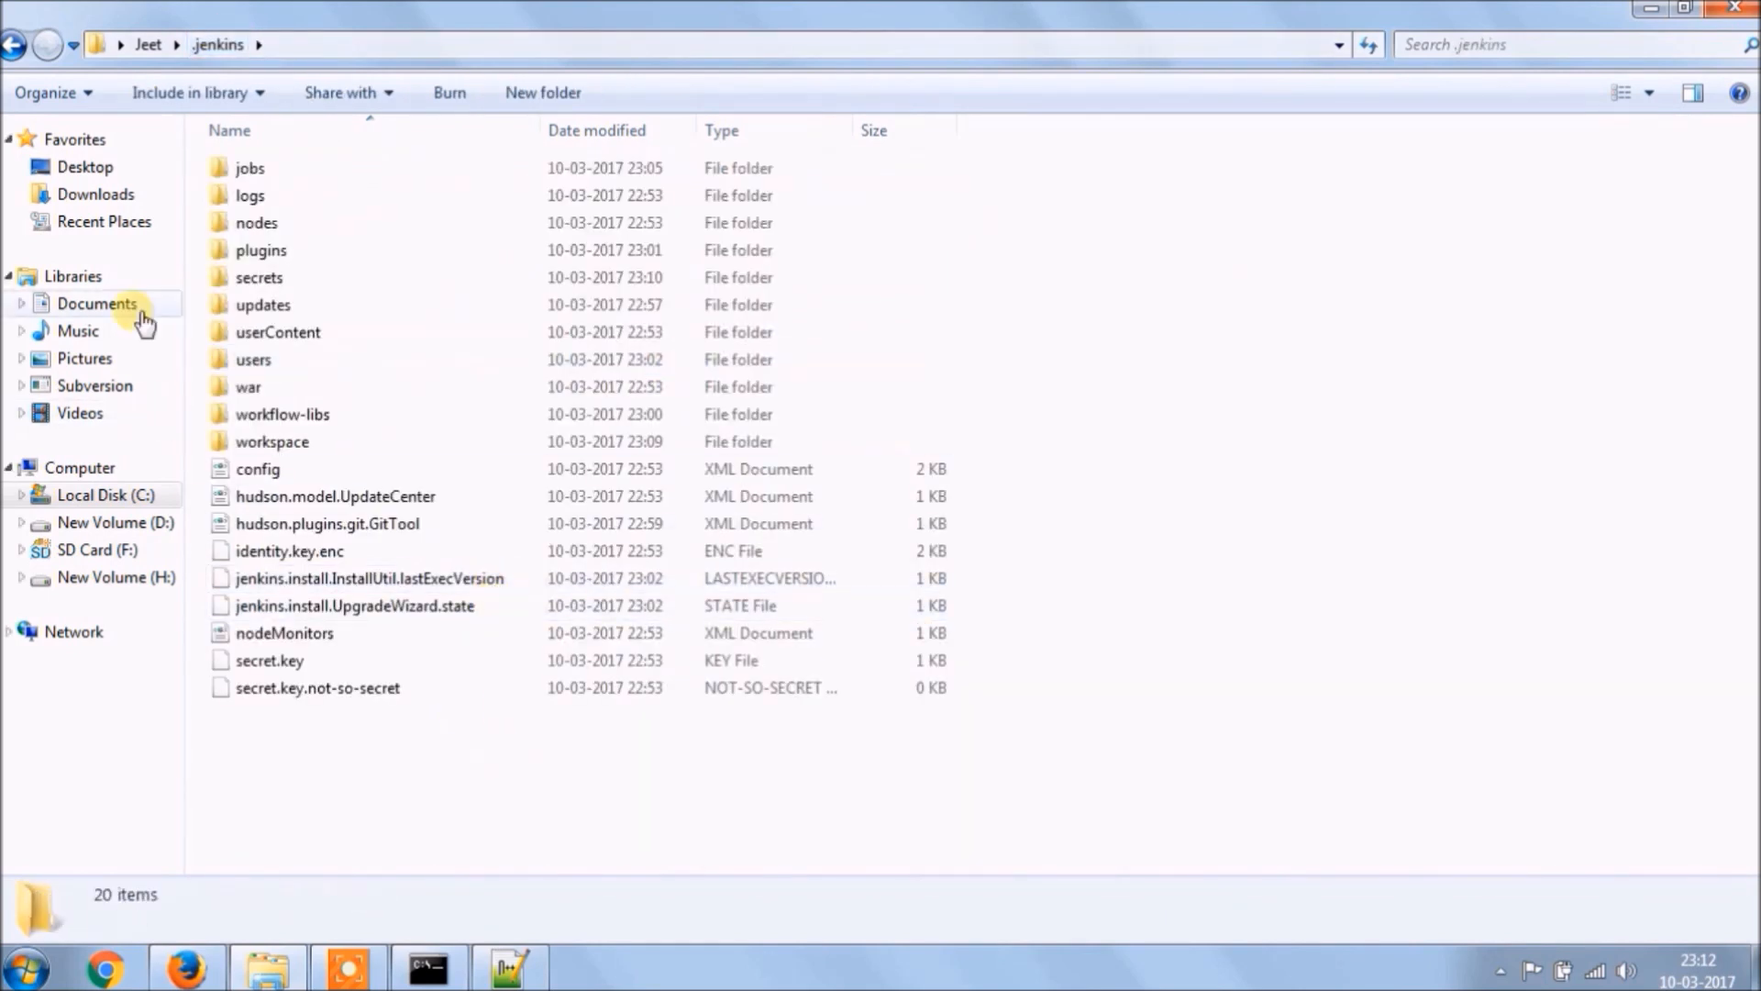
{"action": "left_click", "coordinate": [97, 303]}
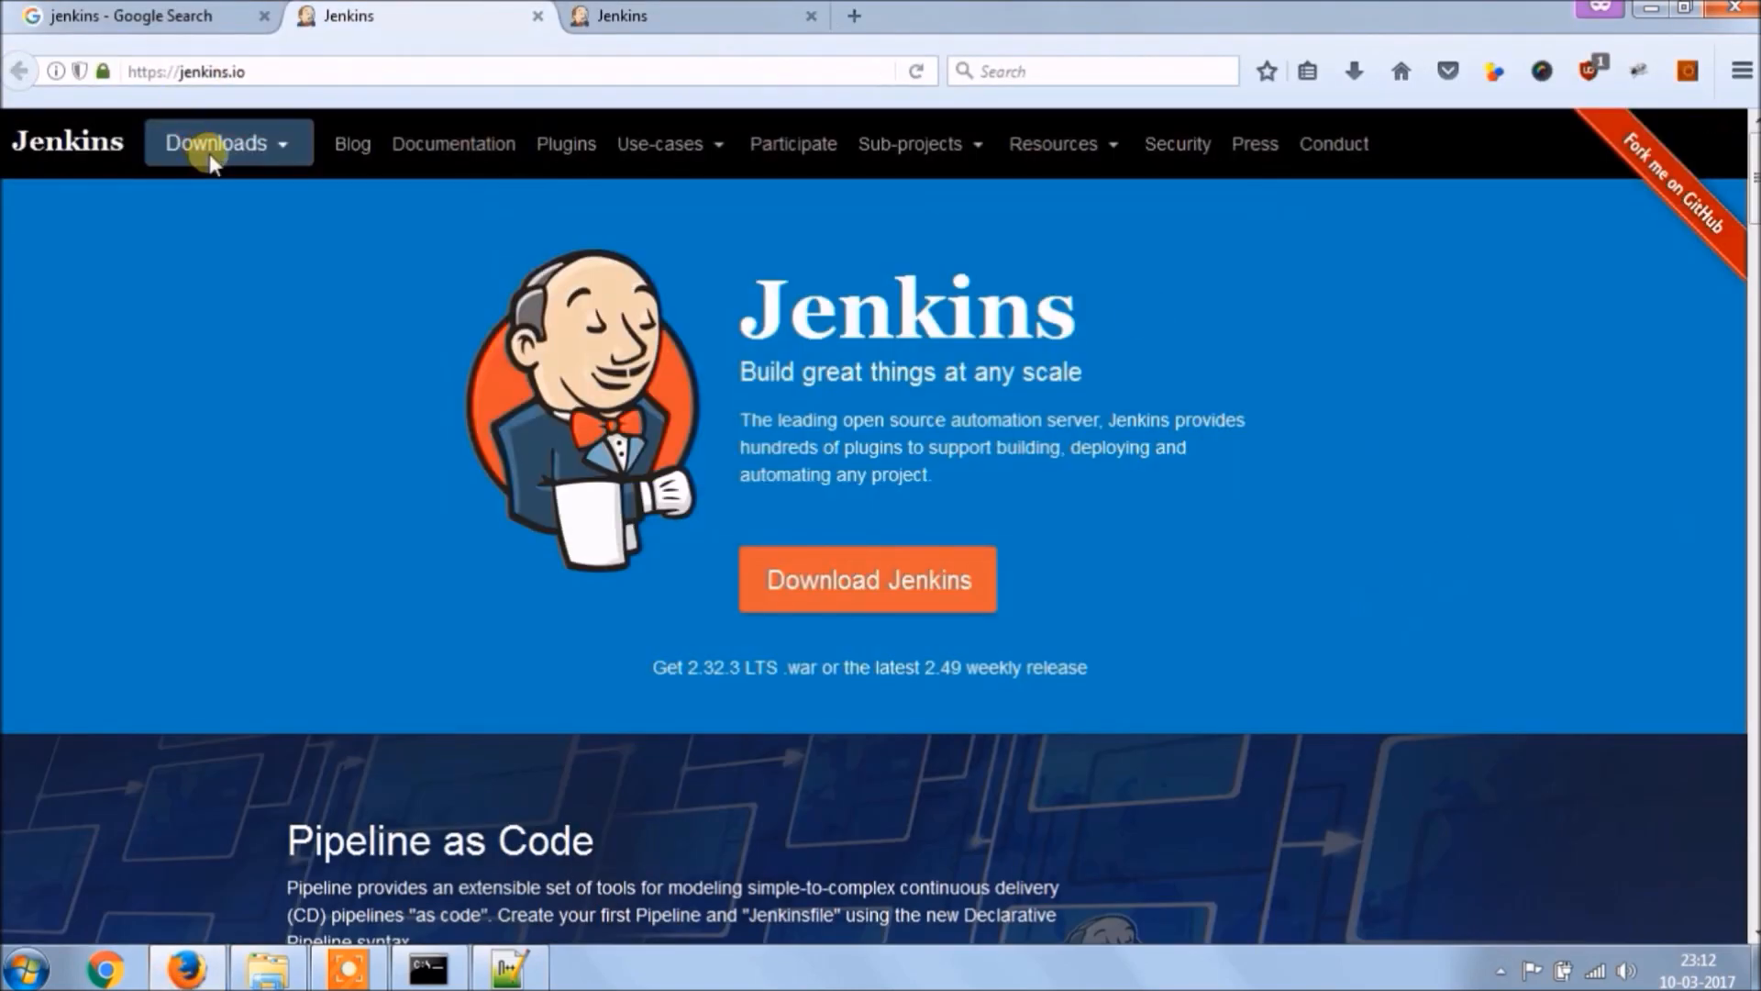
- Go to the Jenkins Community Blog listing the Blue Ocean dev log posts
{"action": "left_click", "coordinate": [224, 143]}
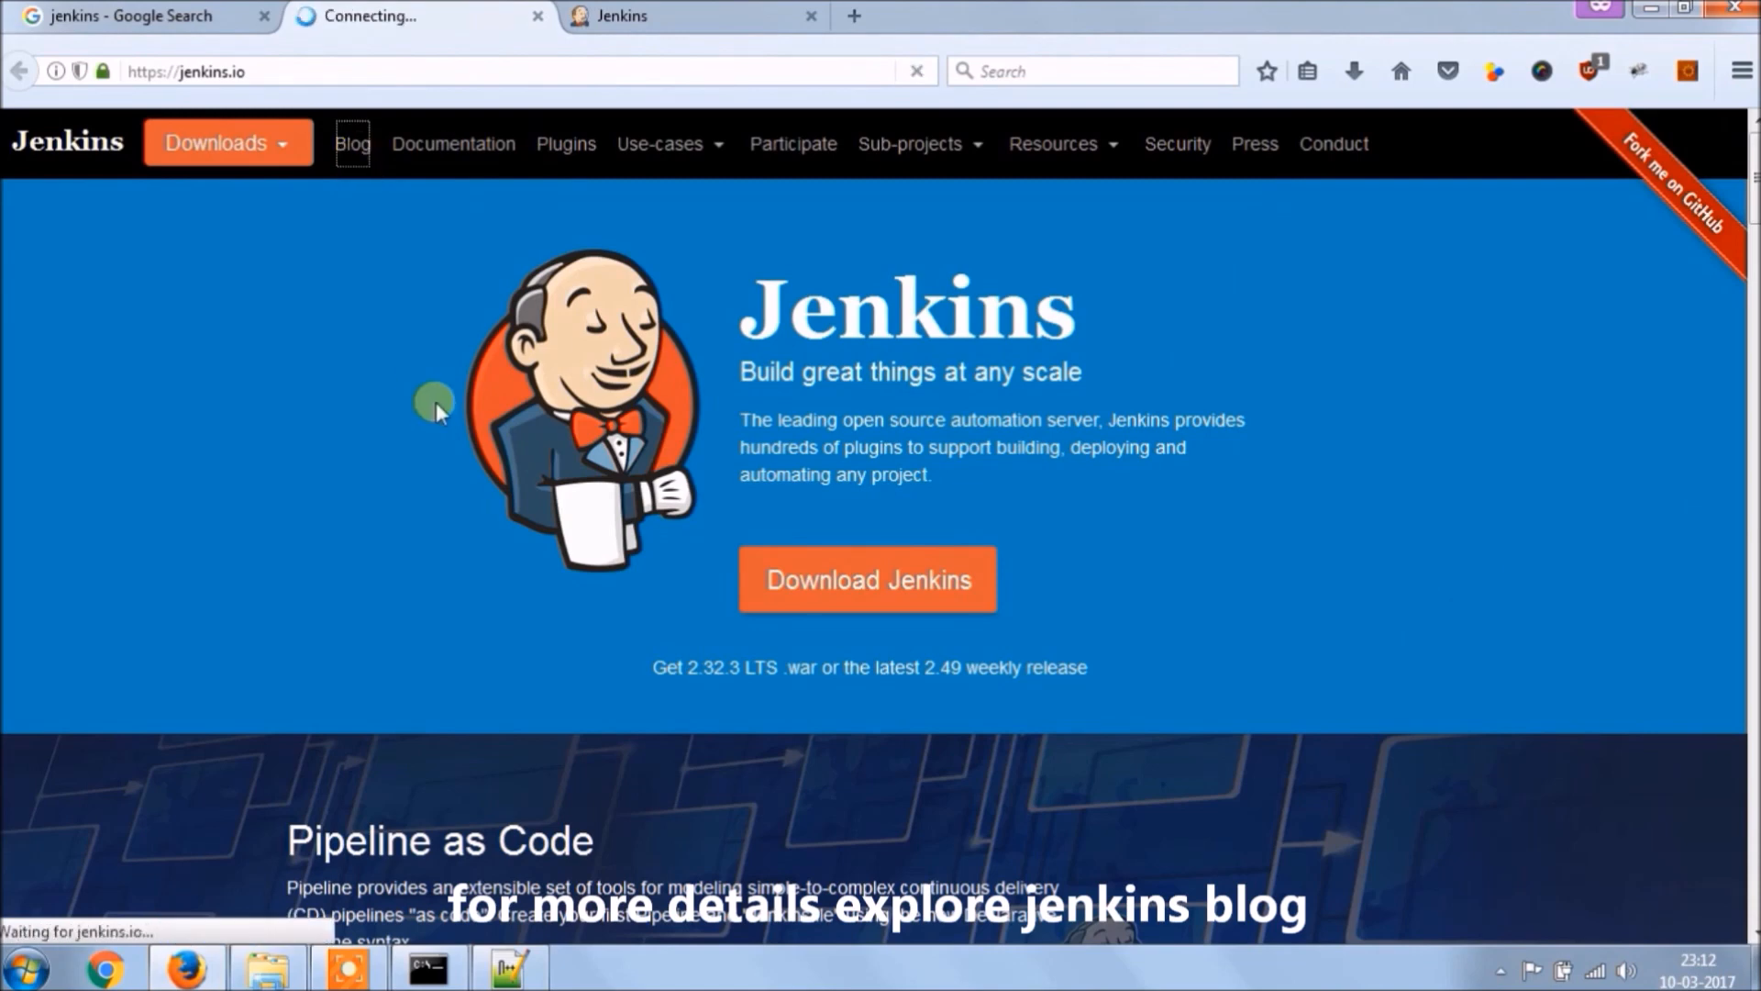
{"action": "left_click", "coordinate": [352, 144]}
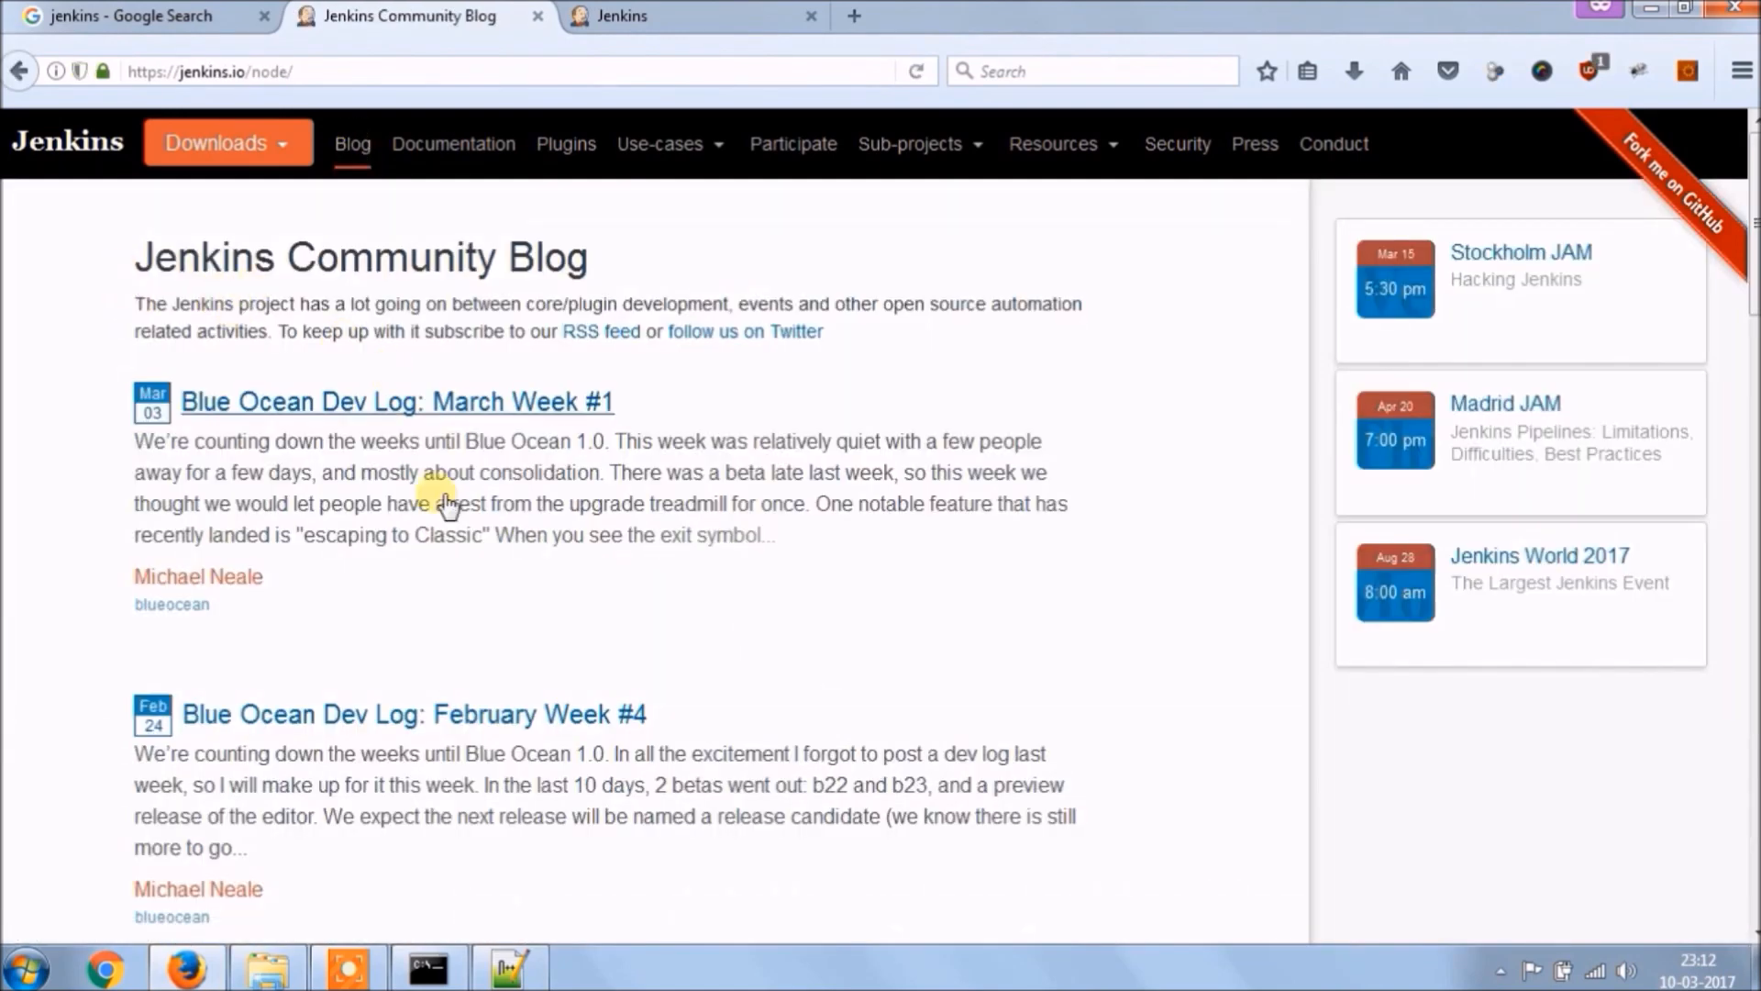
{"action": "mouse_move", "coordinate": [589, 558]}
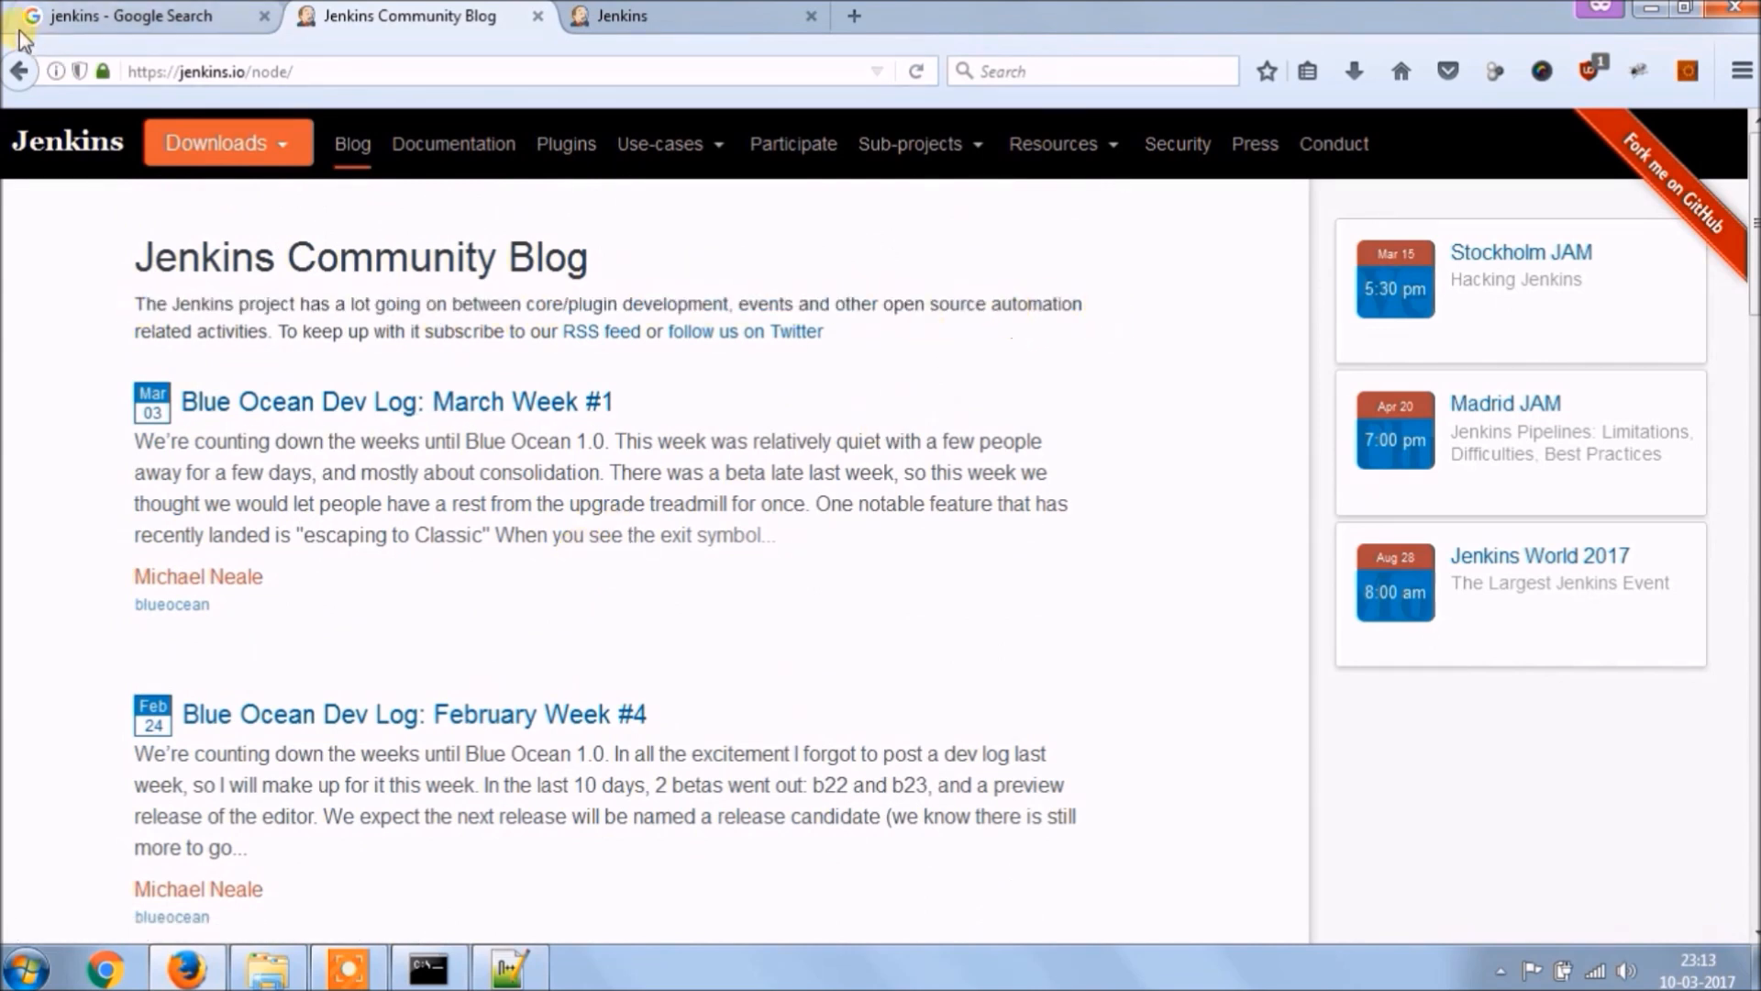
- Expand the Hudson and Jenkins continuous integration 'People also ask' answers in the jenkins results
{"action": "left_click", "coordinate": [134, 17]}
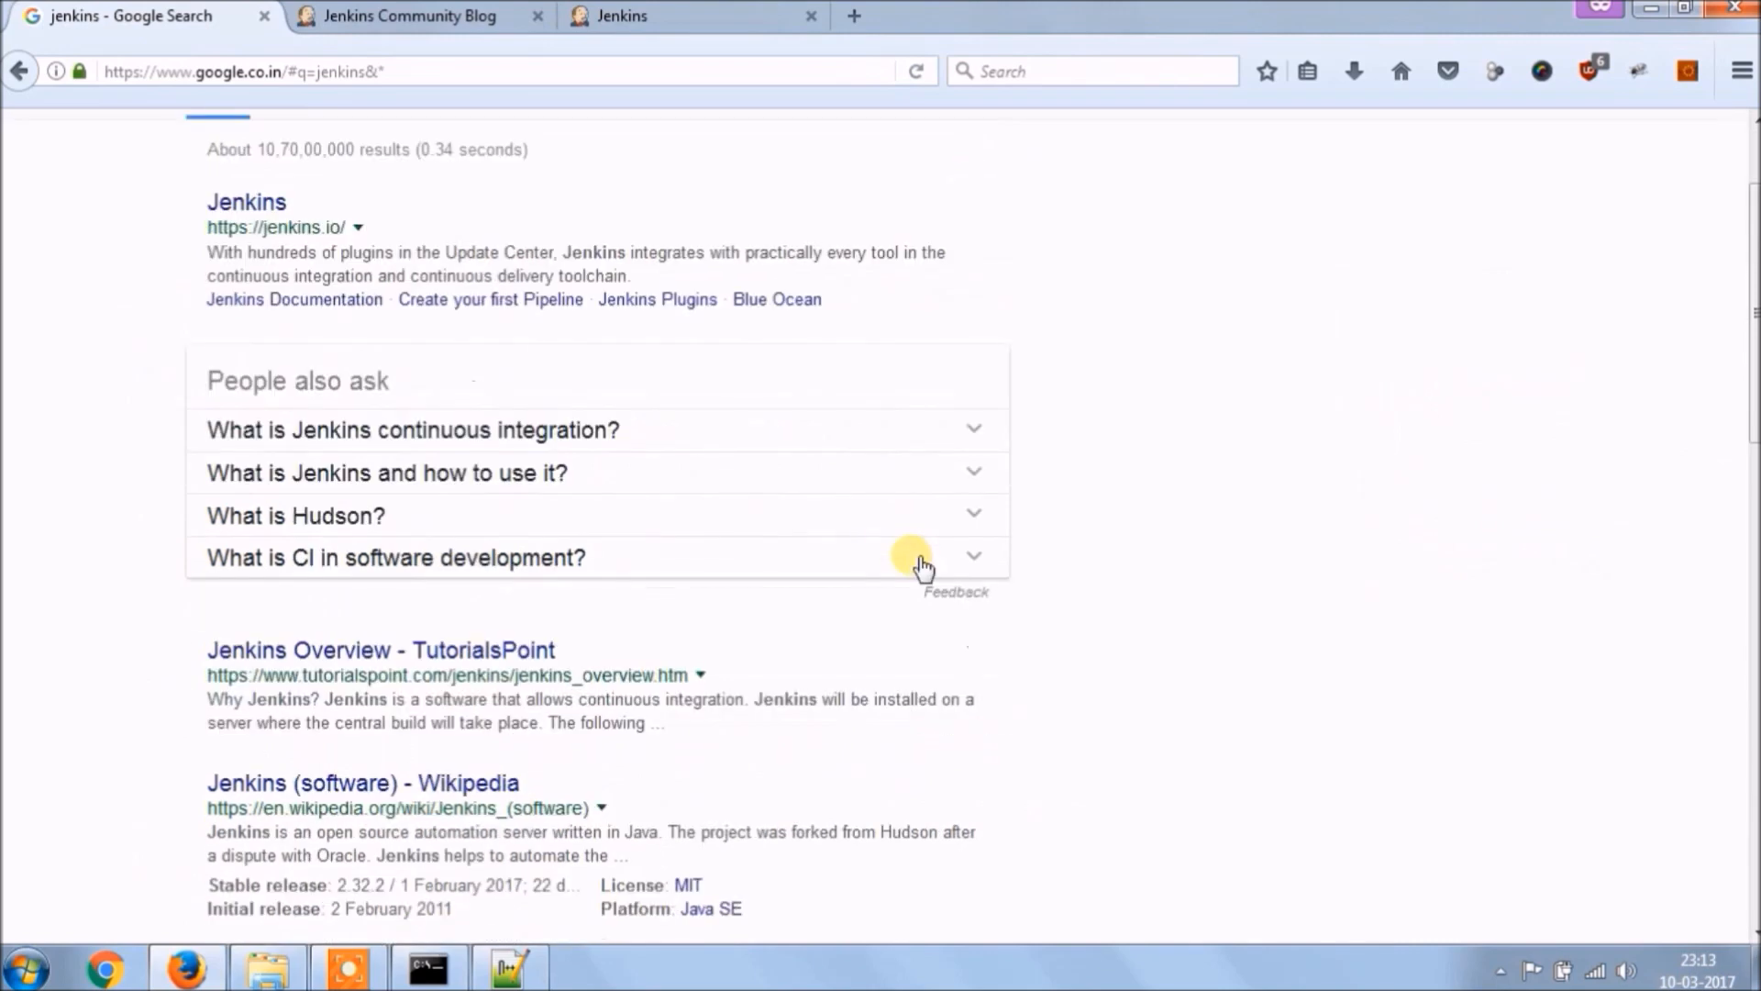
{"action": "left_click", "coordinate": [297, 515]}
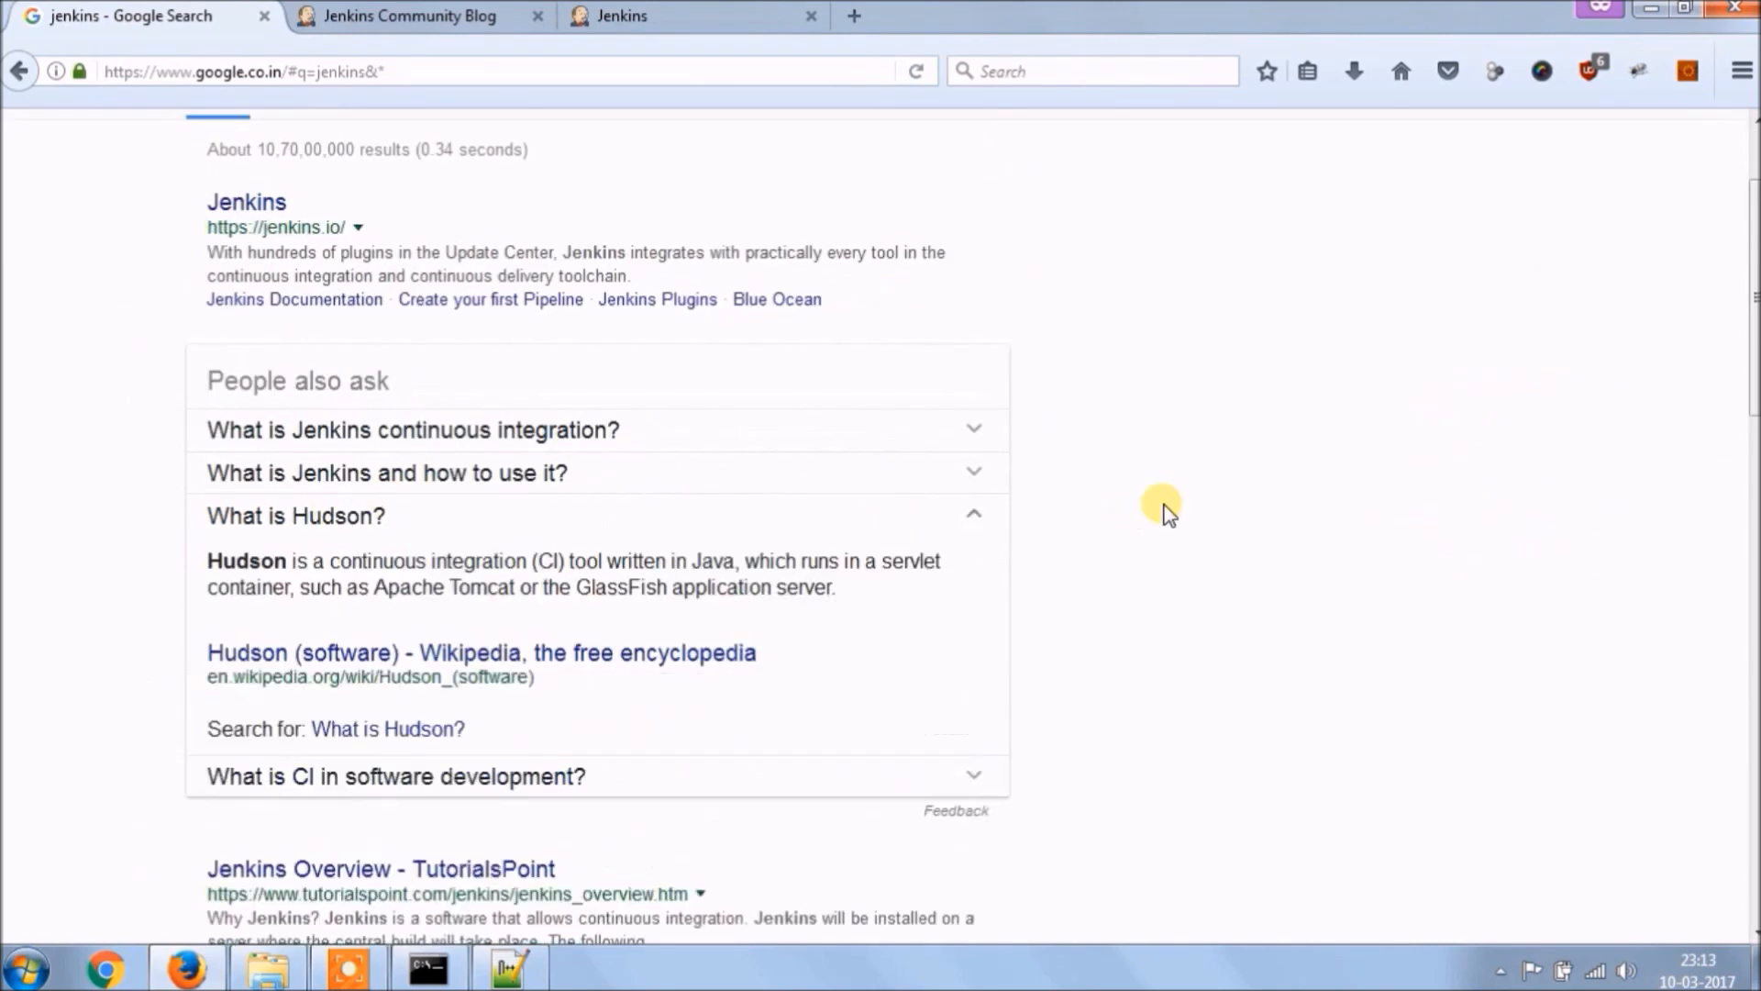
{"action": "scroll", "scroll_direction": "down", "scroll_amount": 3}
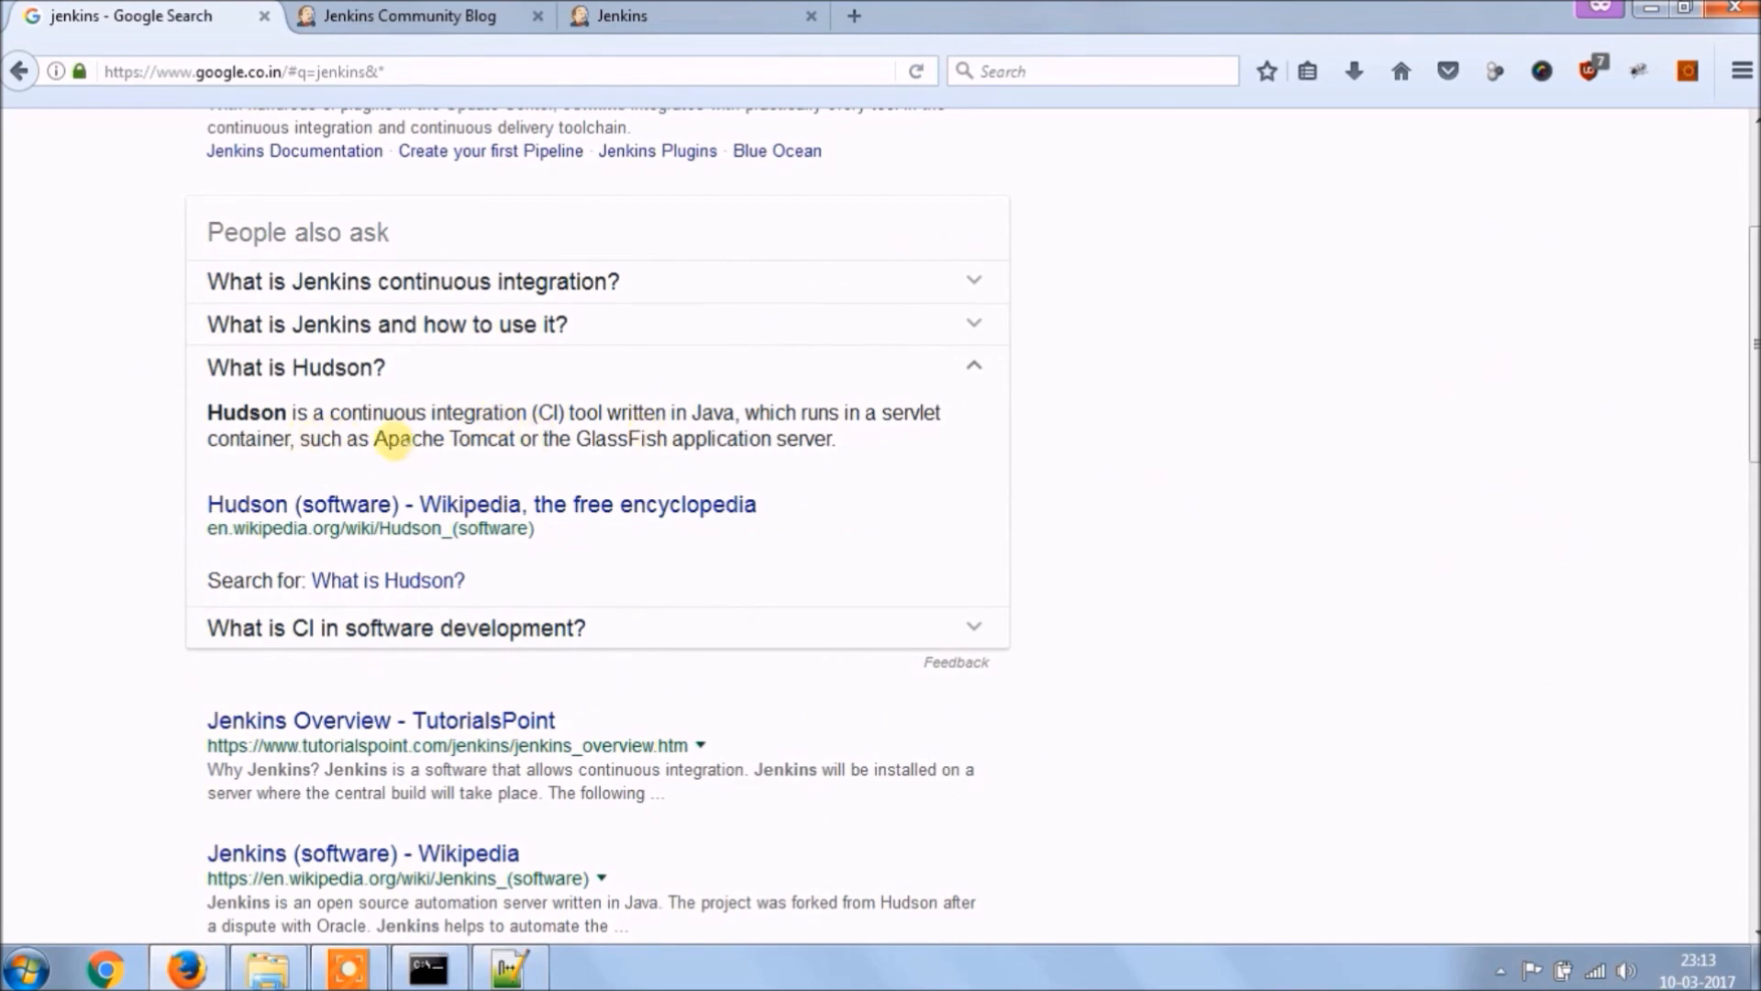
{"action": "mouse_move", "coordinate": [844, 445]}
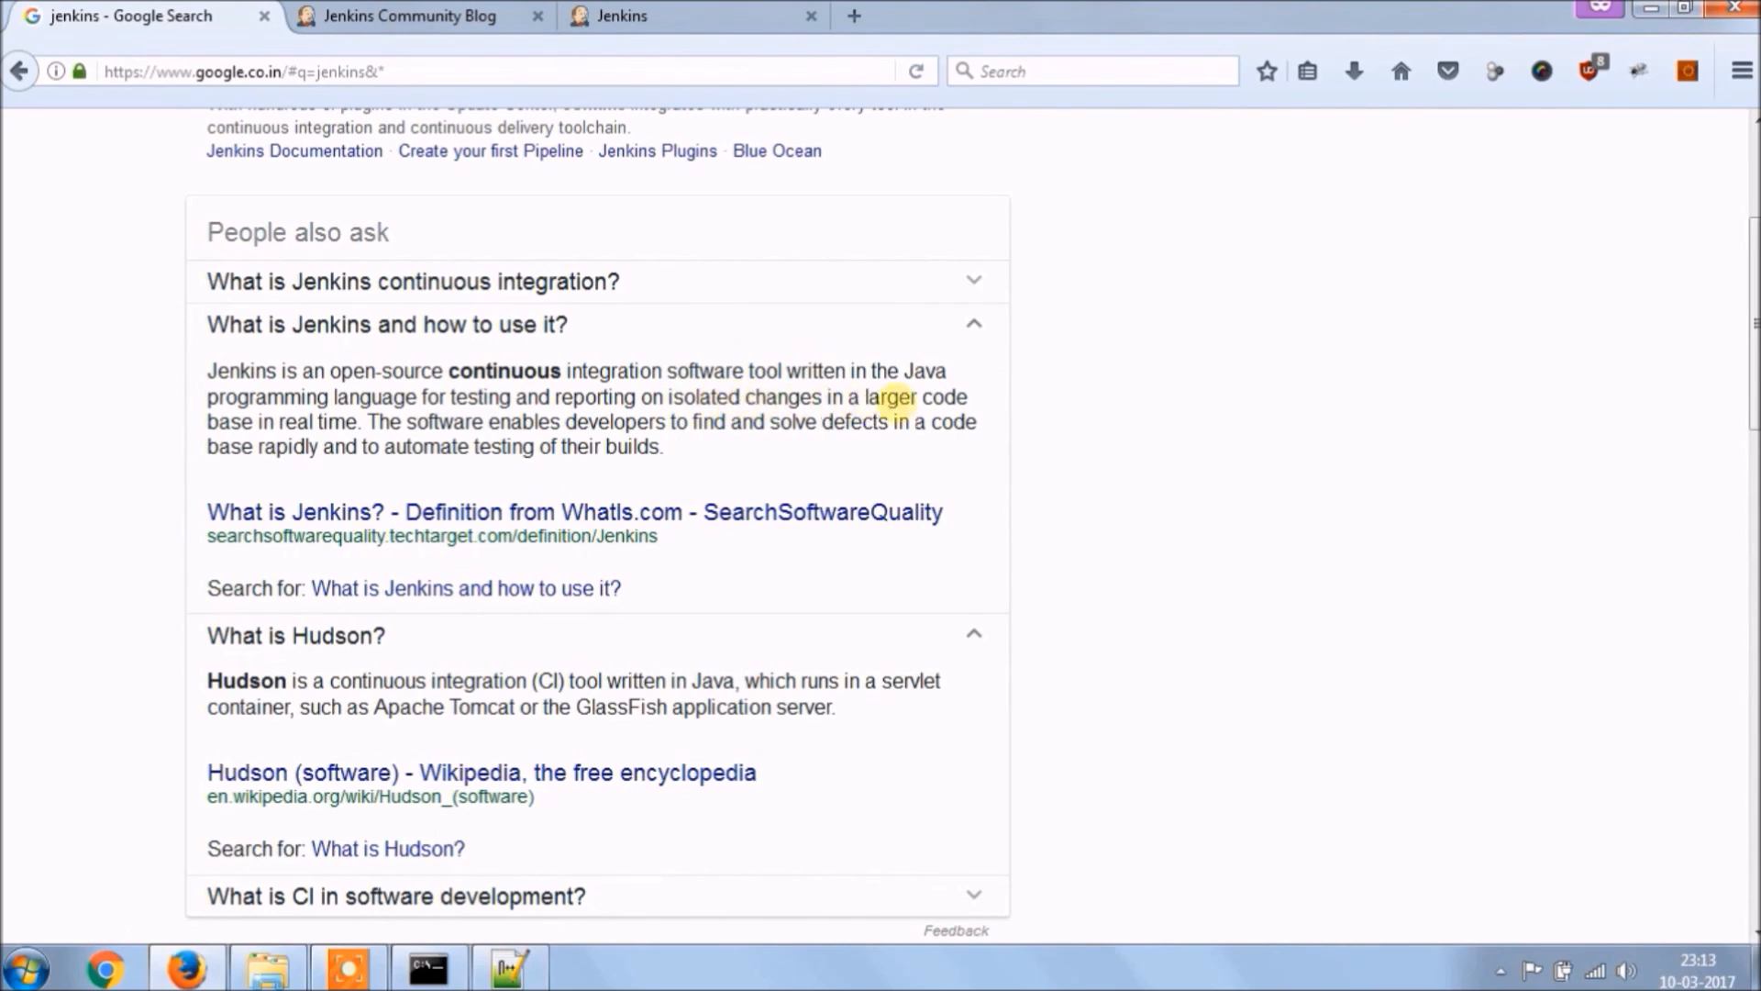
{"action": "mouse_move", "coordinate": [286, 422]}
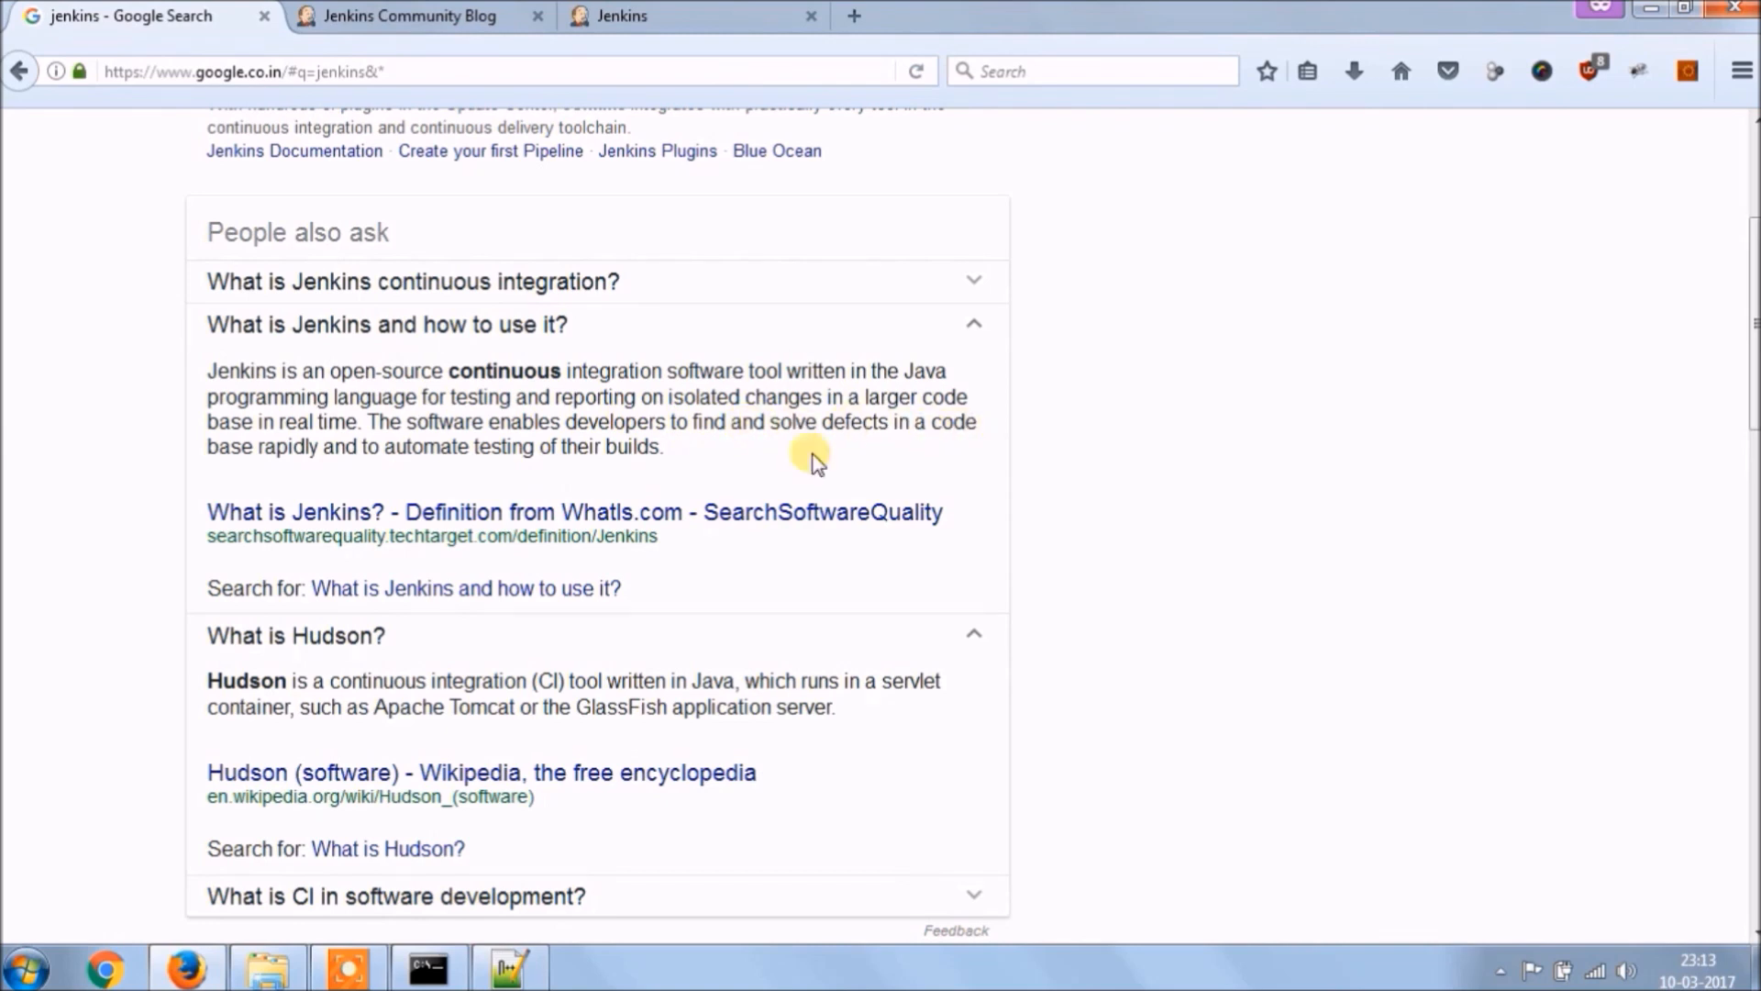
{"action": "mouse_move", "coordinate": [235, 359]}
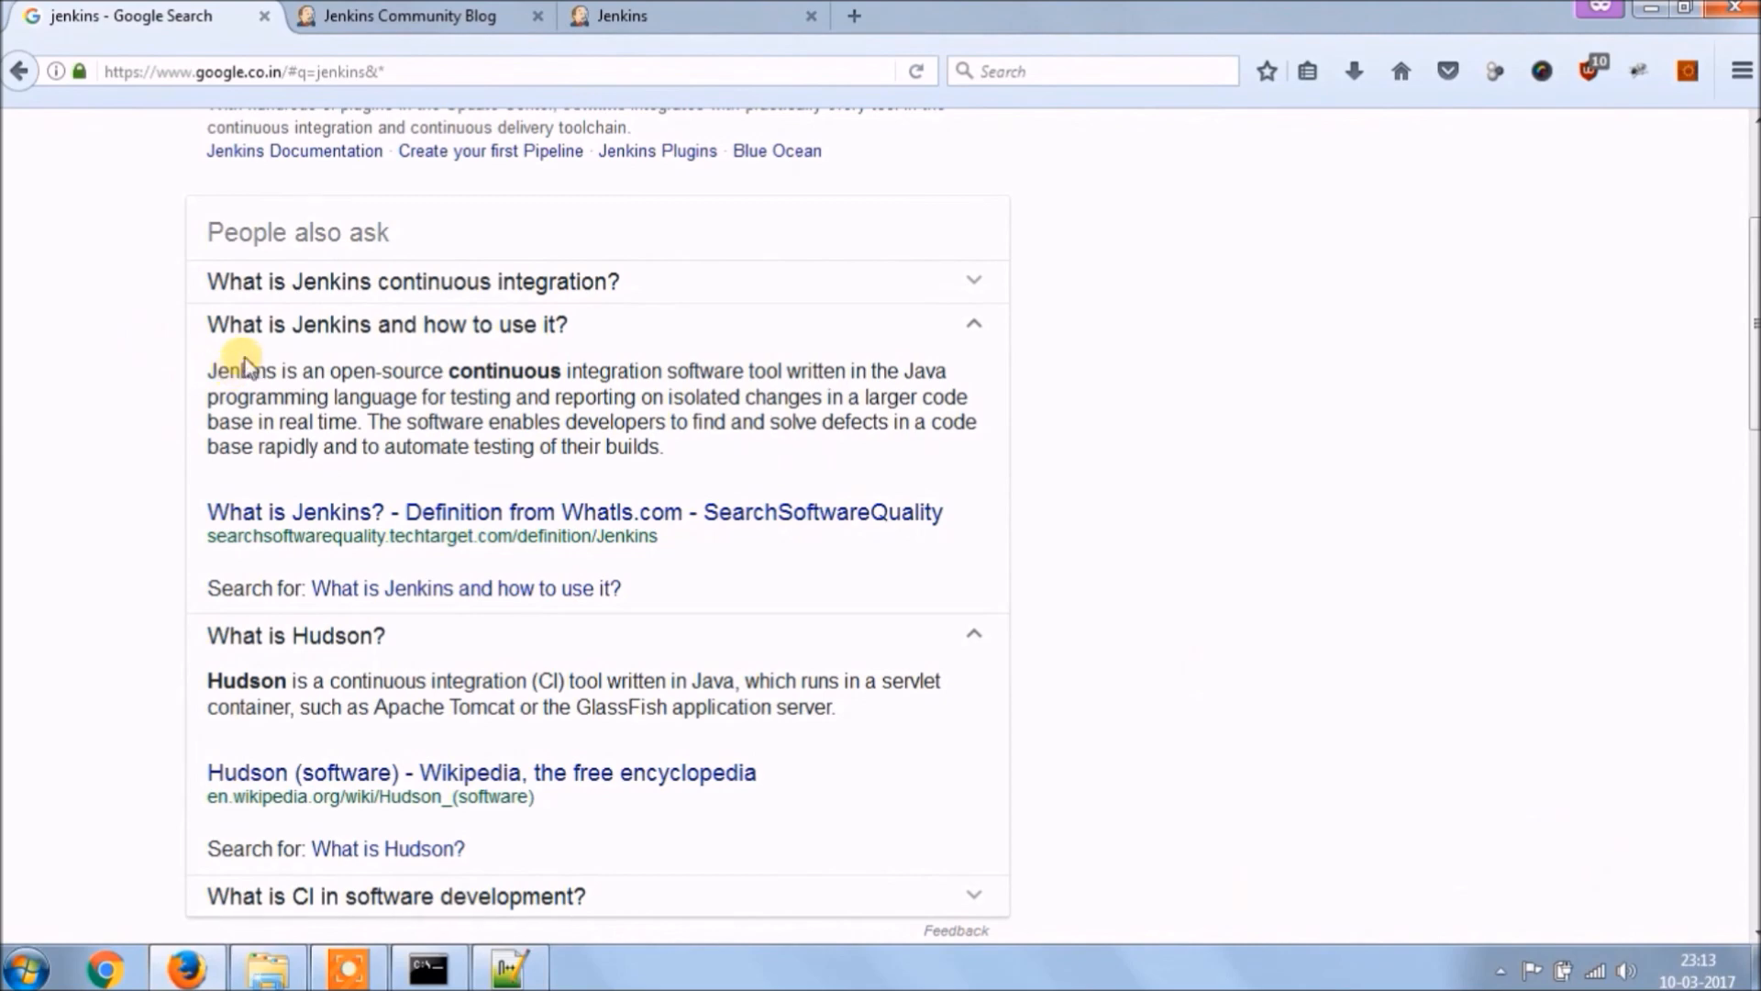
{"action": "mouse_move", "coordinate": [302, 398]}
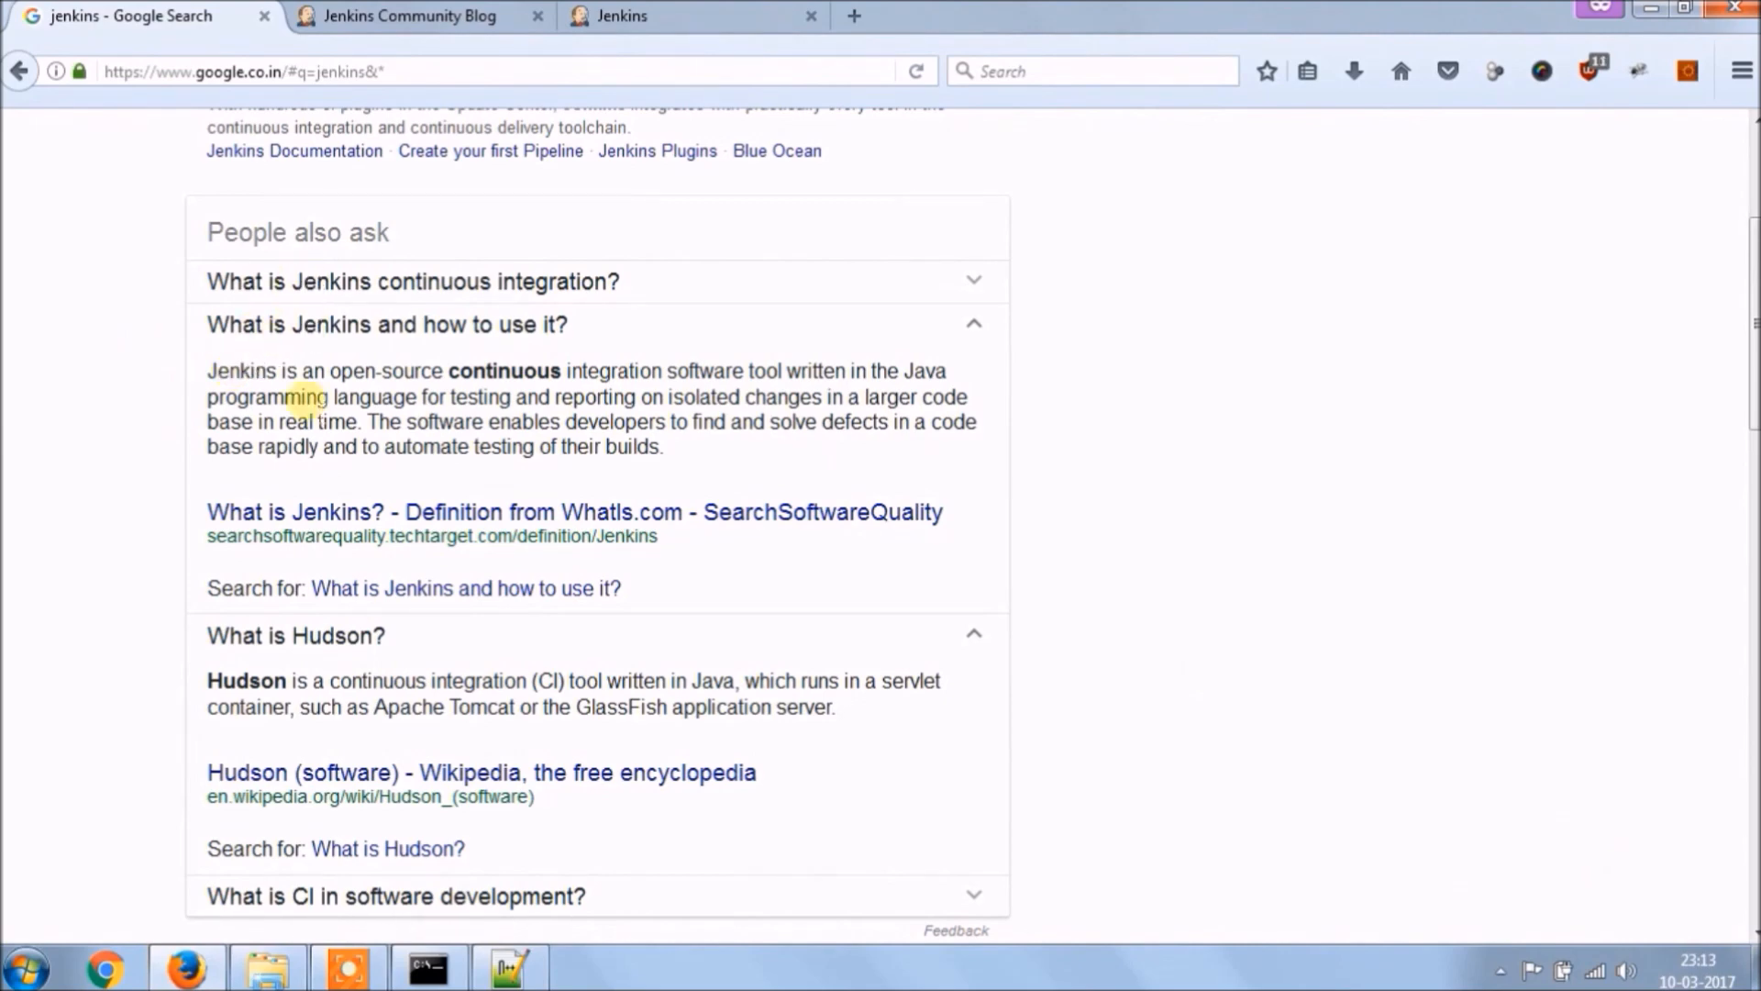
{"action": "left_click", "coordinate": [412, 280]}
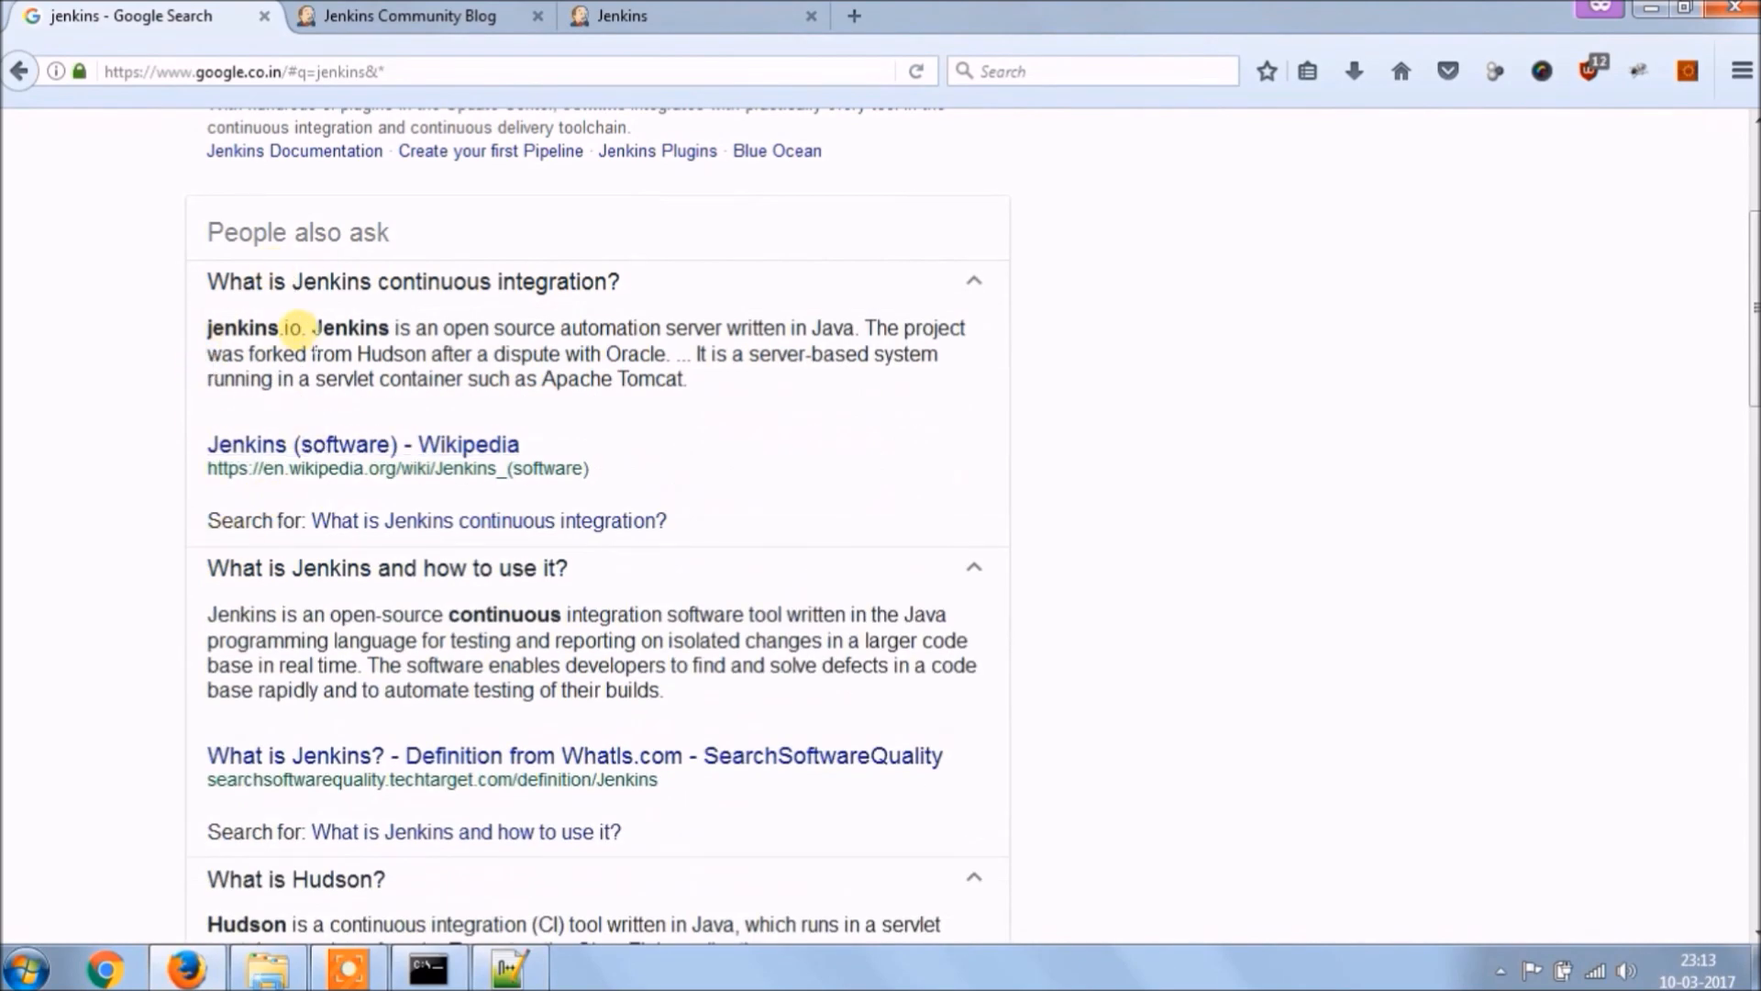
- Read the Jenkins (software) Wikipedia article and reach the jenkinsci/jenkins GitHub link
{"action": "left_click", "coordinate": [361, 444]}
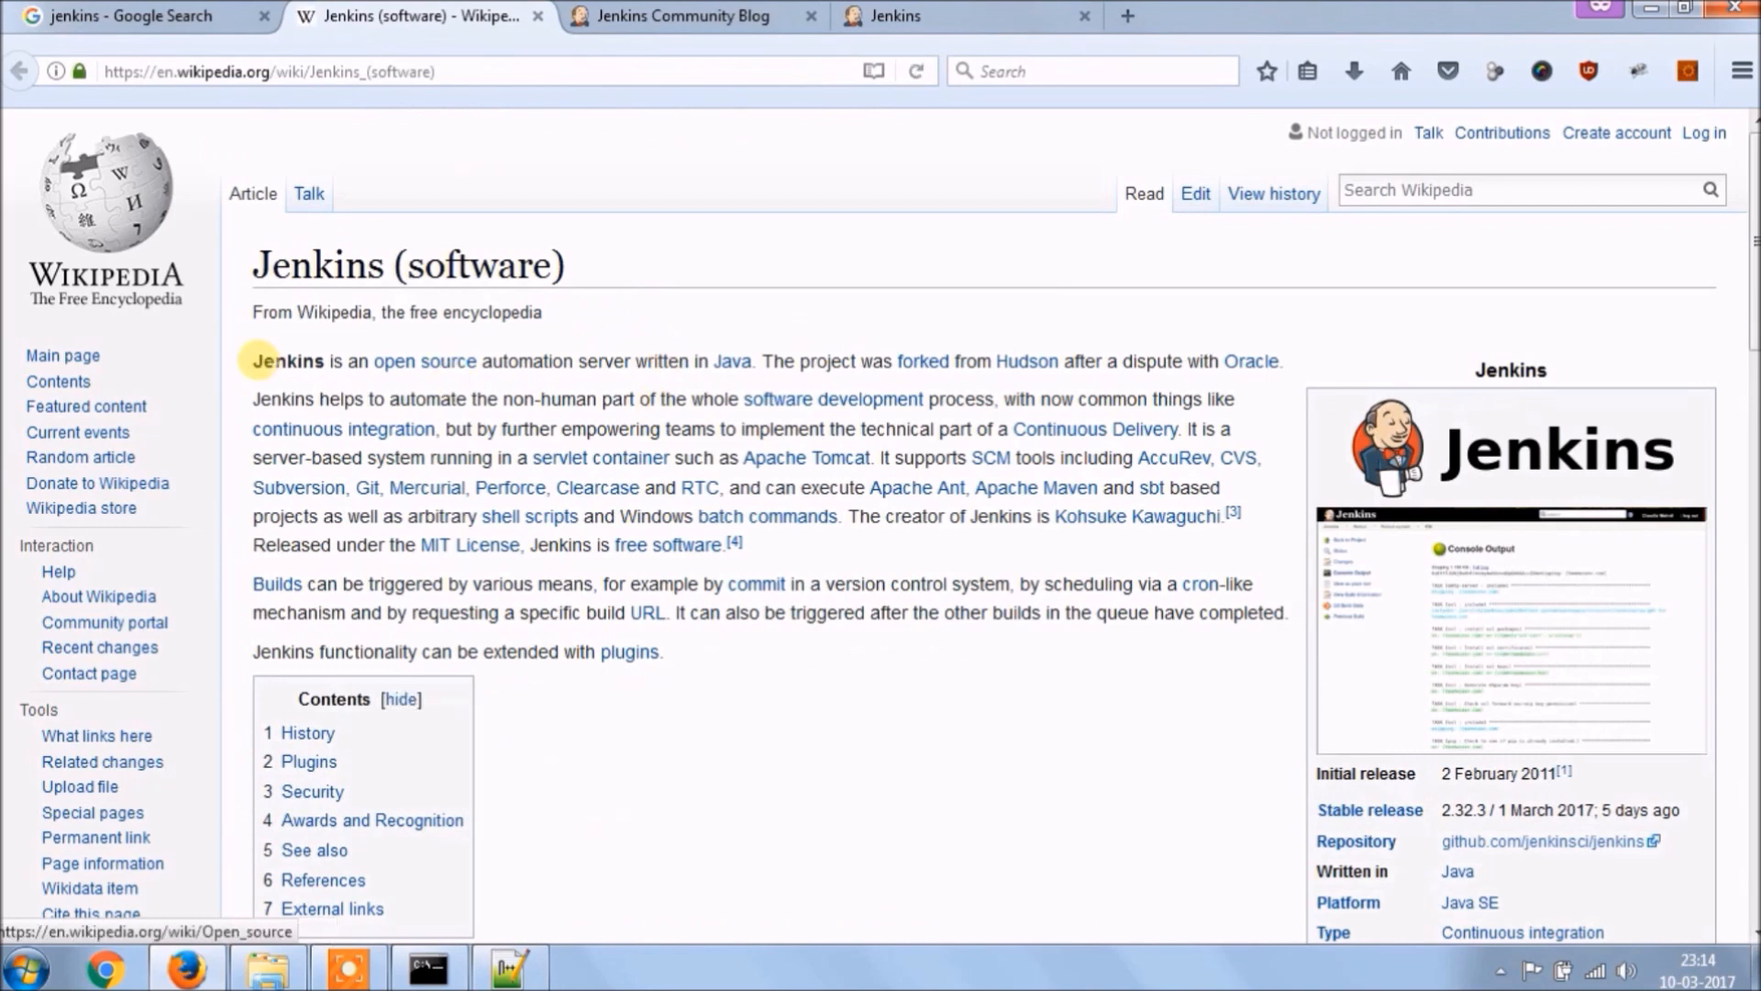
{"action": "mouse_move", "coordinate": [257, 373]}
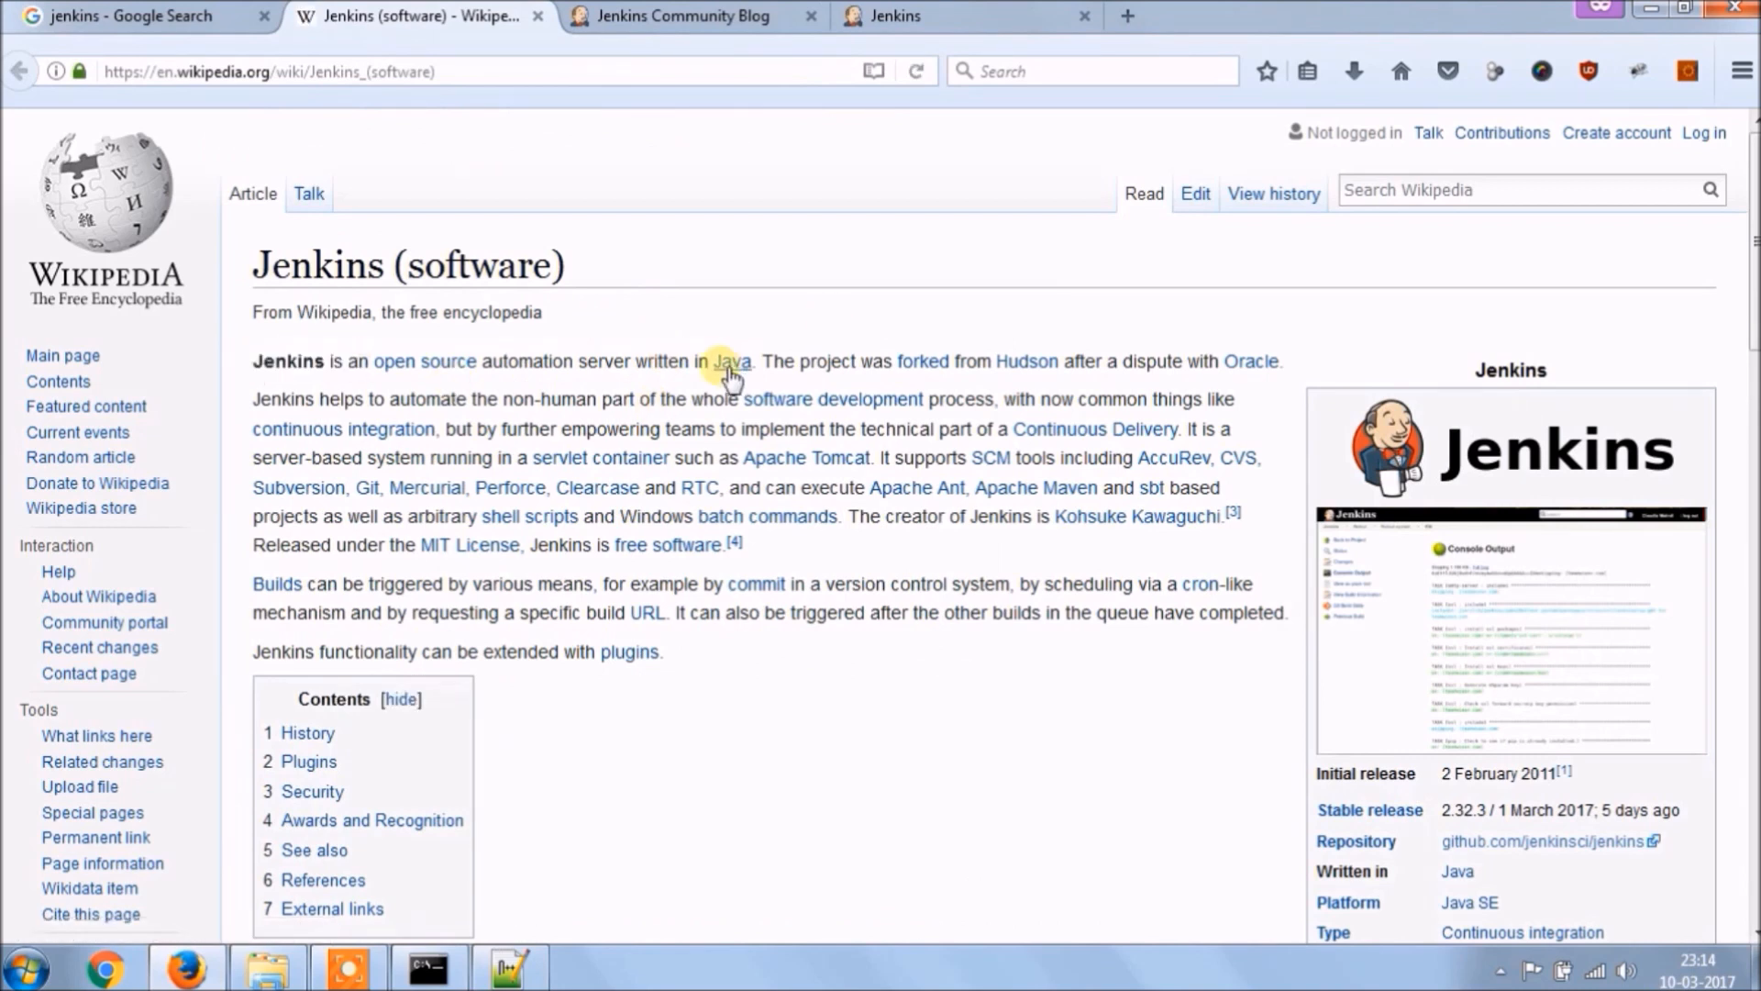
{"action": "mouse_move", "coordinate": [732, 361]}
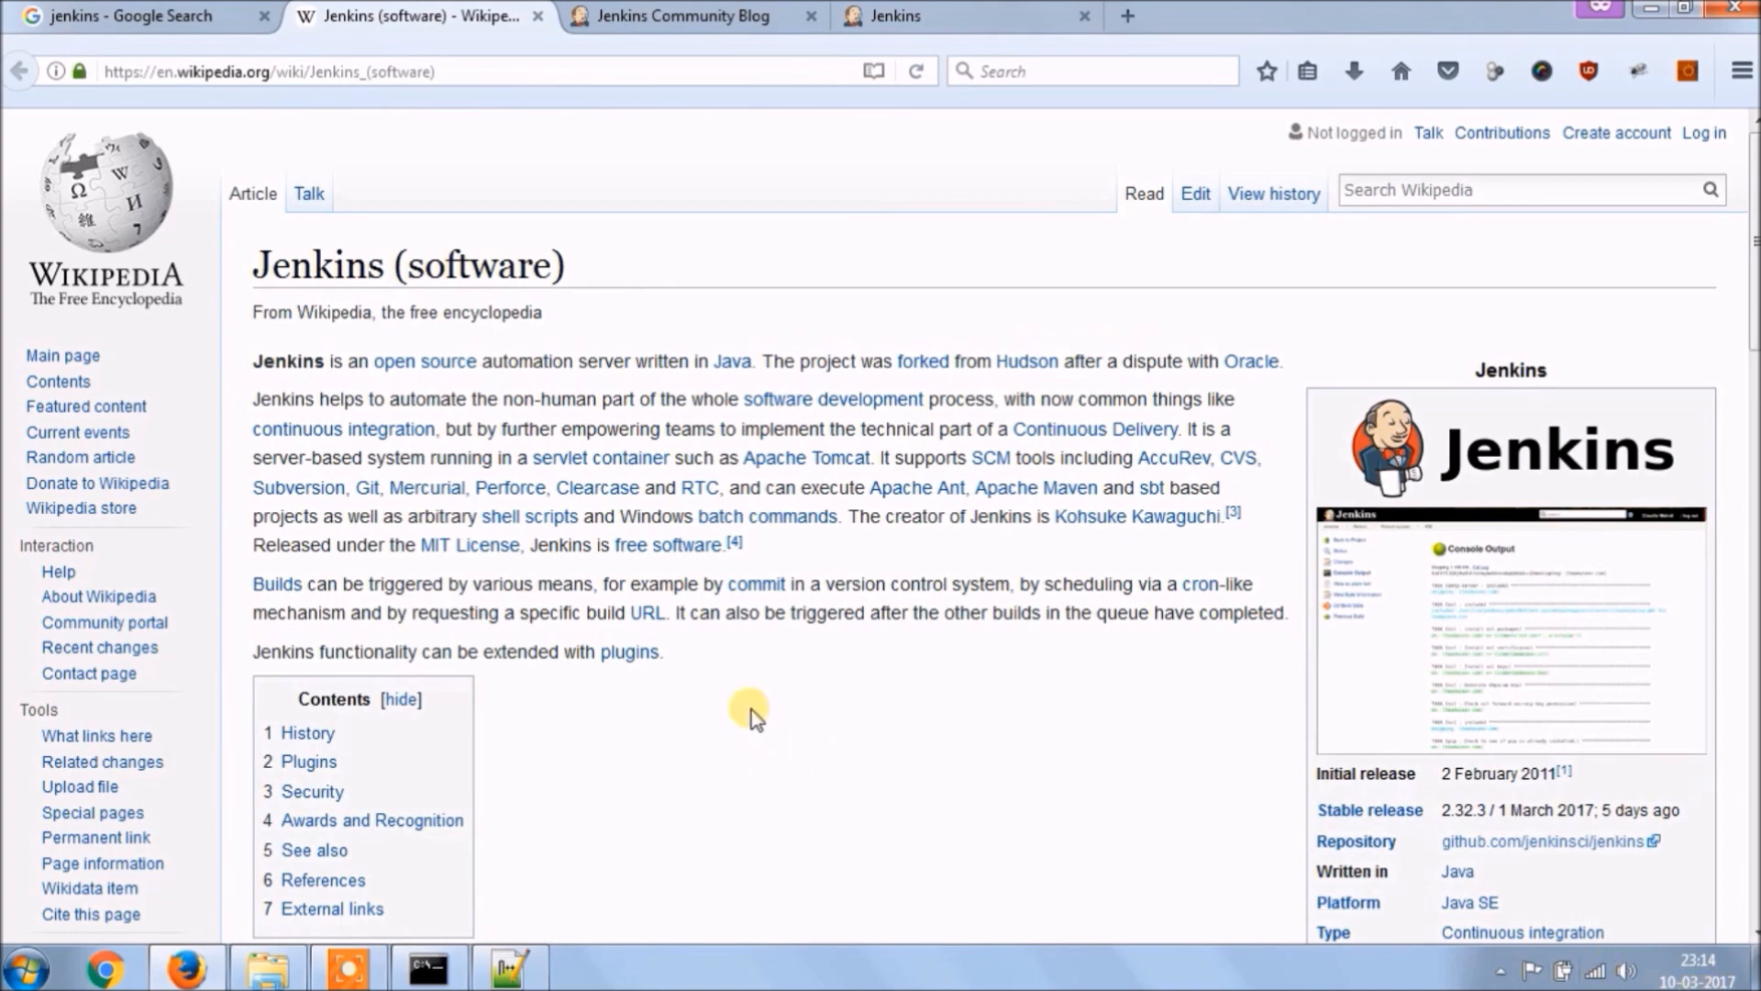
{"action": "mouse_move", "coordinate": [1607, 969]}
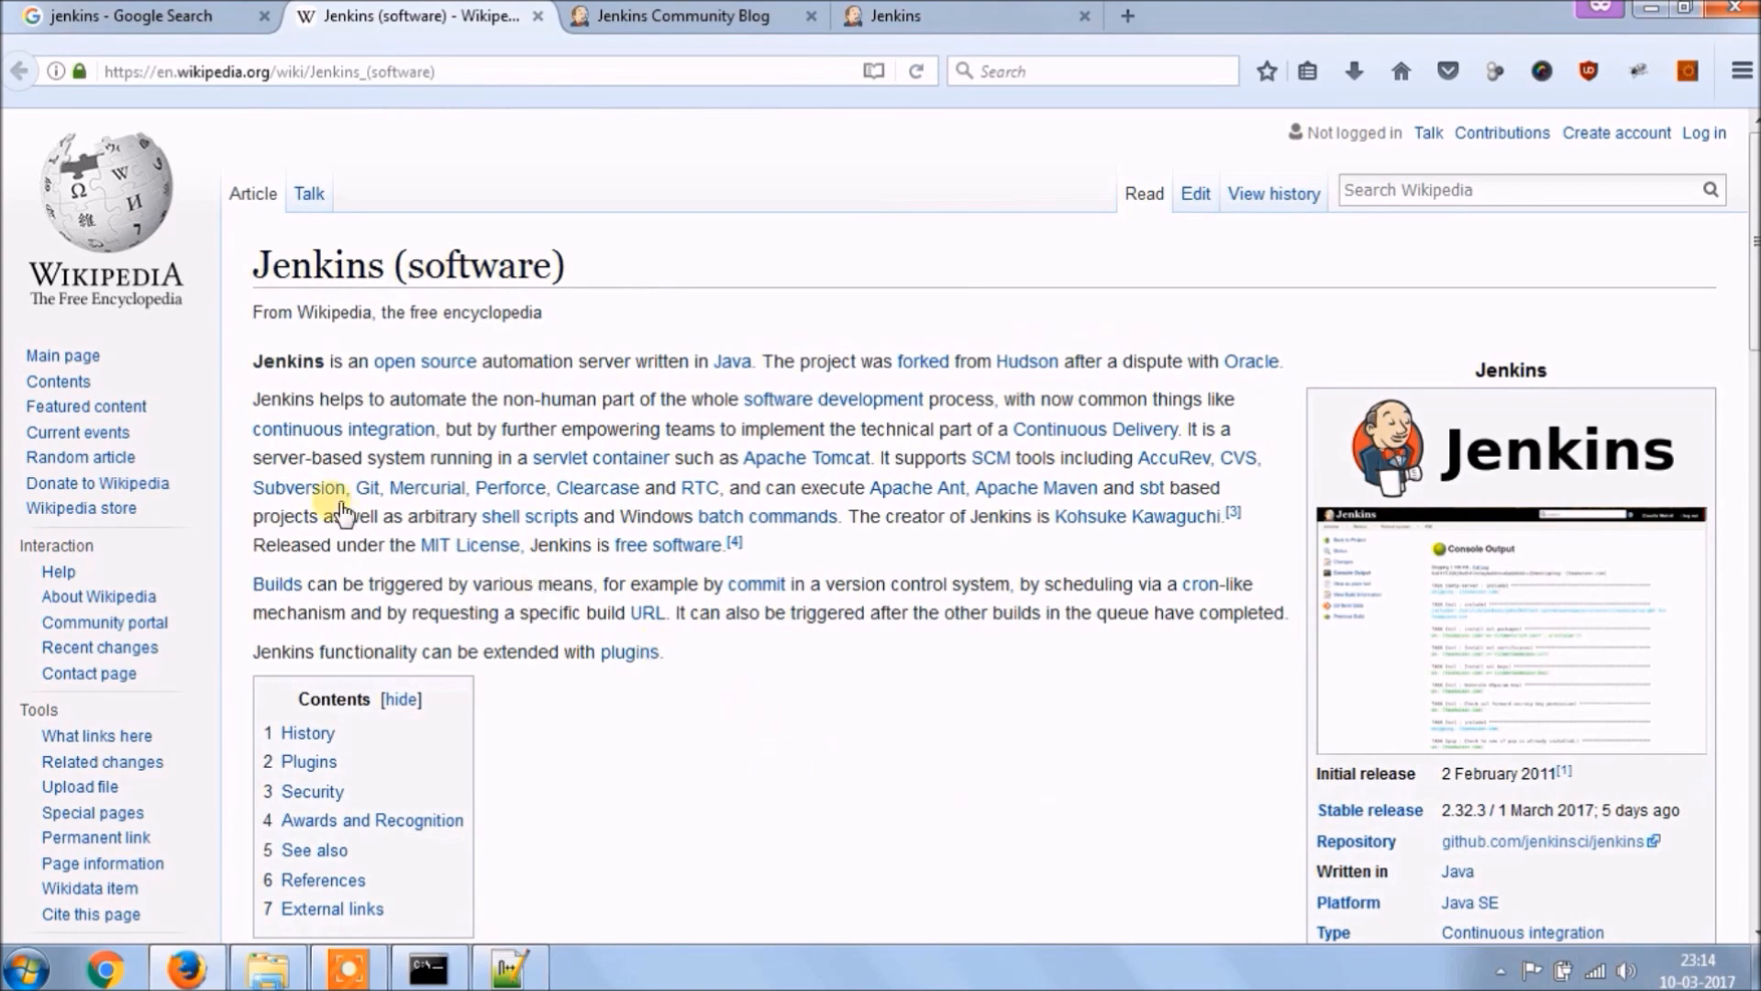
{"action": "mouse_move", "coordinate": [1635, 959]}
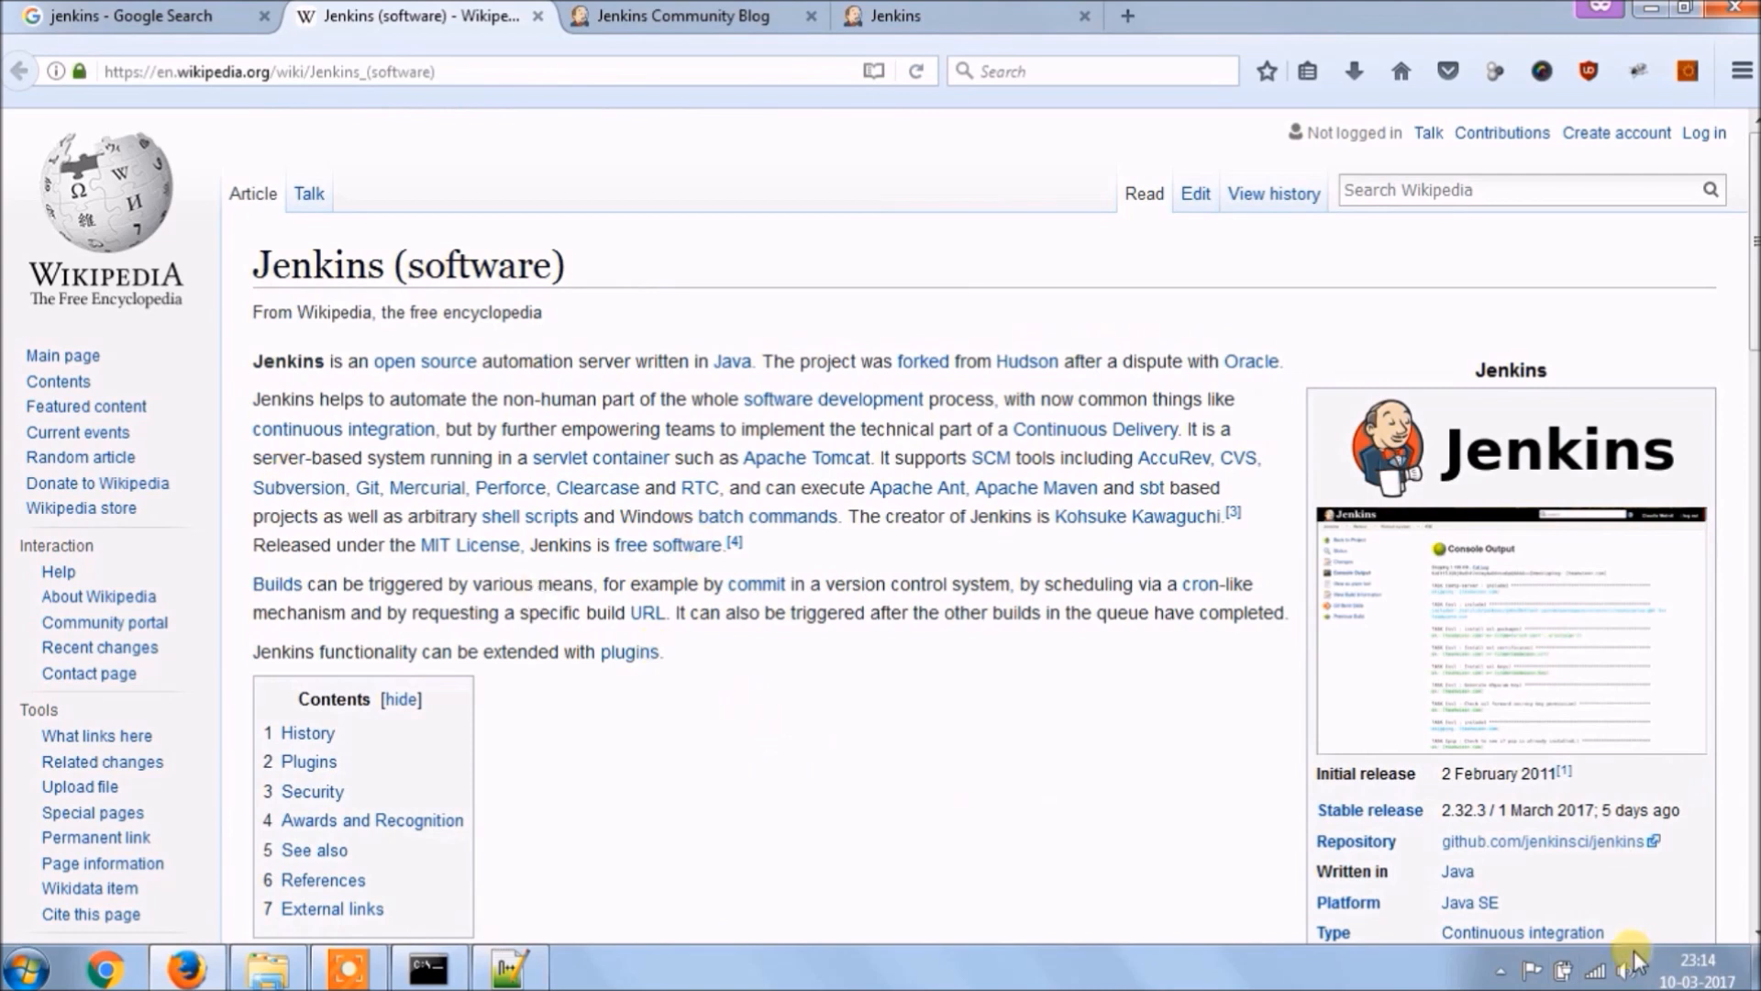
{"action": "mouse_move", "coordinate": [735, 723]}
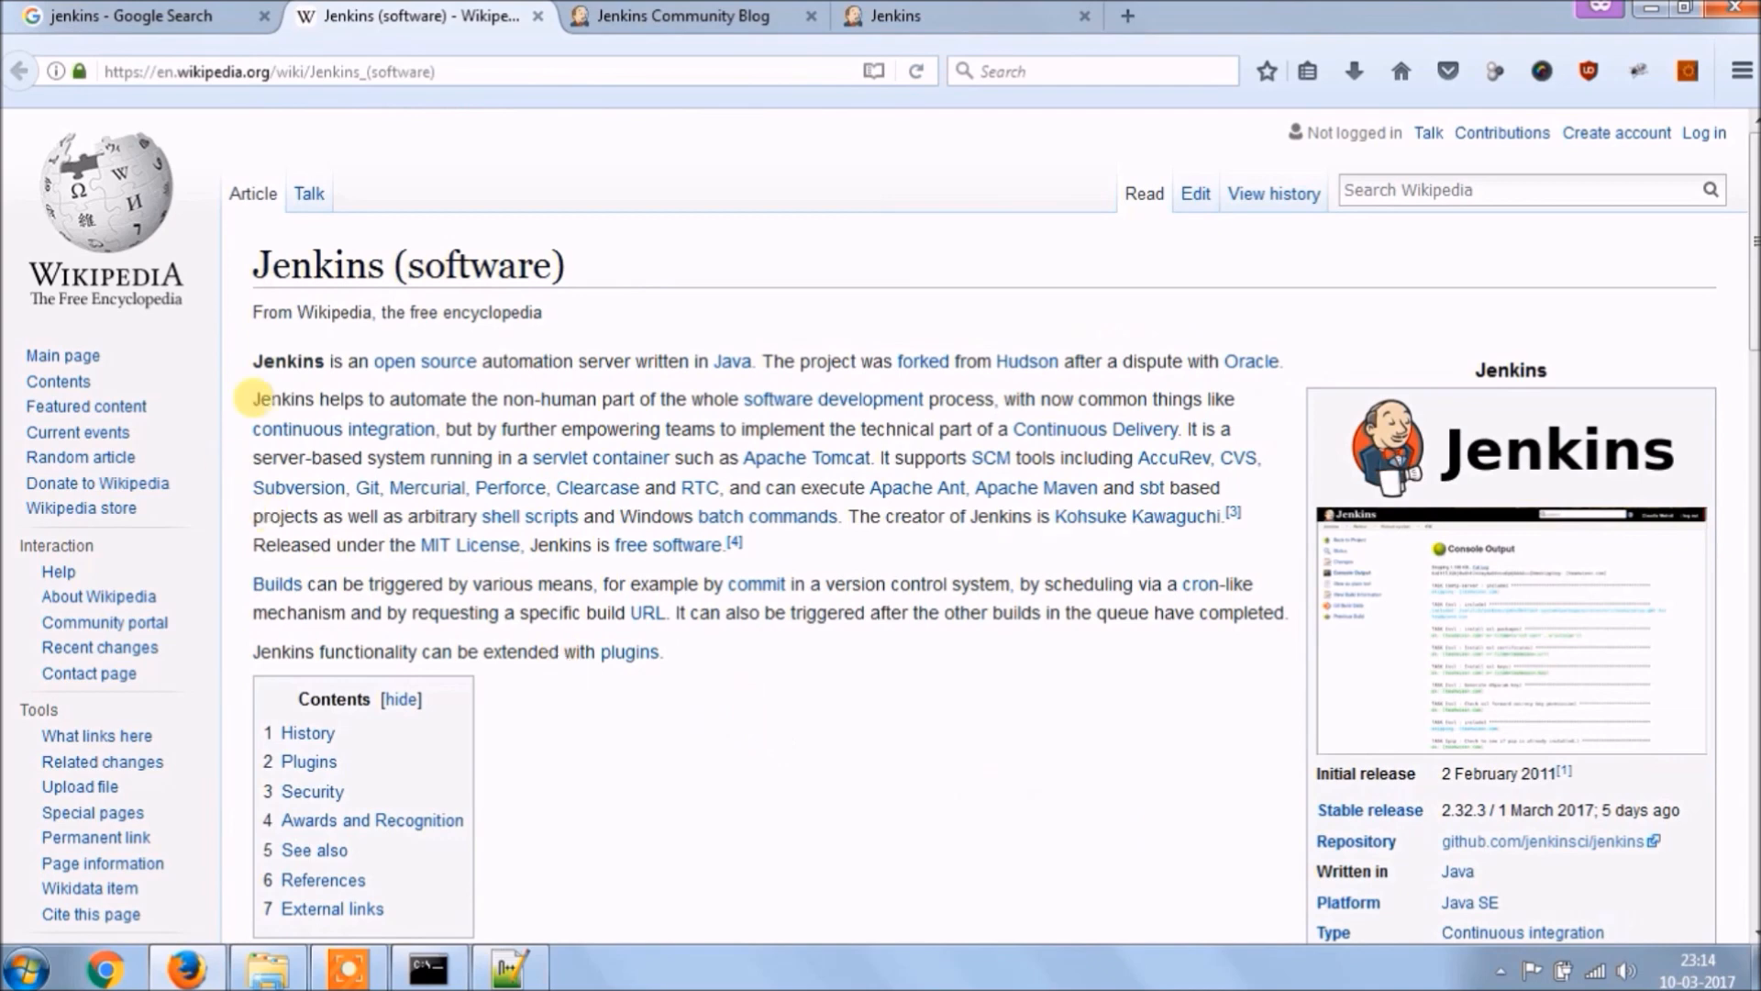
{"action": "mouse_move", "coordinate": [759, 558]}
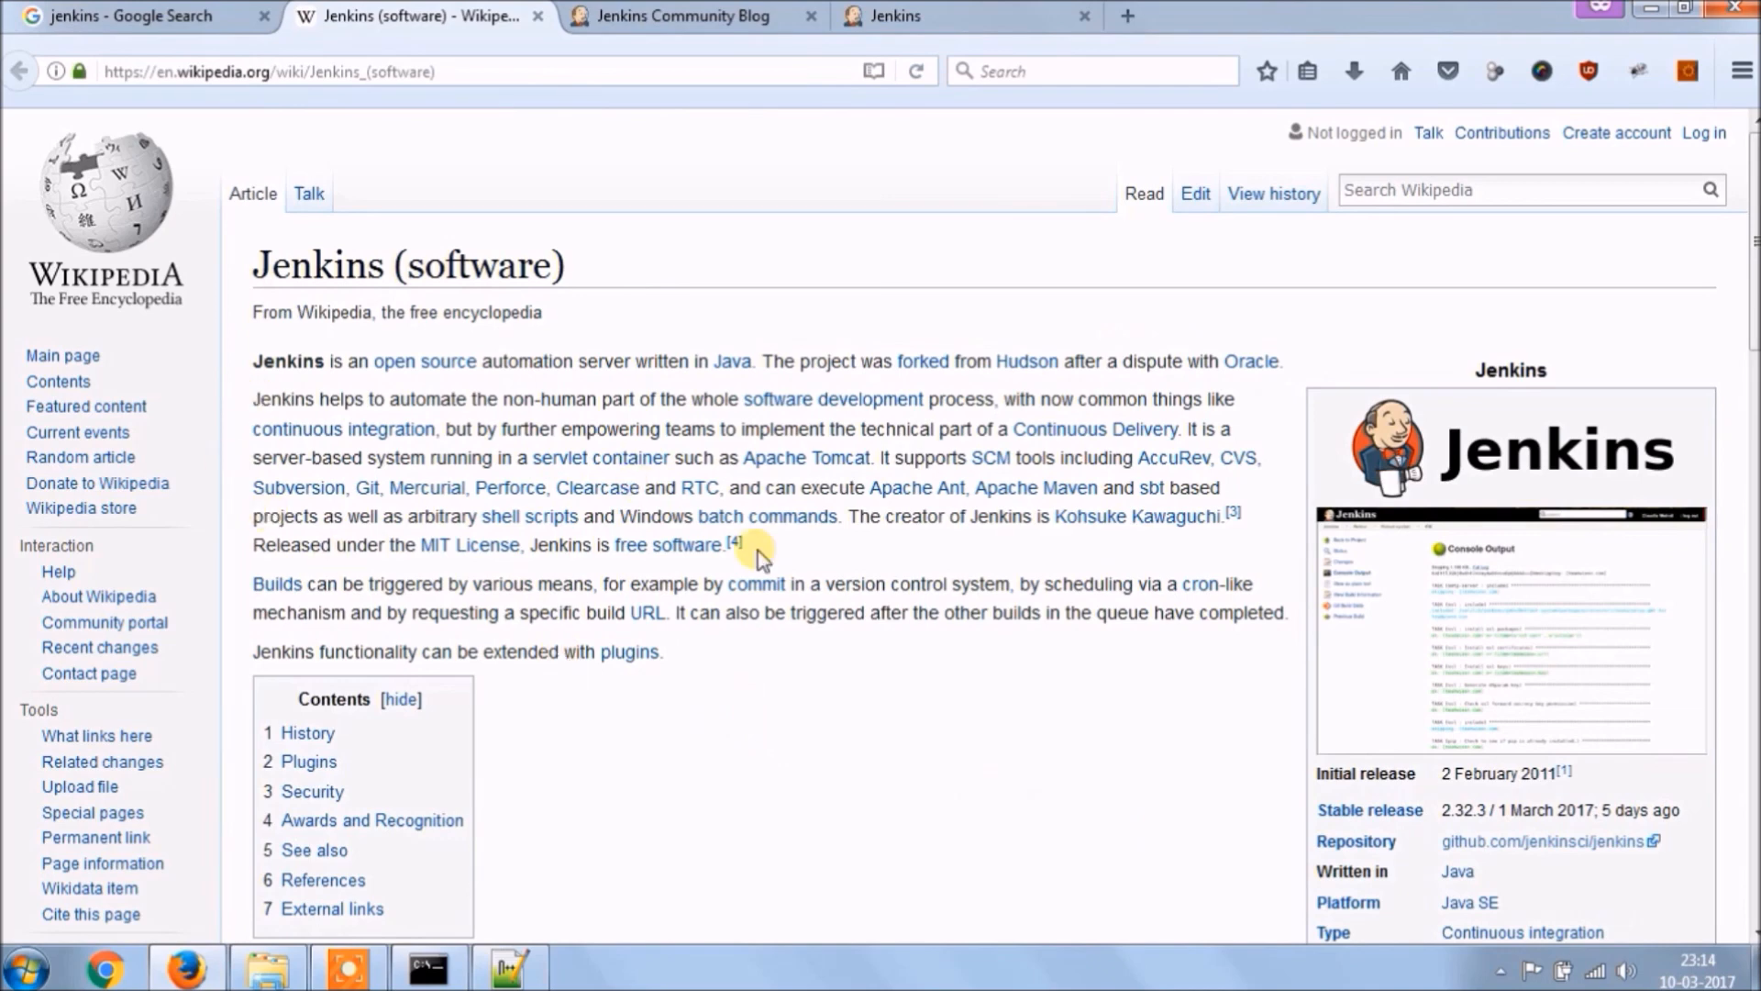
{"action": "scroll", "scroll_direction": "down", "scroll_amount": 3}
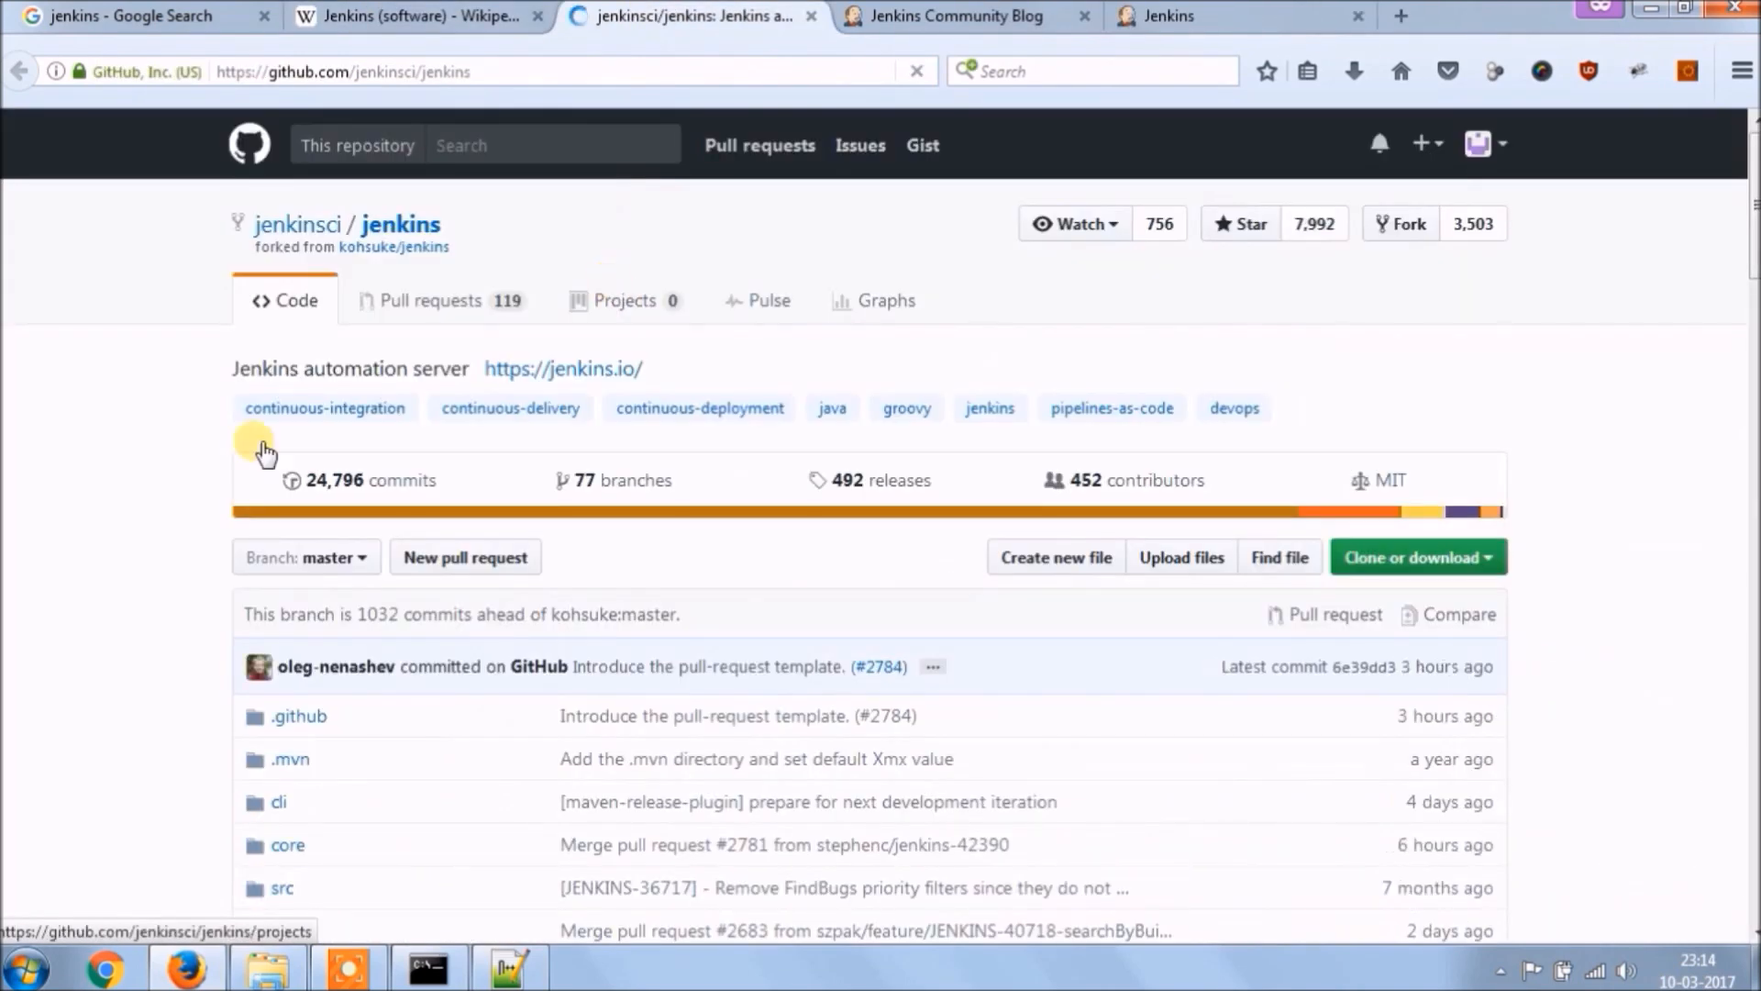
- Read the jenkinsci/jenkins README down to the MIT license, highlighting the Deployment use case, then return to Wikipedia
{"action": "scroll", "scroll_direction": "down", "scroll_amount": 3}
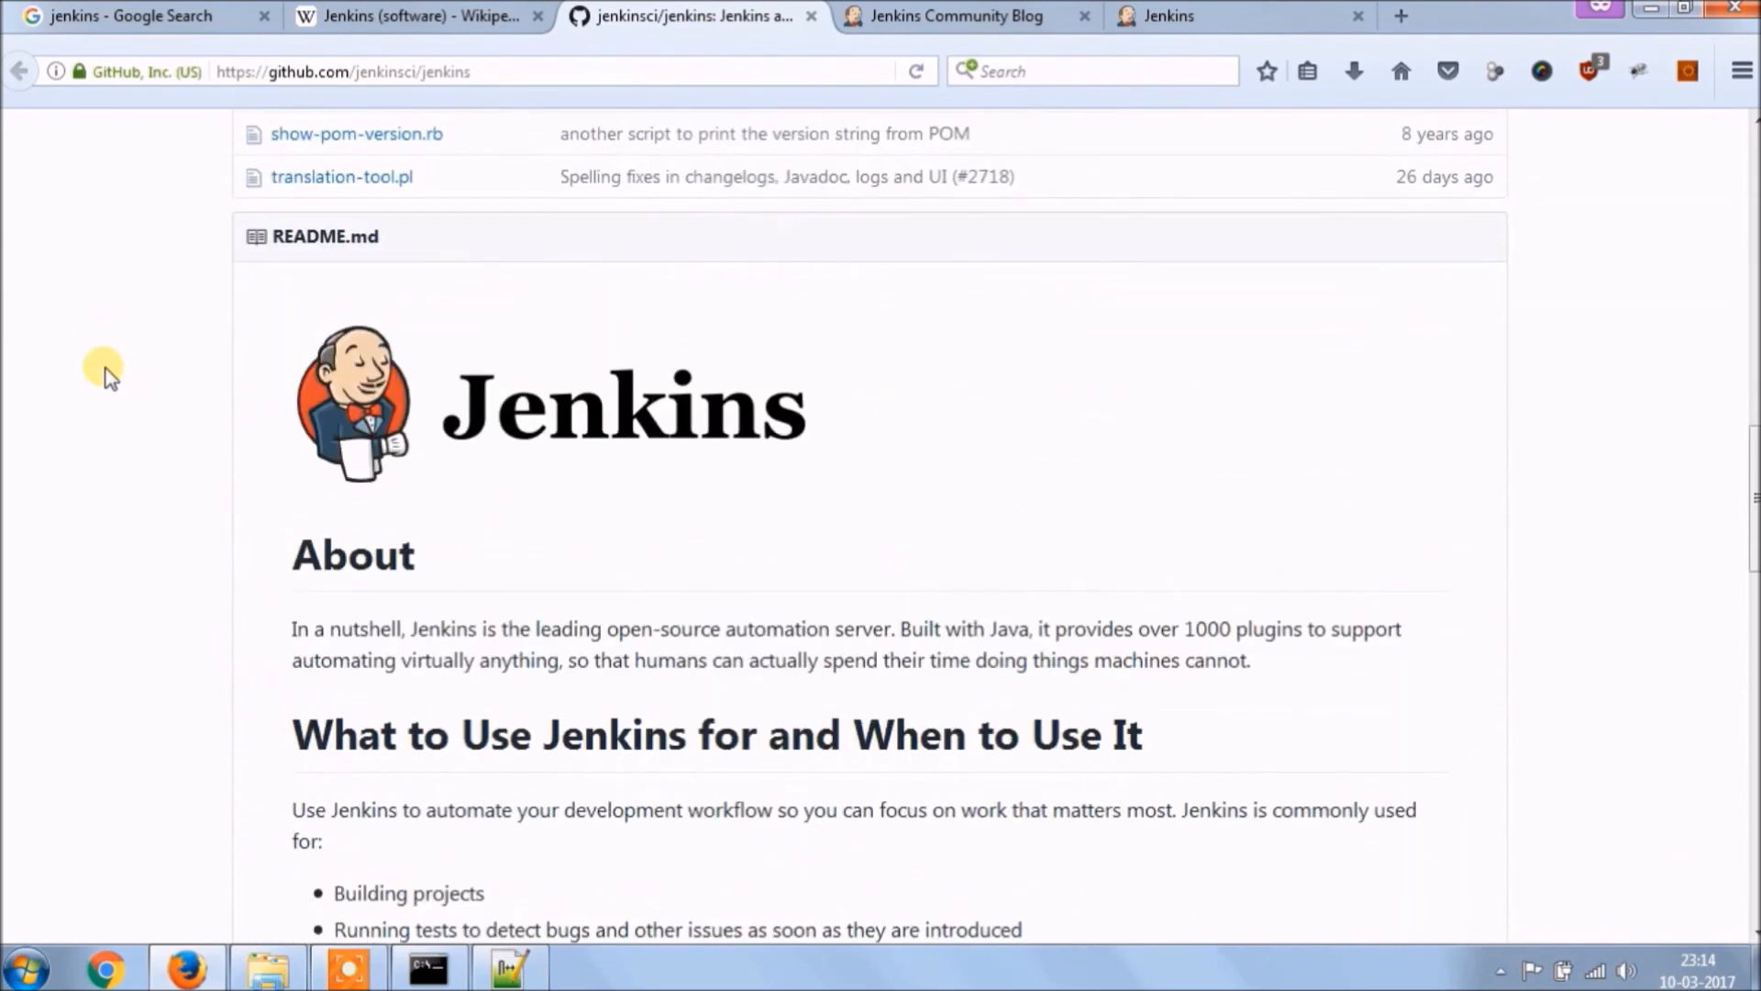
{"action": "scroll", "scroll_direction": "down", "scroll_amount": 3}
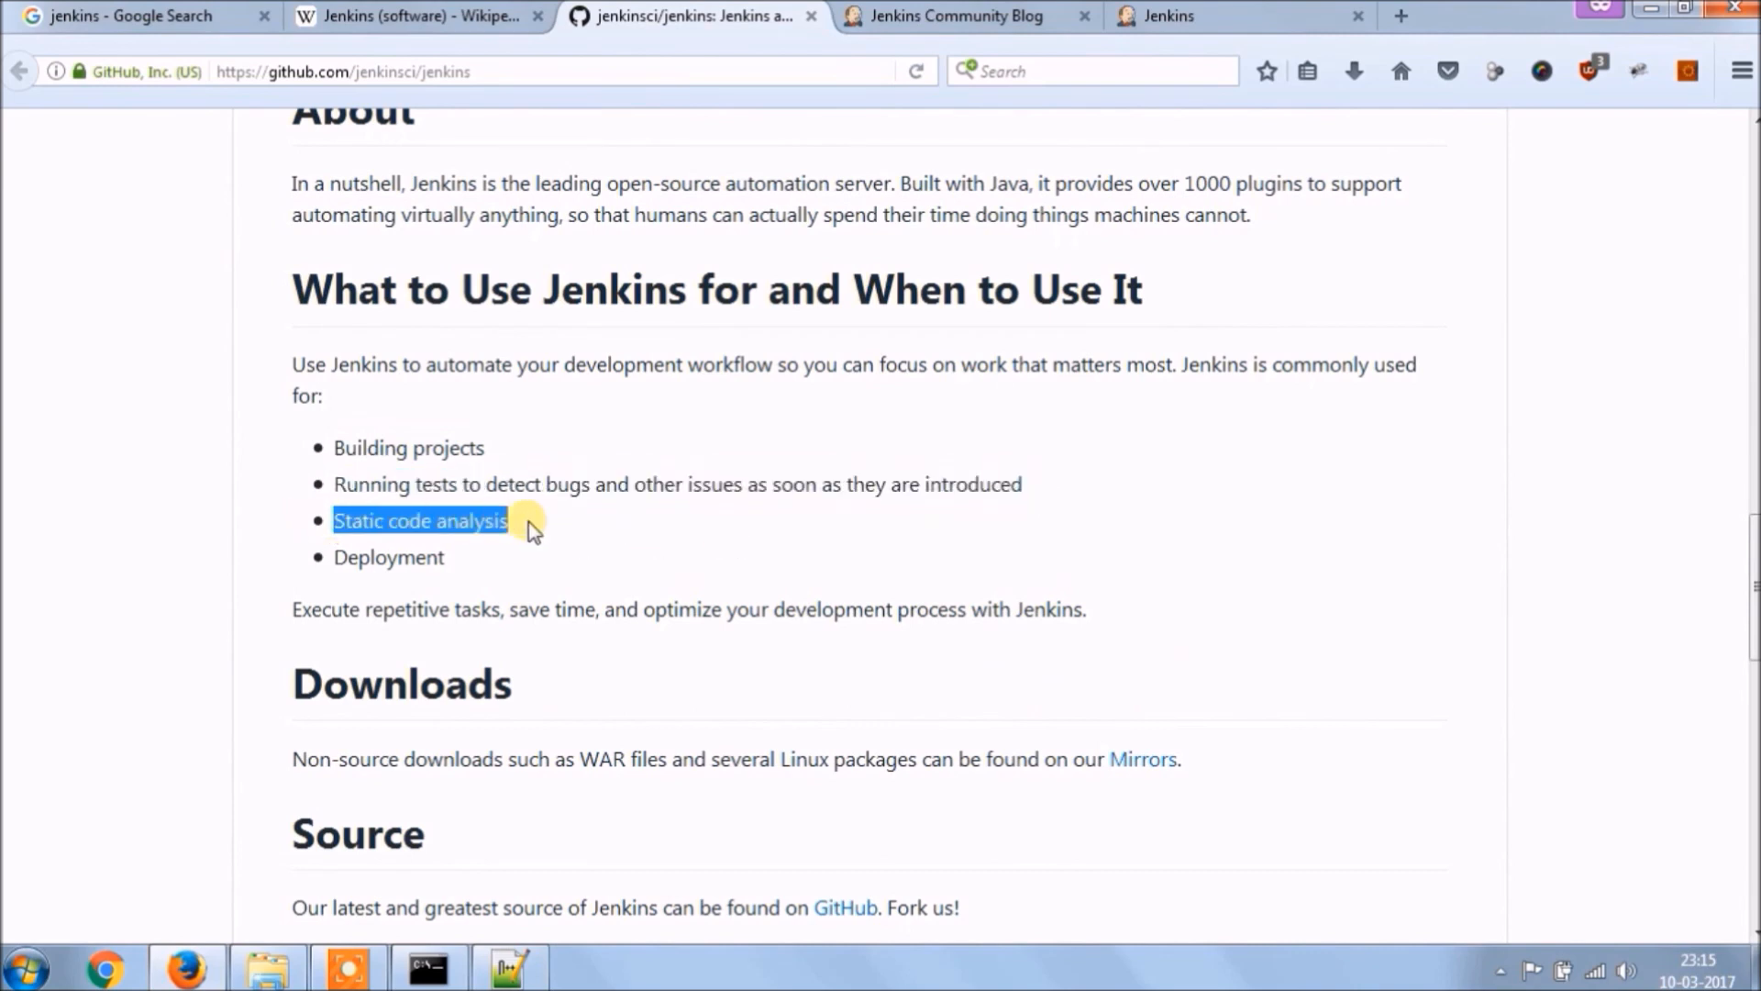
{"action": "double_click", "coordinate": [387, 556]}
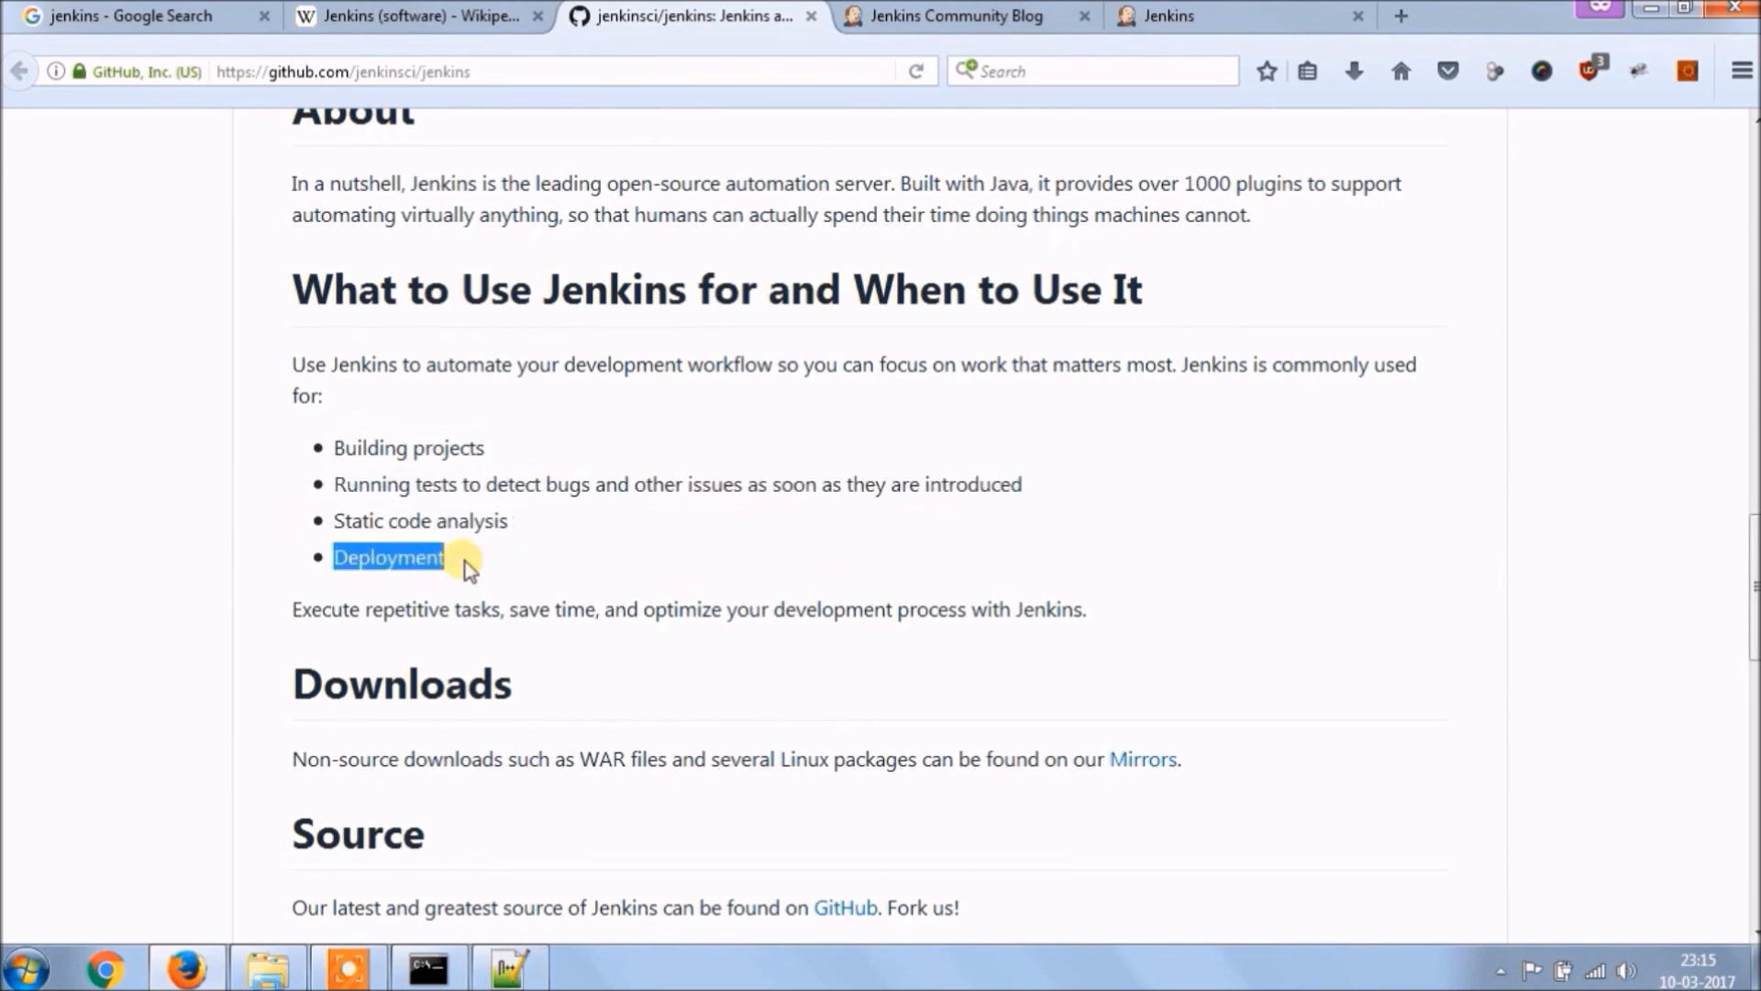
{"action": "scroll", "scroll_direction": "down", "scroll_amount": 3}
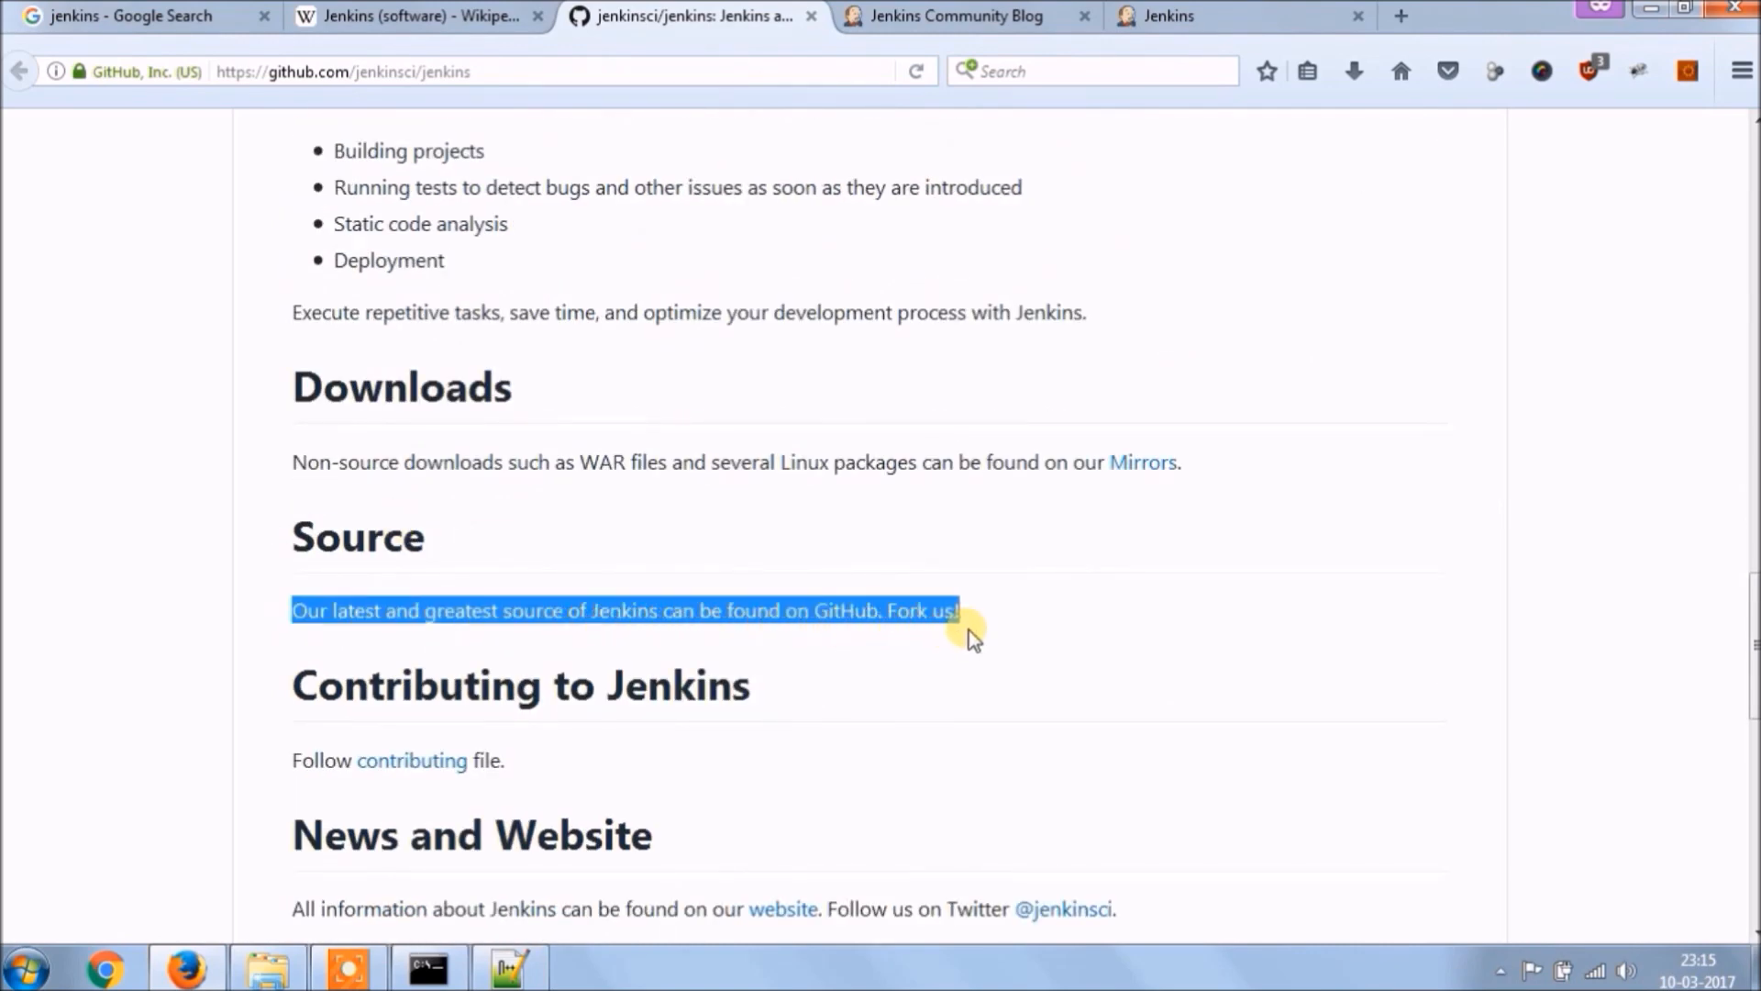
{"action": "scroll", "scroll_direction": "down", "scroll_amount": 3}
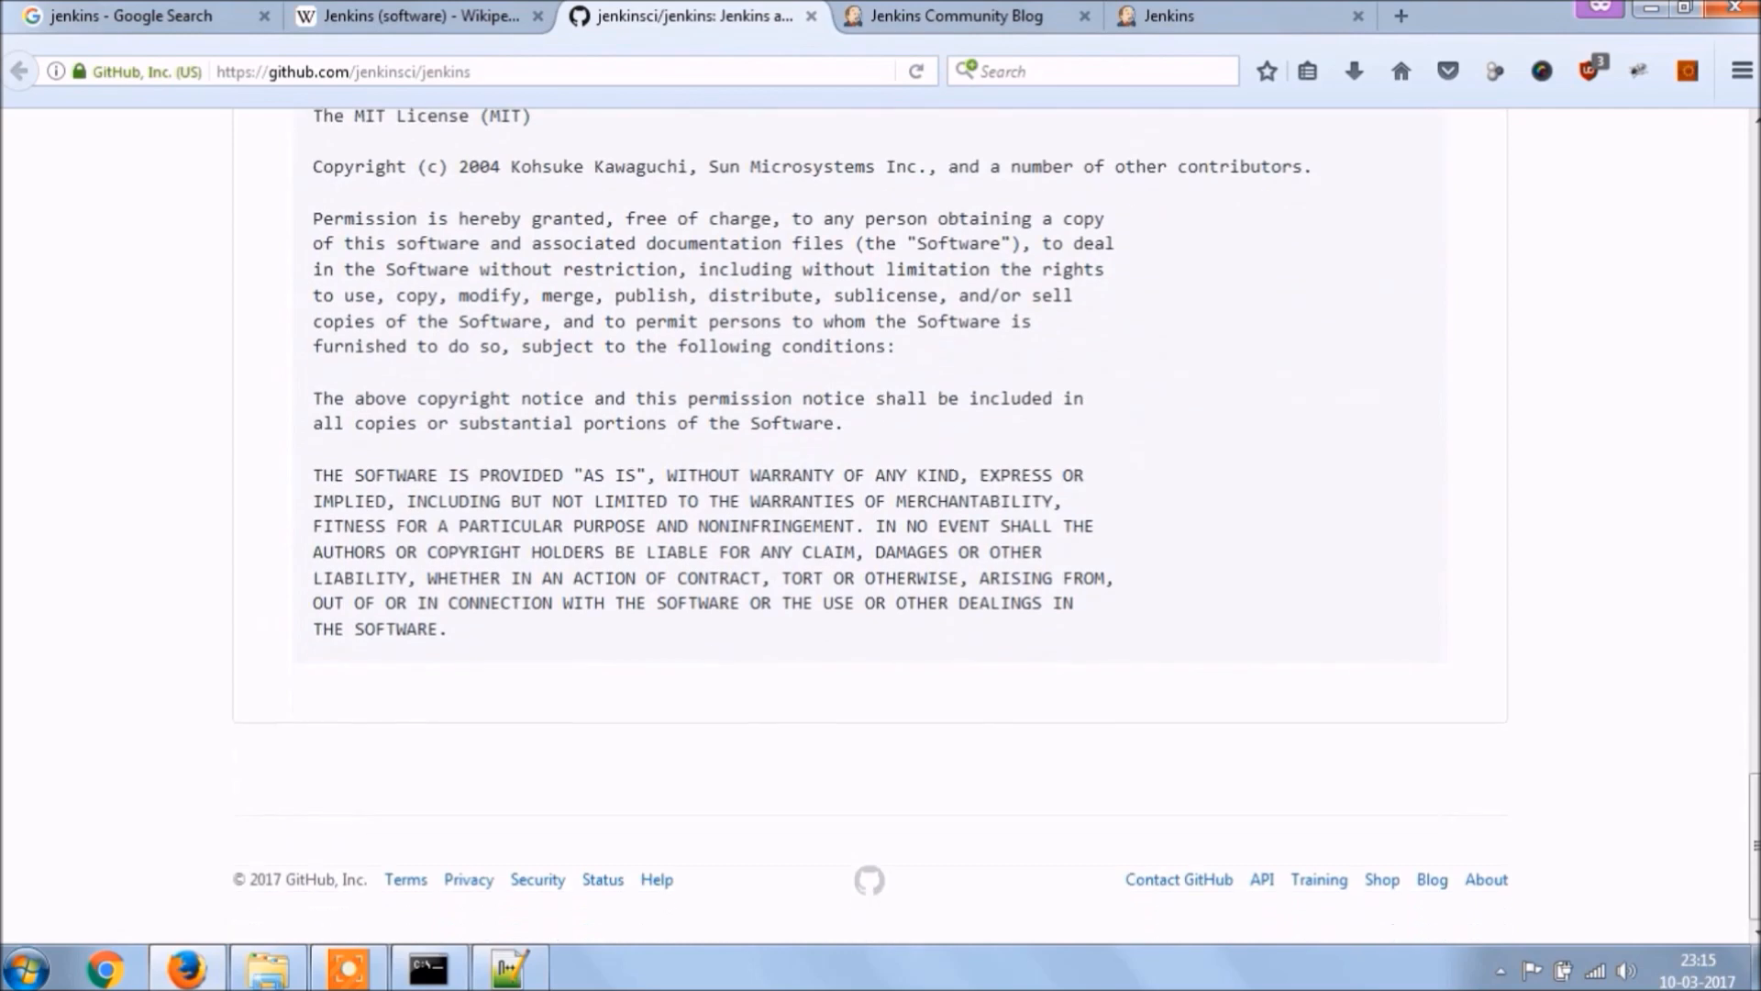
{"action": "left_click", "coordinate": [416, 17]}
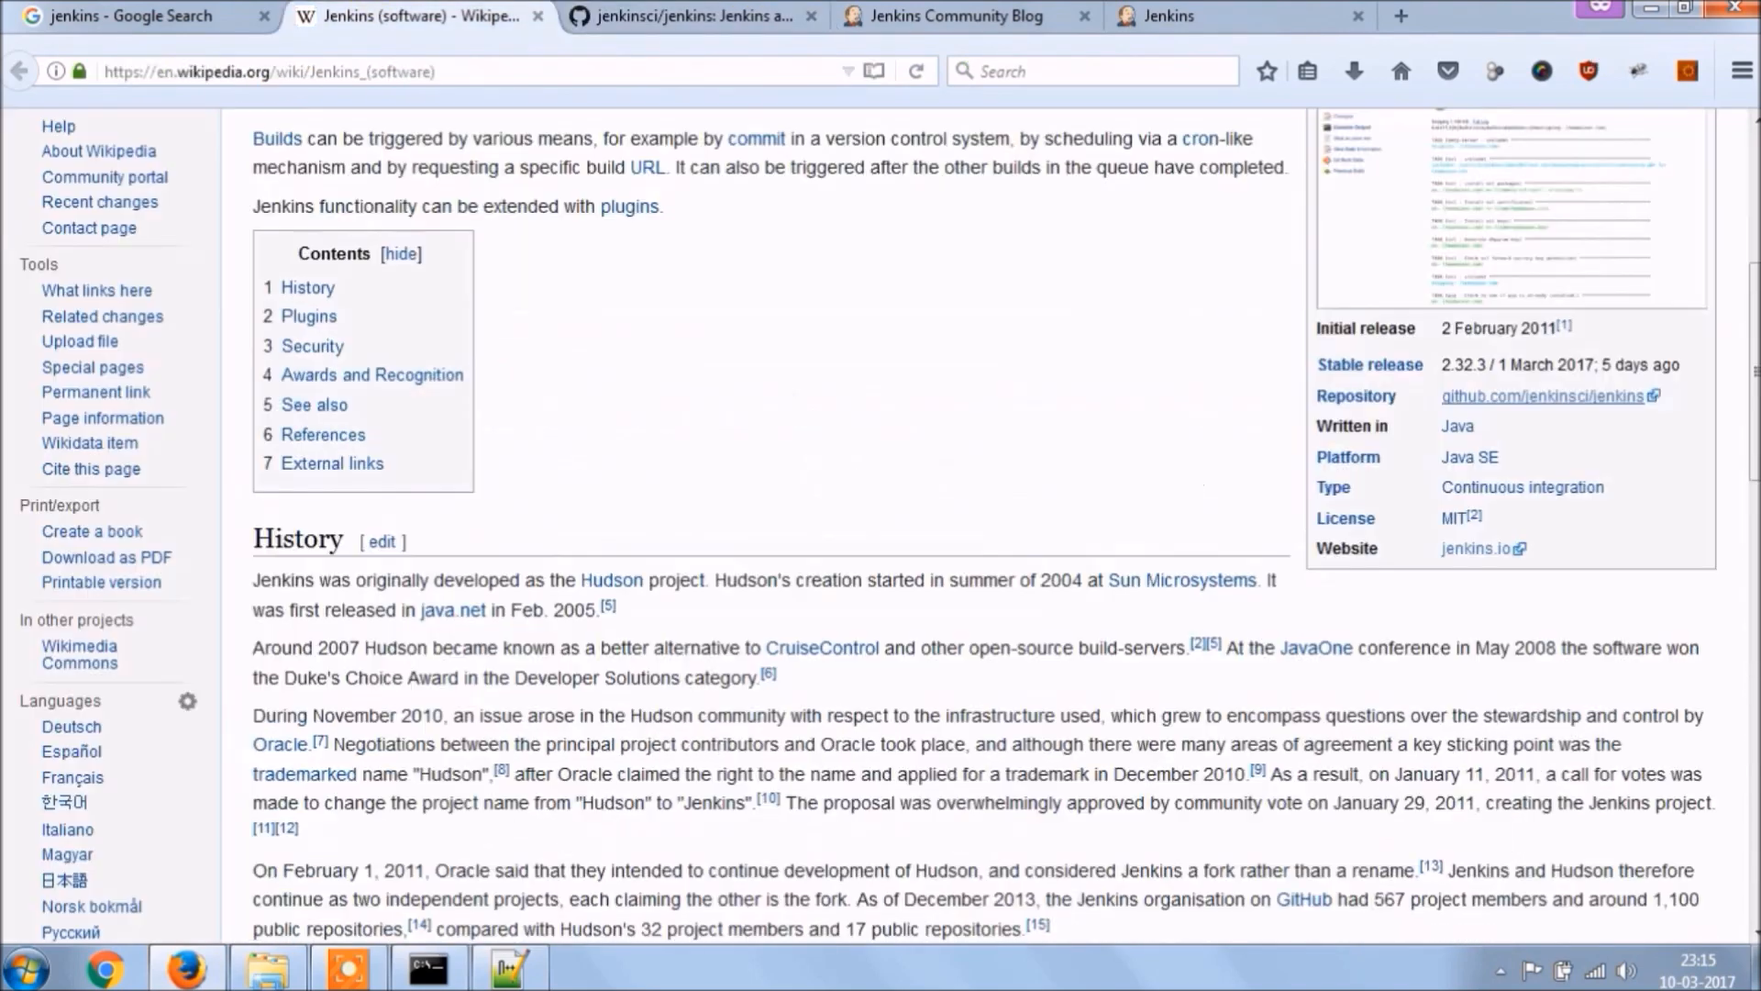
- Read the Wikipedia History section on Hudson, then return to the Google jenkins results
{"action": "scroll", "scroll_direction": "down", "scroll_amount": 3}
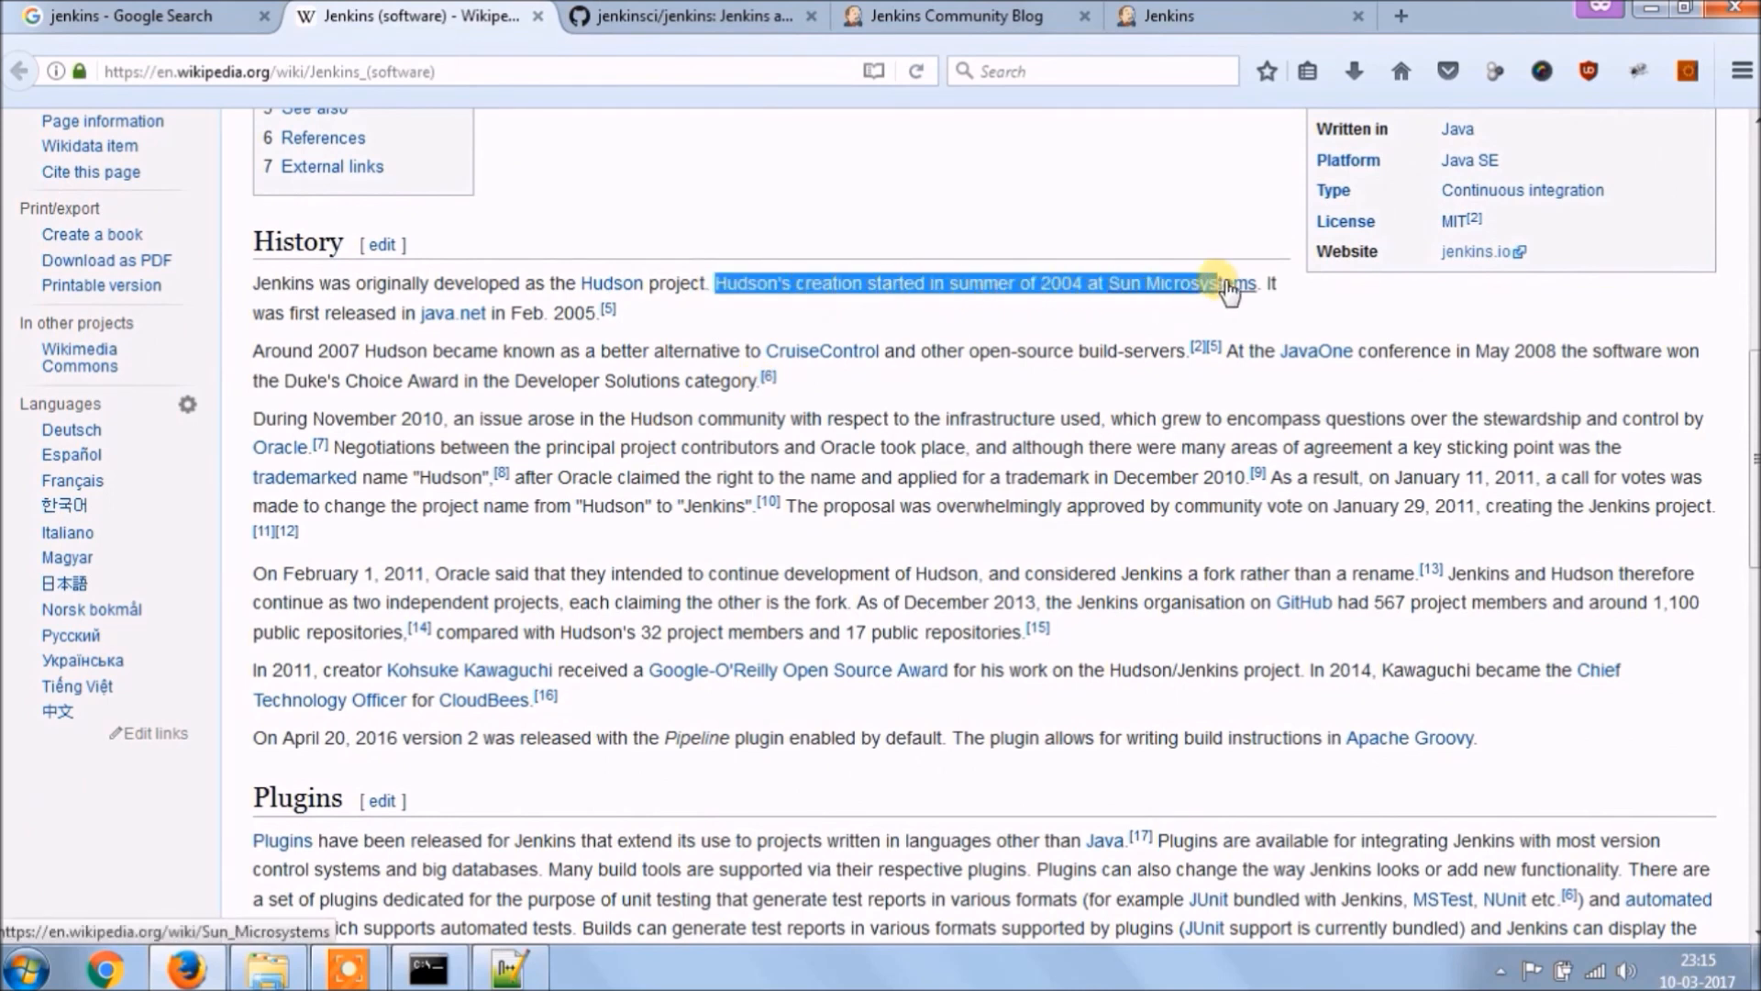
{"action": "left_click", "coordinate": [752, 282]}
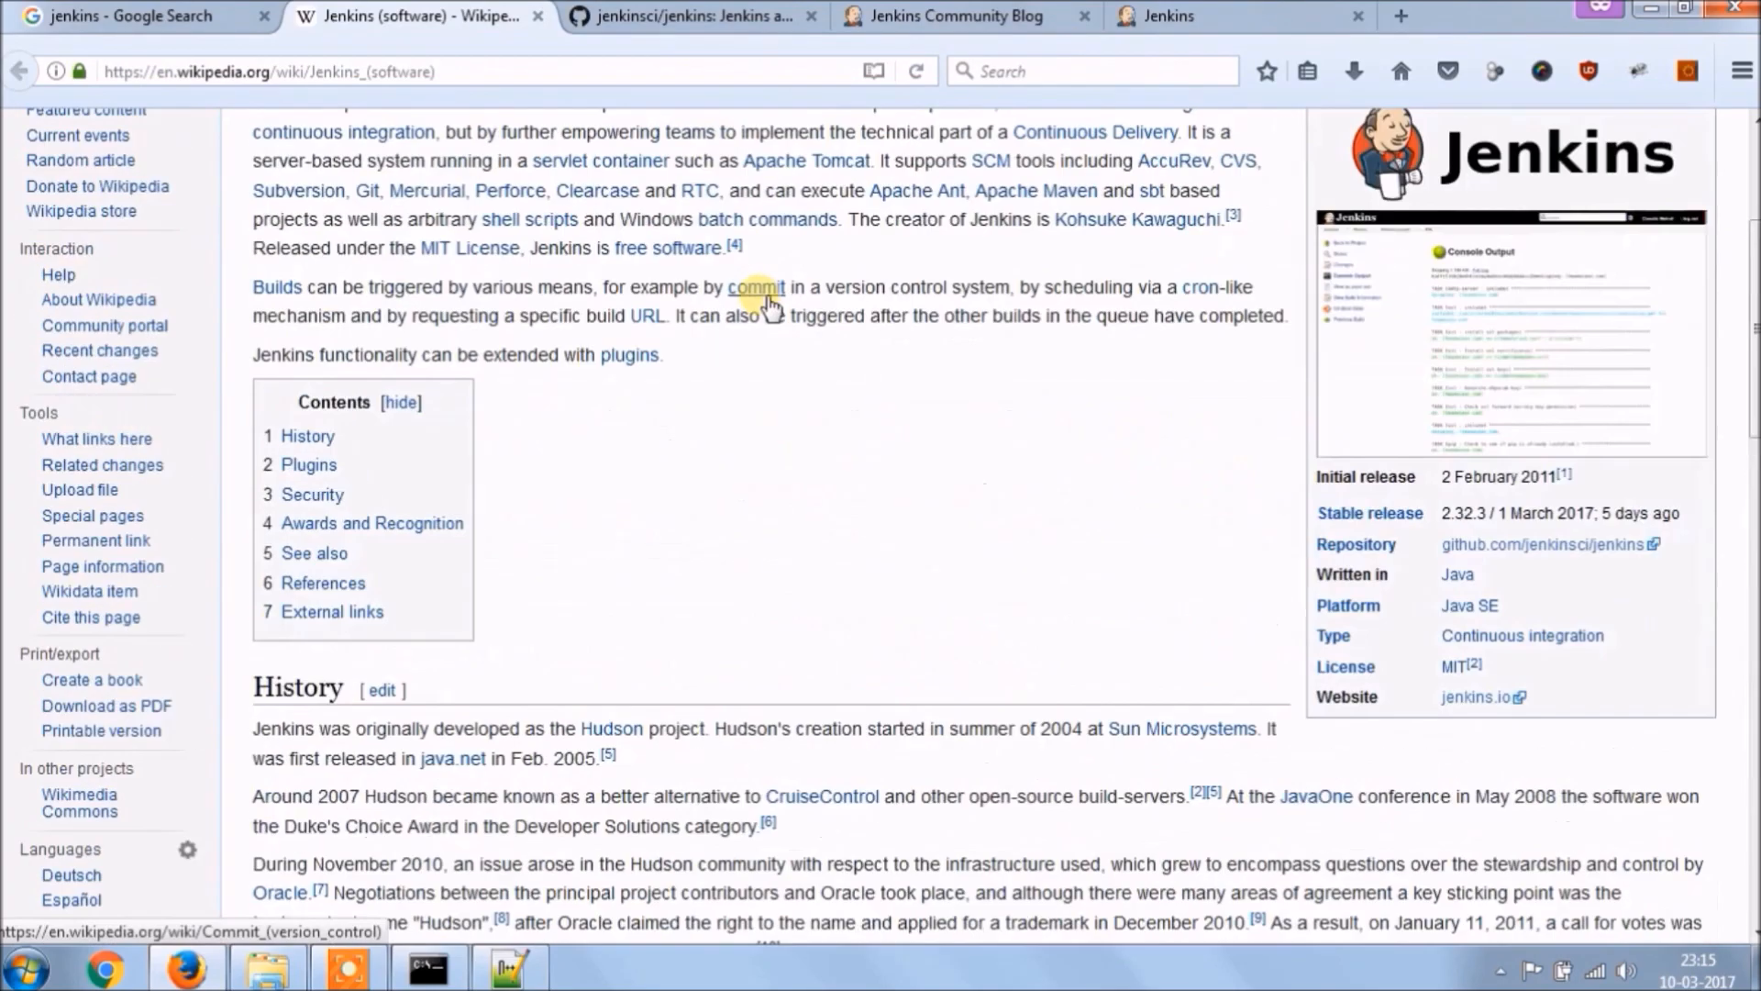
{"action": "left_click", "coordinate": [141, 17]}
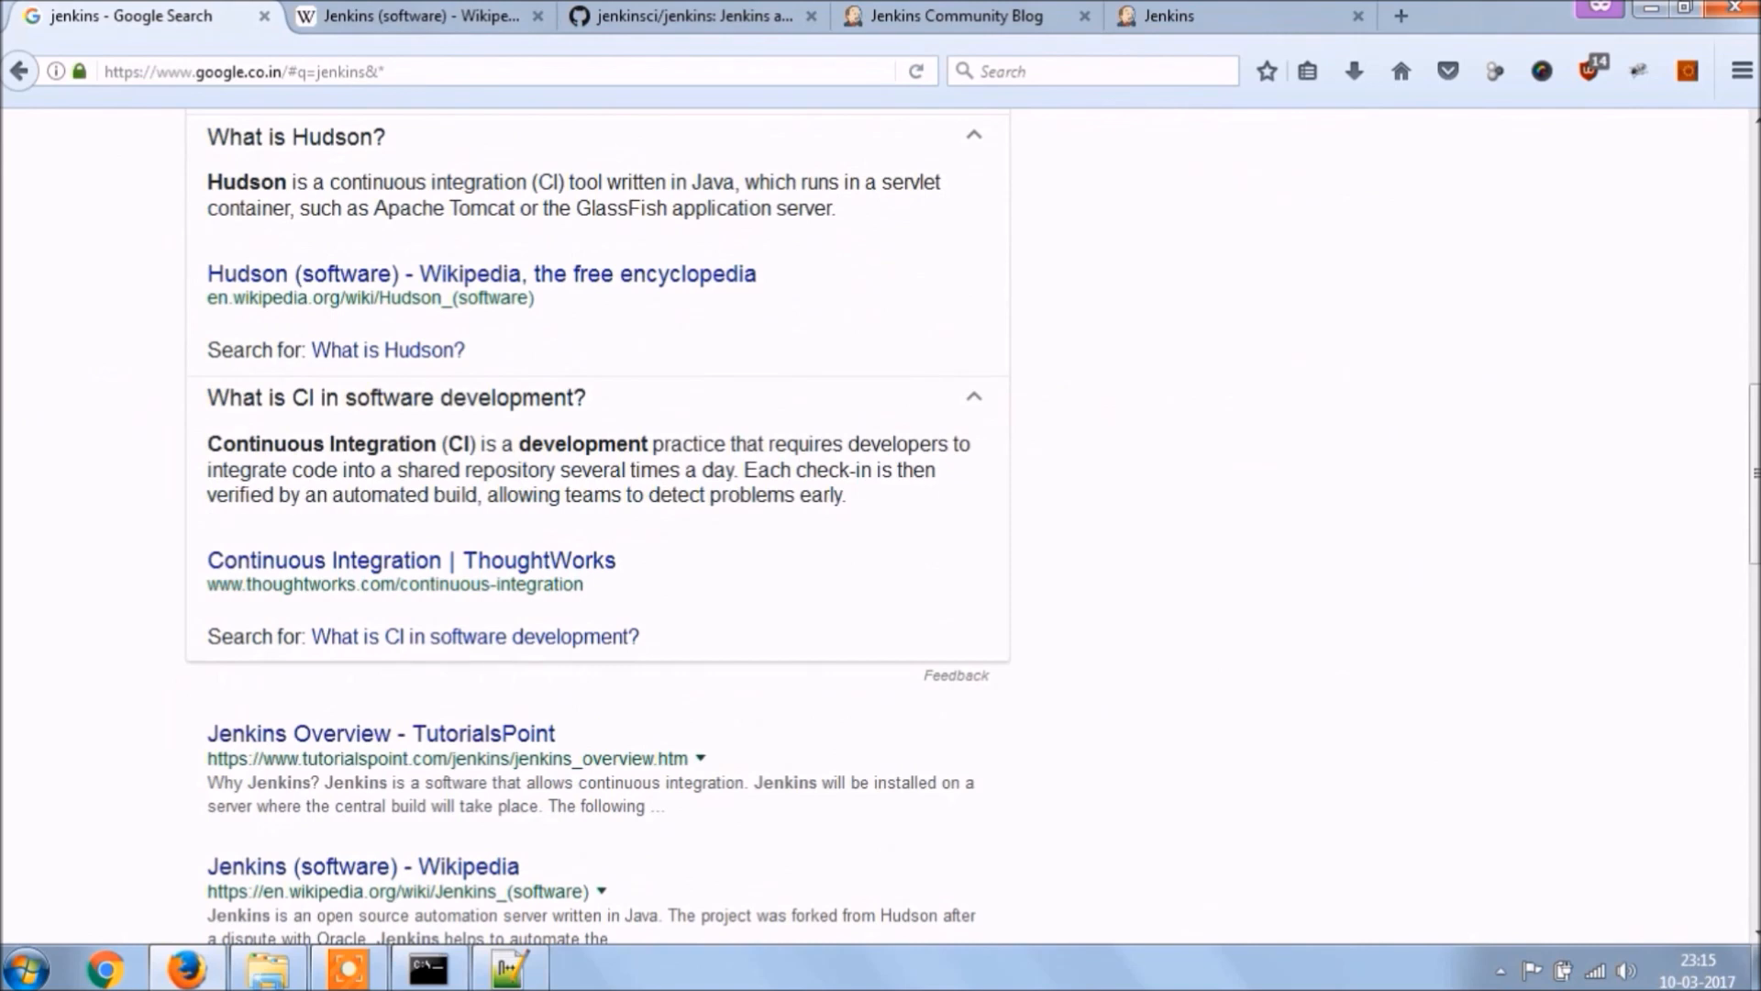
- Highlight 'automated build' in the What is CI in software development answer
{"action": "double_click", "coordinate": [664, 443]}
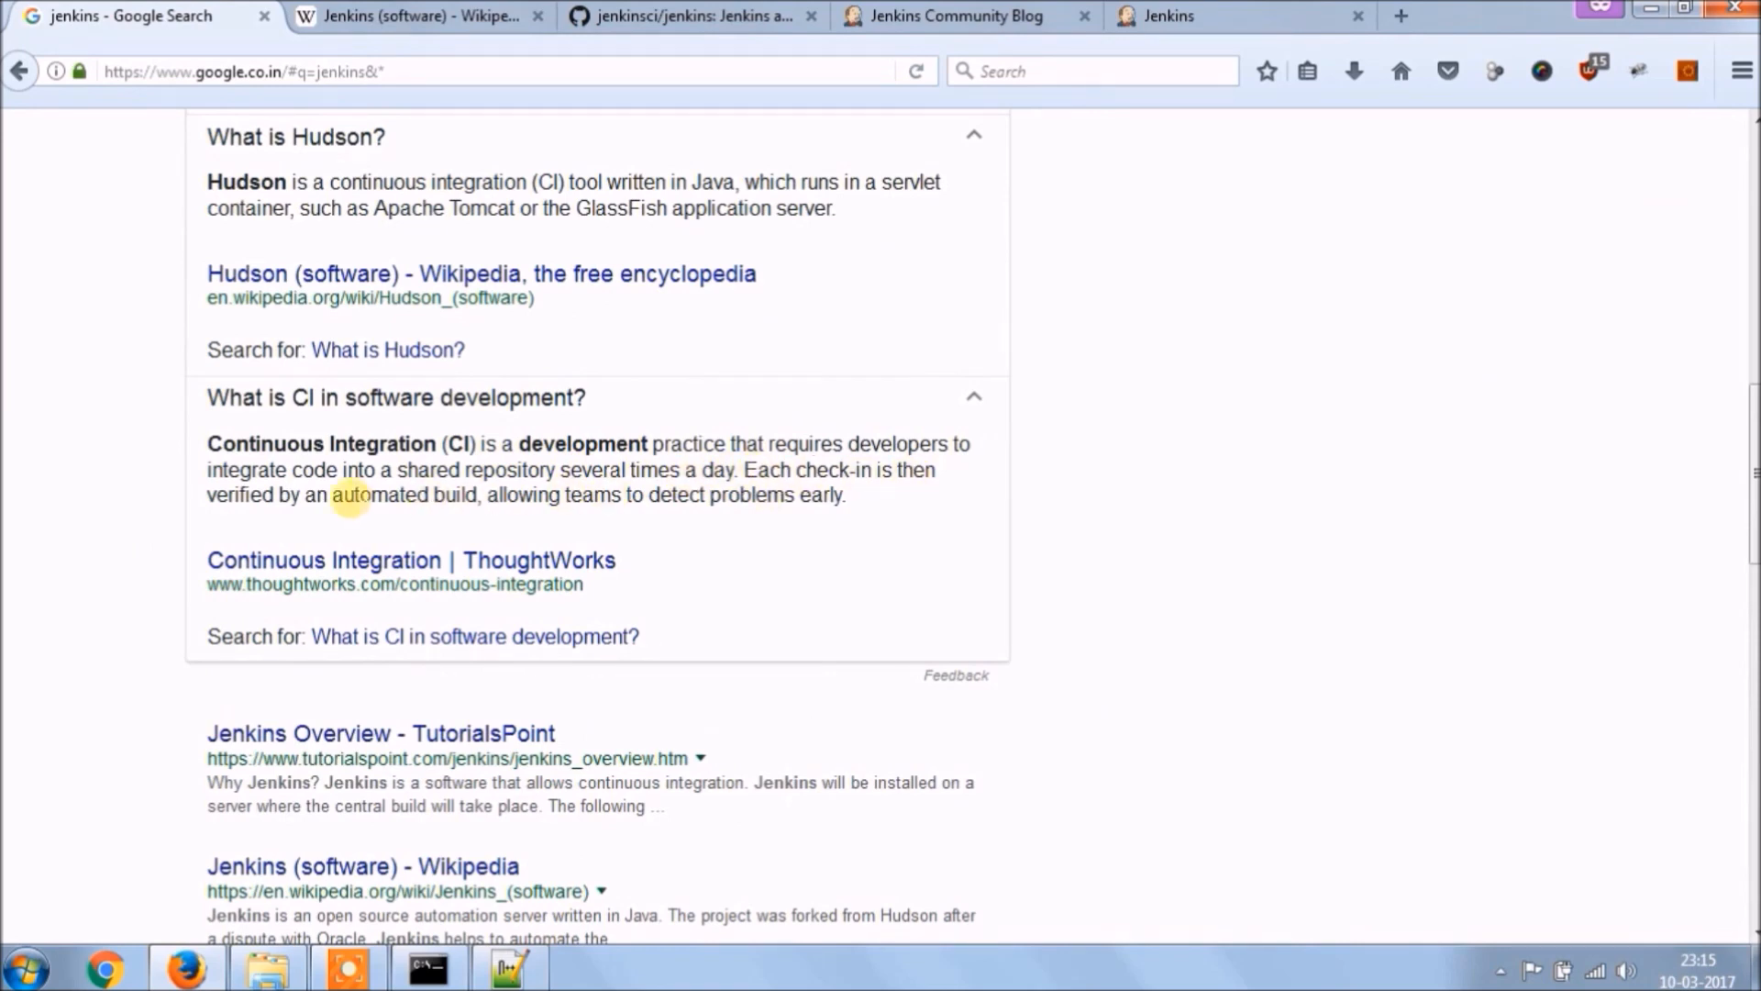
{"action": "double_click", "coordinate": [358, 494]}
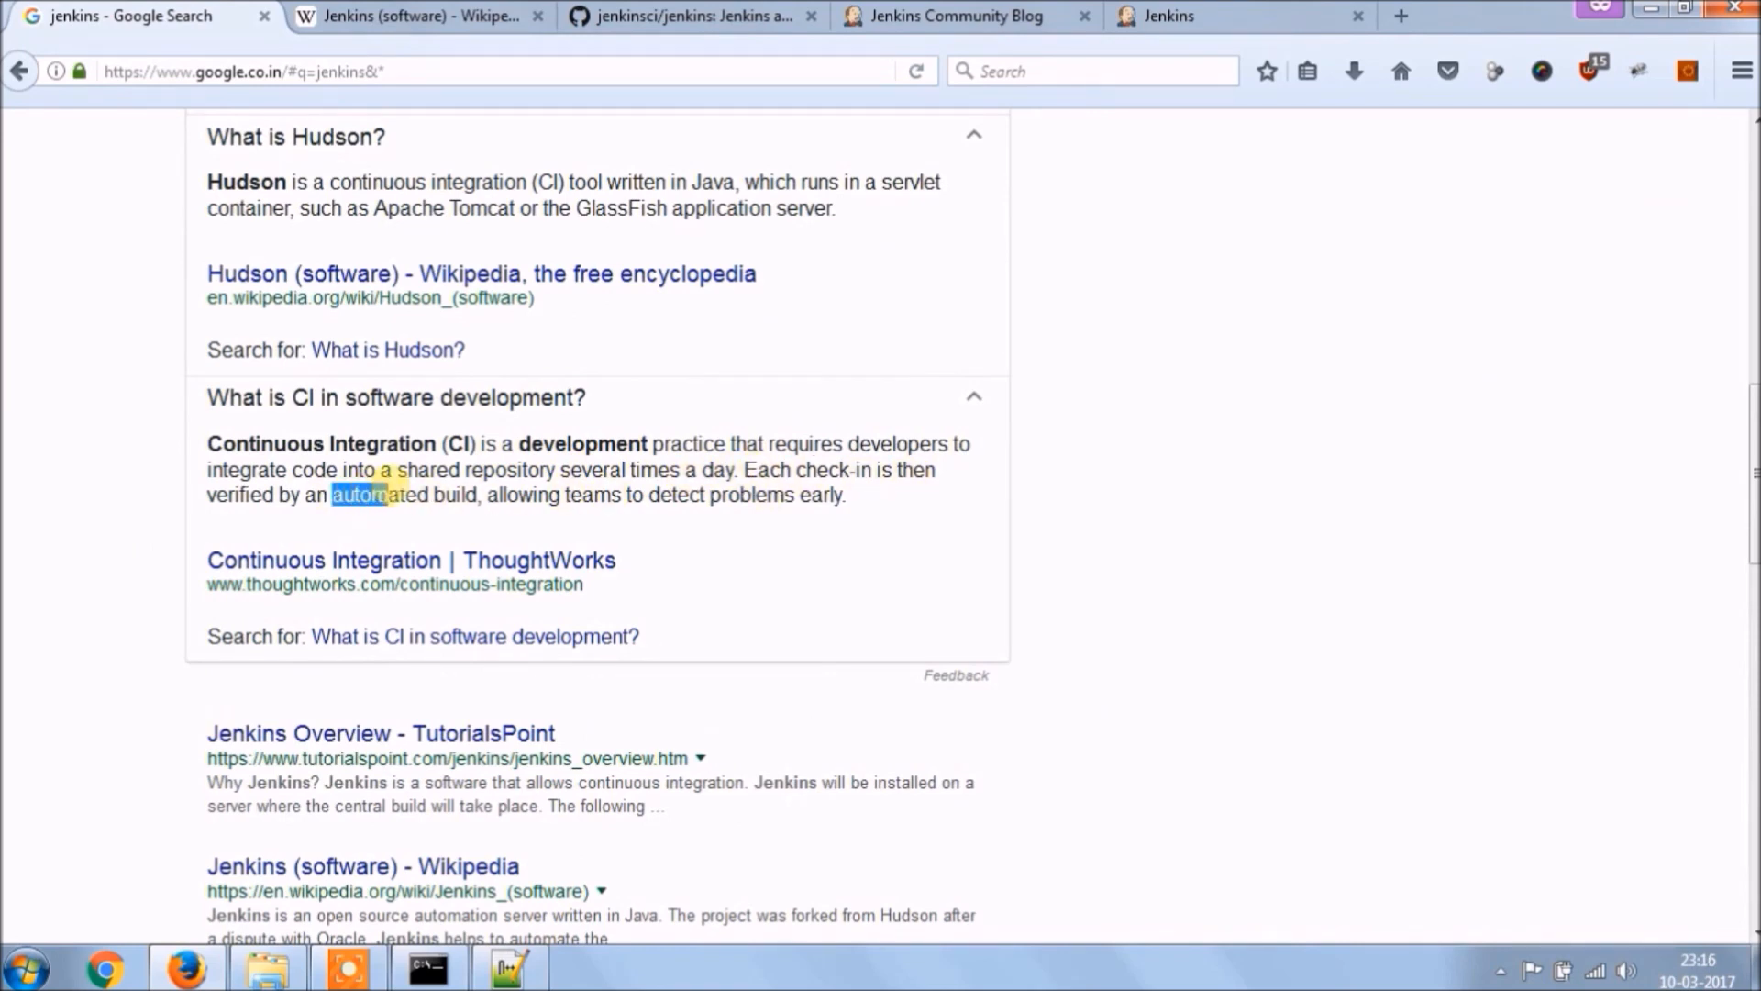
{"action": "left_click_drag", "start_coordinate": [332, 494], "coordinate": [488, 494]}
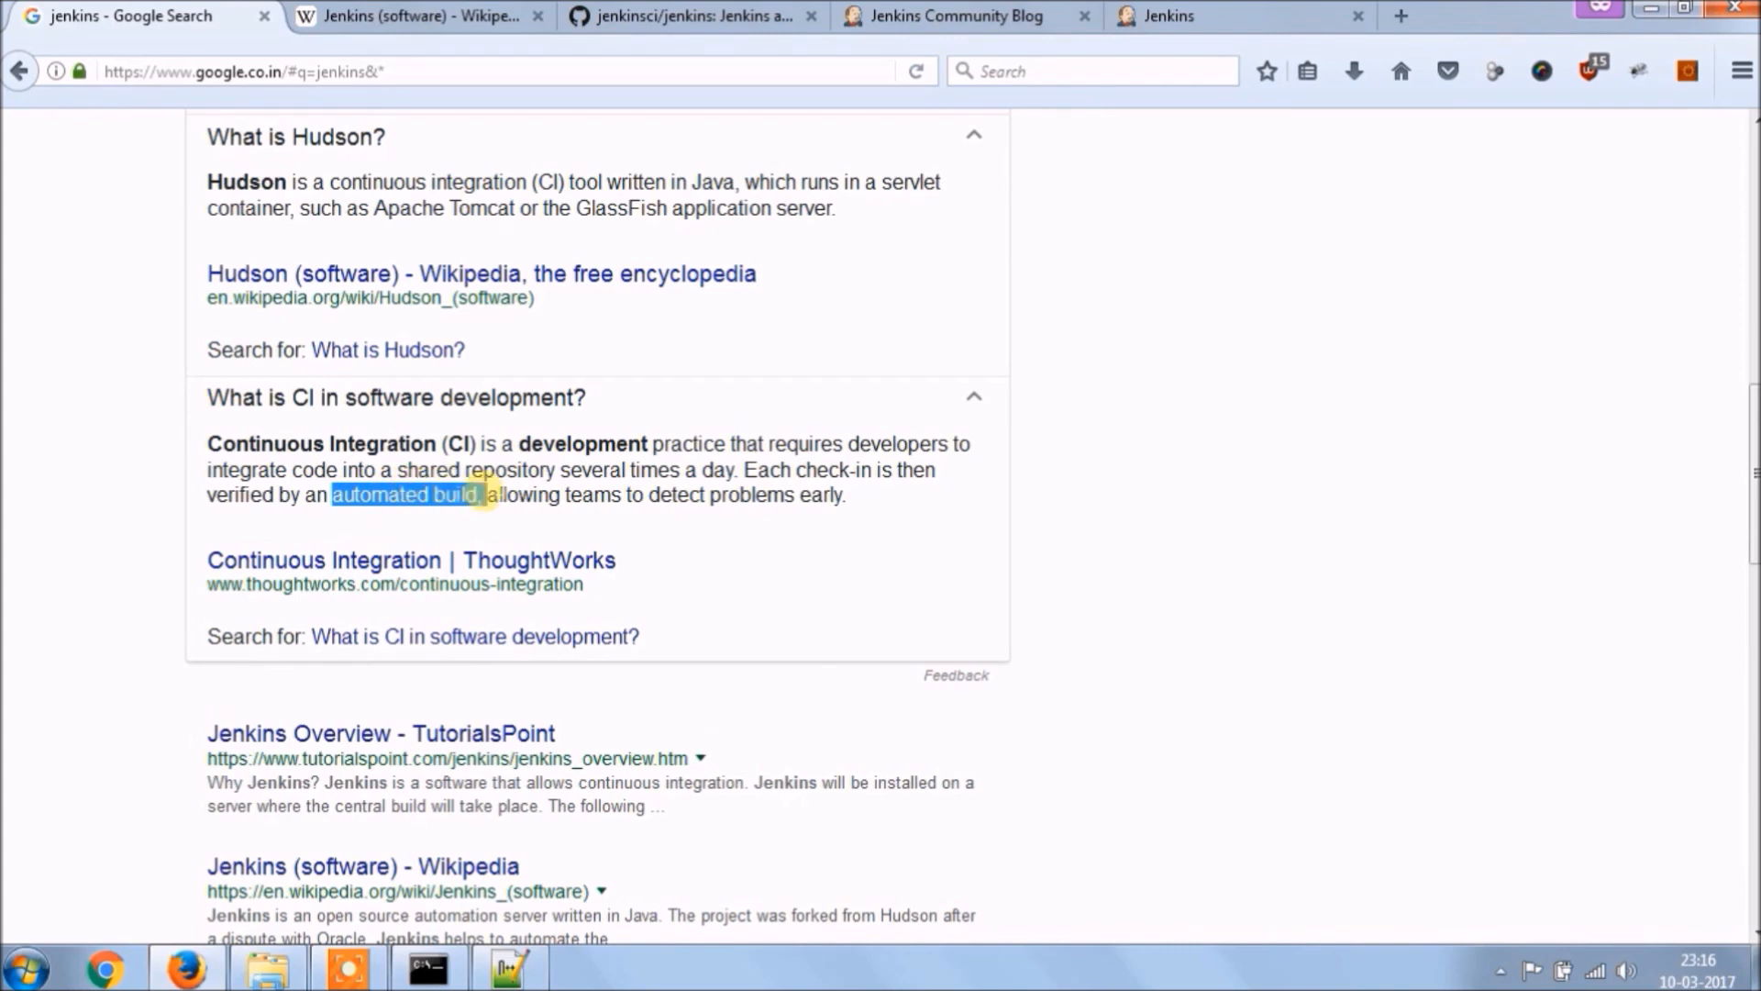